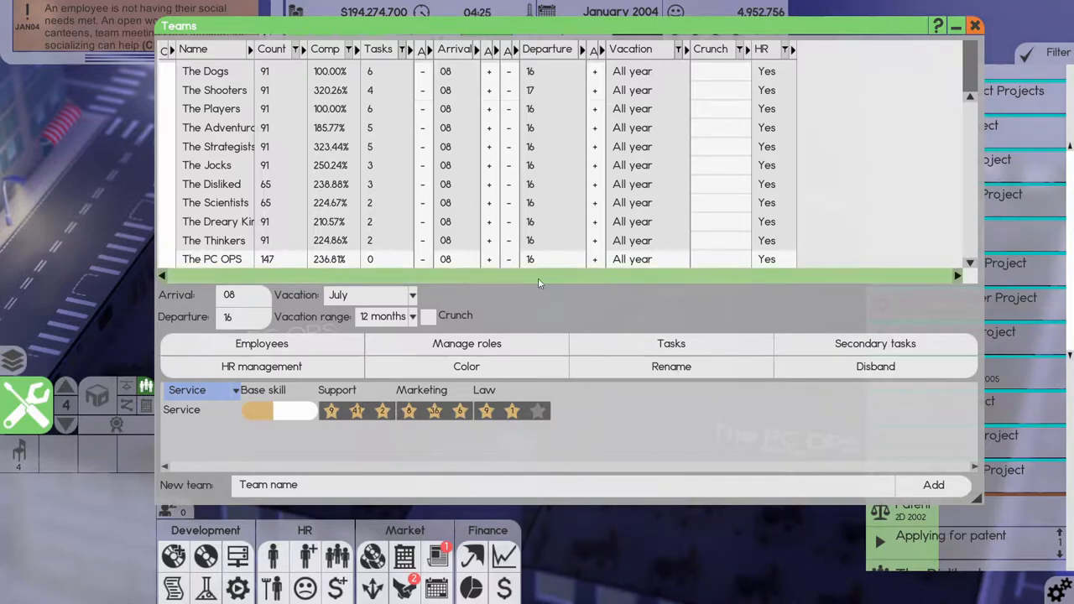
# Rename the team The PC OPS to The PC OS and close the Teams window.
pyautogui.click(670, 366)
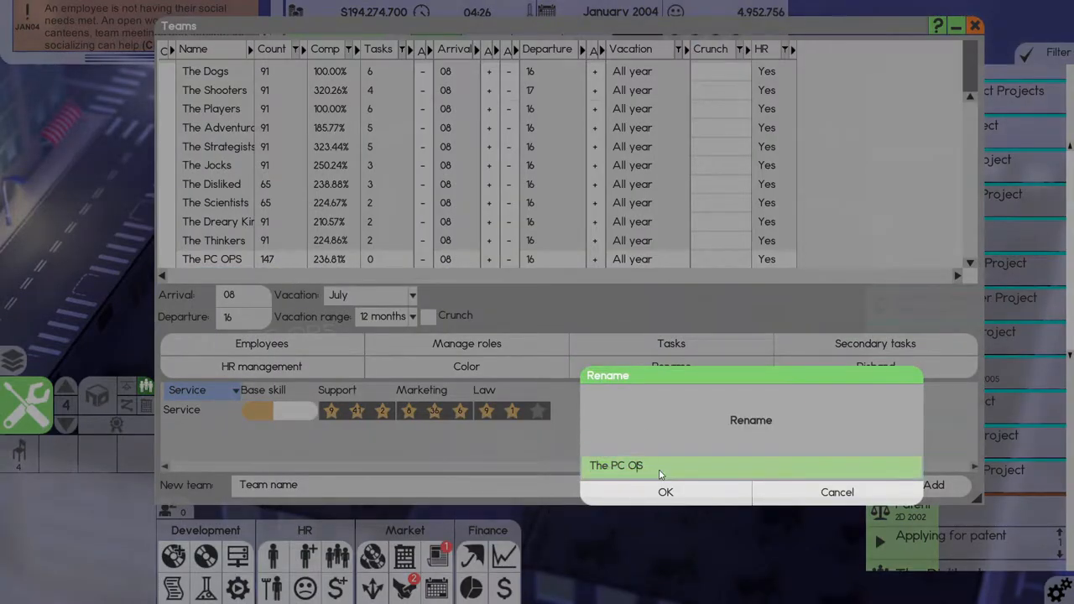
pyautogui.click(665, 492)
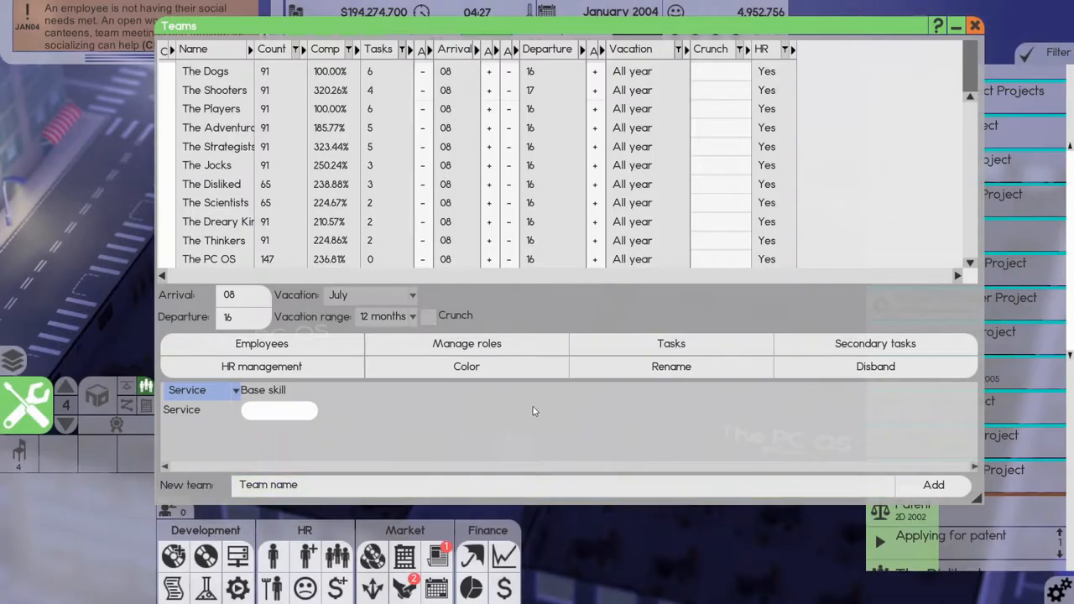
pyautogui.moveTo(653, 188)
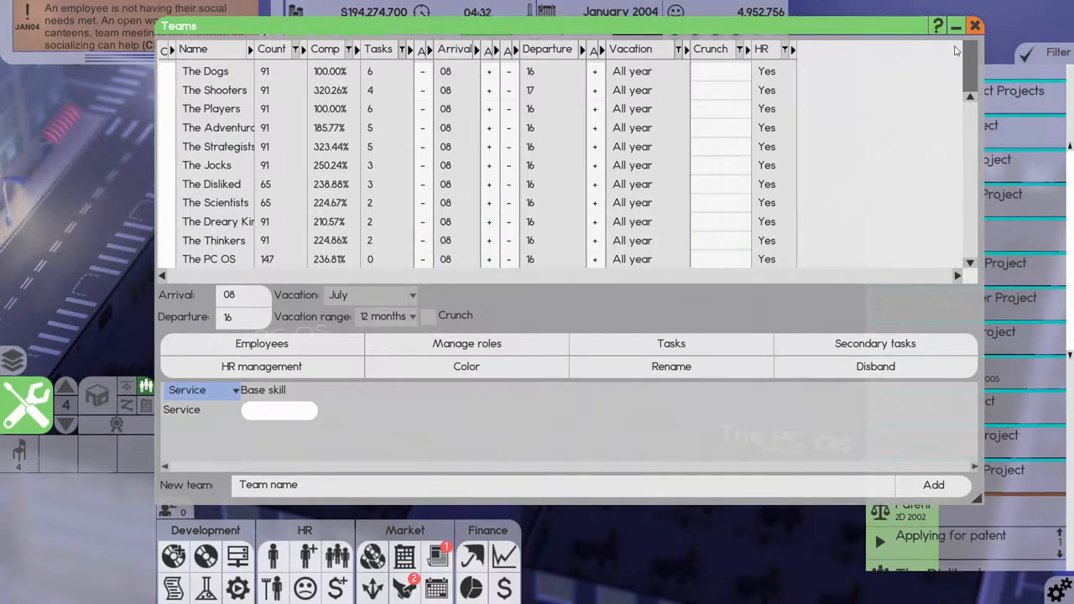
pyautogui.click(974, 25)
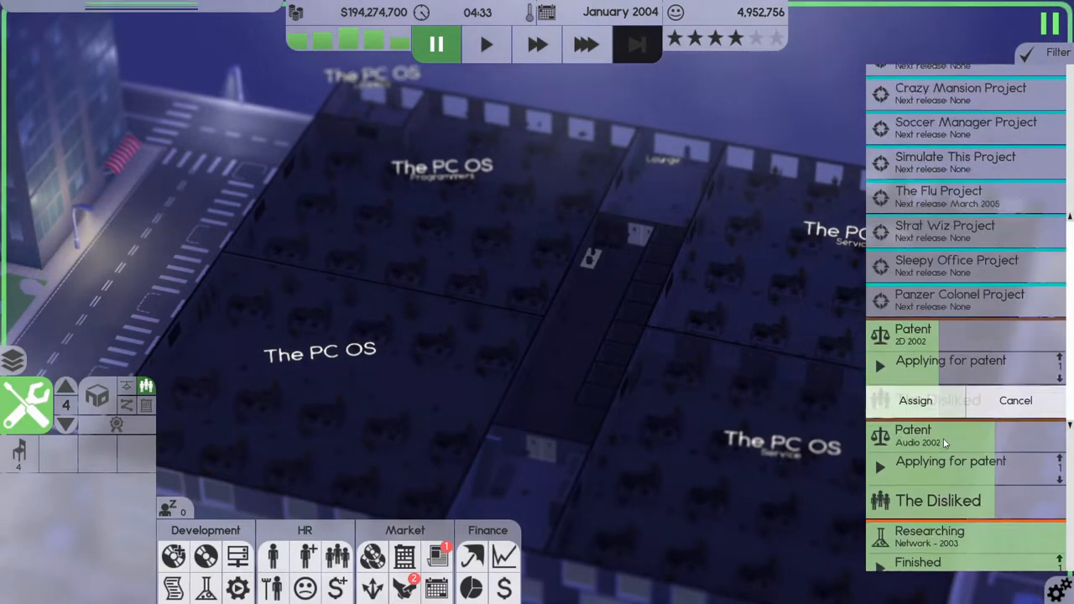
# Create a project named PC OS Project and close Project management.
pyautogui.scroll(-3)
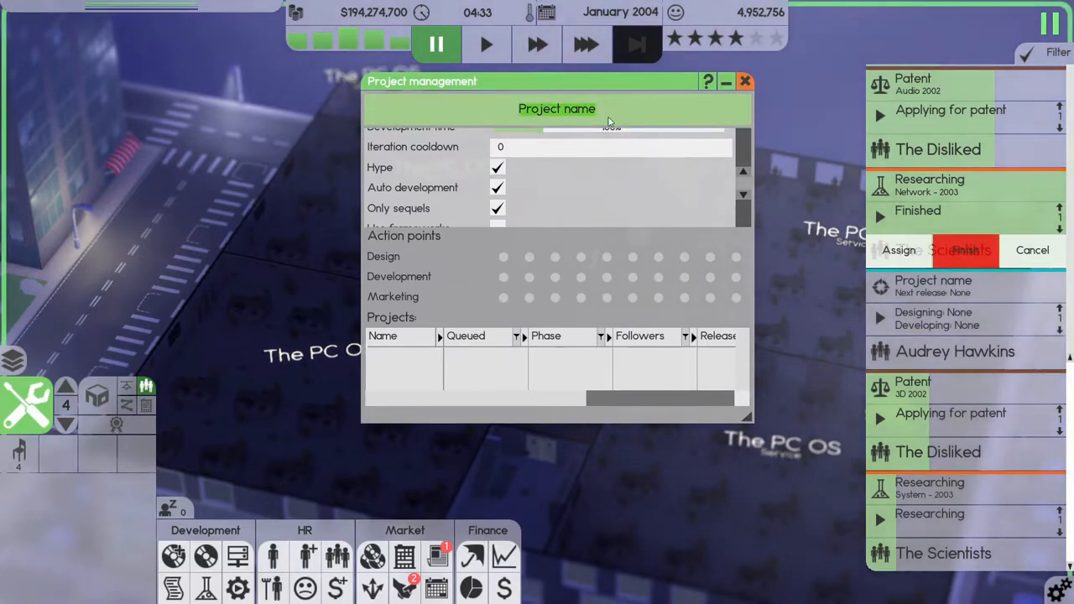
pyautogui.write('COM')
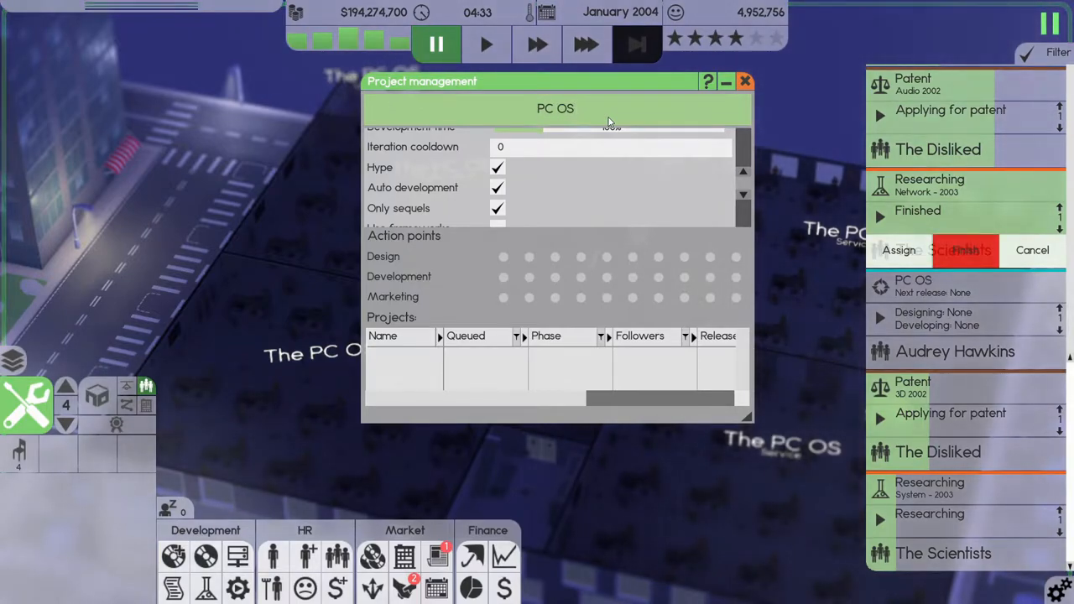
pyautogui.write('PROJE')
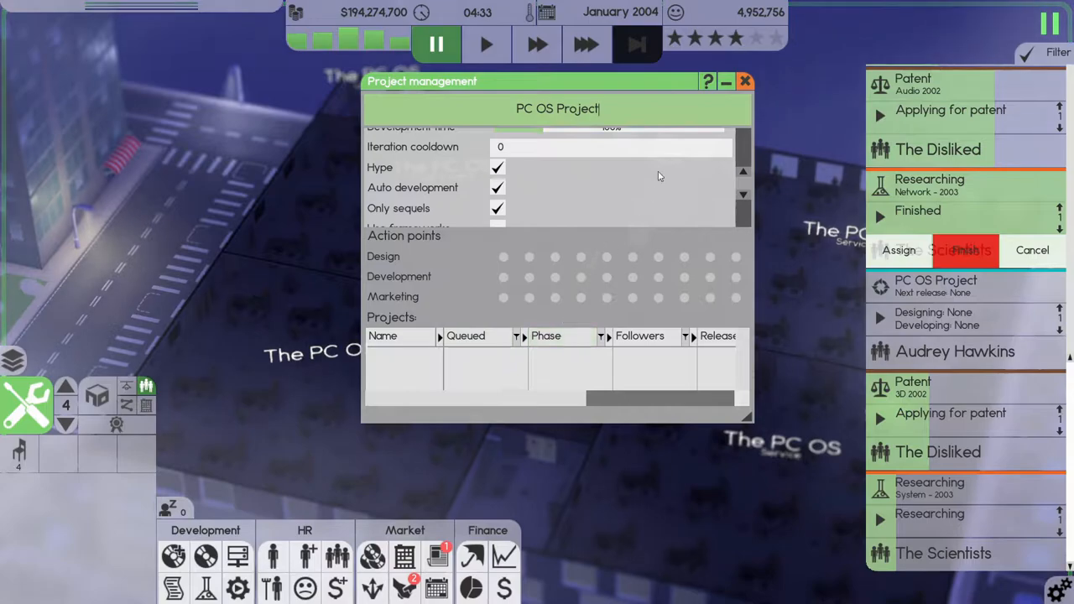
pyautogui.click(744, 81)
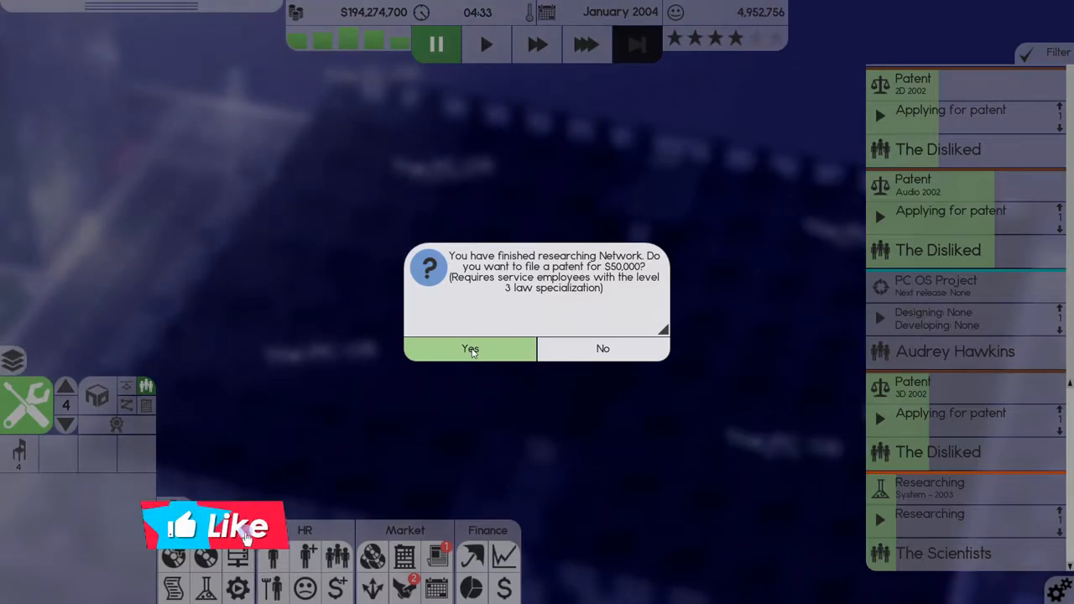
# Approve the Network research patent and cancel the PC OS Project sidebar popup.
pyautogui.click(468, 348)
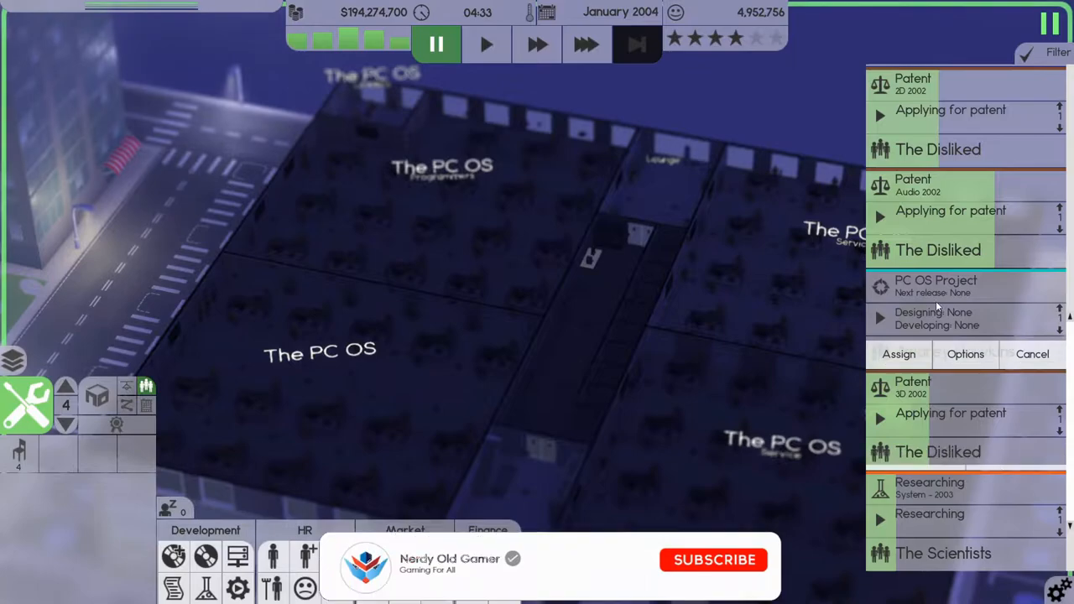
pyautogui.click(714, 559)
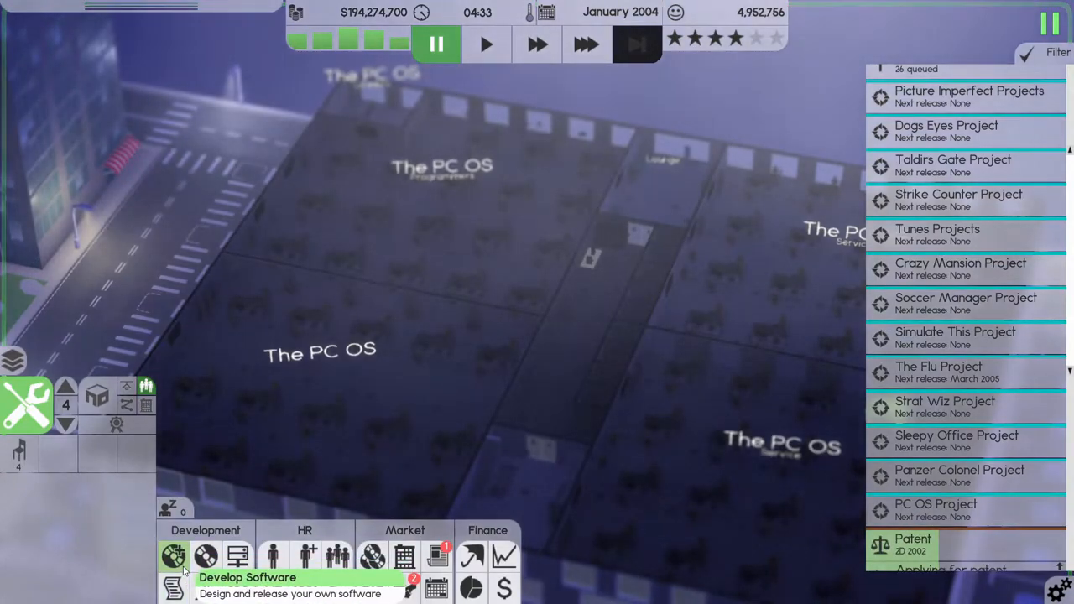
# Design operating system Ur PC OS with System, Audio, Interface, 3D, Network features and auto-update.
pyautogui.click(173, 556)
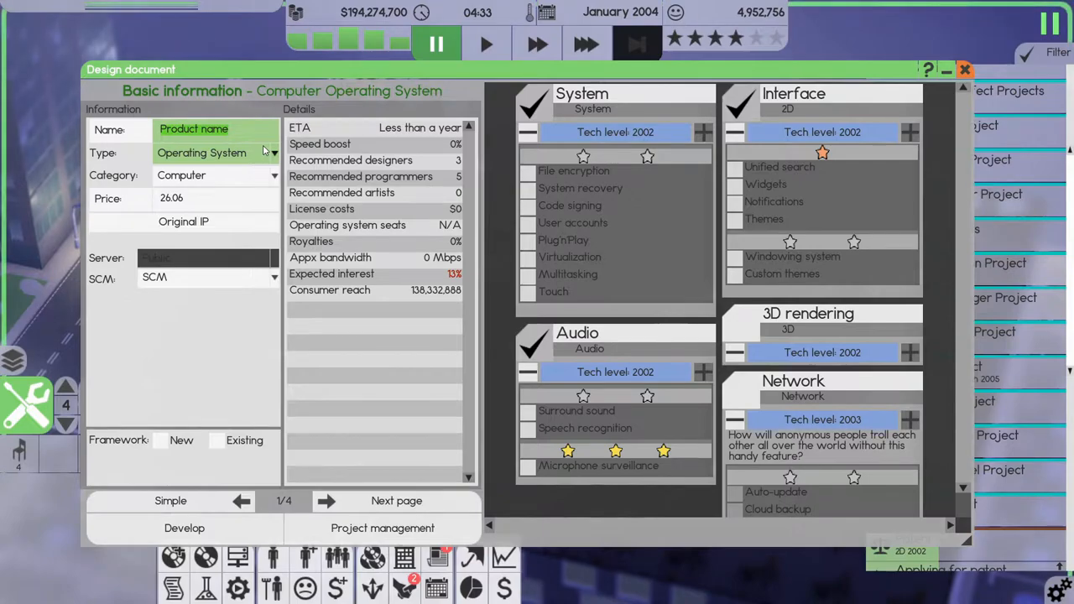
pyautogui.write('Ur PC')
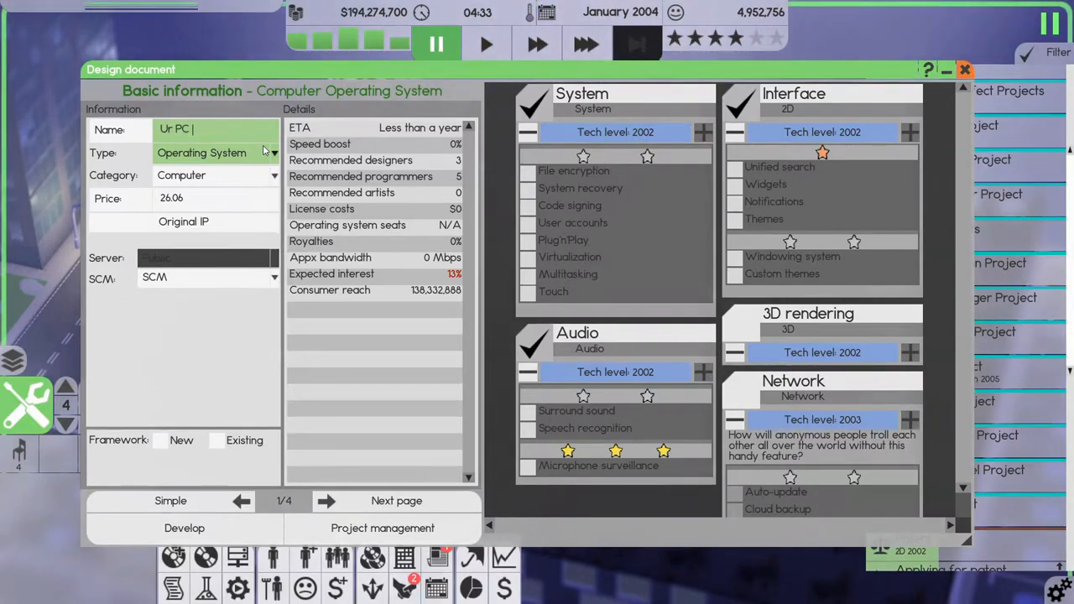
pyautogui.write('OS')
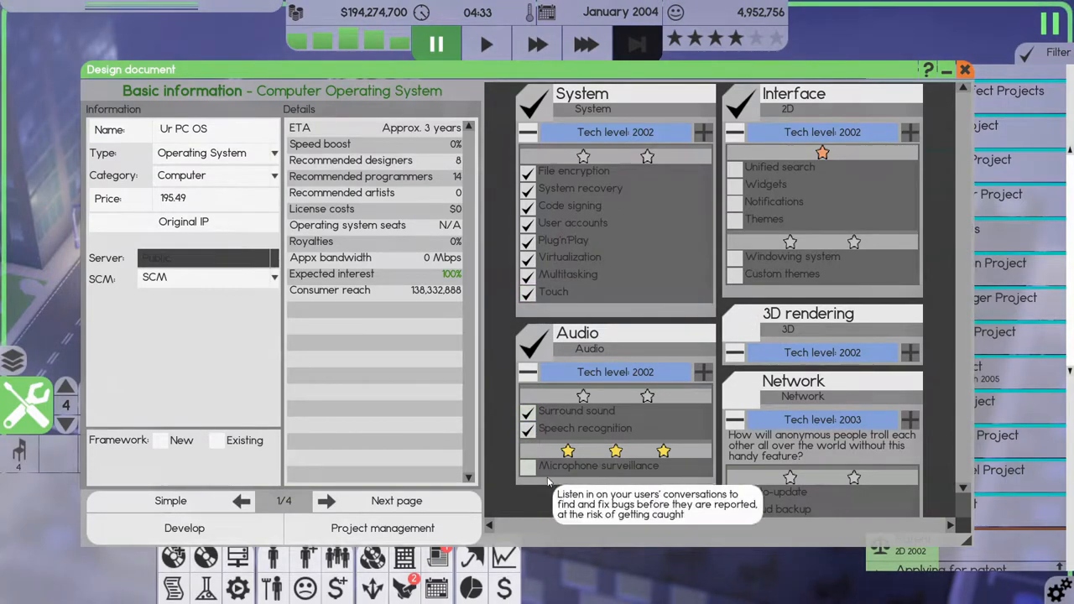
pyautogui.click(734, 167)
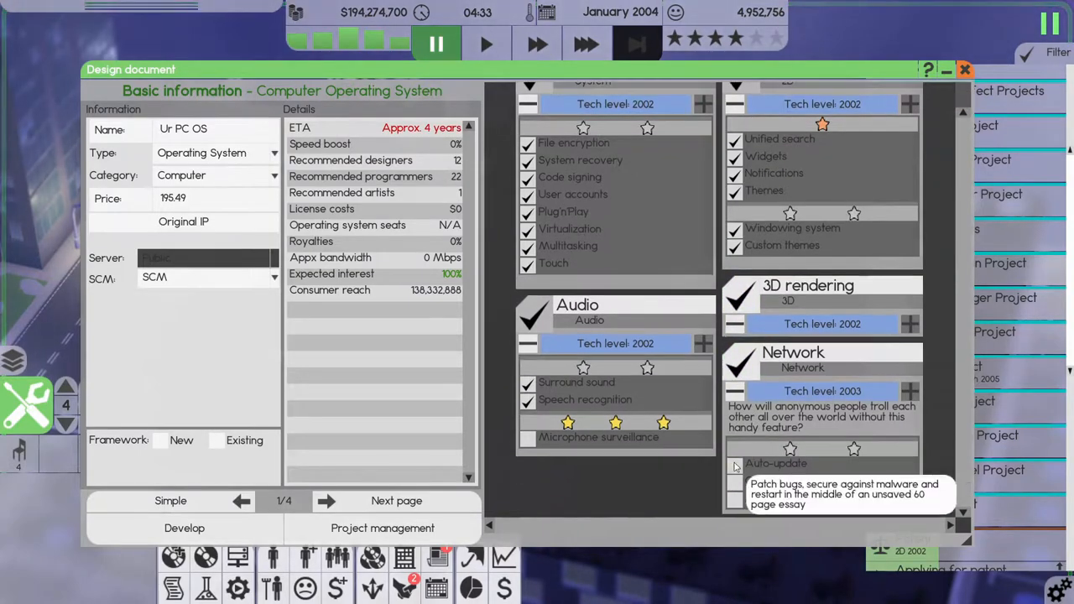
pyautogui.click(736, 463)
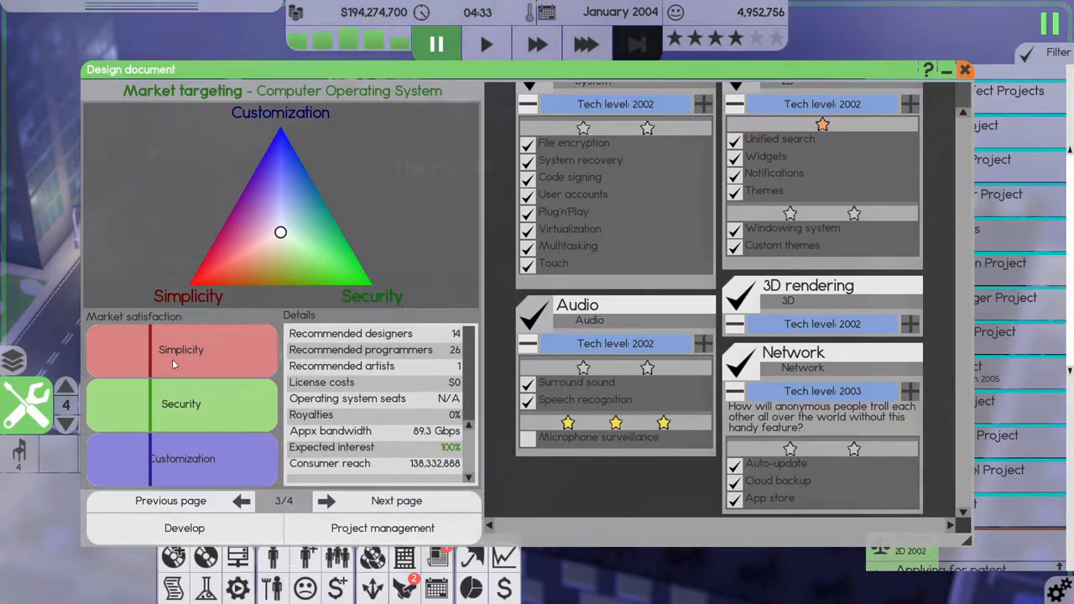
# On the Ur PC OS summary page, assign The Thinkers and close the design.
pyautogui.click(396, 500)
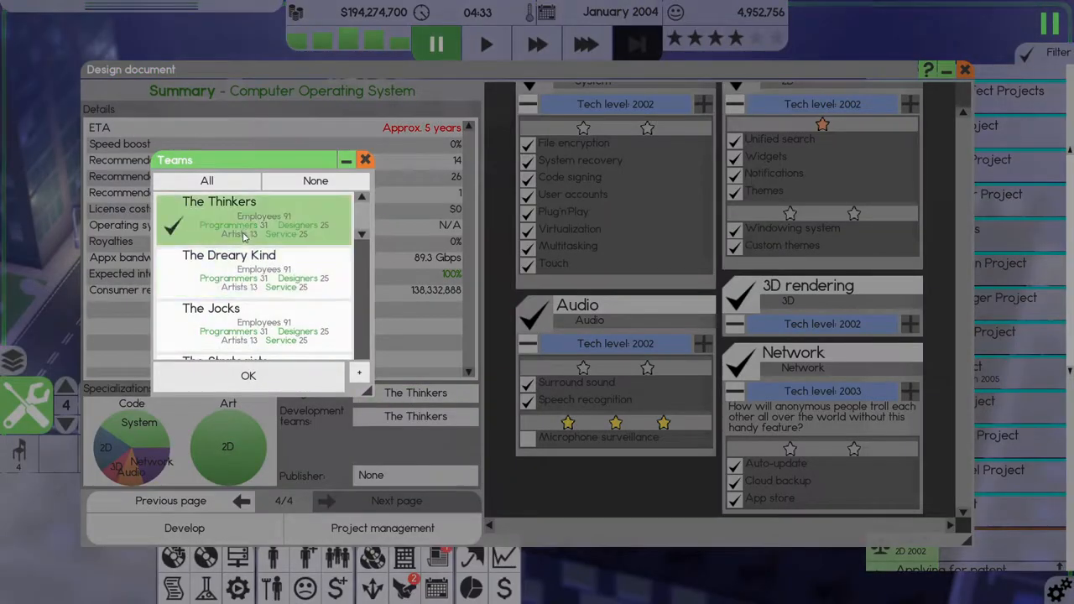
pyautogui.scroll(-3)
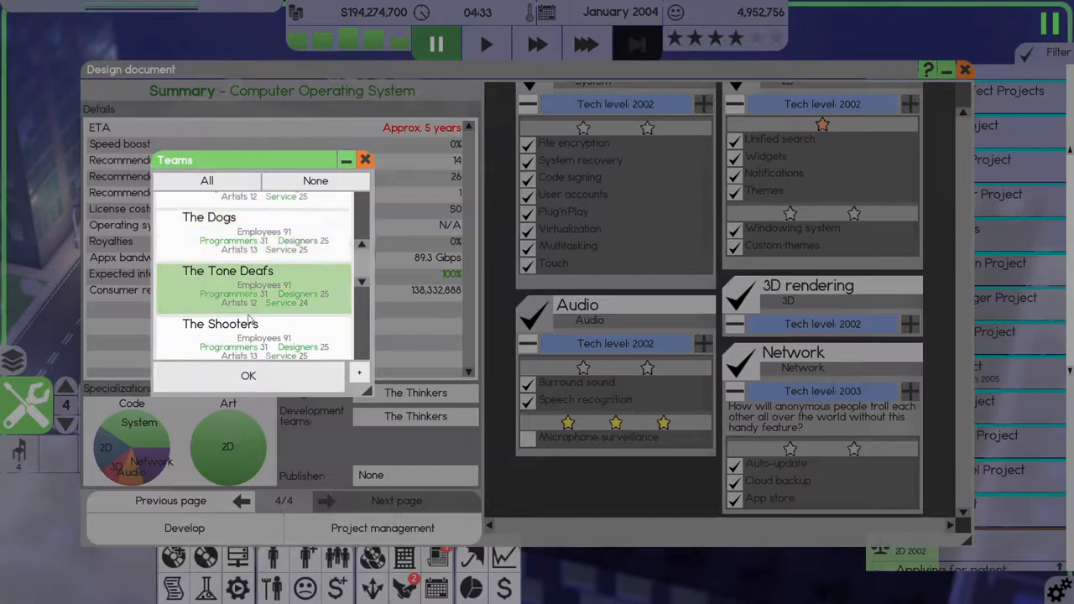
pyautogui.scroll(-3)
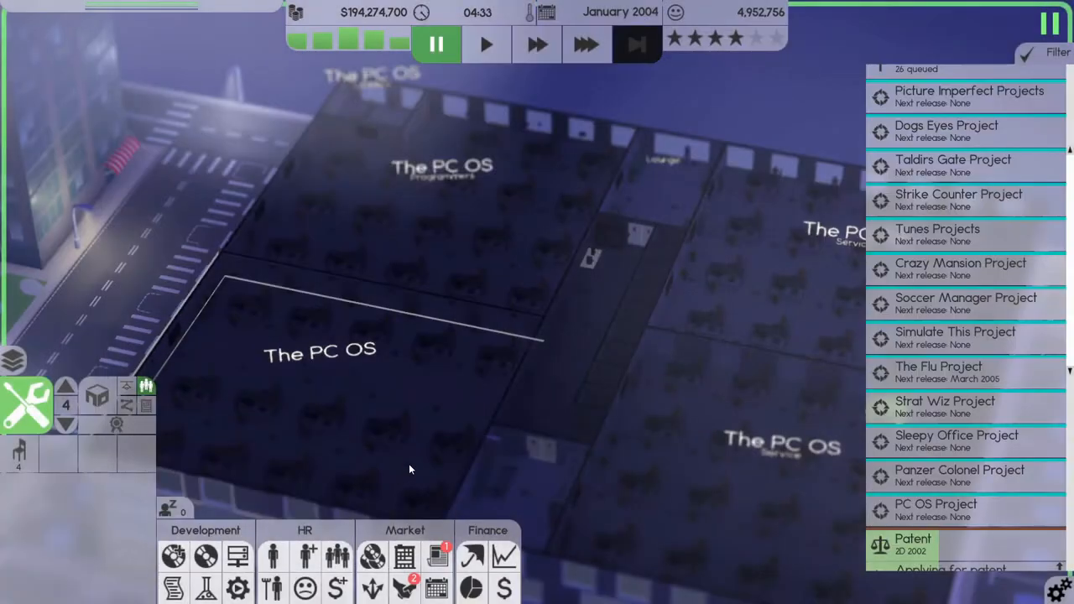
# Resume the game at the fastest speed and bring up Your releases.
pyautogui.click(487, 44)
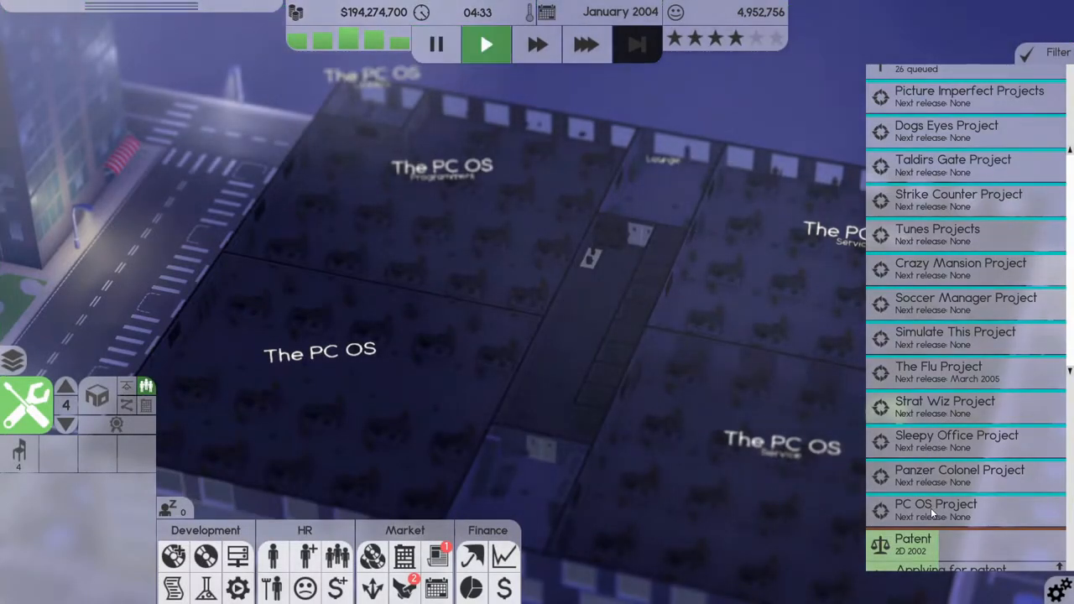
pyautogui.click(586, 45)
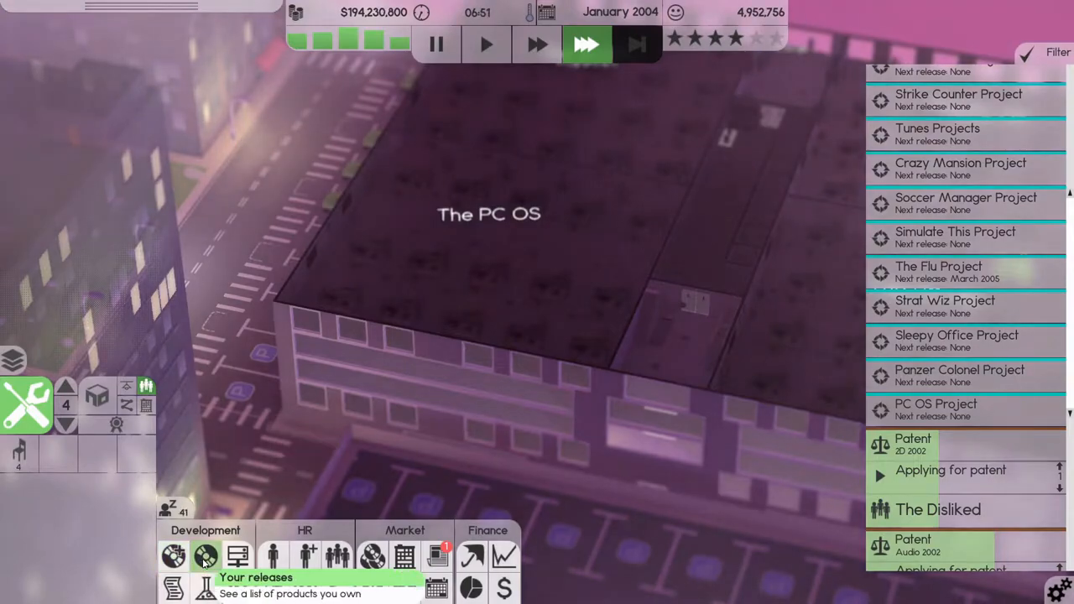
pyautogui.click(206, 557)
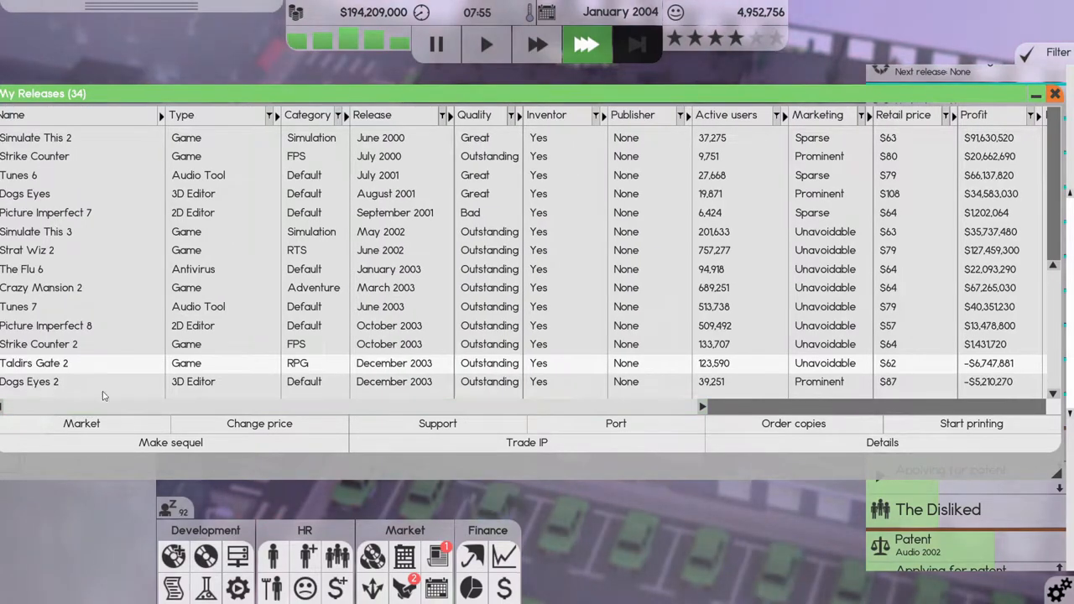
pyautogui.hscroll(3)
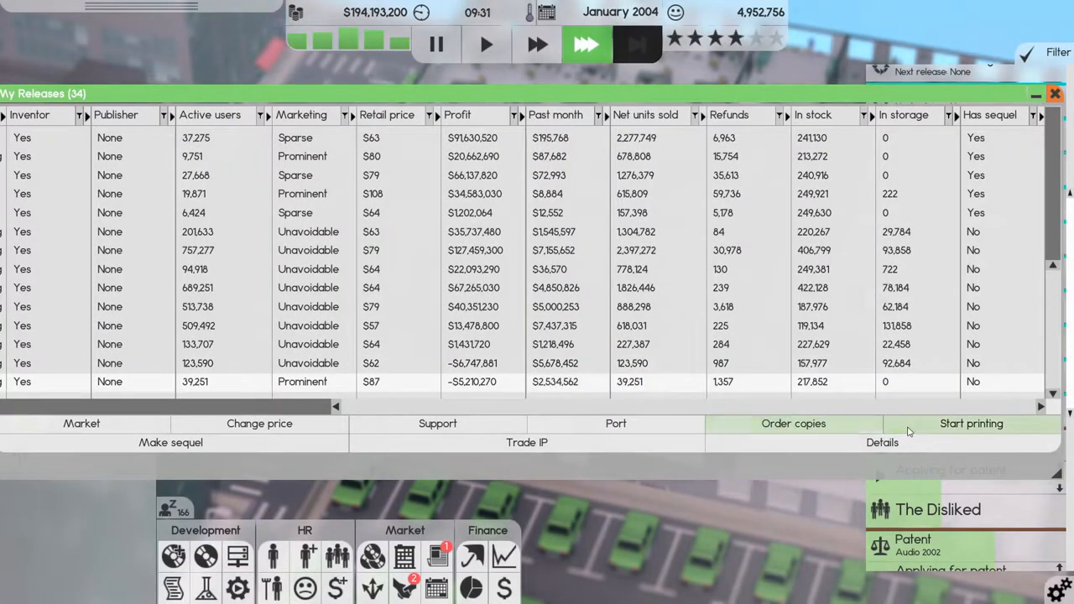
# Print released products up to a 250000-copy stock limit and close the releases list.
pyautogui.click(971, 423)
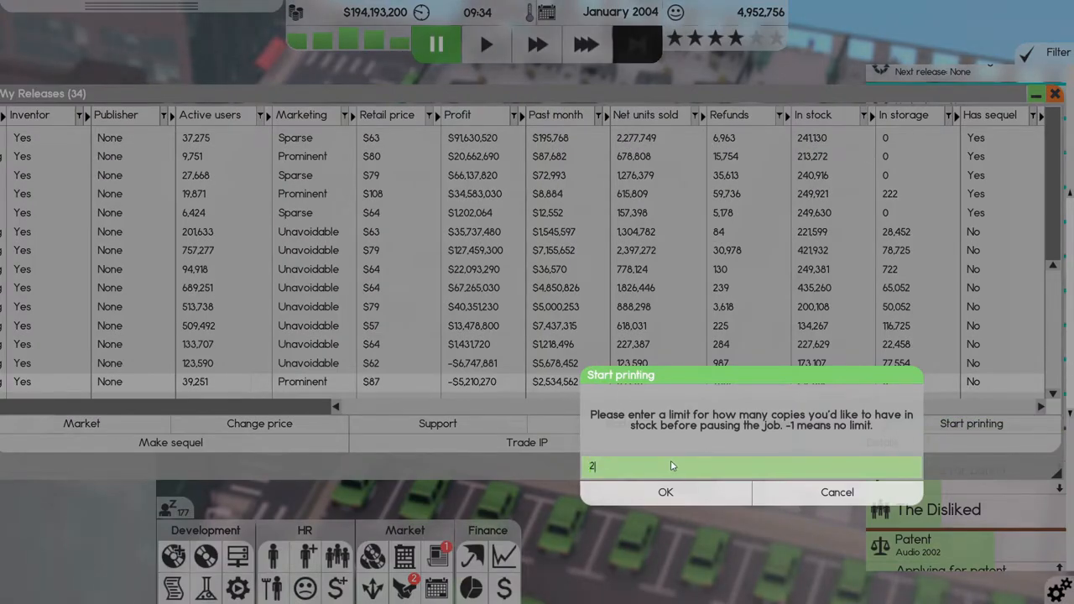
pyautogui.write('50000')
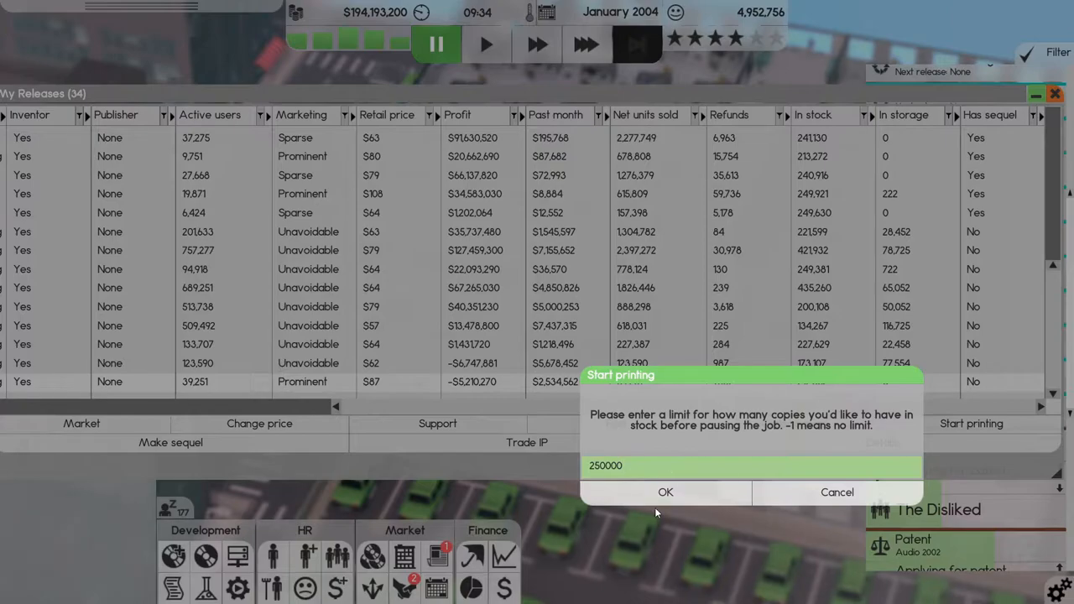
pyautogui.click(665, 491)
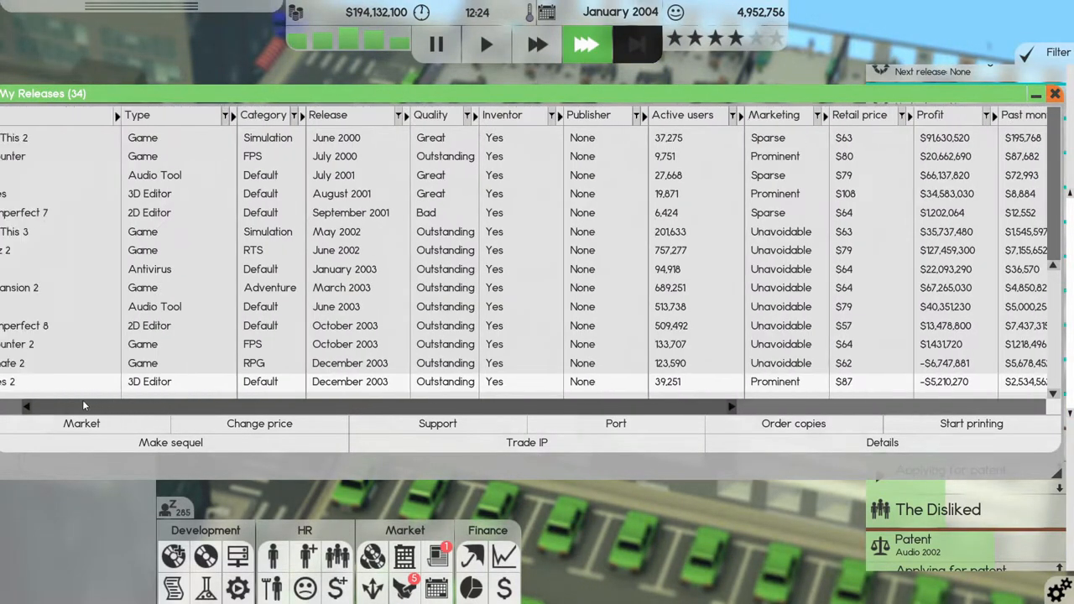
pyautogui.hscroll(-3)
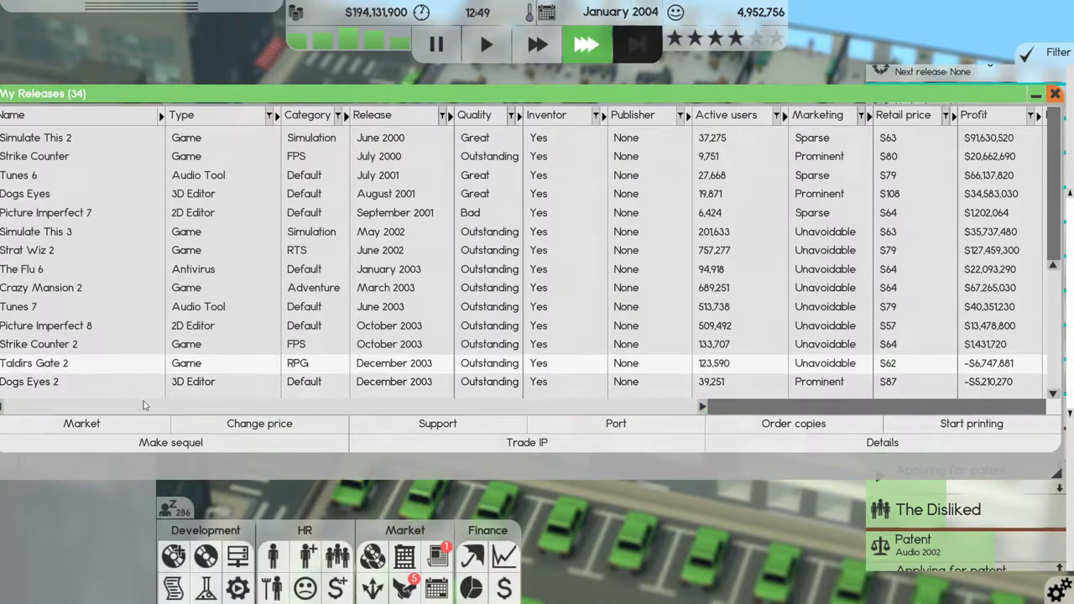
pyautogui.hscroll(3)
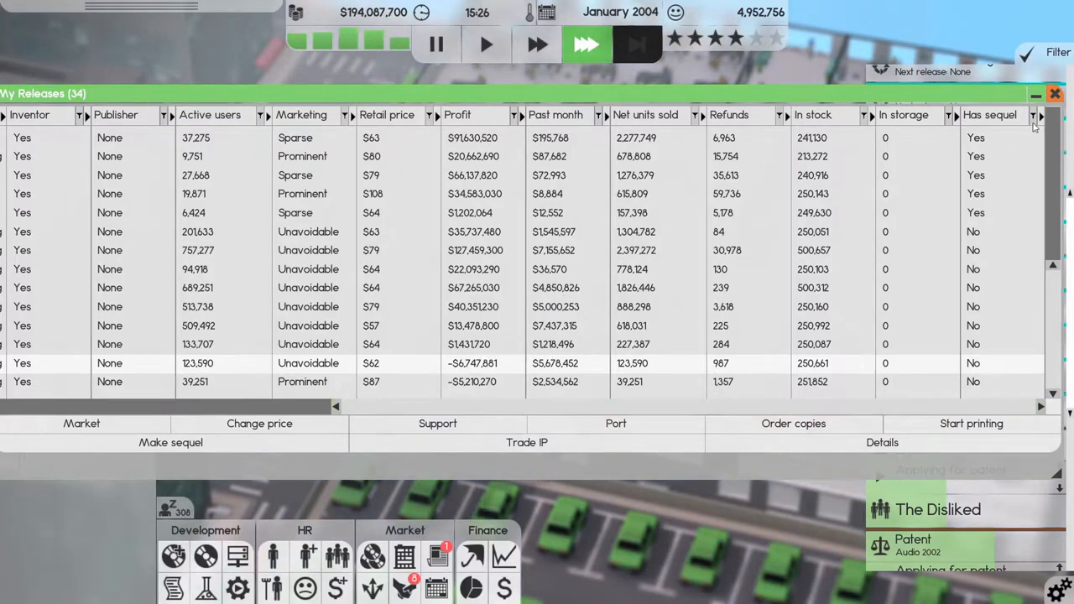
pyautogui.click(1054, 93)
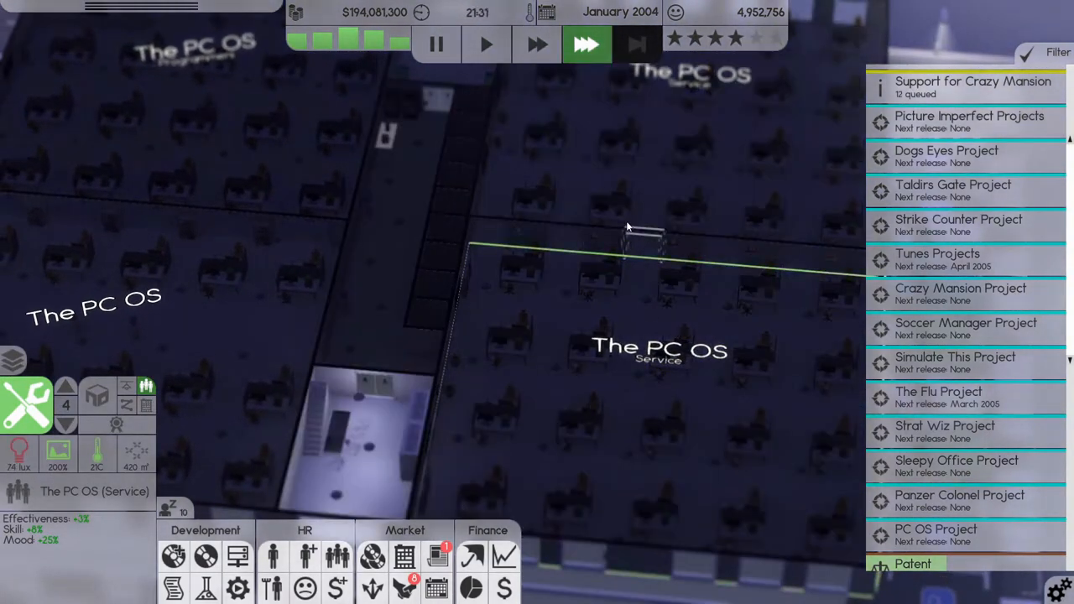
pyautogui.moveTo(337, 556)
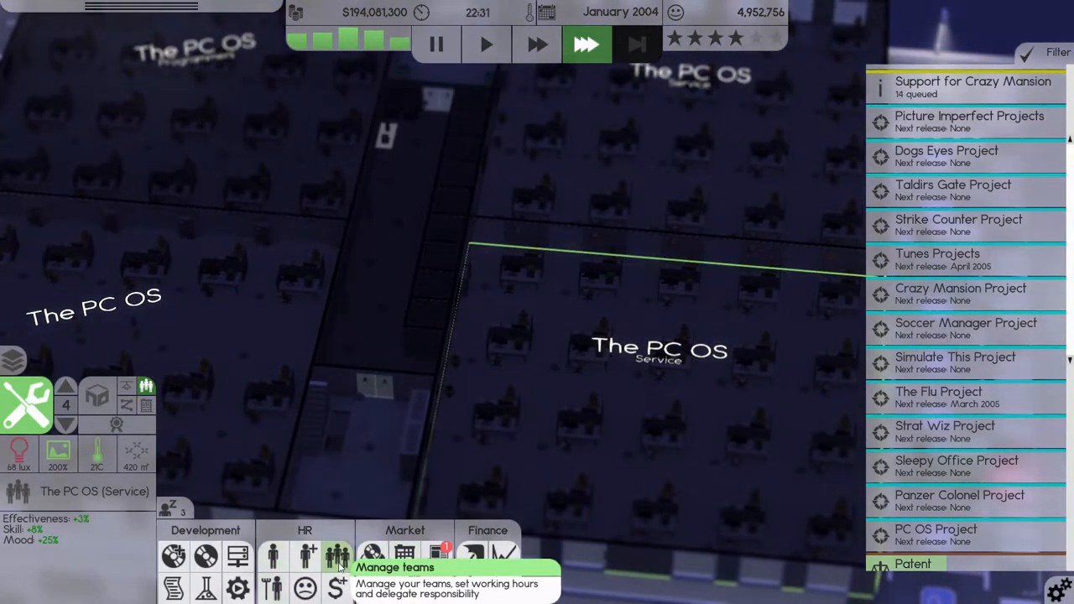
# View team skills as Development, check The PC OS HR settings, then close them.
pyautogui.click(337, 557)
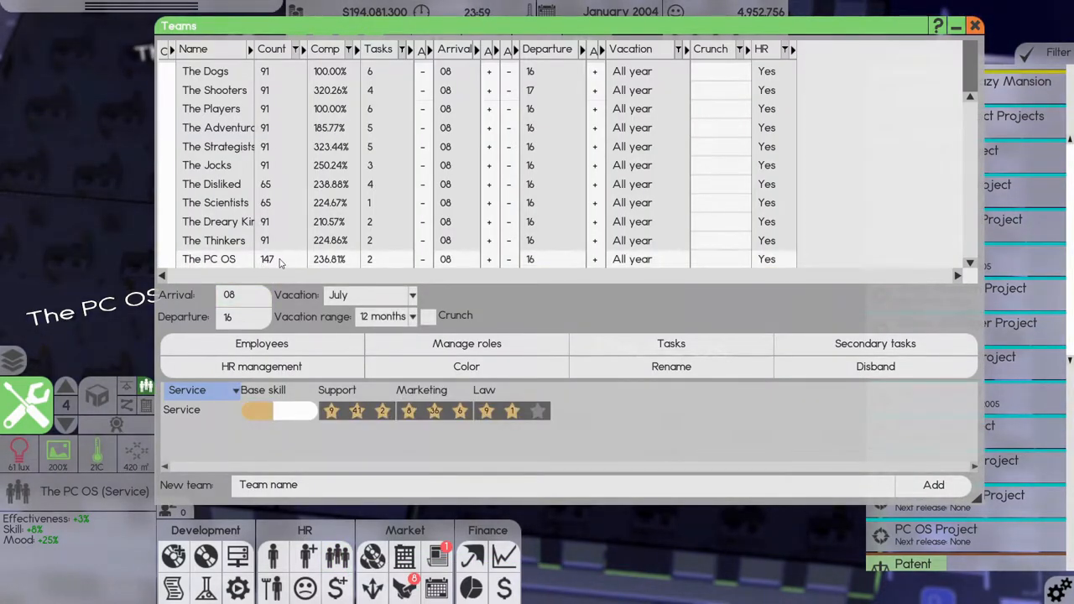
pyautogui.moveTo(374, 400)
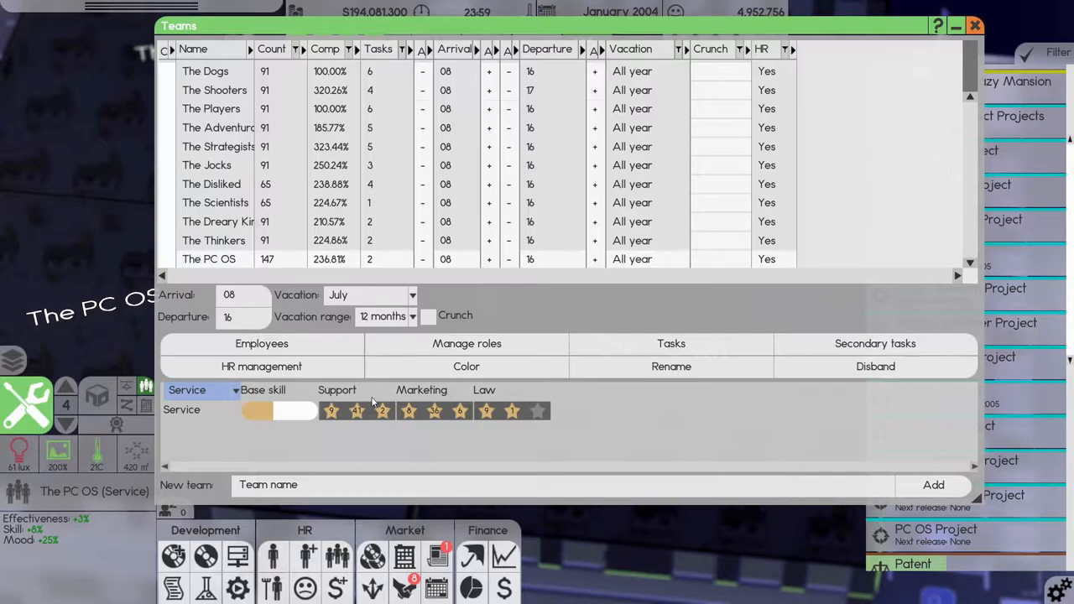
pyautogui.moveTo(237, 396)
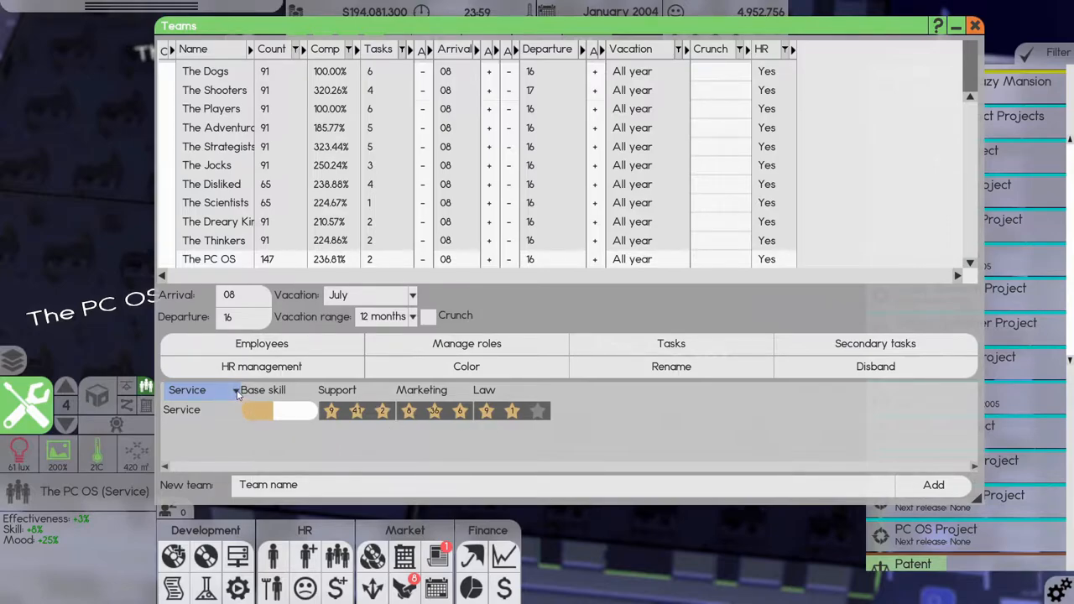
pyautogui.click(201, 390)
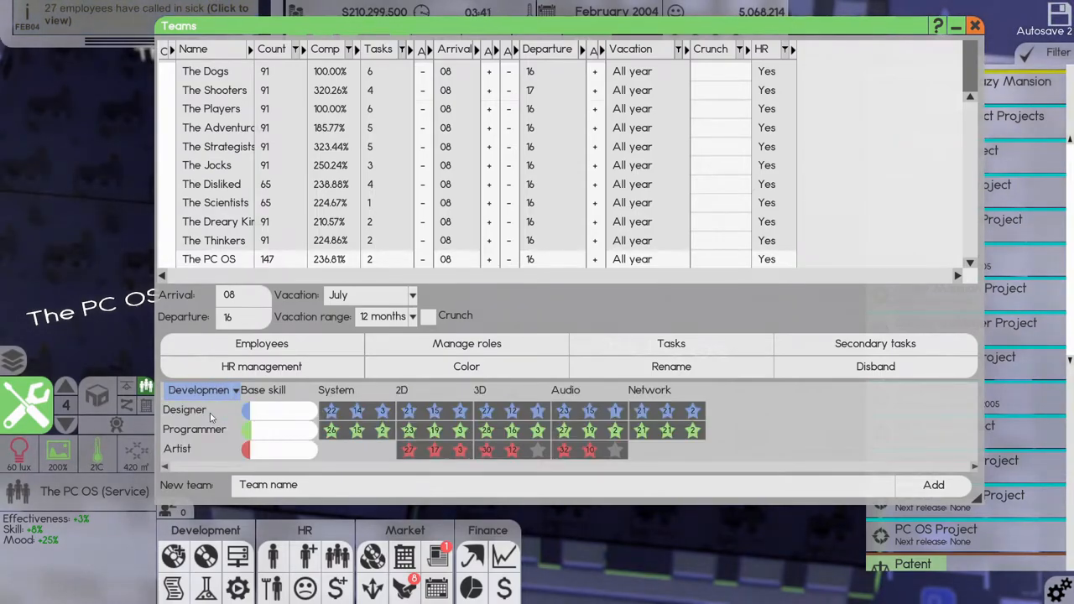
pyautogui.click(261, 366)
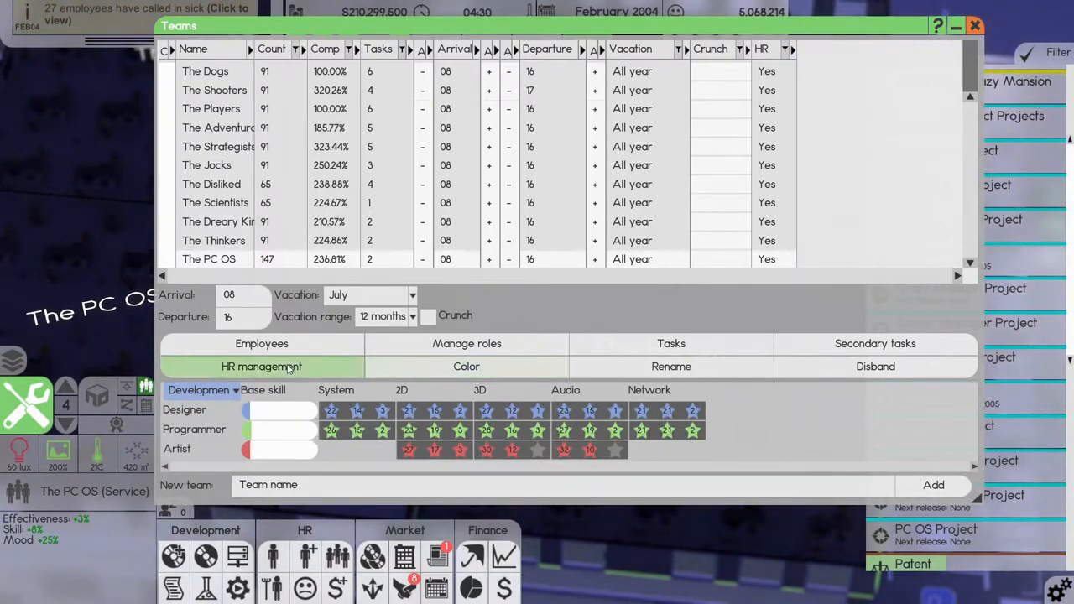
pyautogui.click(261, 366)
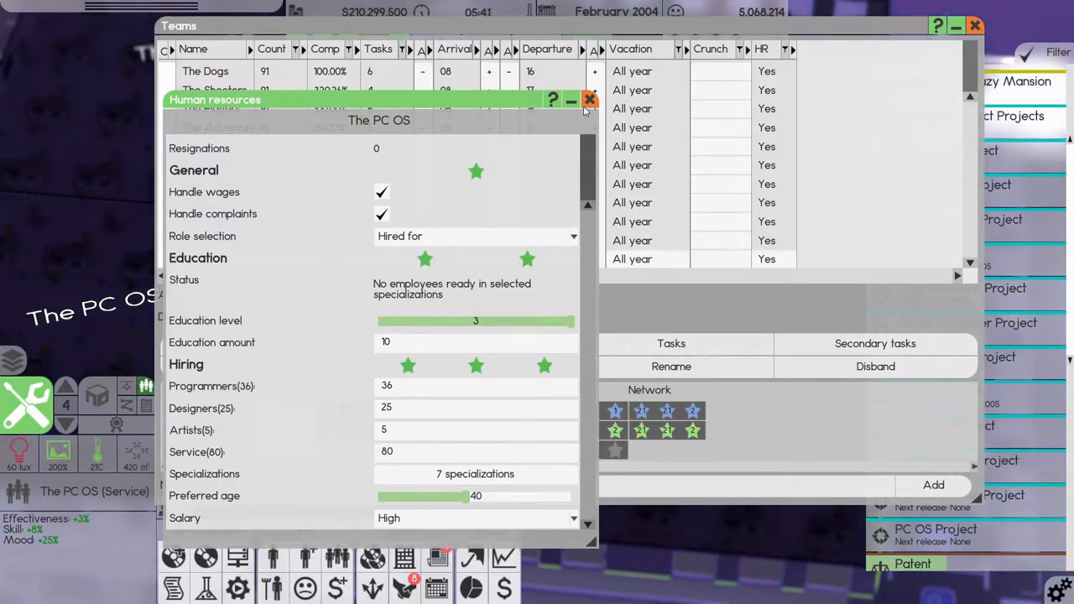
pyautogui.click(590, 100)
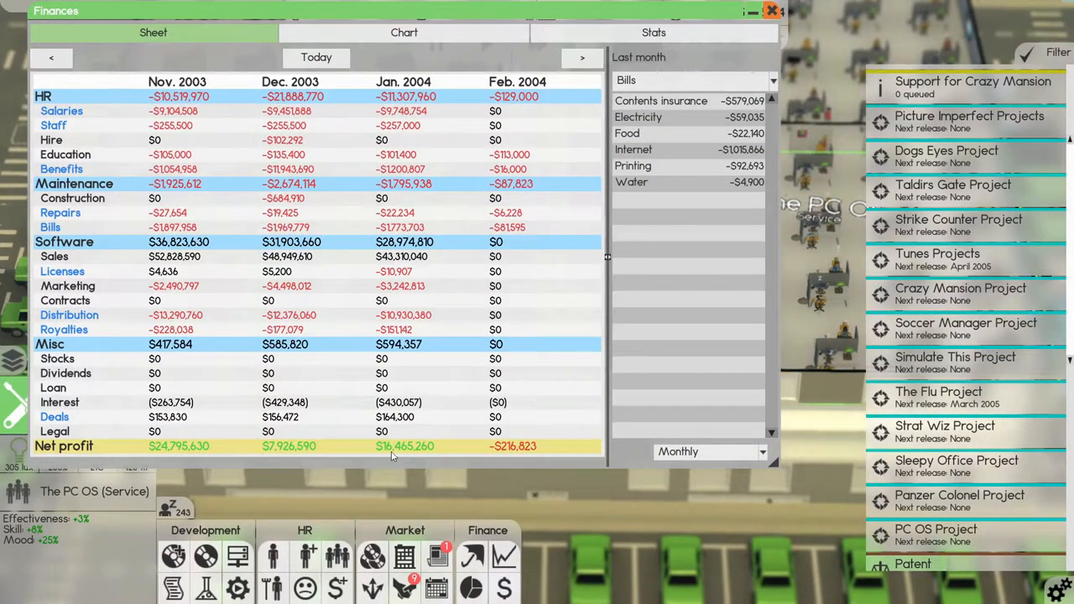
# Close Finances, accept the Docktap Blade print job deal, and close Deals.
pyautogui.click(770, 10)
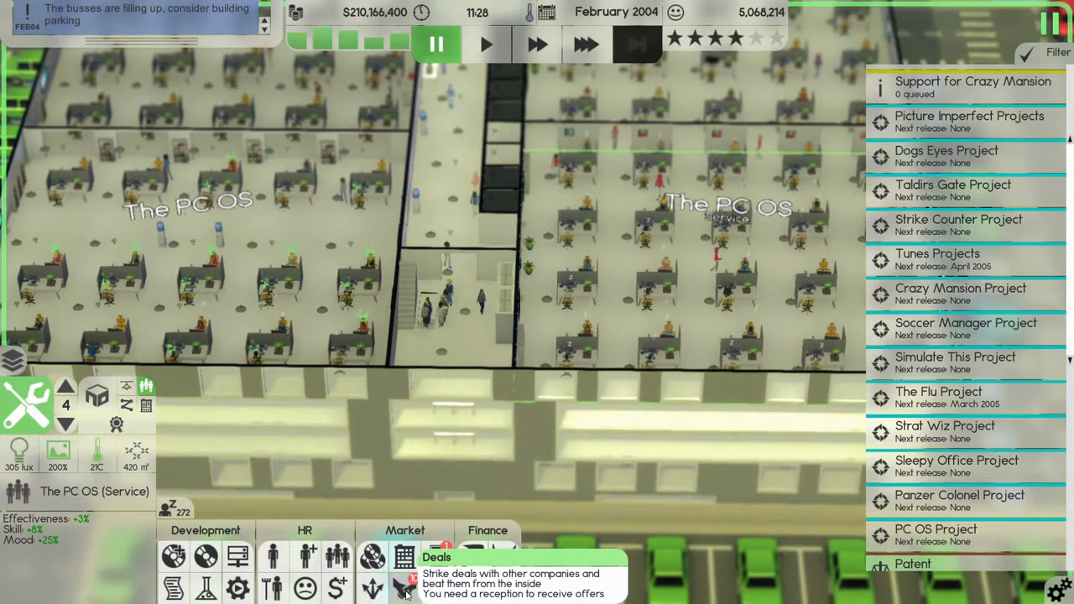
pyautogui.click(405, 556)
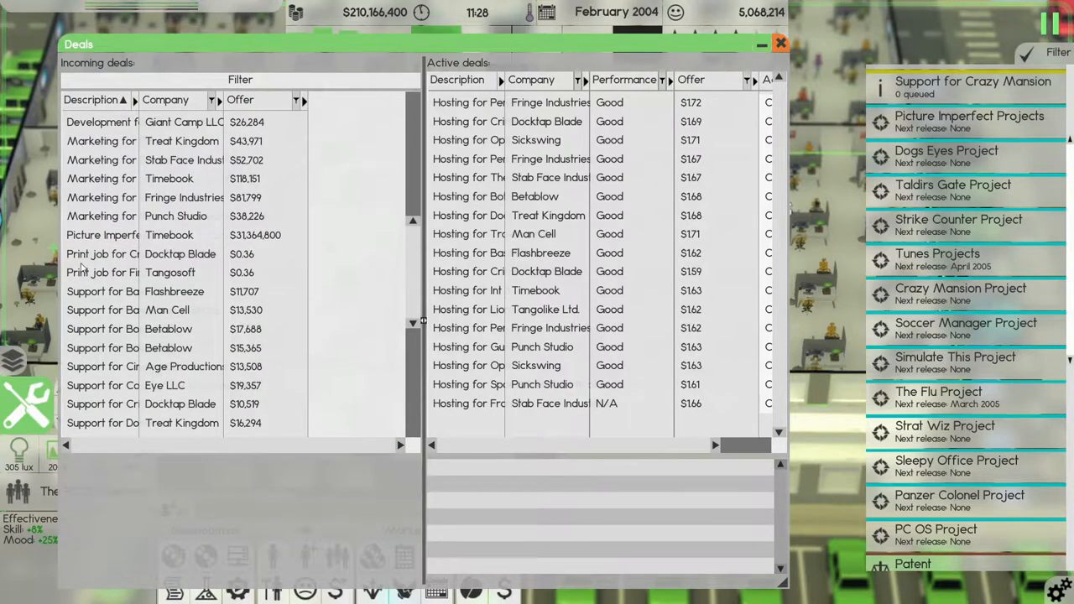
pyautogui.click(100, 253)
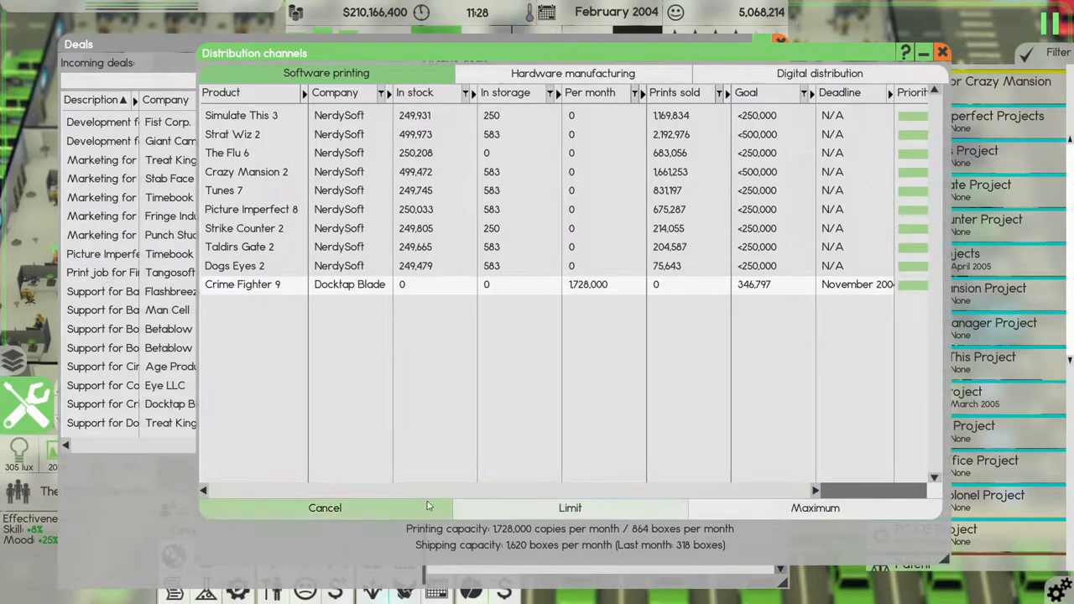
pyautogui.click(324, 507)
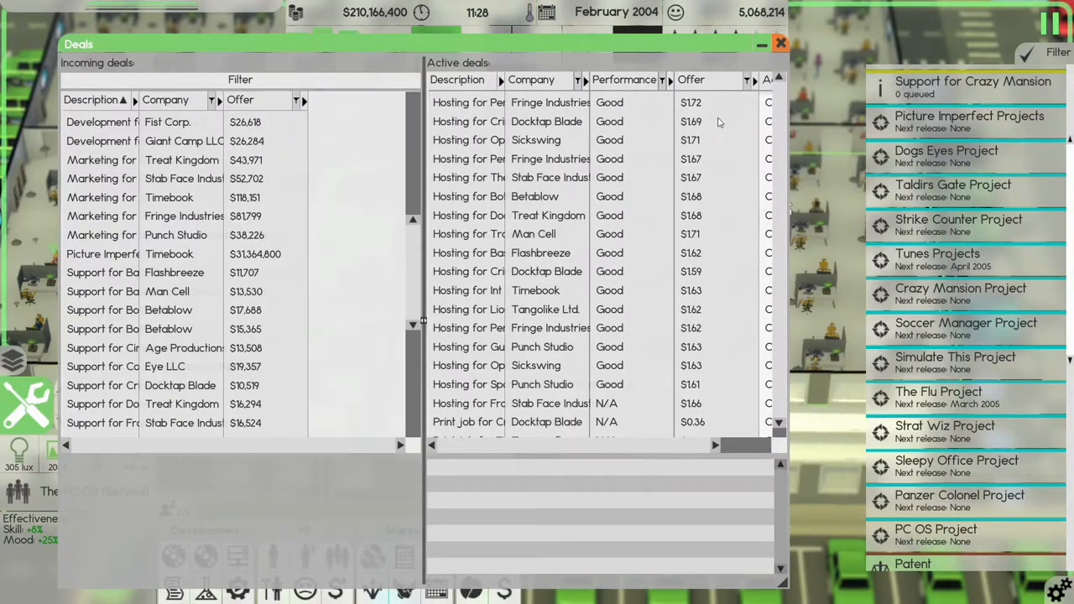
pyautogui.click(780, 42)
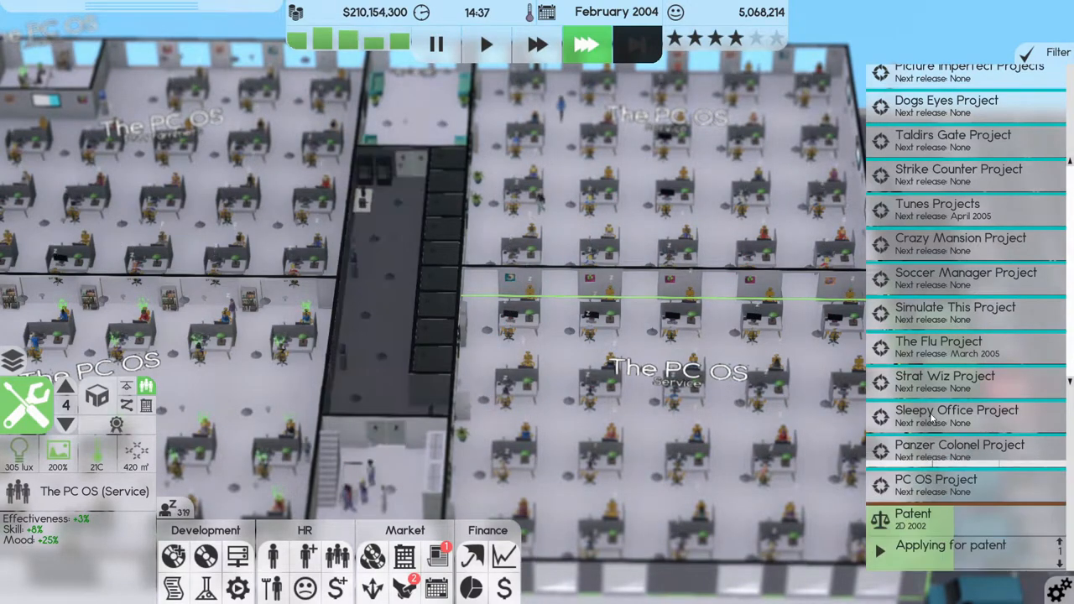
# Click through right-hand sidebar items as the game advances to March 2004.
pyautogui.click(956, 416)
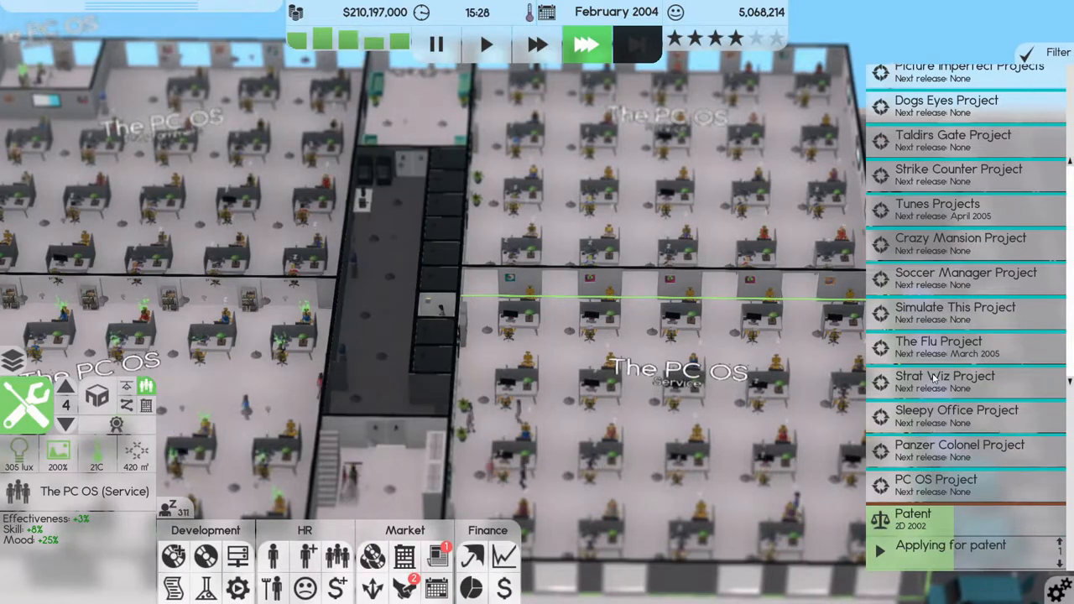
pyautogui.click(945, 376)
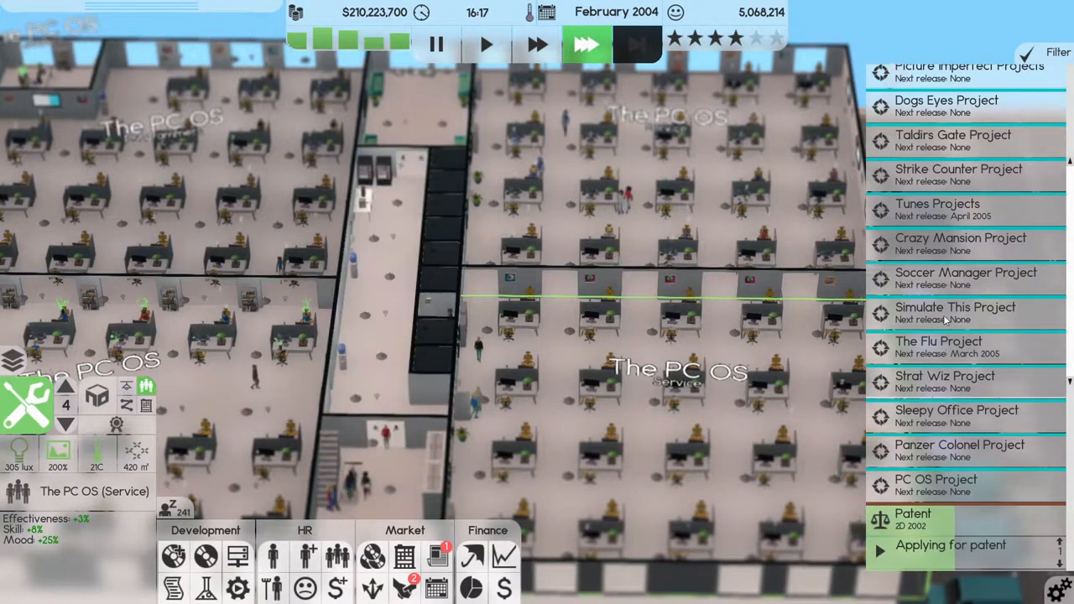
pyautogui.click(965, 276)
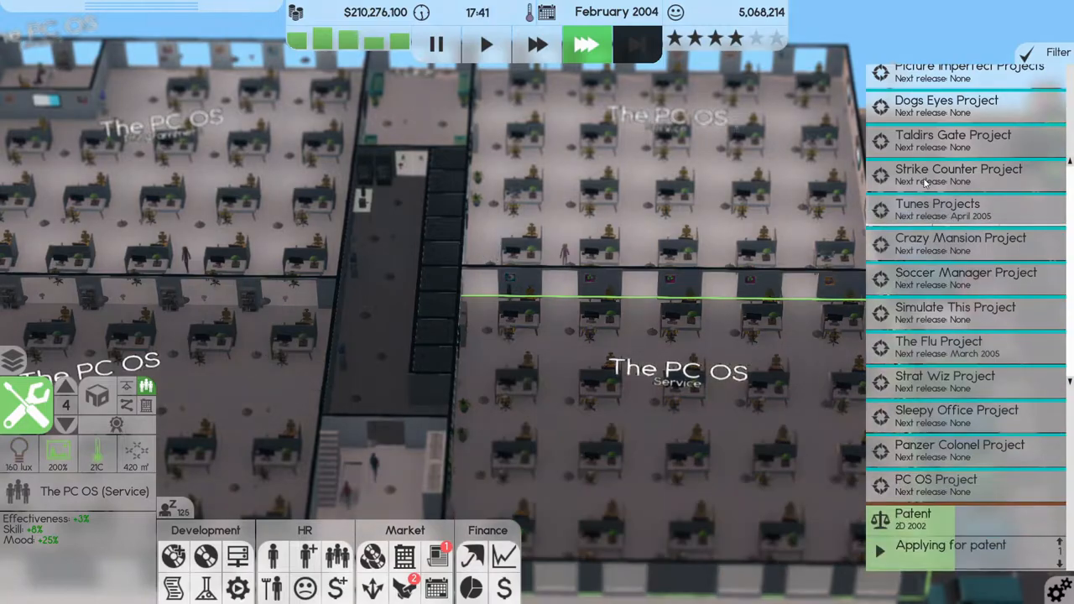
pyautogui.click(957, 174)
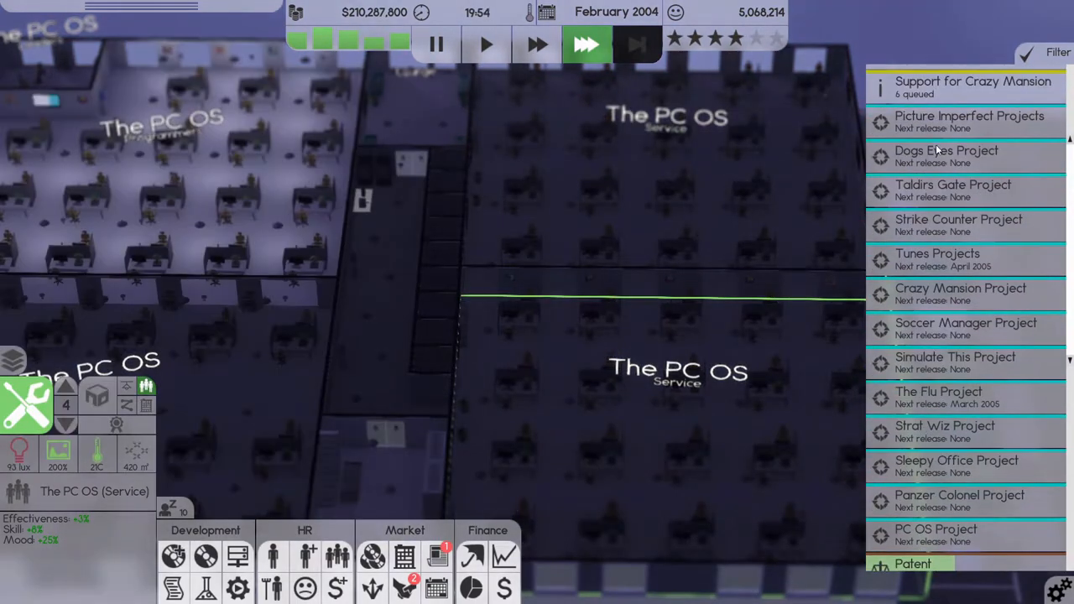
pyautogui.click(969, 122)
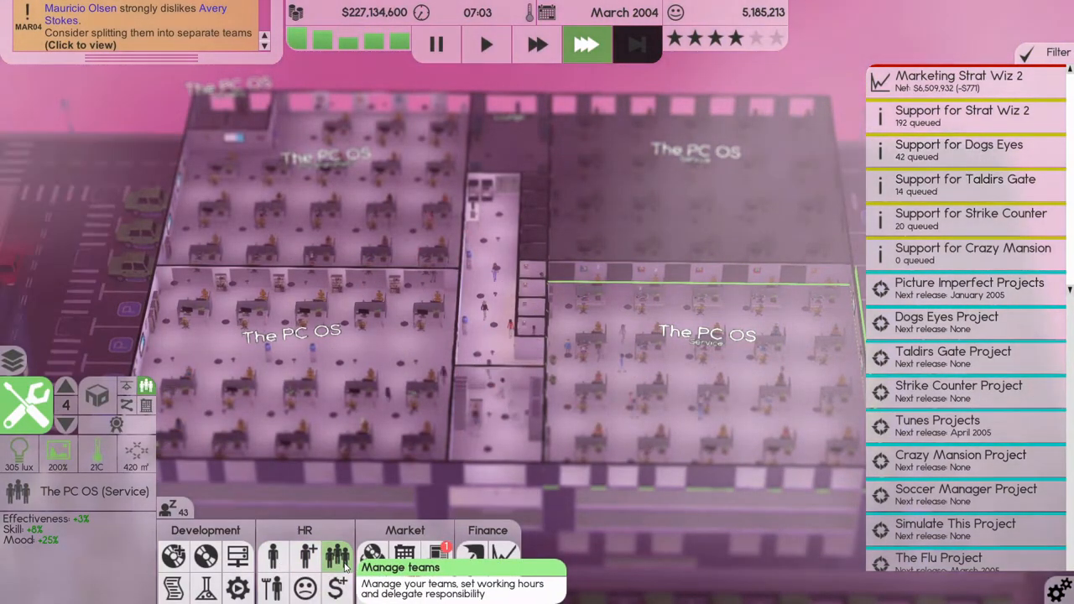
pyautogui.click(338, 556)
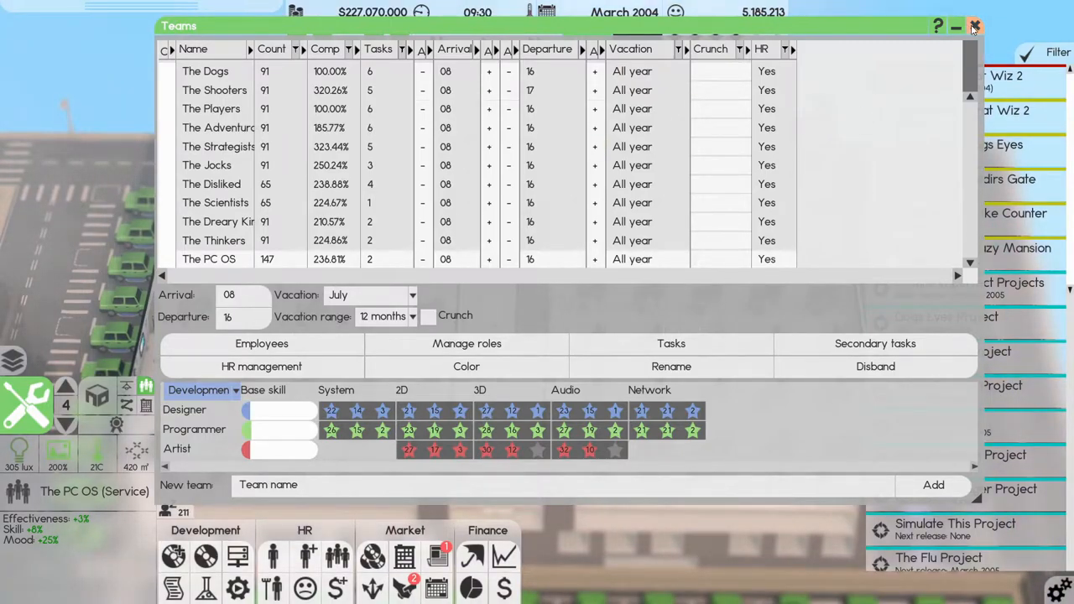
pyautogui.click(489, 89)
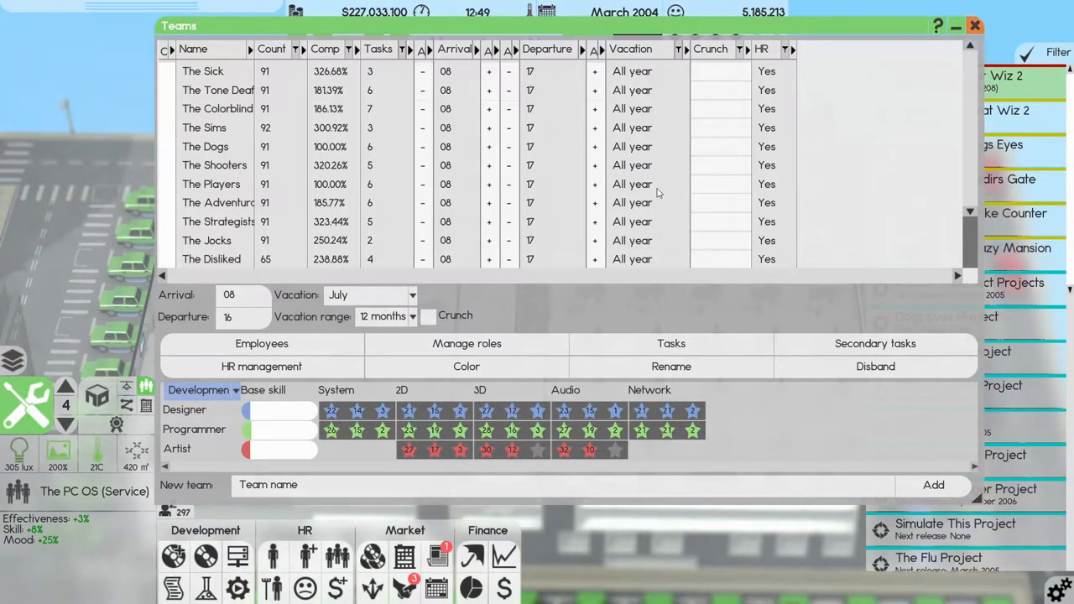
pyautogui.click(974, 26)
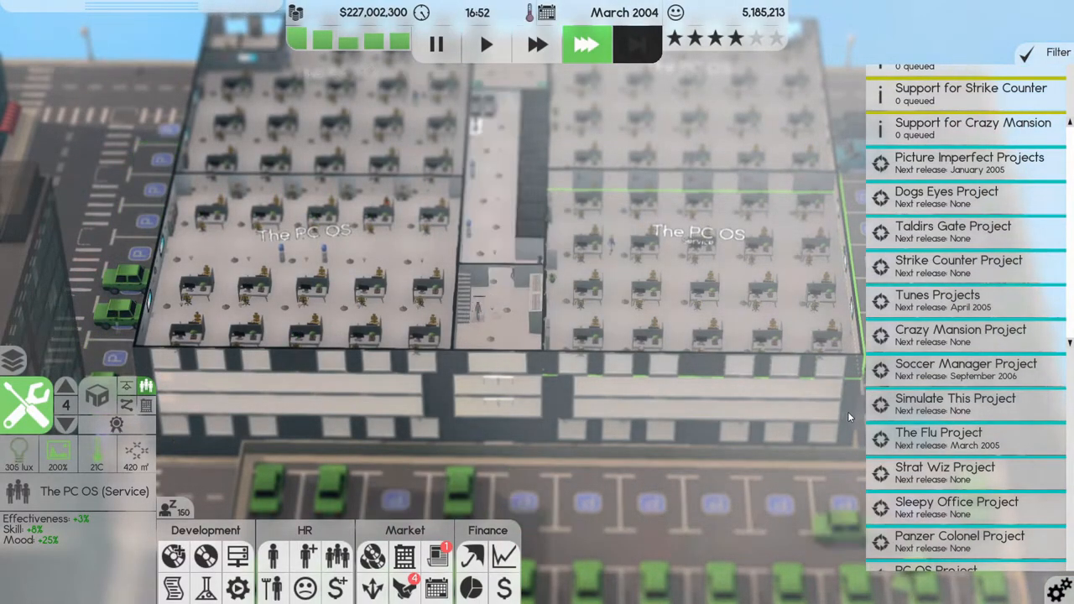
# Pause the game and cancel the Dogs Eyes Project.
pyautogui.click(436, 45)
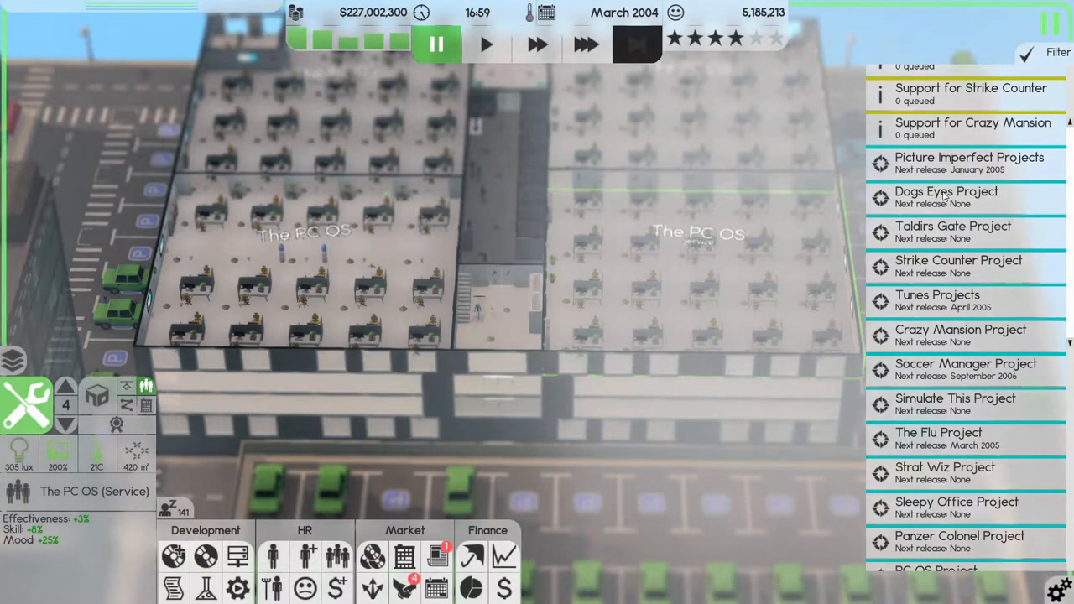
pyautogui.click(947, 197)
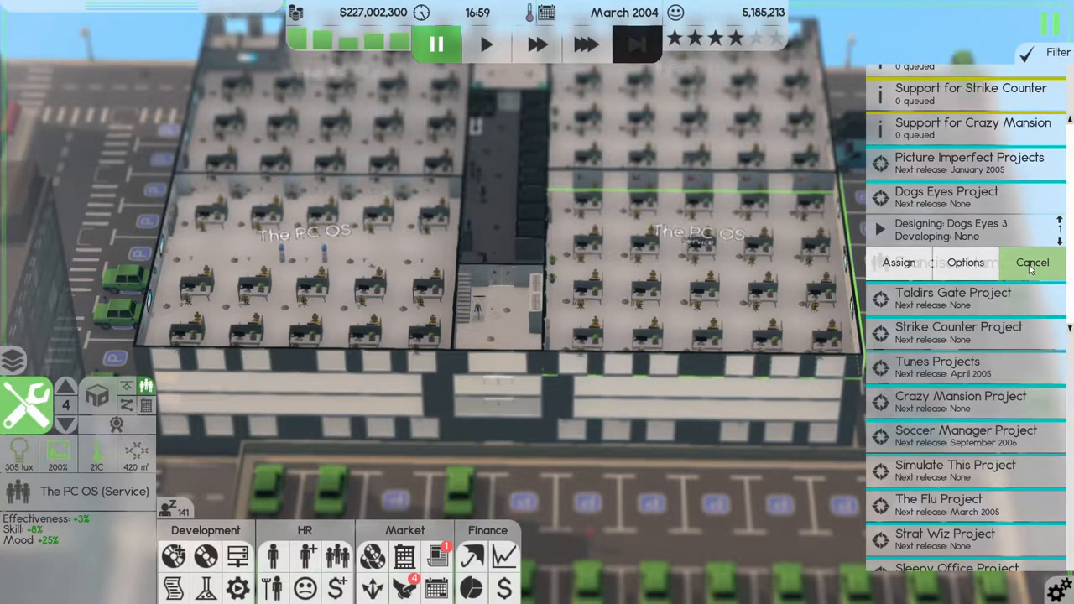
pyautogui.click(1031, 263)
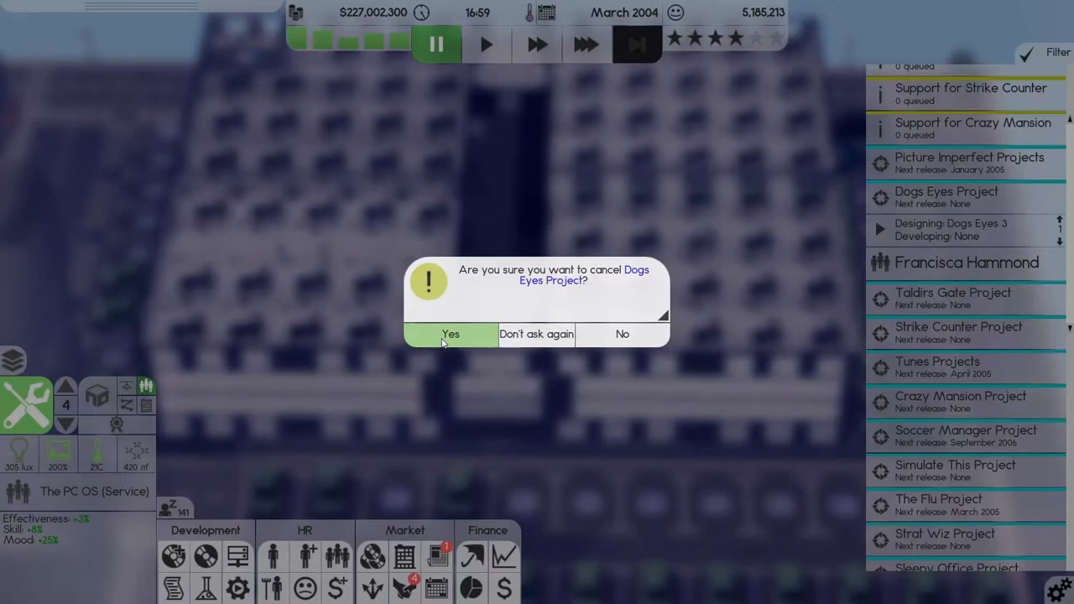
pyautogui.click(451, 334)
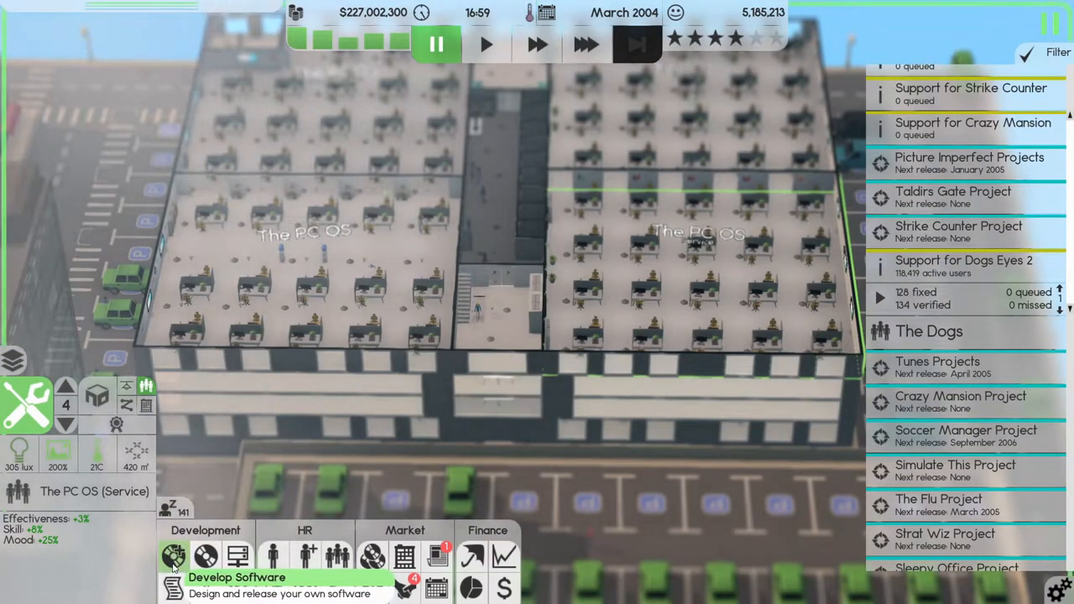
# Check Project management, then bring up the teams overview.
pyautogui.click(238, 588)
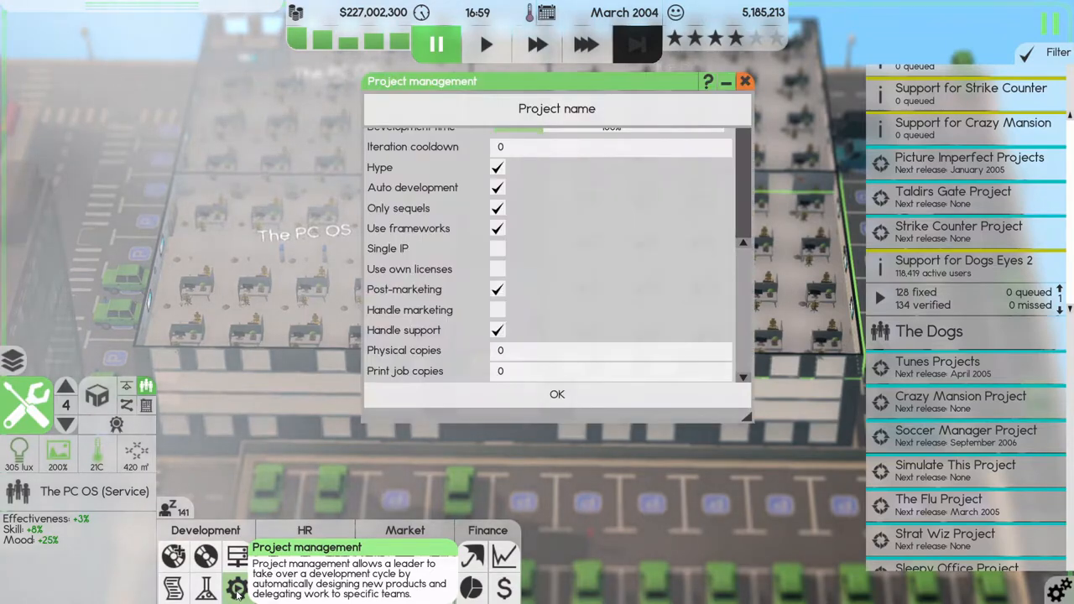
pyautogui.click(744, 80)
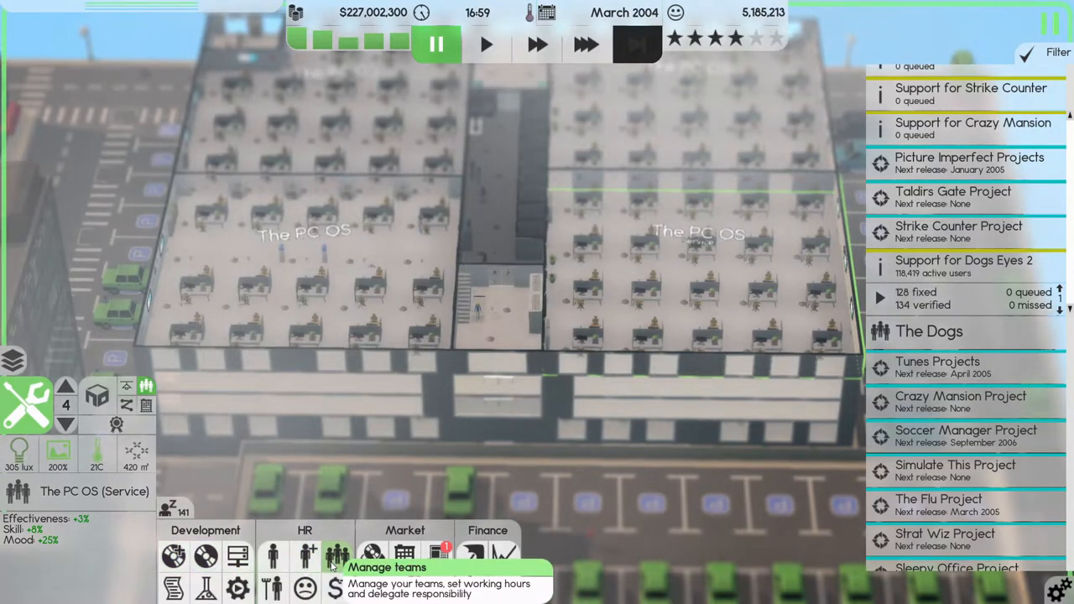
pyautogui.click(337, 556)
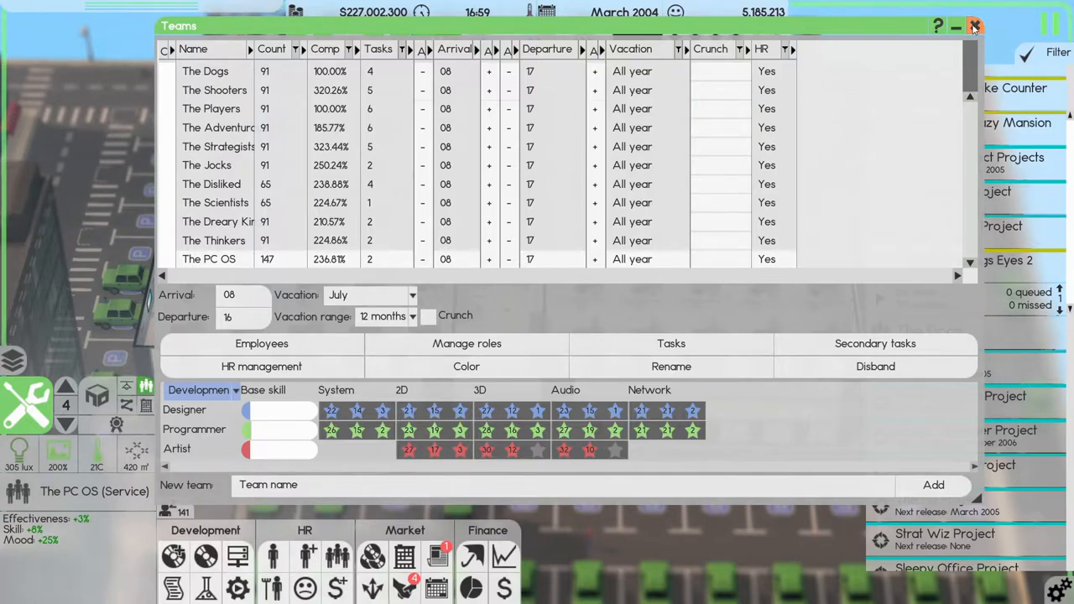
# Filter the Employees list to The Dogs team, scroll through it, and close it.
pyautogui.click(261, 343)
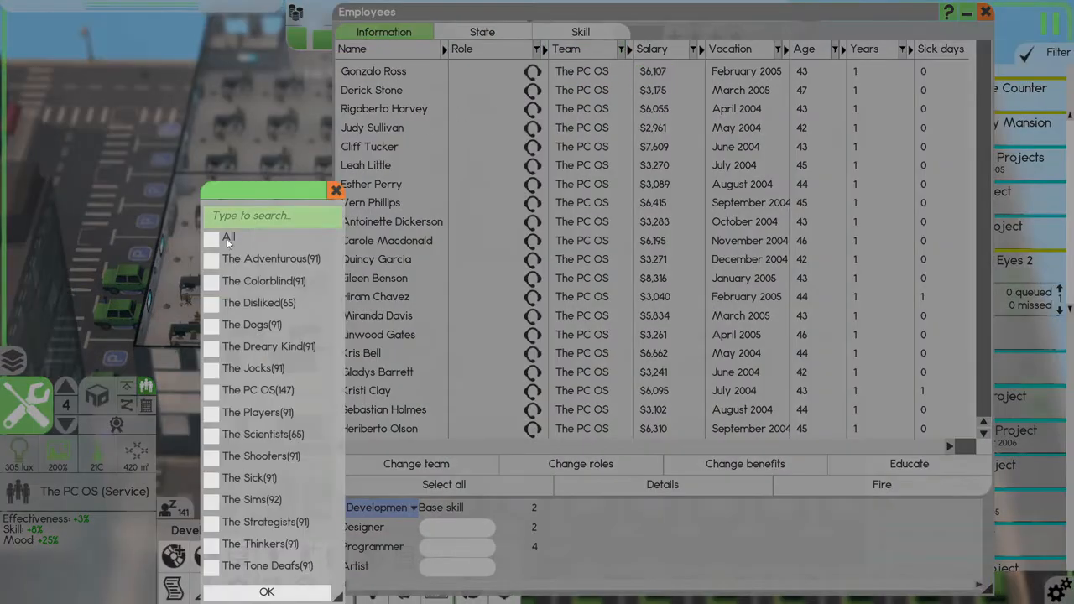
pyautogui.click(210, 325)
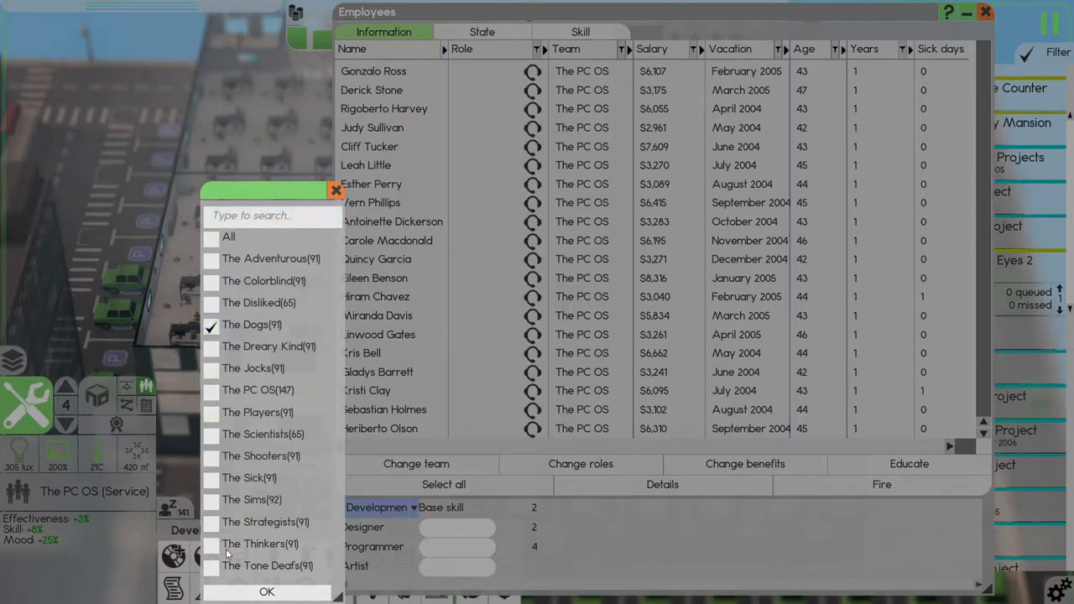
pyautogui.click(266, 591)
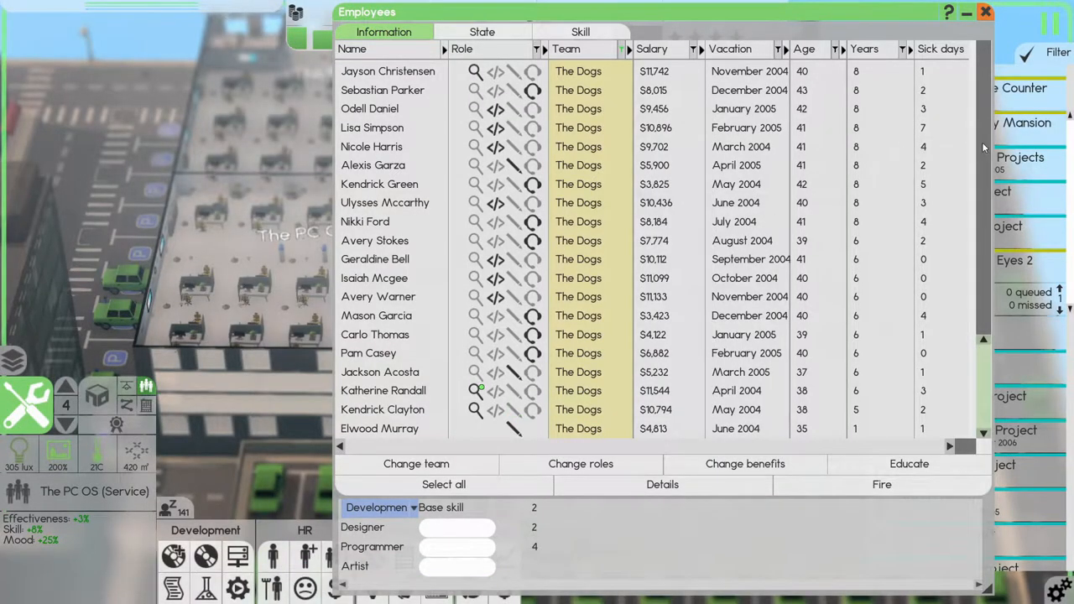
pyautogui.scroll(-3)
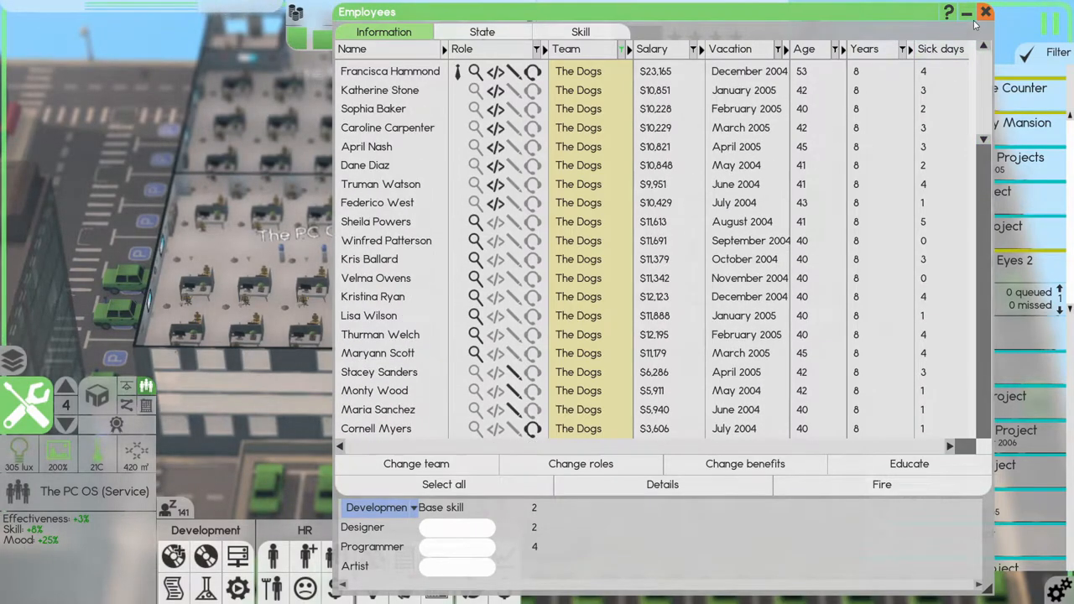
pyautogui.click(985, 12)
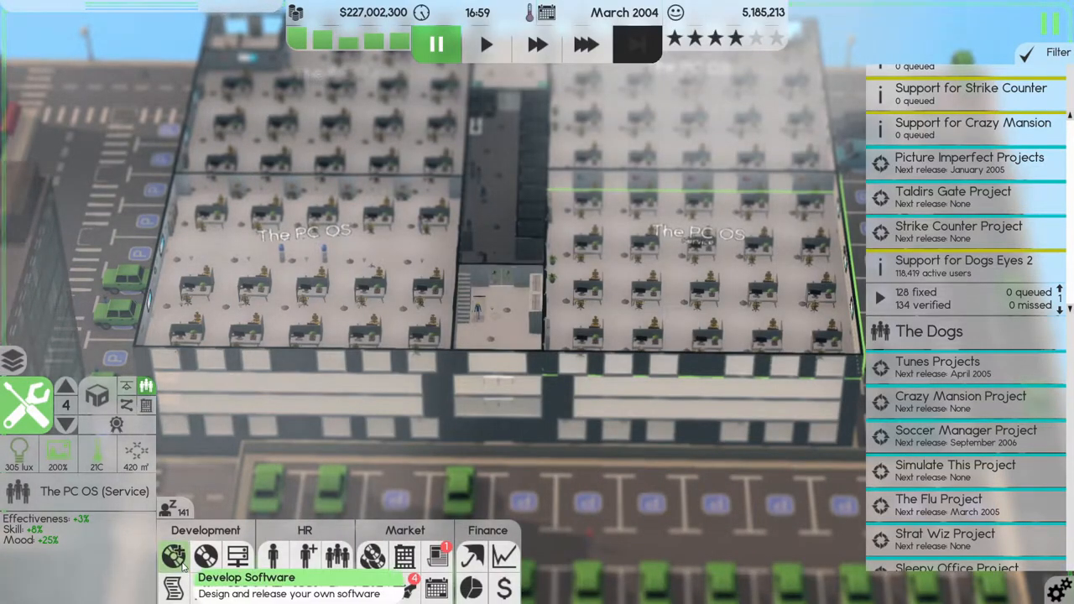
# Start a new 3D Editor design with every 3D graphics and System feature ticked.
pyautogui.click(174, 557)
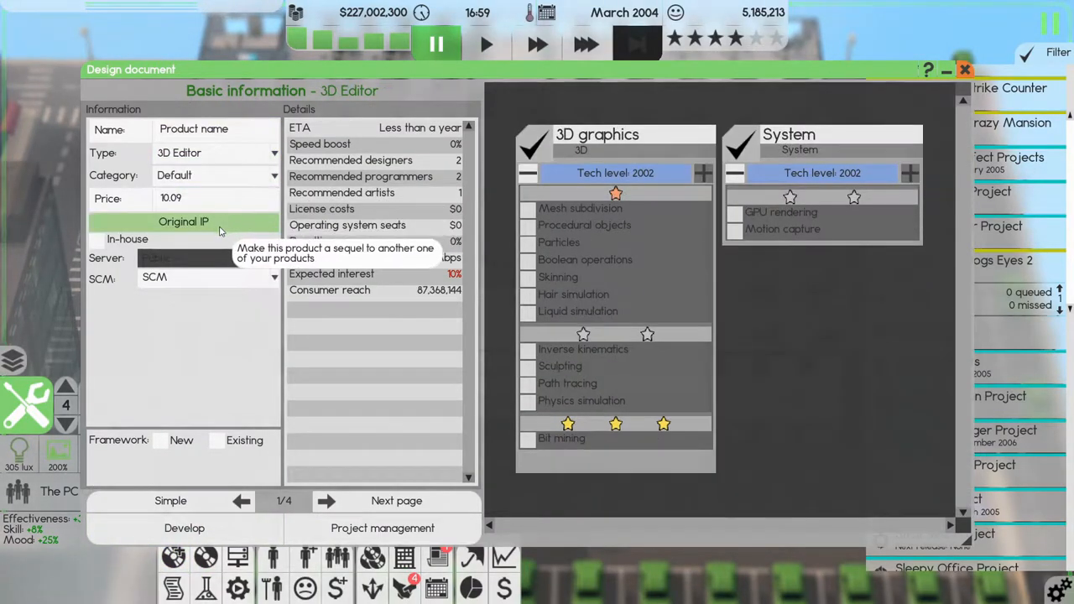
pyautogui.click(528, 208)
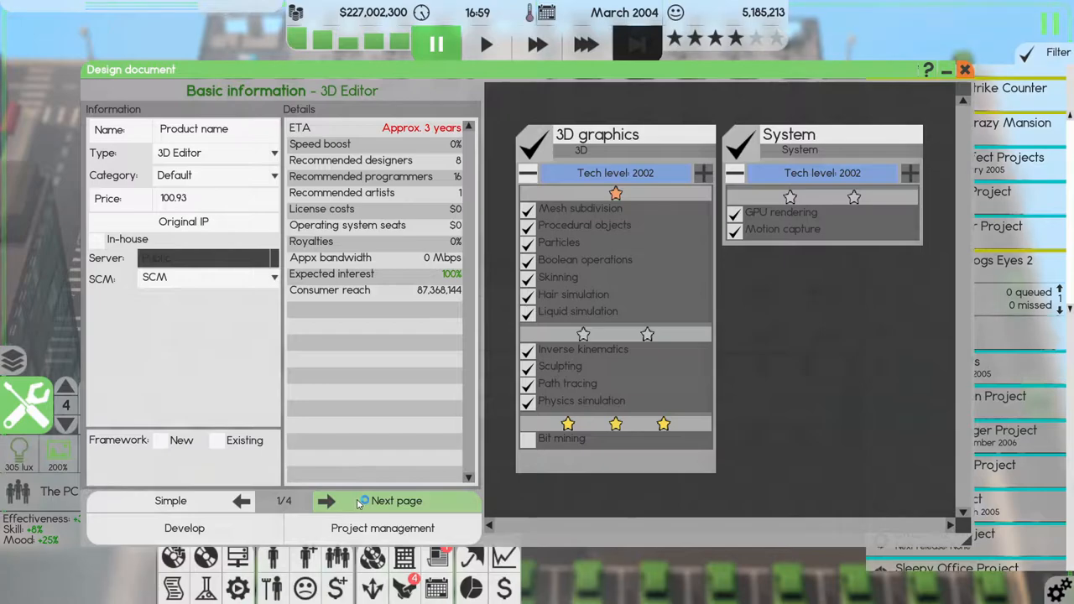
pyautogui.click(396, 501)
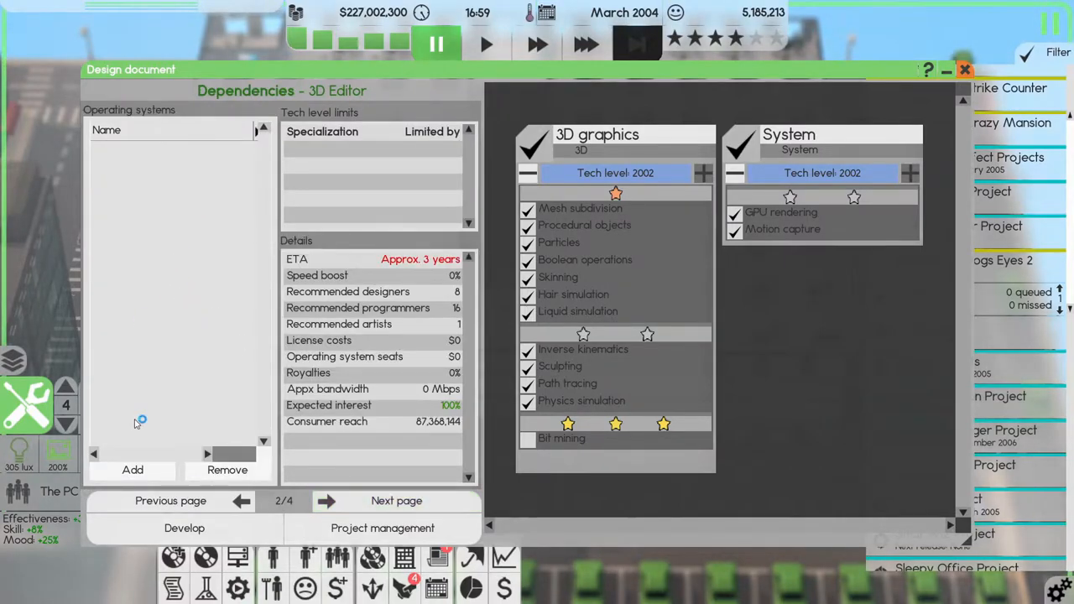
# Add support for all operating systems, sorted by active users.
pyautogui.click(133, 470)
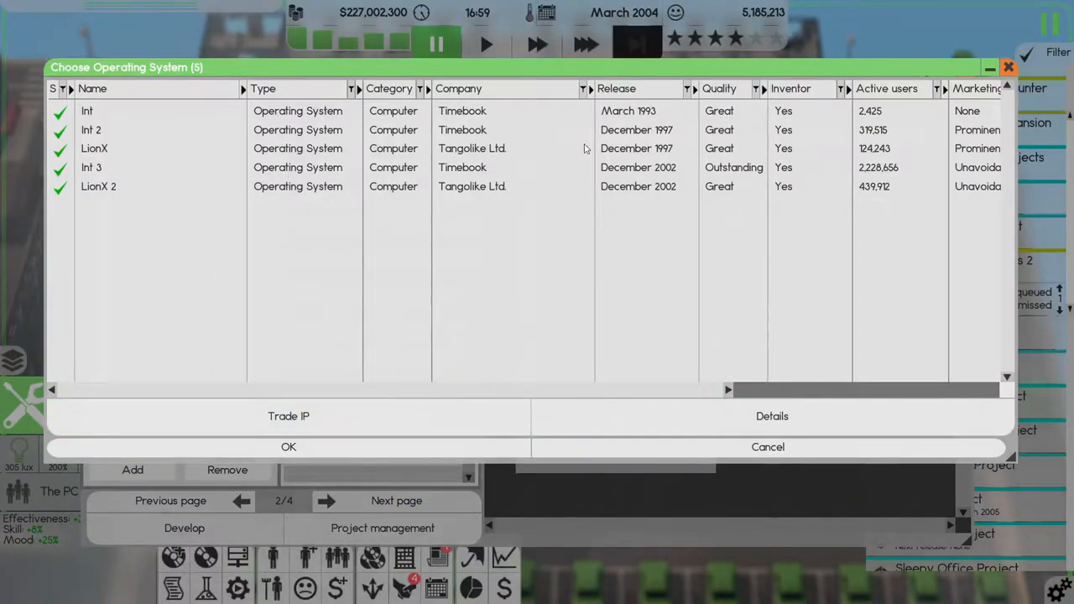
pyautogui.click(887, 88)
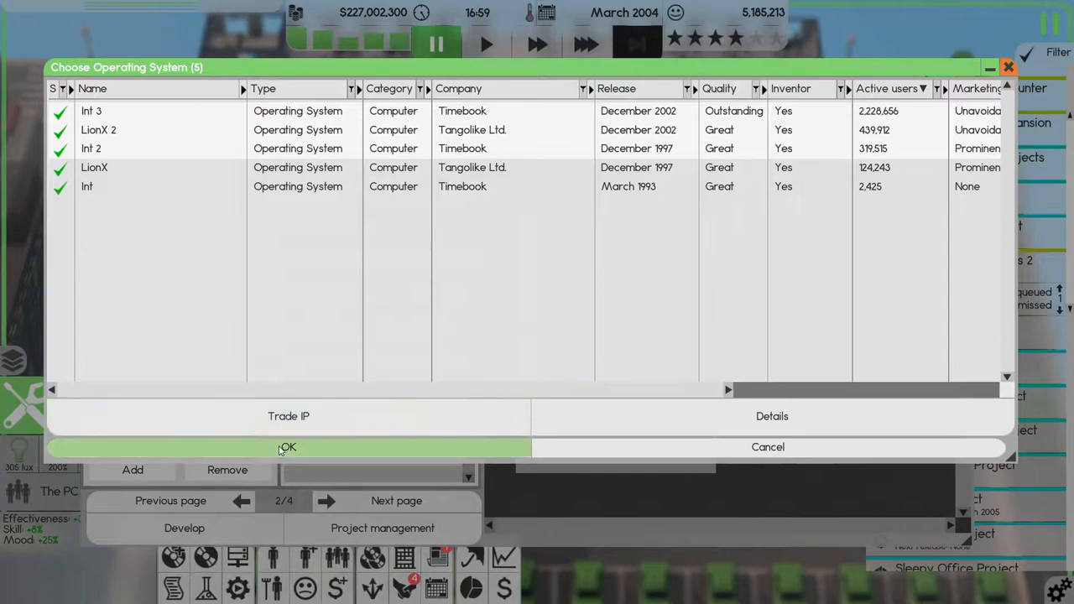
pyautogui.click(287, 447)
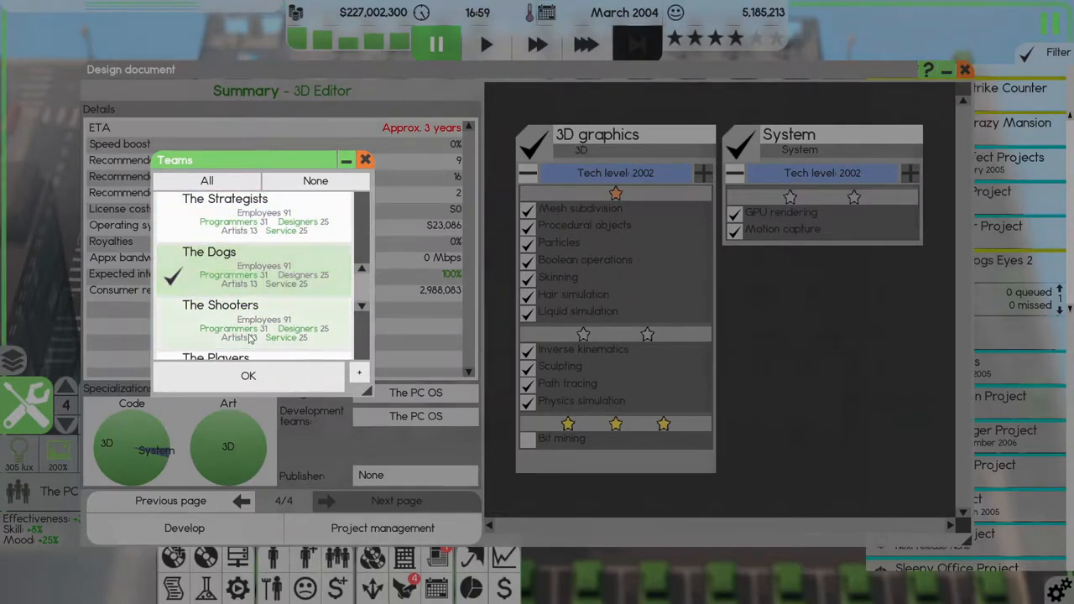
# Set The Dogs as design and development team, continue unnamed, and close the document.
pyautogui.scroll(-3)
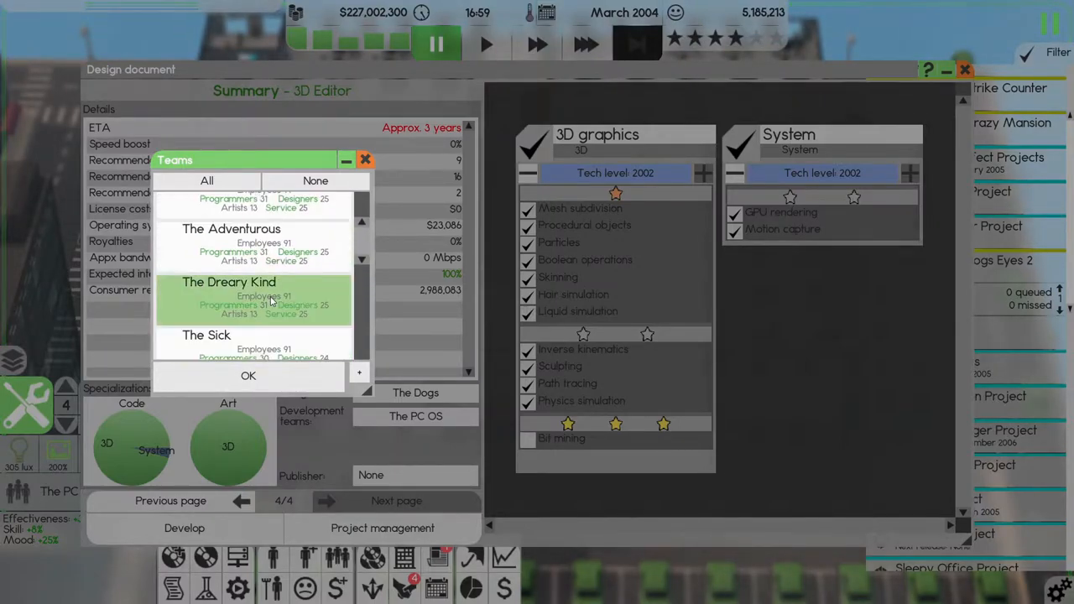
pyautogui.click(247, 375)
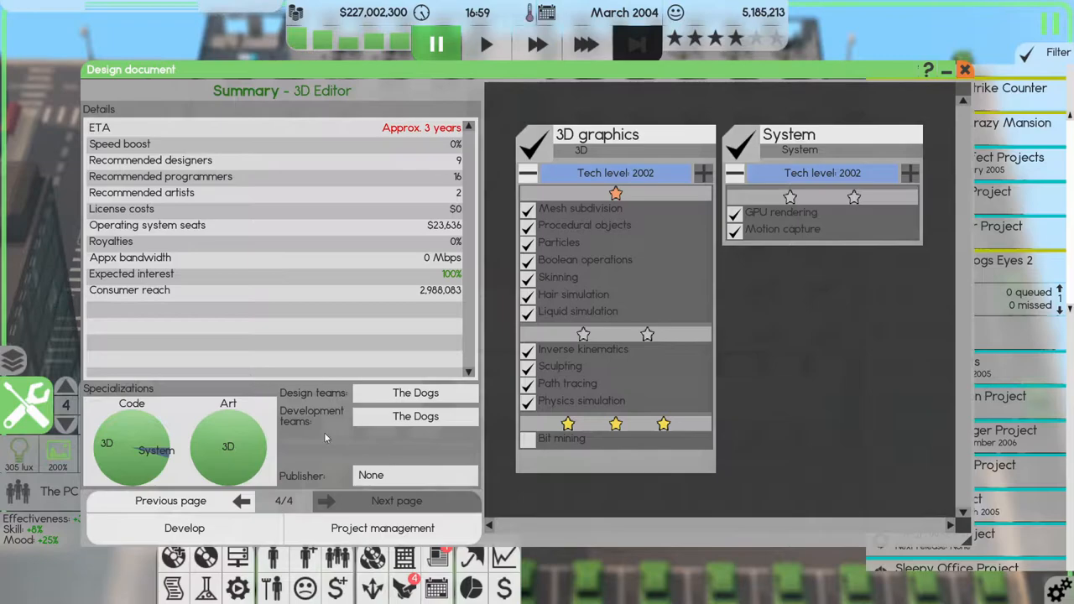
pyautogui.moveTo(382, 528)
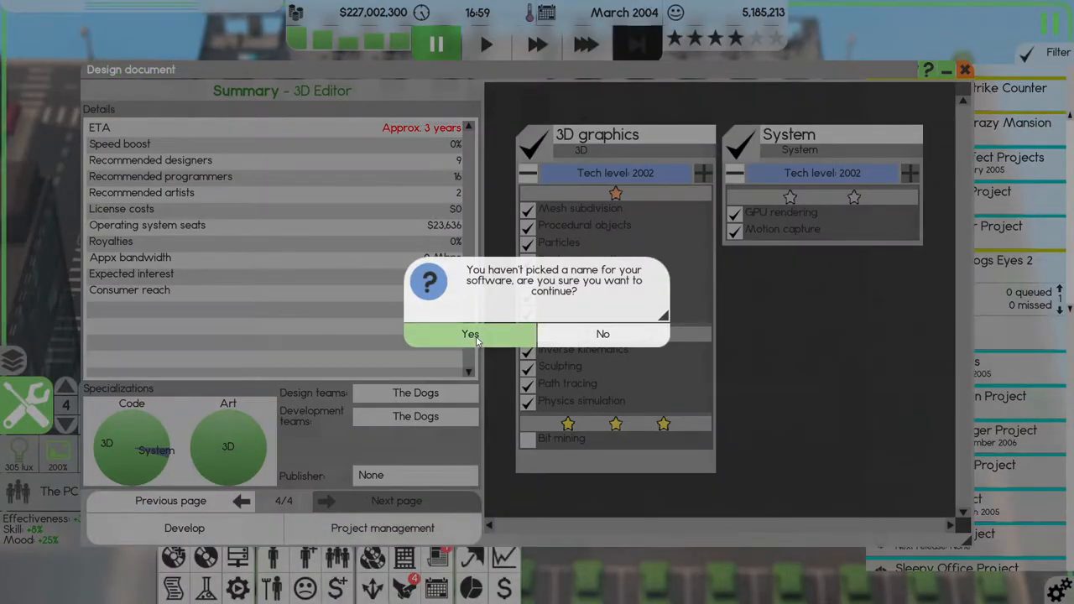
pyautogui.click(469, 334)
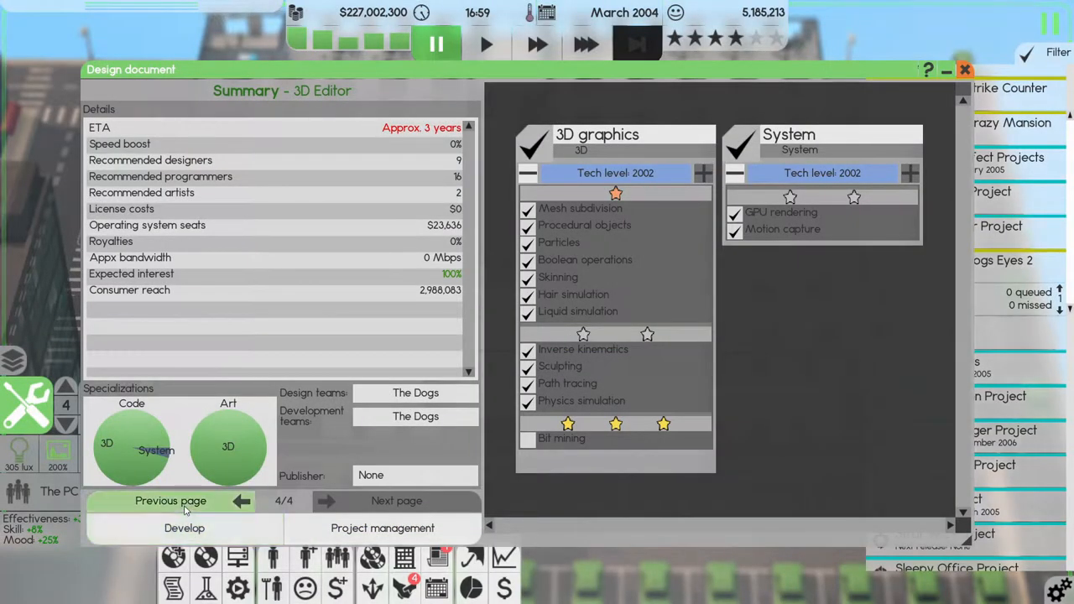
pyautogui.click(170, 501)
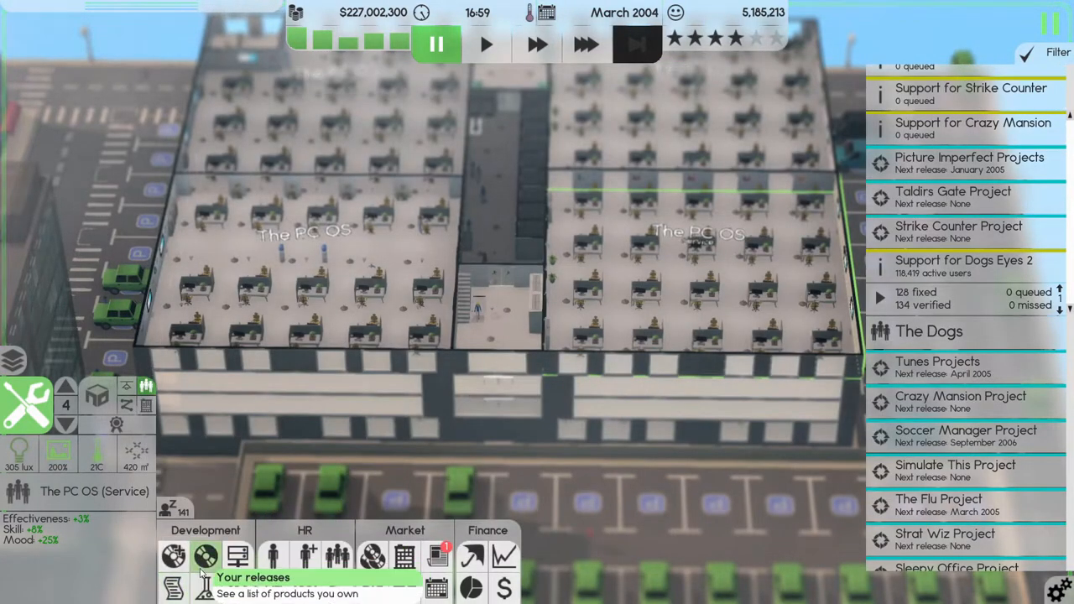
# Make Dogs Eyes 3 as a sequel to Dogs Eyes 2 with all features ticked.
pyautogui.click(206, 556)
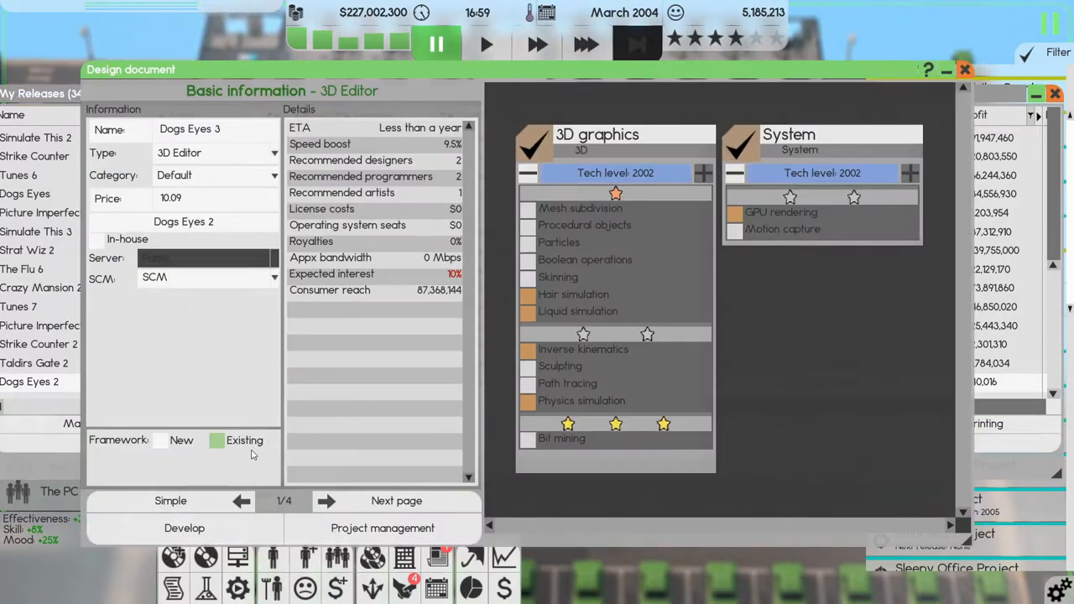
pyautogui.click(527, 208)
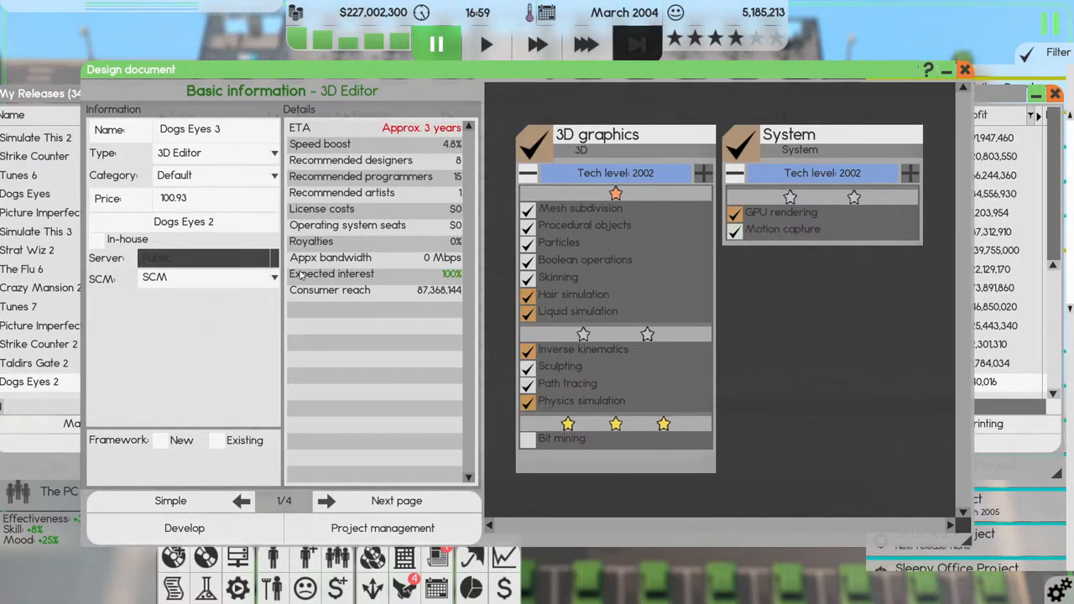
pyautogui.moveTo(396, 500)
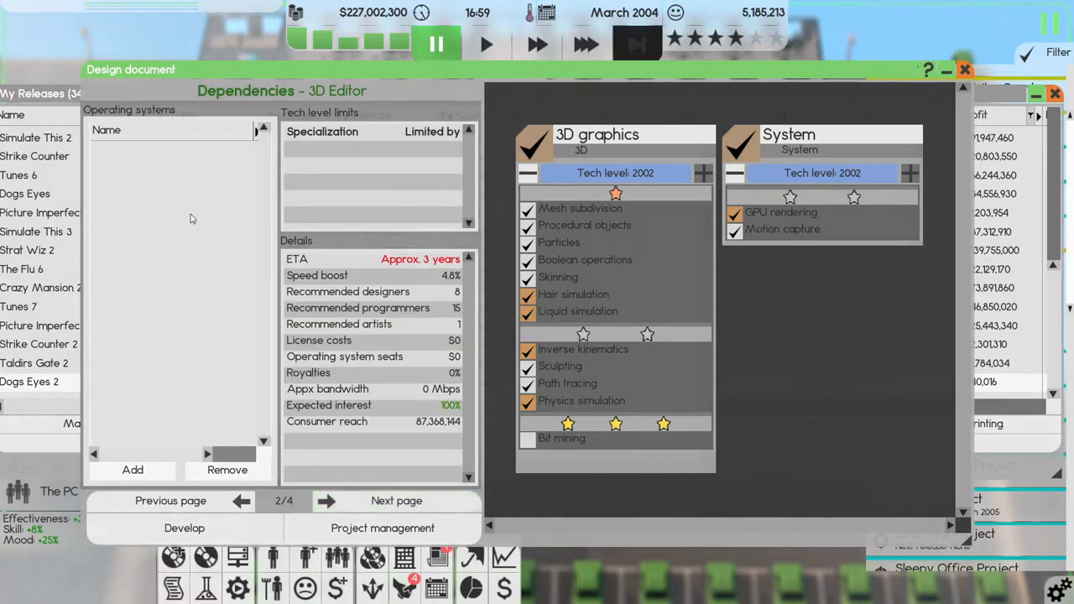
pyautogui.click(133, 469)
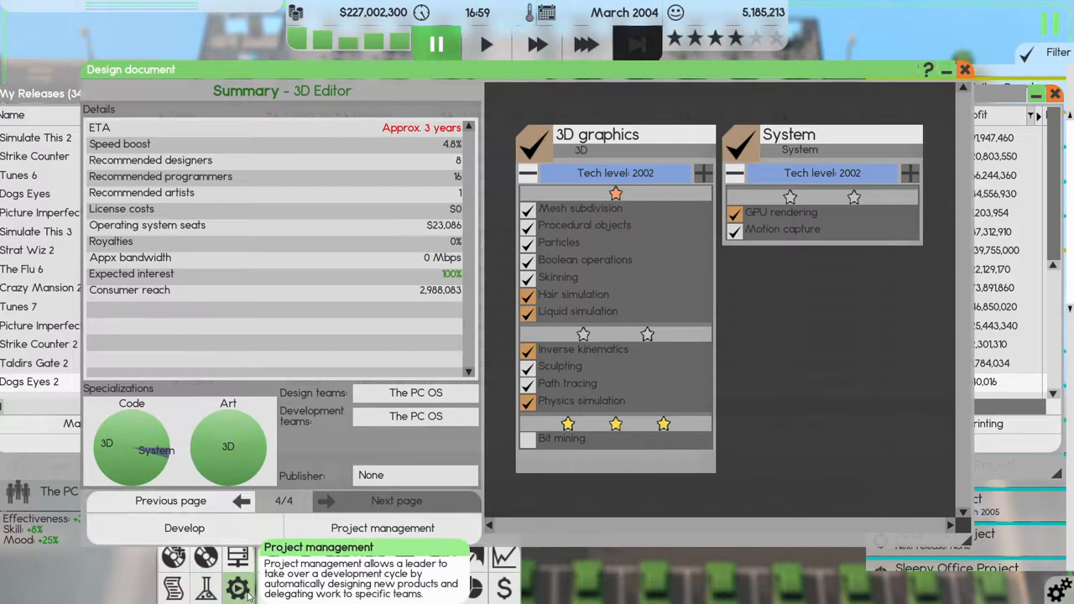
# Assign a project leader to the Dogs Eyes 3 sequel project.
pyautogui.click(381, 528)
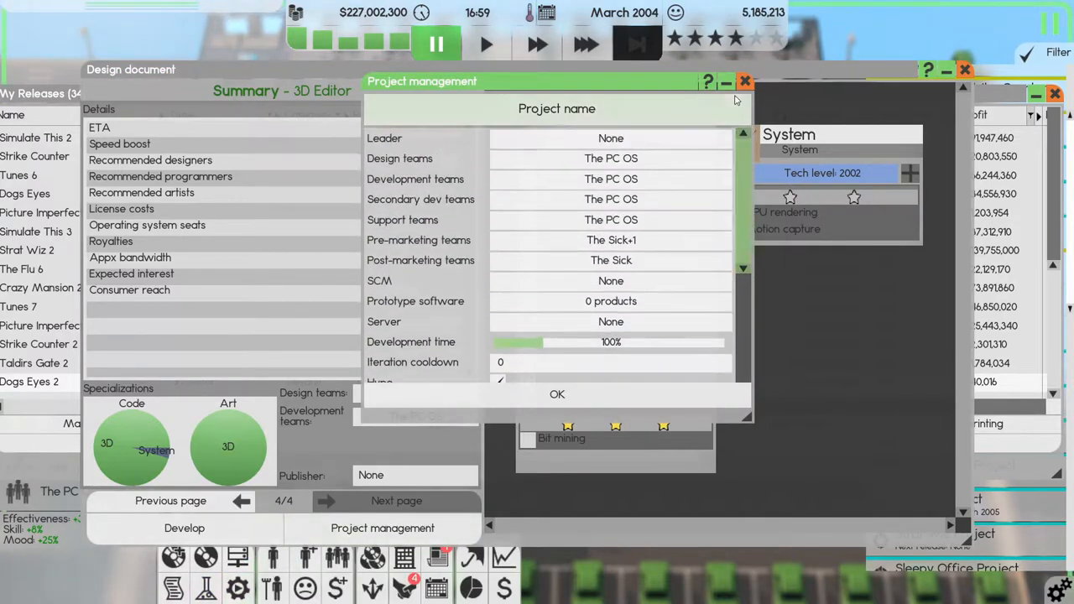
pyautogui.click(611, 138)
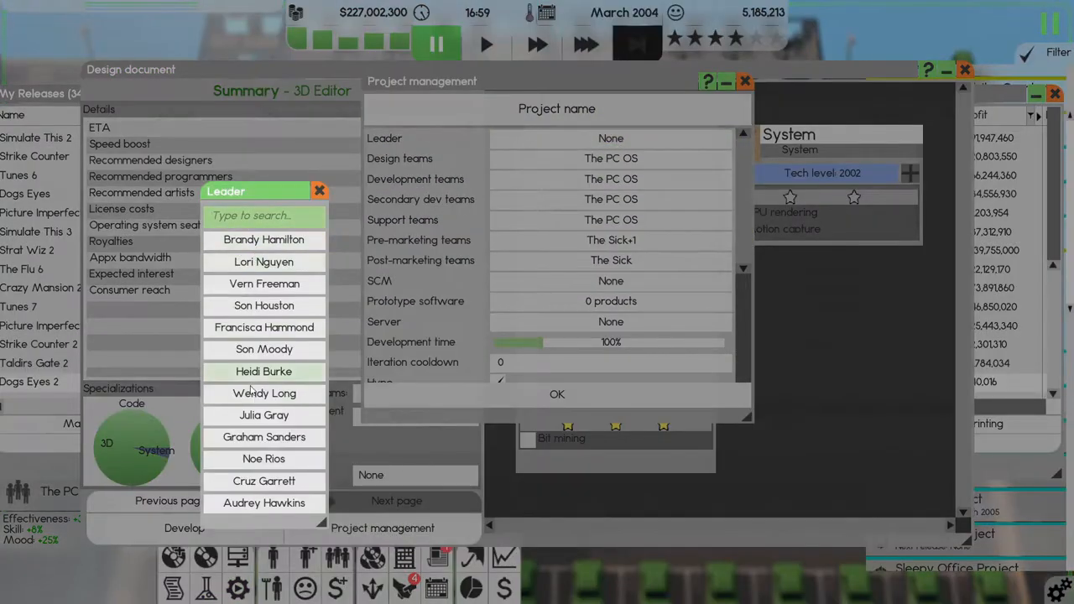
pyautogui.click(263, 327)
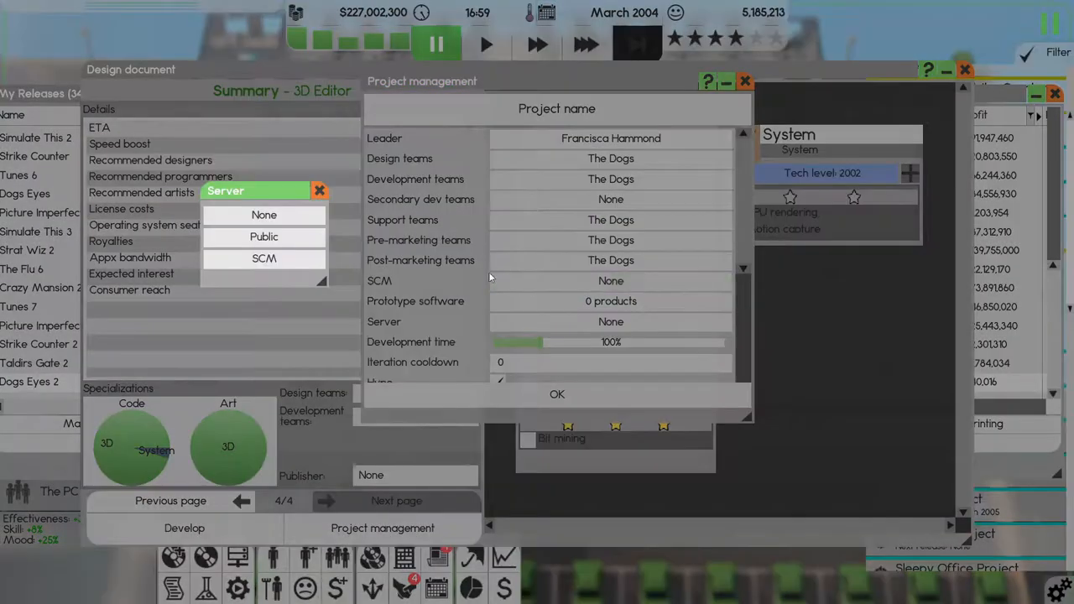
# Host on the public server, print 250,000 copies, and make The Dogs the design team.
pyautogui.click(263, 258)
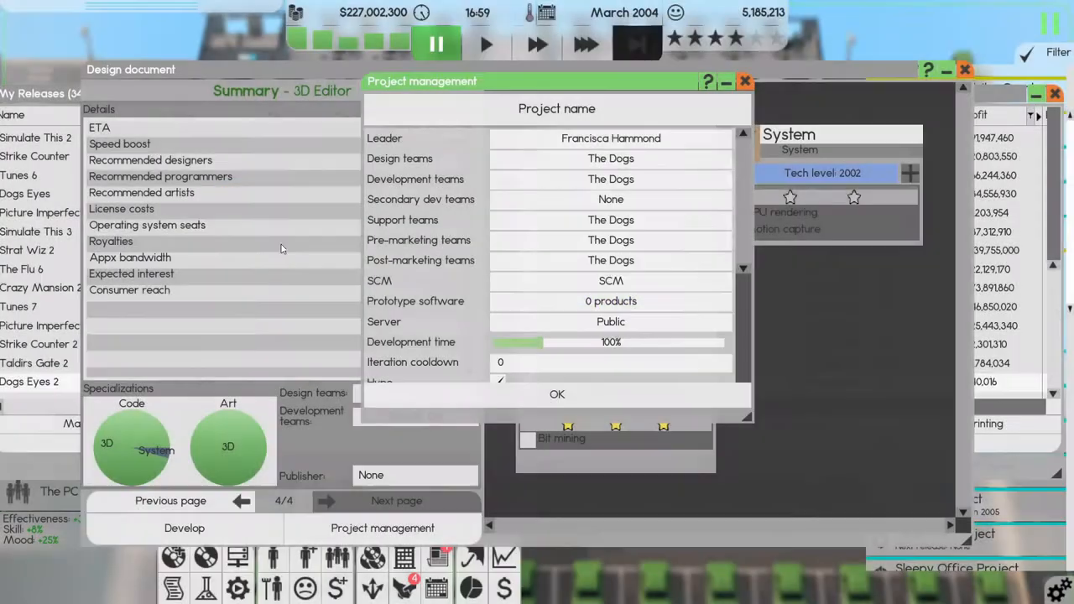
pyautogui.scroll(-3)
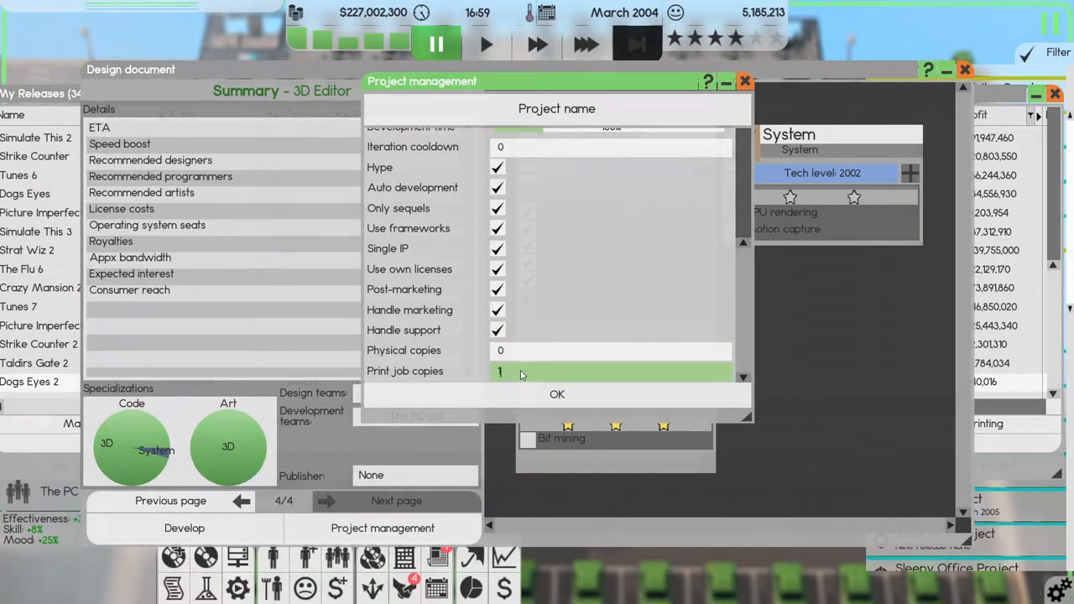
pyautogui.write('25000')
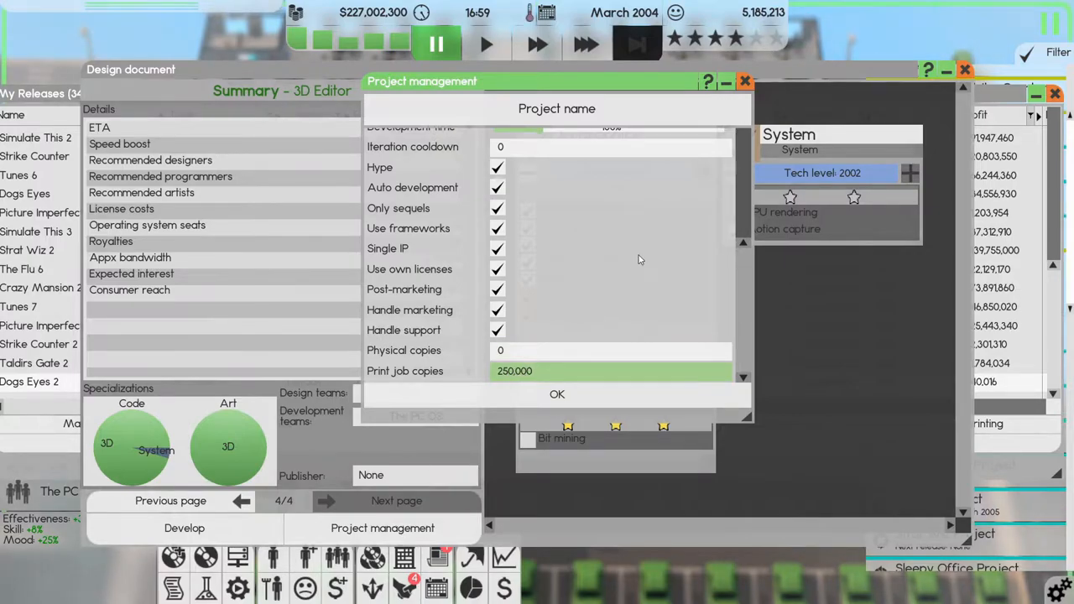
pyautogui.click(556, 394)
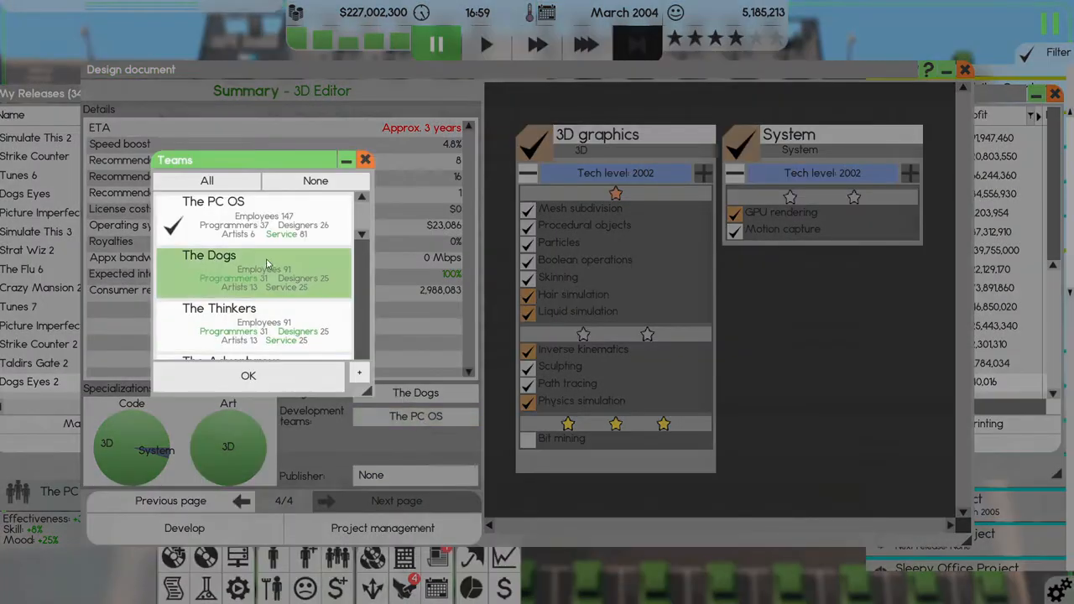
pyautogui.click(248, 375)
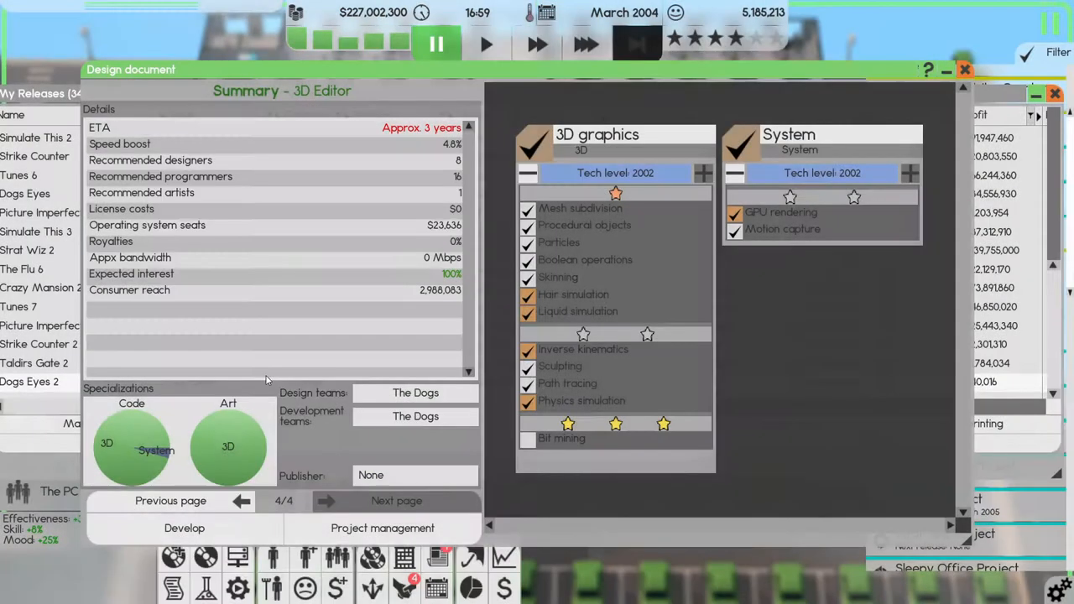
pyautogui.click(184, 527)
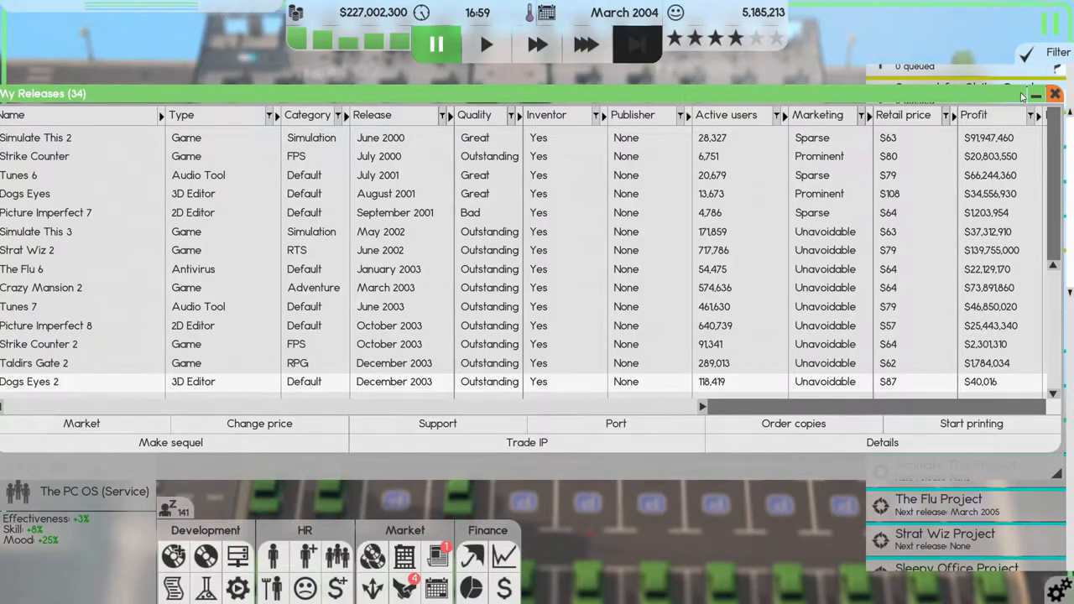
# Close My Releases and name the managed project 'Dogs Eyes Project'.
pyautogui.click(1054, 94)
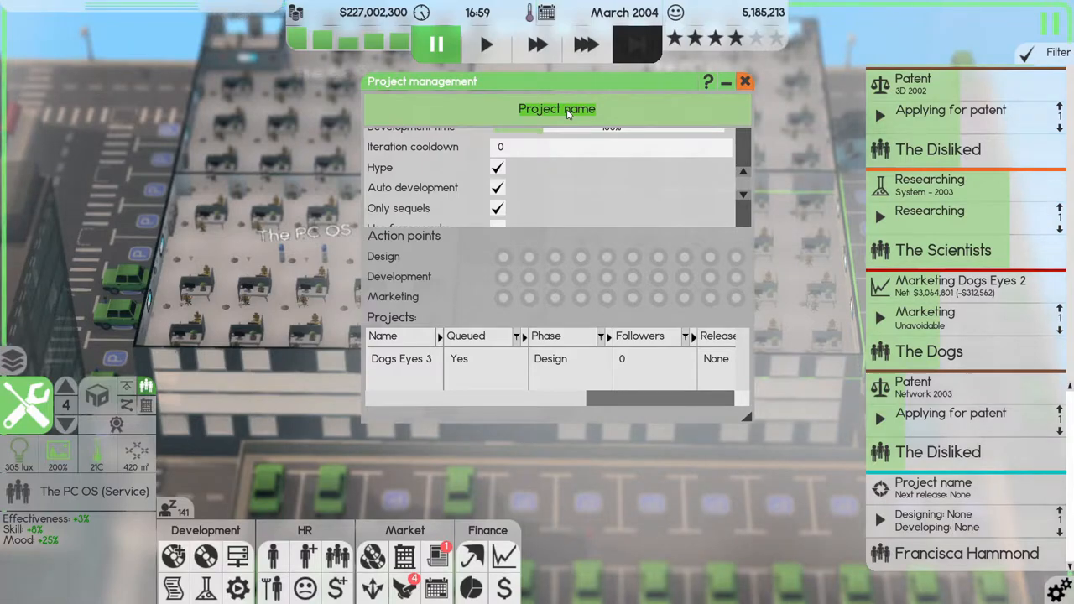
pyautogui.write('Dogs Eyes')
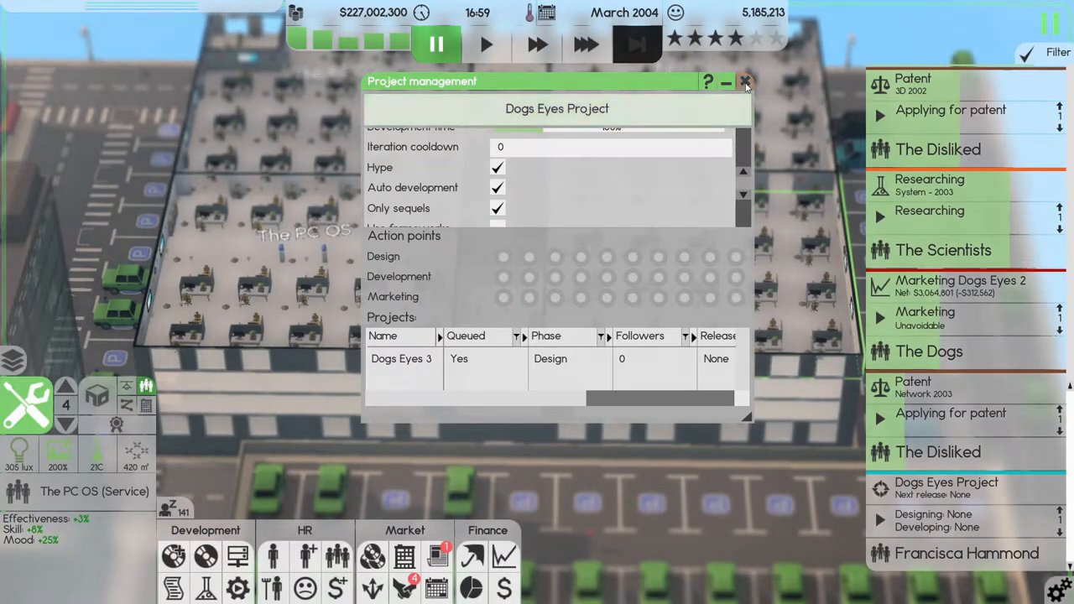
pyautogui.click(744, 81)
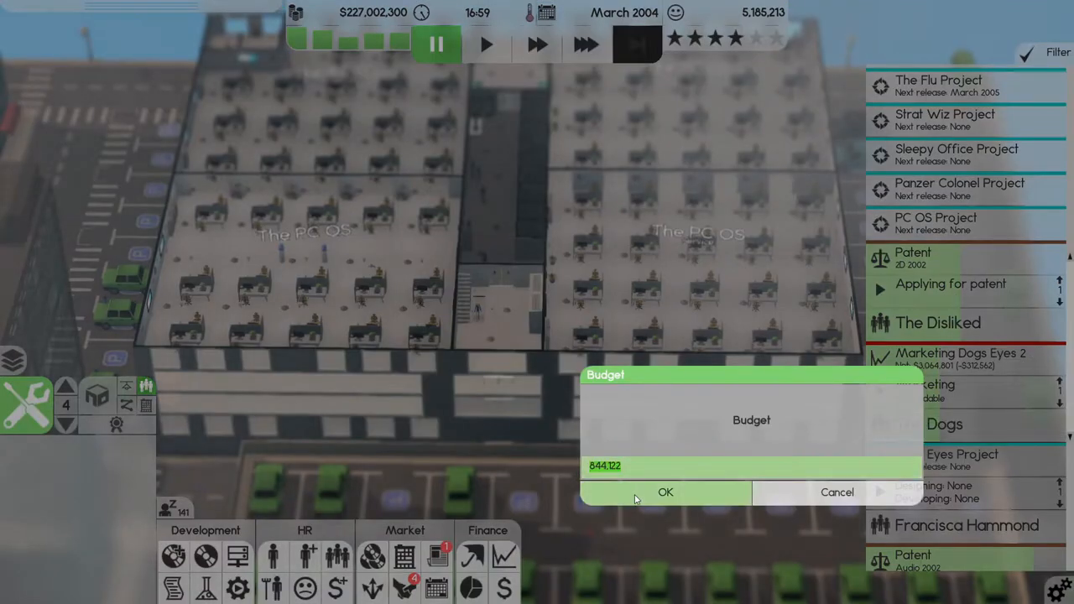
# Enter 150,000 as the Dogs Eyes Project budget and confirm.
pyautogui.write('150000')
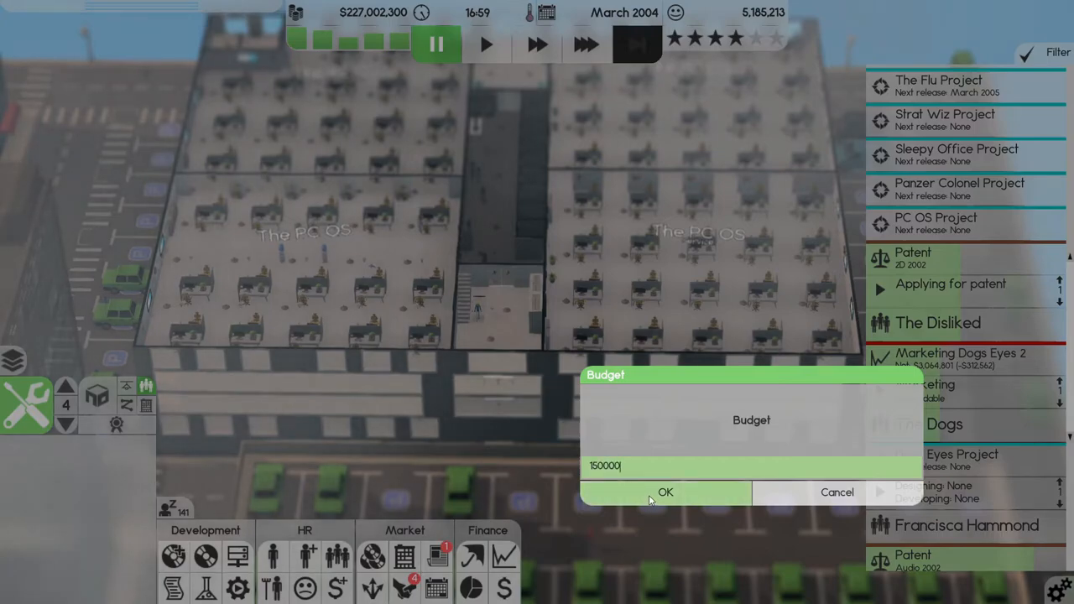
pyautogui.click(664, 492)
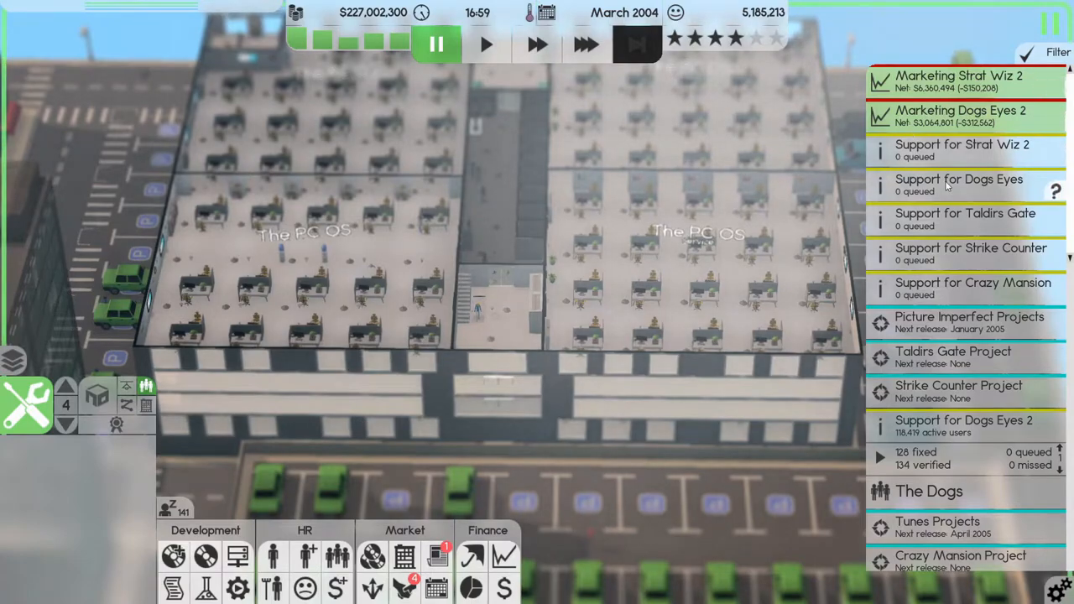
# Scroll the office floor view beside the project assignment panel.
pyautogui.scroll(-3)
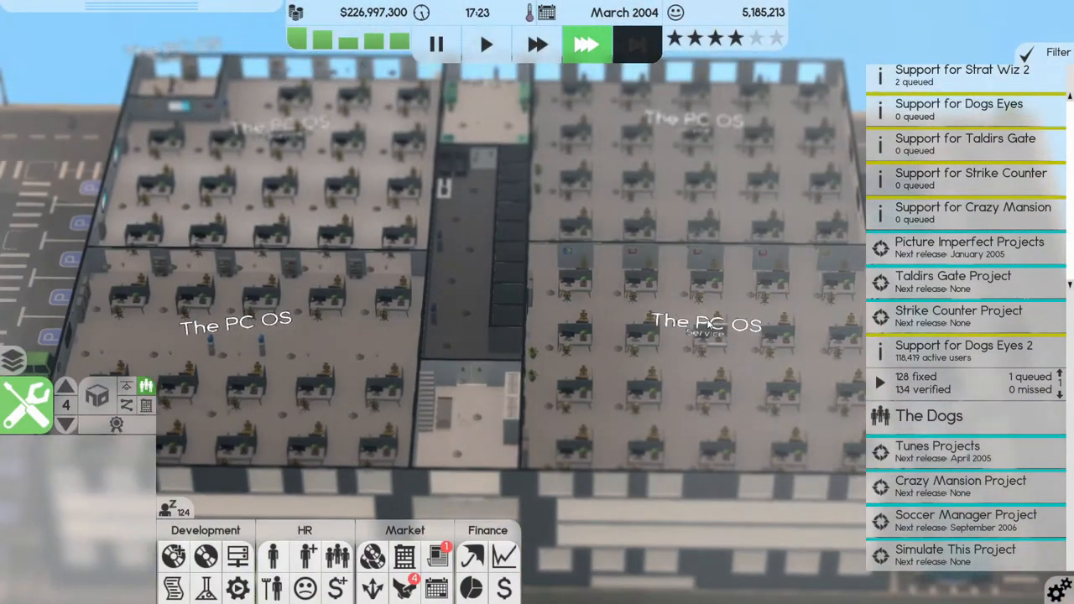
pyautogui.scroll(-3)
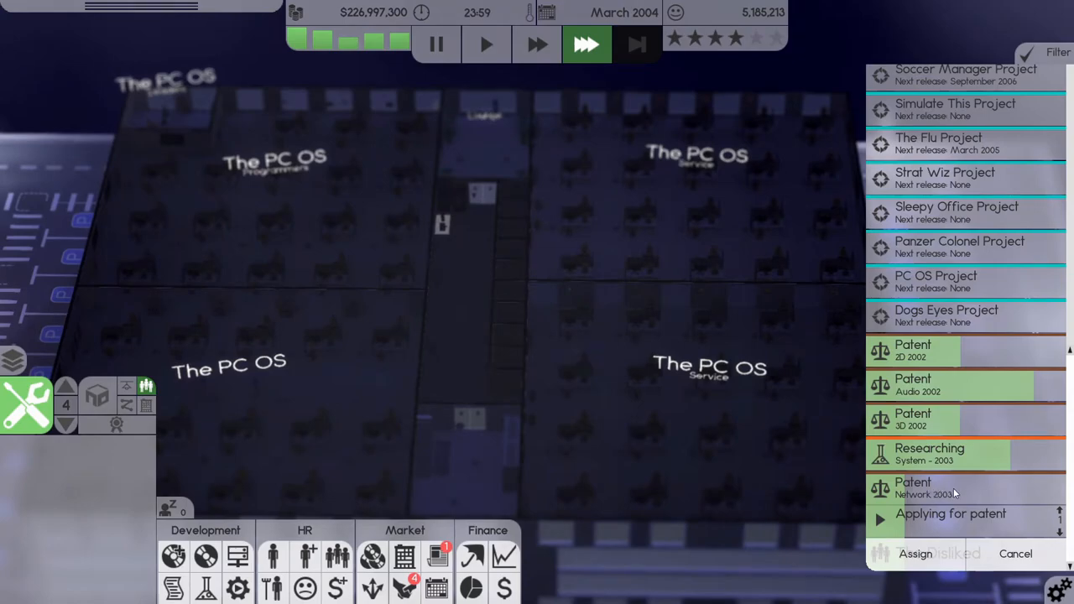
pyautogui.moveTo(952, 485)
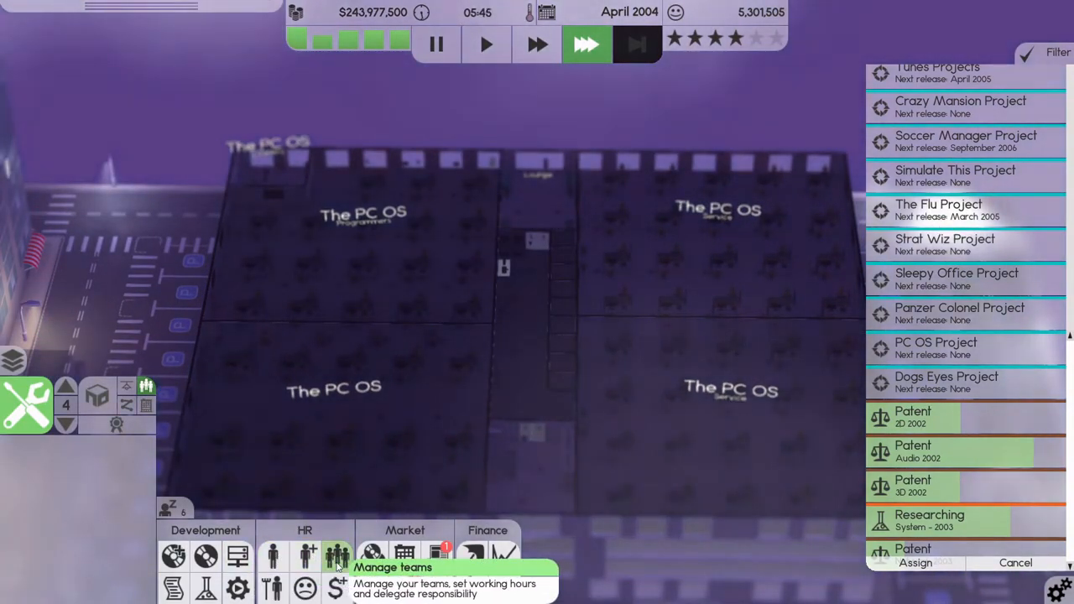
pyautogui.click(337, 555)
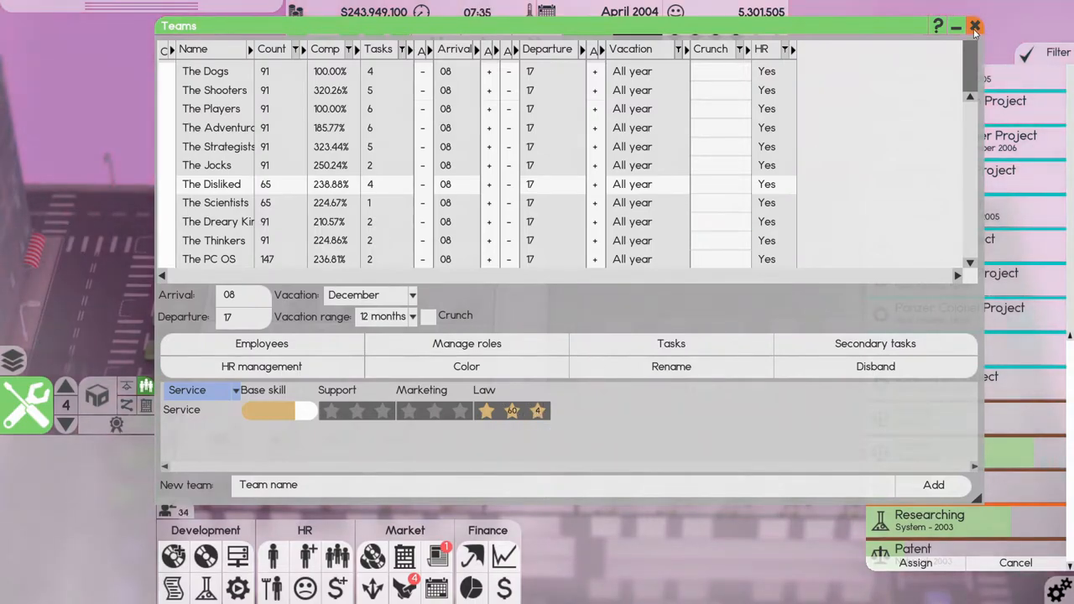
pyautogui.click(974, 26)
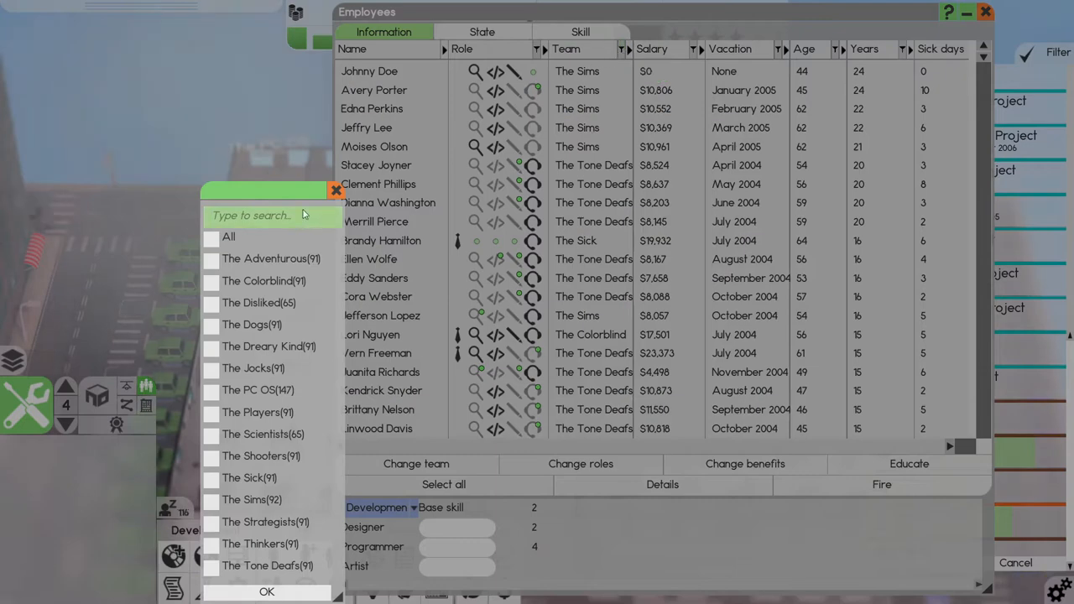
pyautogui.click(259, 302)
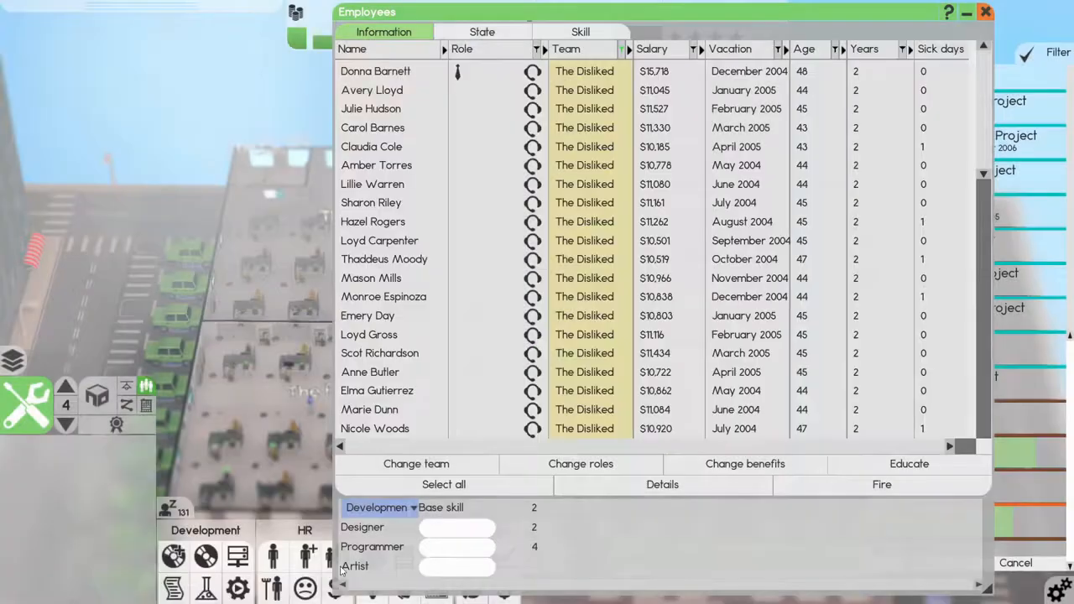
pyautogui.scroll(-3)
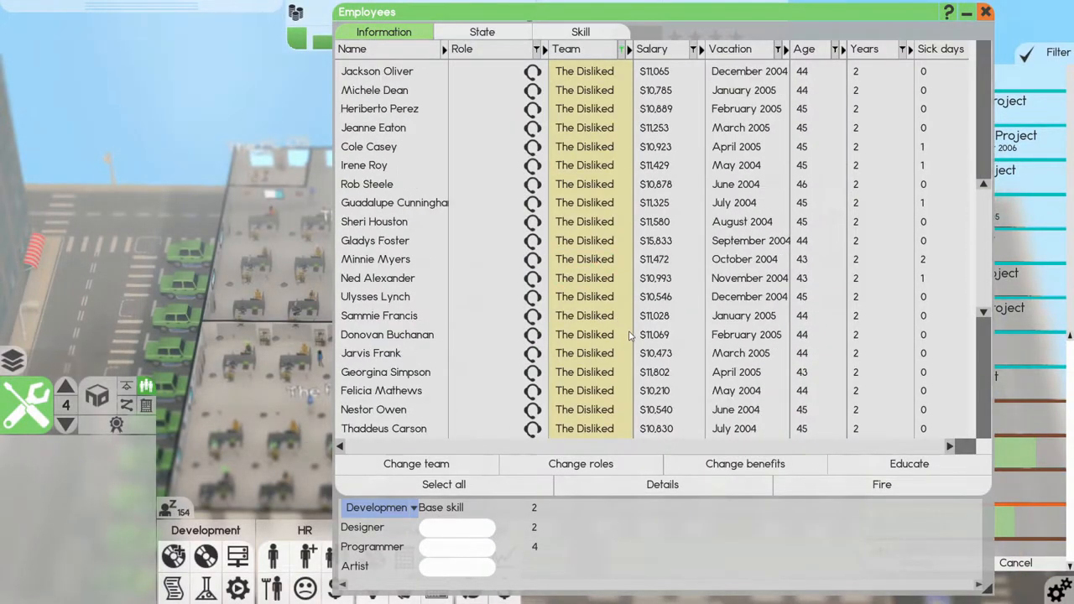
pyautogui.scroll(-3)
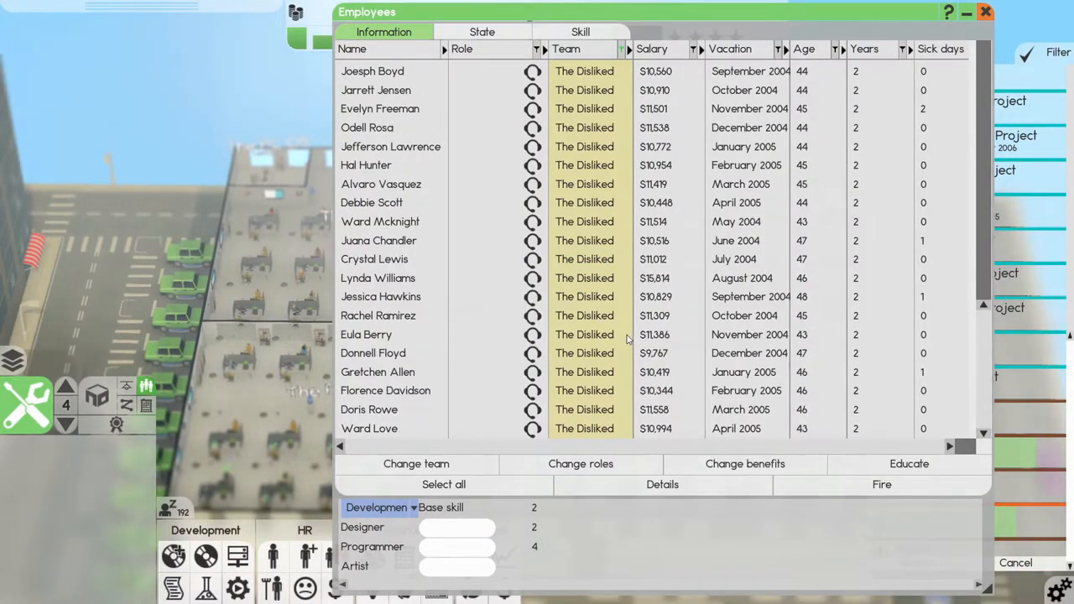
pyautogui.click(369, 428)
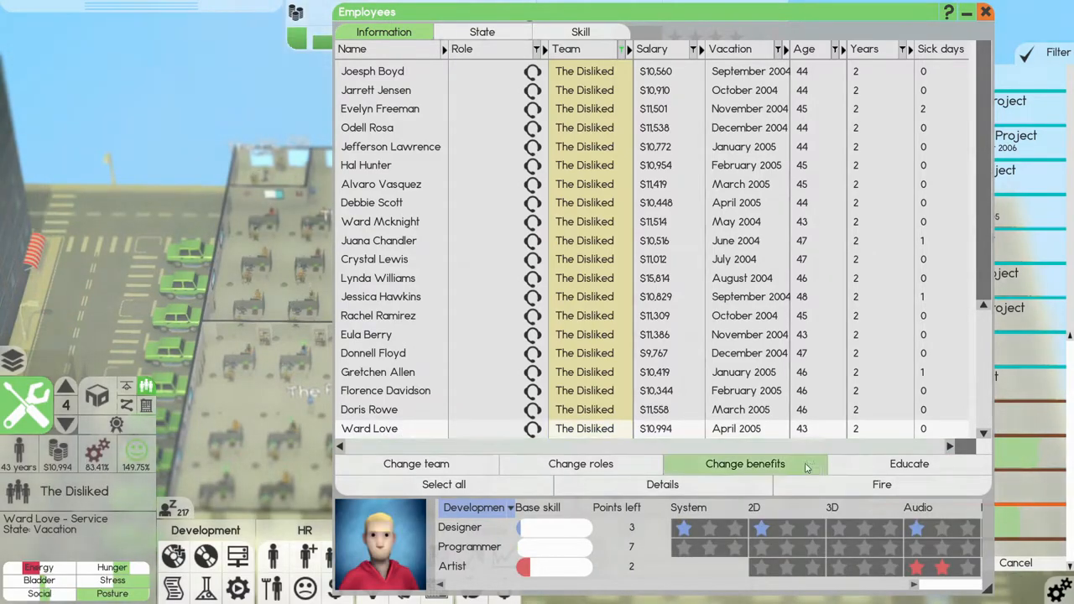
pyautogui.click(478, 507)
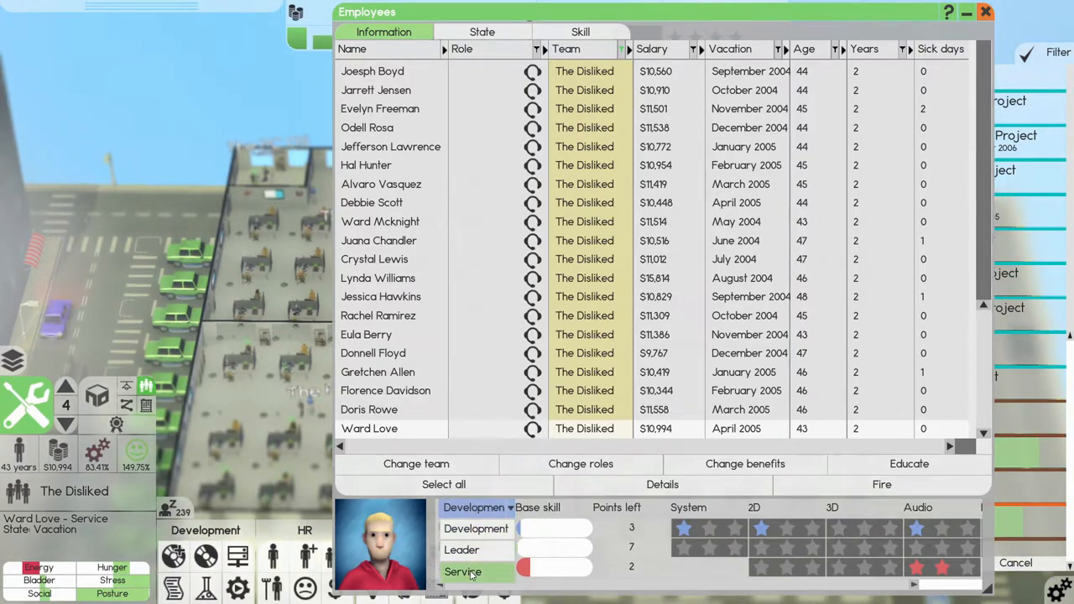
pyautogui.click(985, 11)
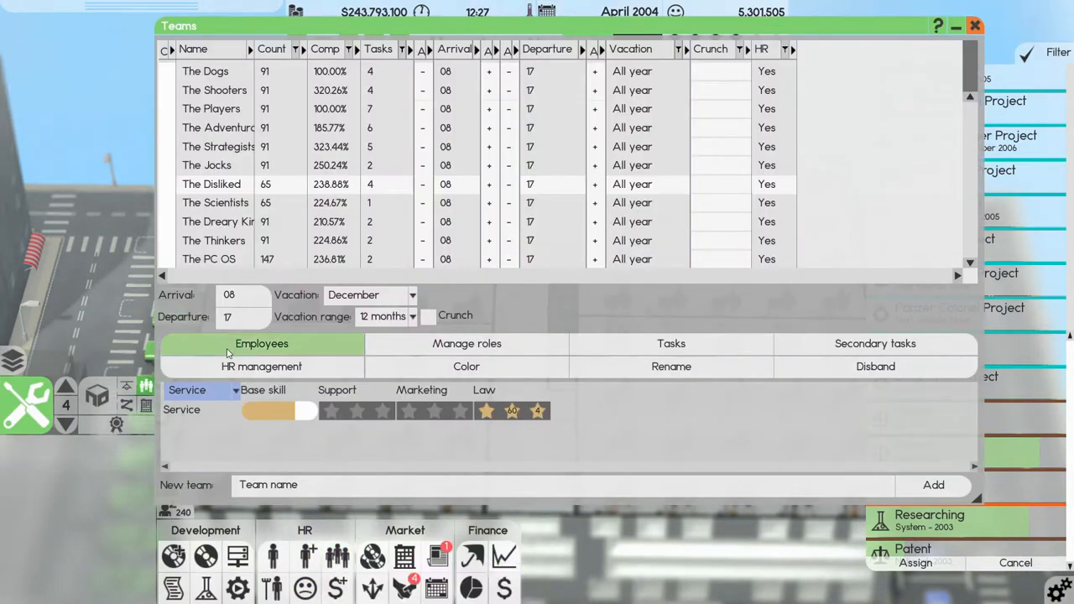
# Review and close The Disliked's HR management settings, returning to its roster.
pyautogui.click(261, 366)
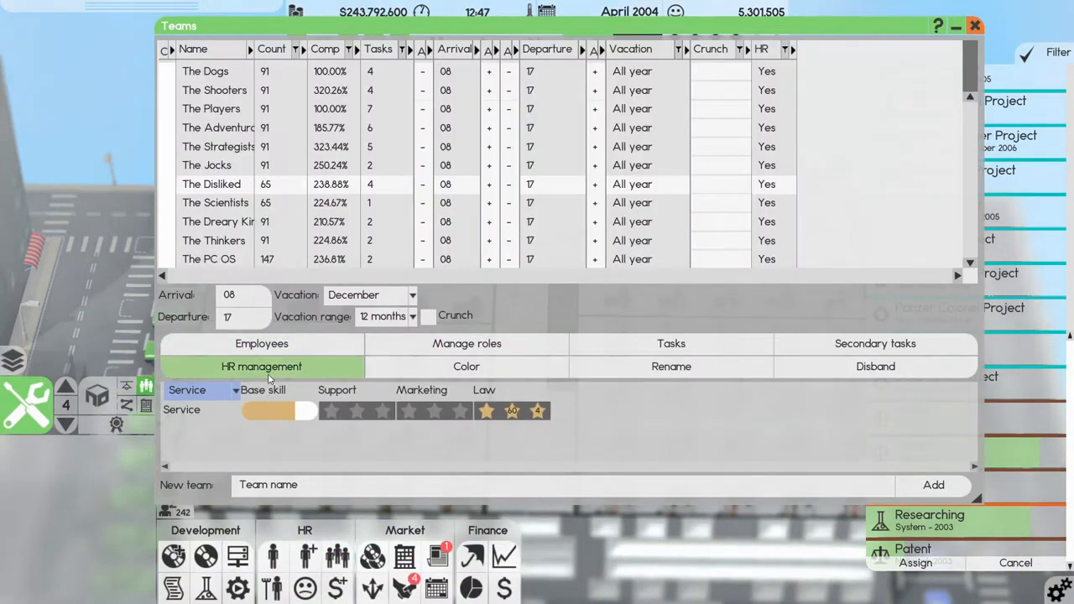
pyautogui.click(261, 366)
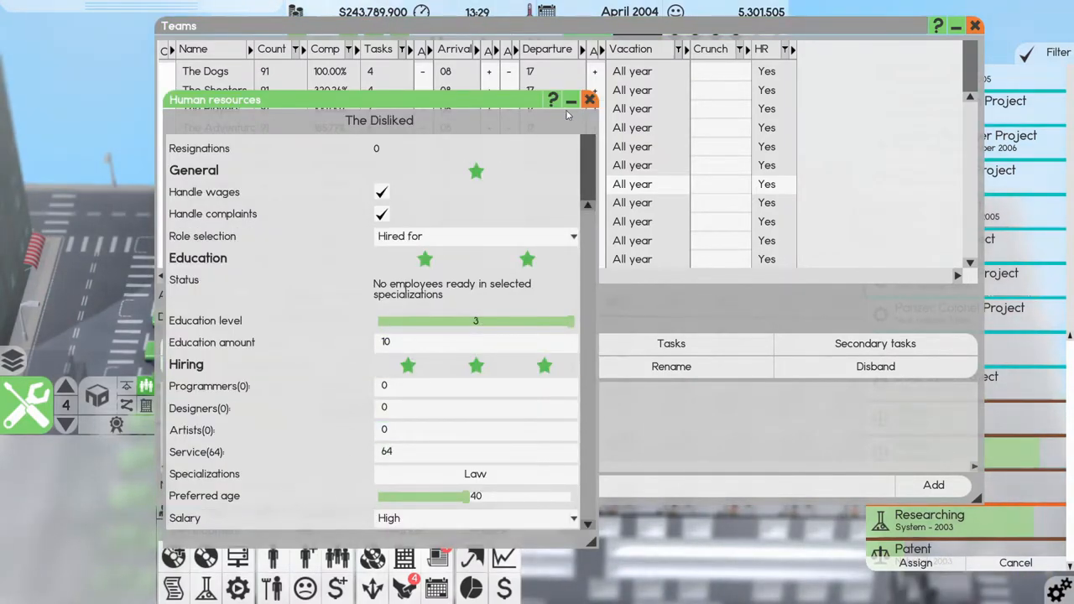
pyautogui.click(590, 100)
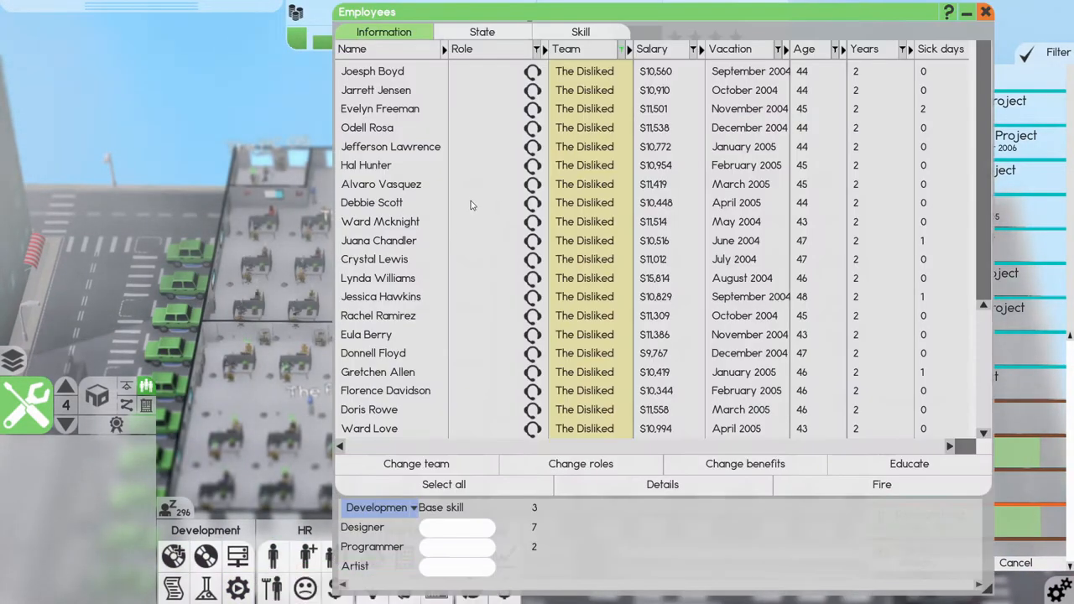
# Fire Ward Love, Doris Rowe and three other low-skill service employees.
pyautogui.click(369, 428)
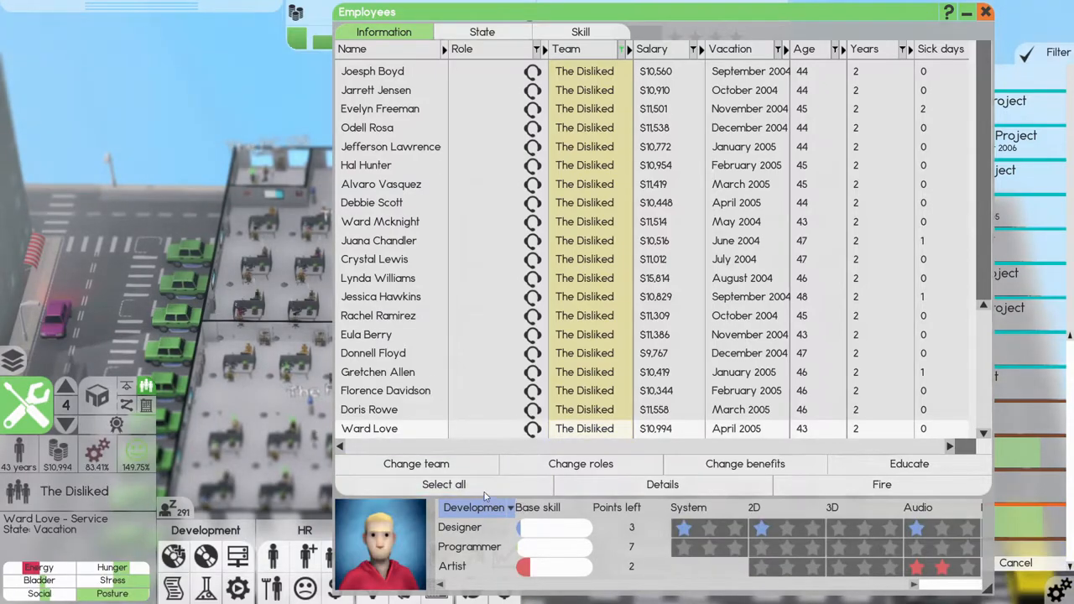
pyautogui.click(477, 507)
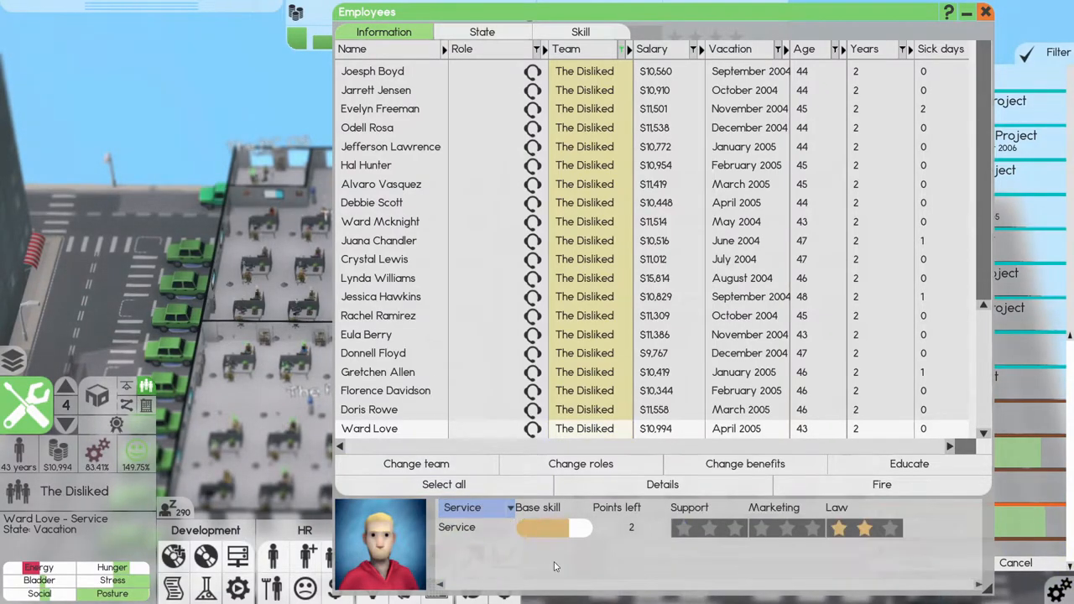
pyautogui.click(881, 484)
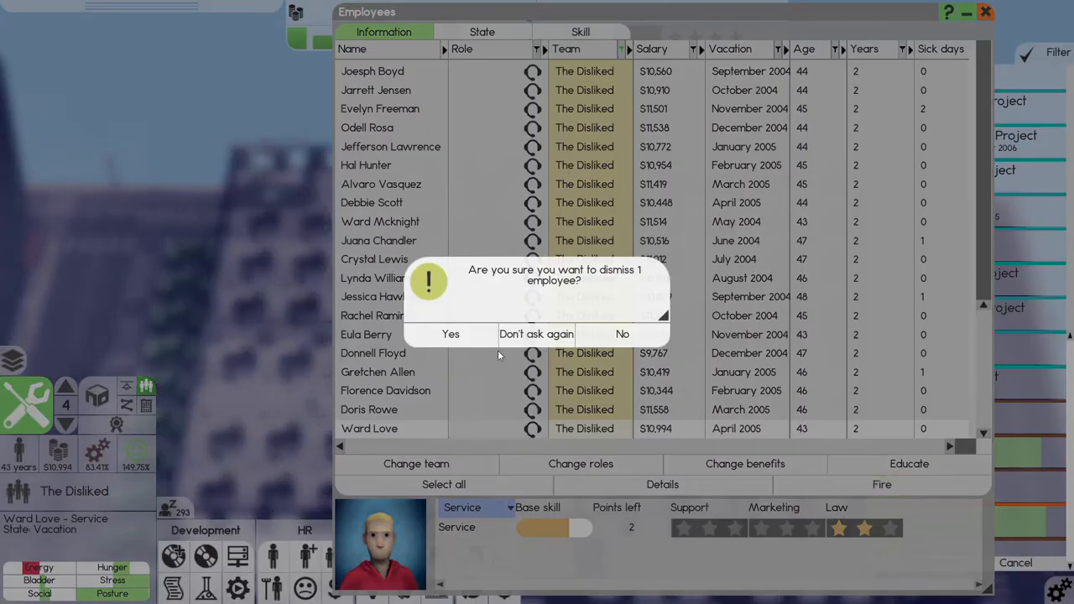
pyautogui.click(451, 334)
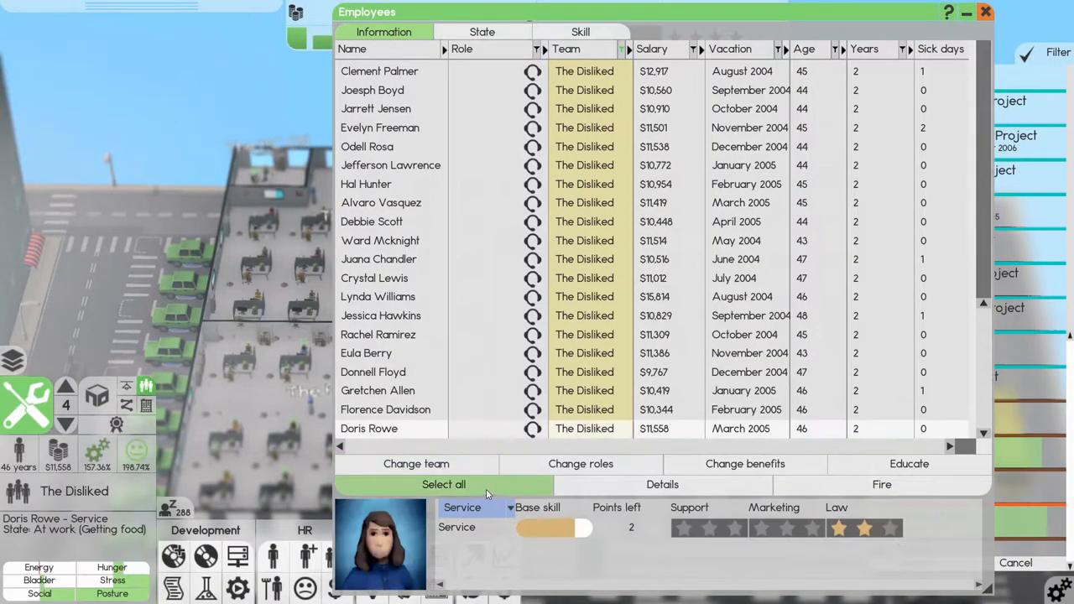
pyautogui.click(880, 484)
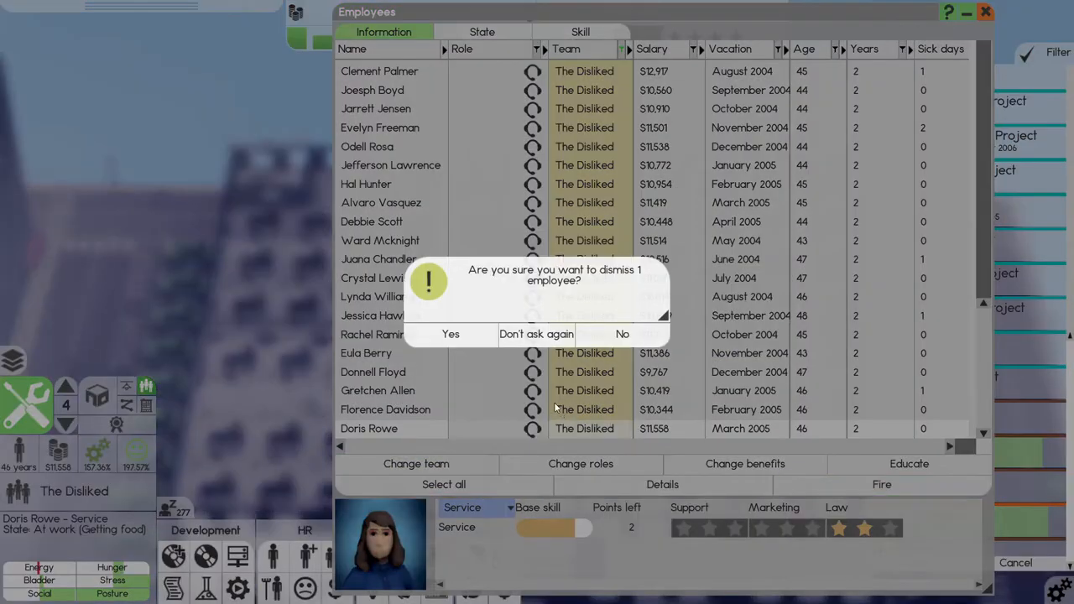
pyautogui.click(450, 333)
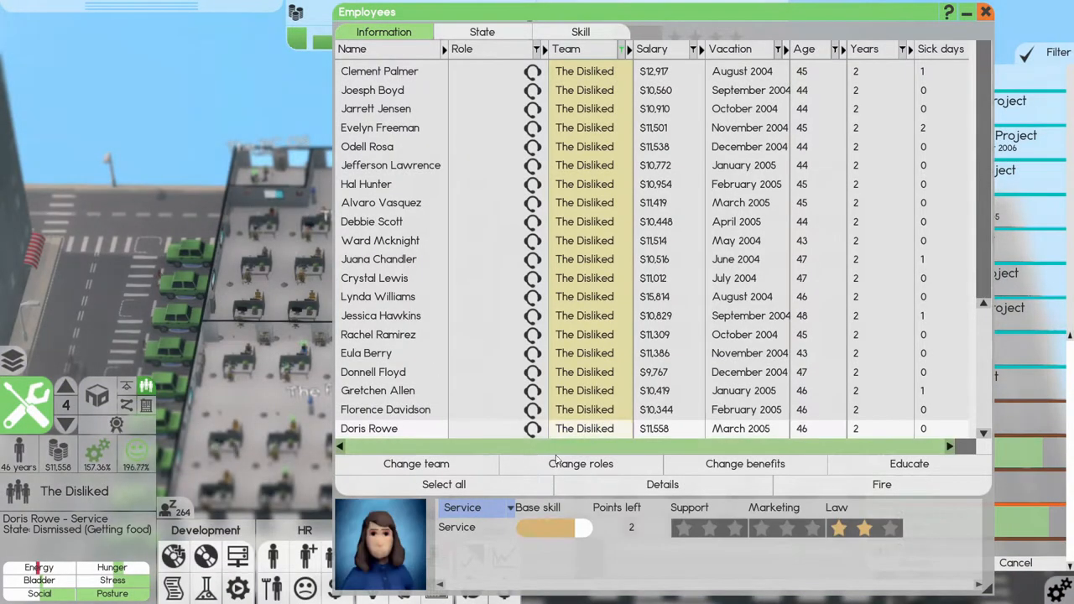
pyautogui.click(881, 484)
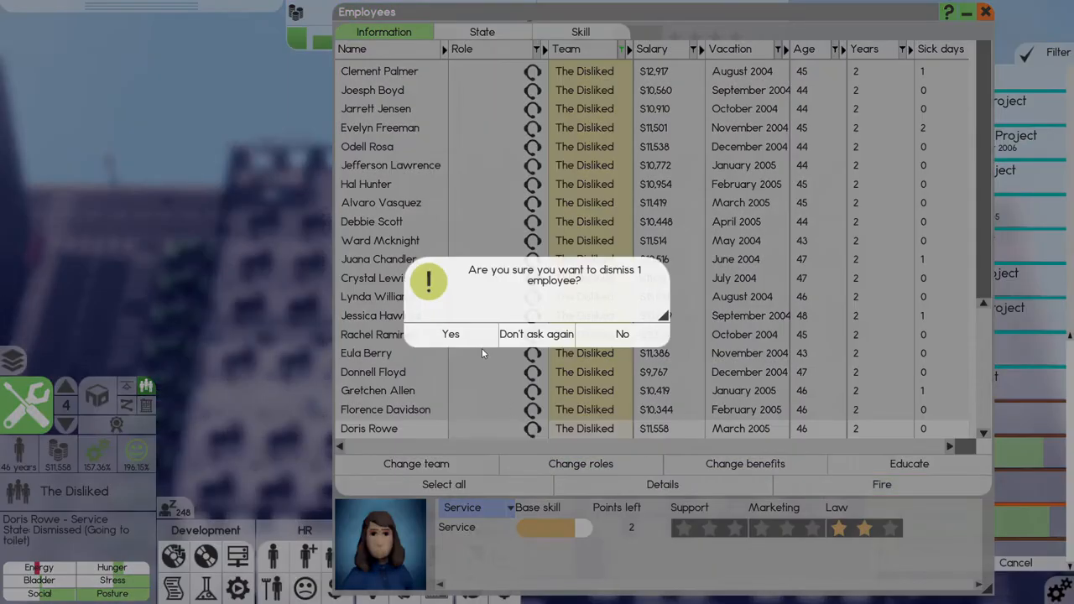
pyautogui.click(450, 334)
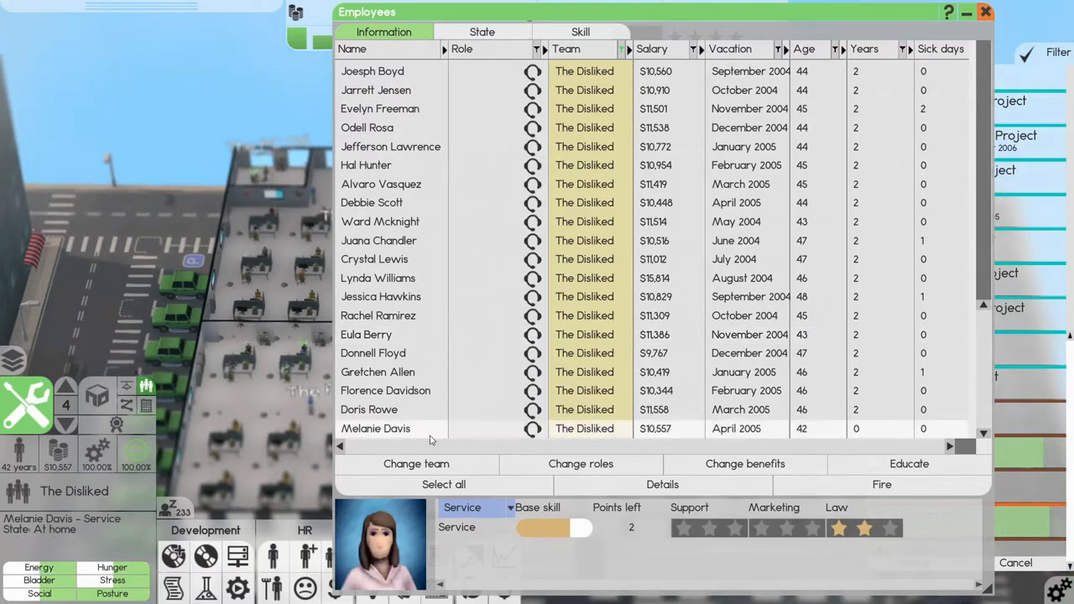
pyautogui.click(881, 484)
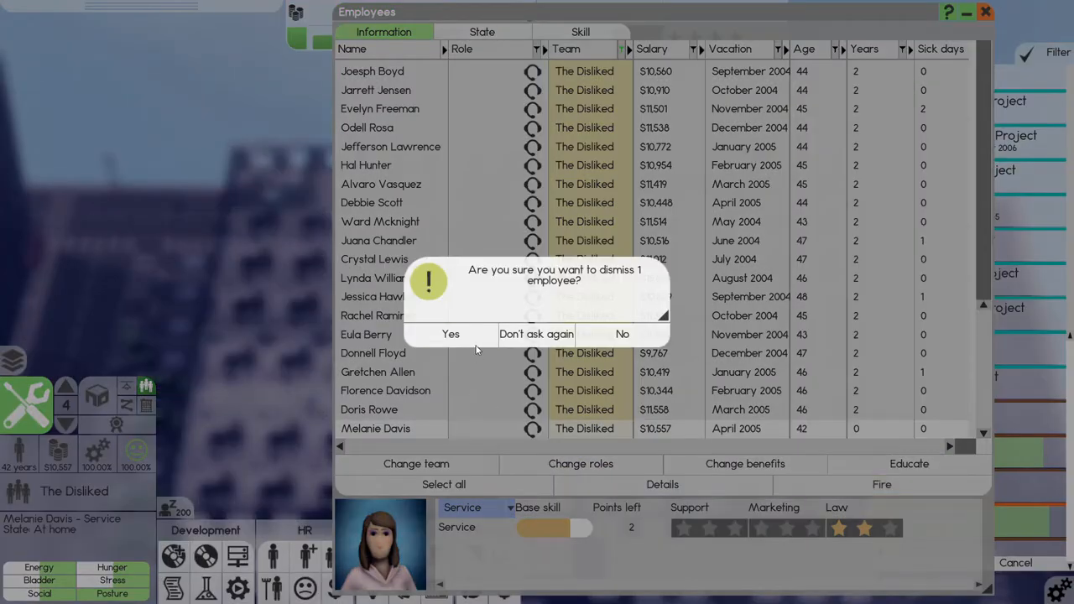
pyautogui.click(451, 334)
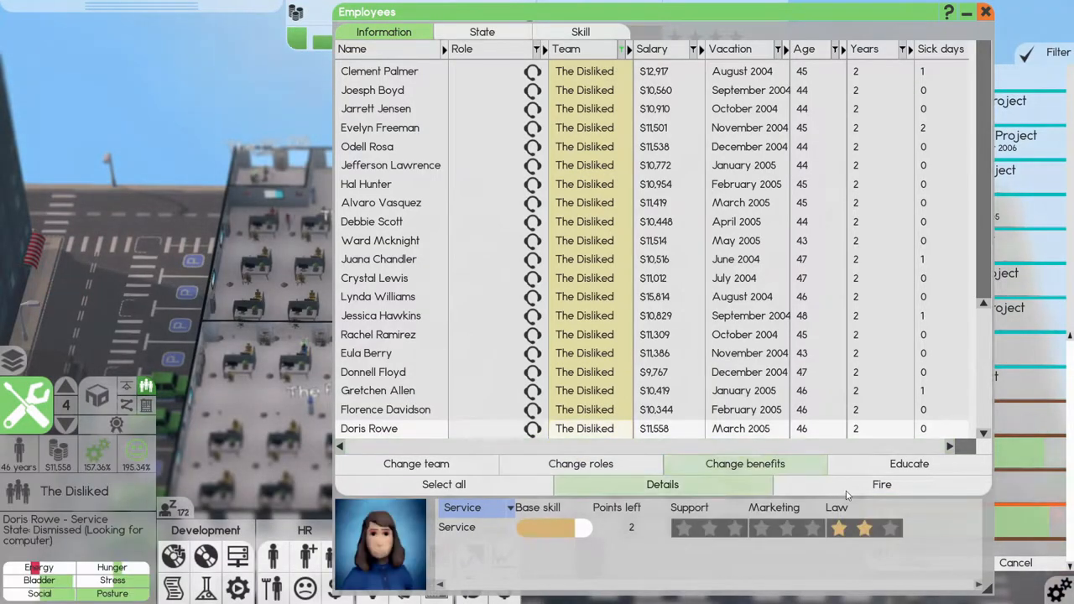
pyautogui.click(881, 484)
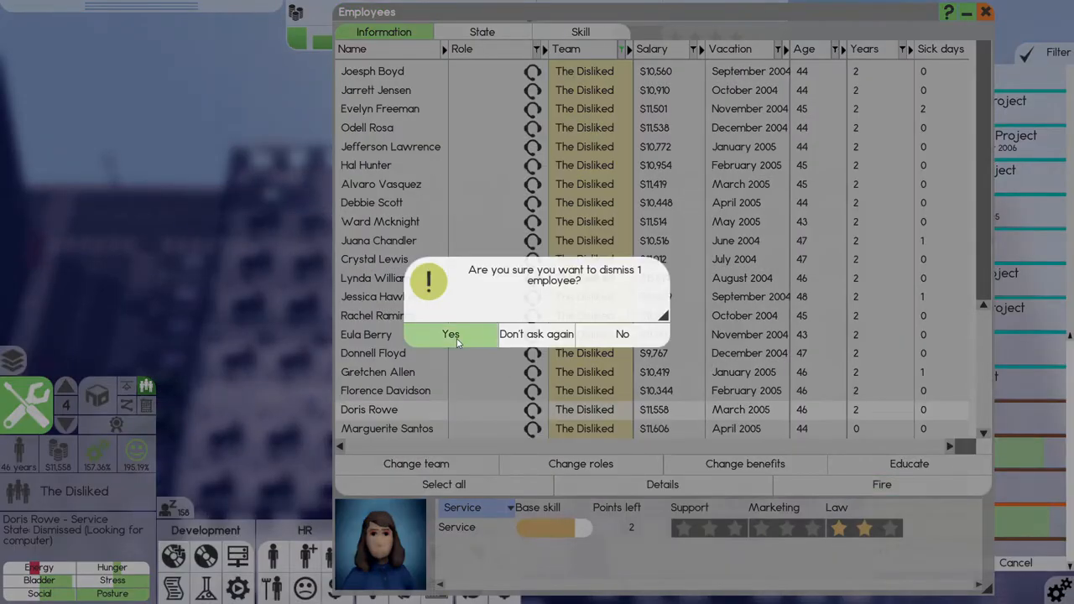
pyautogui.click(450, 334)
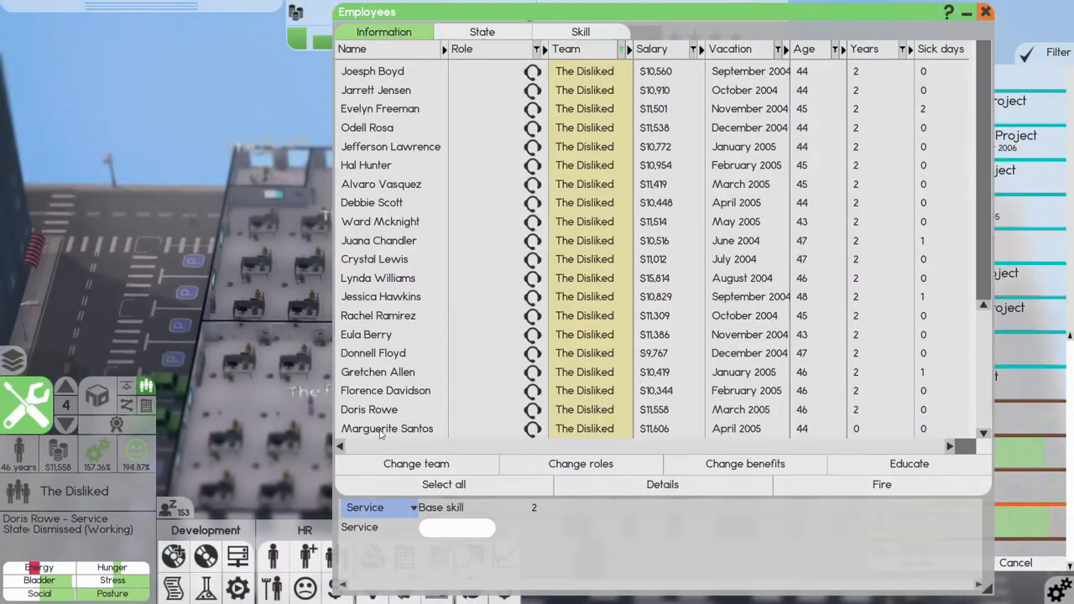
pyautogui.click(387, 428)
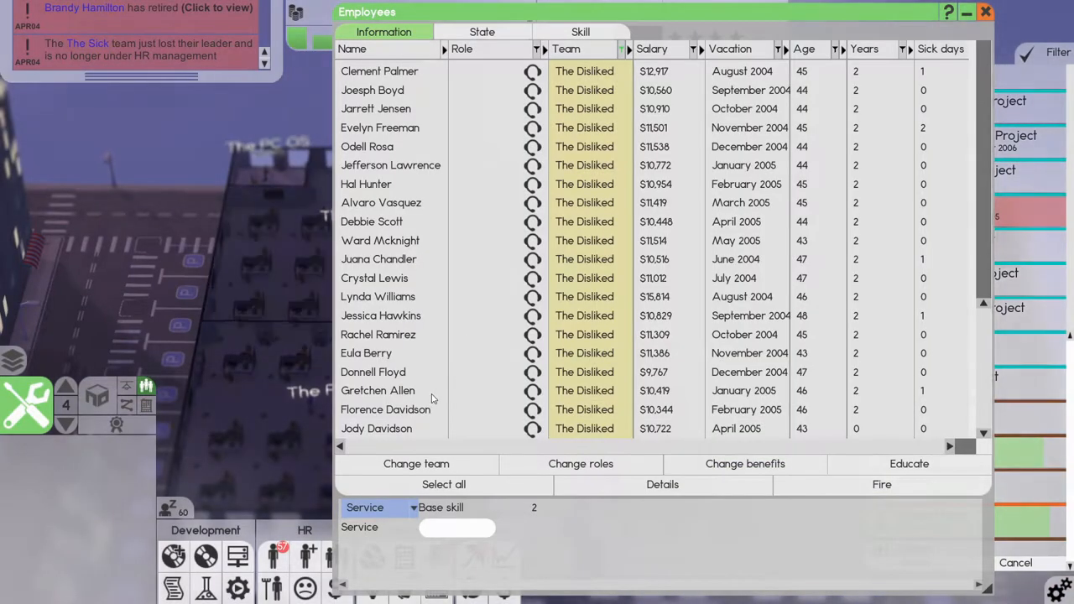
pyautogui.click(383, 428)
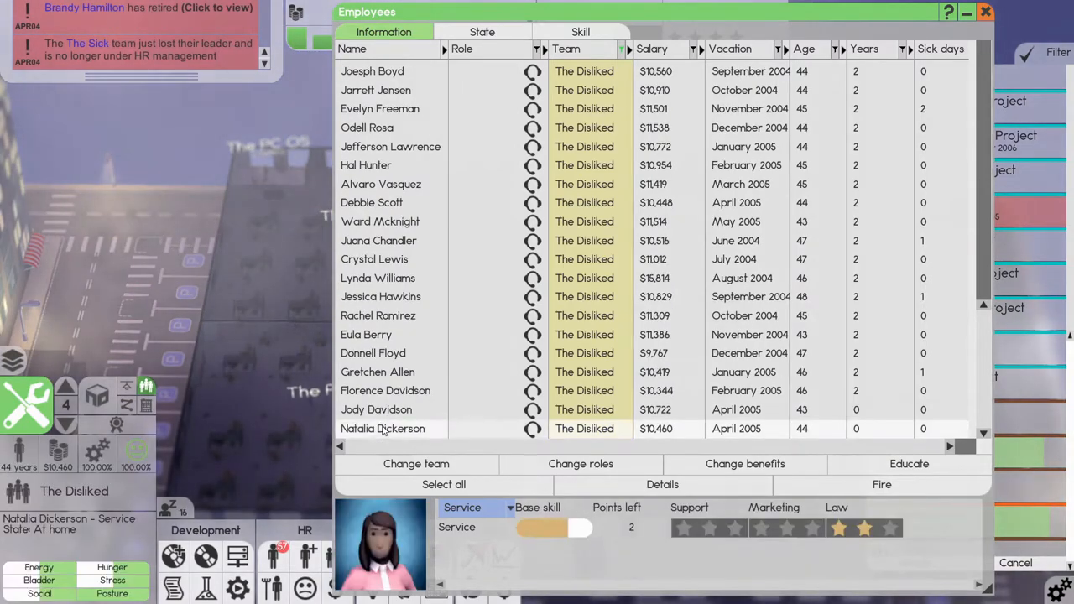
pyautogui.click(377, 409)
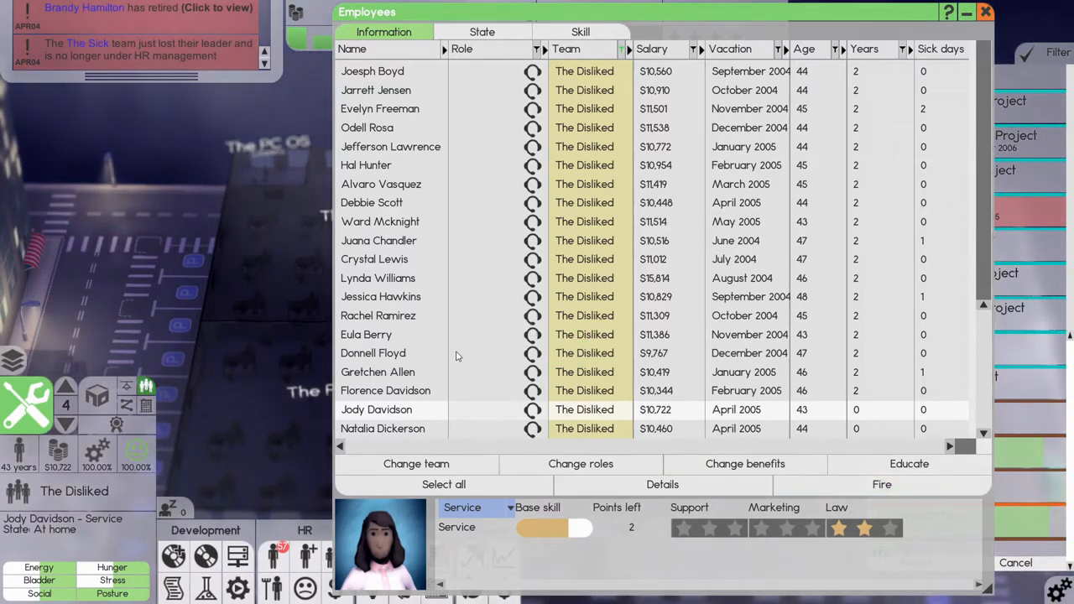
pyautogui.moveTo(424, 336)
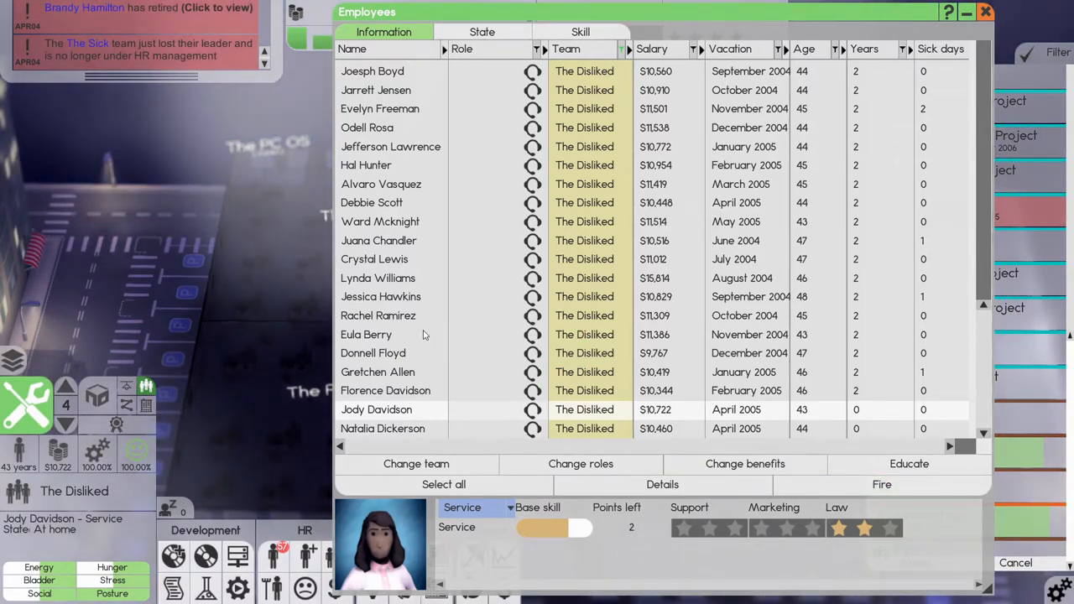
pyautogui.moveTo(432, 332)
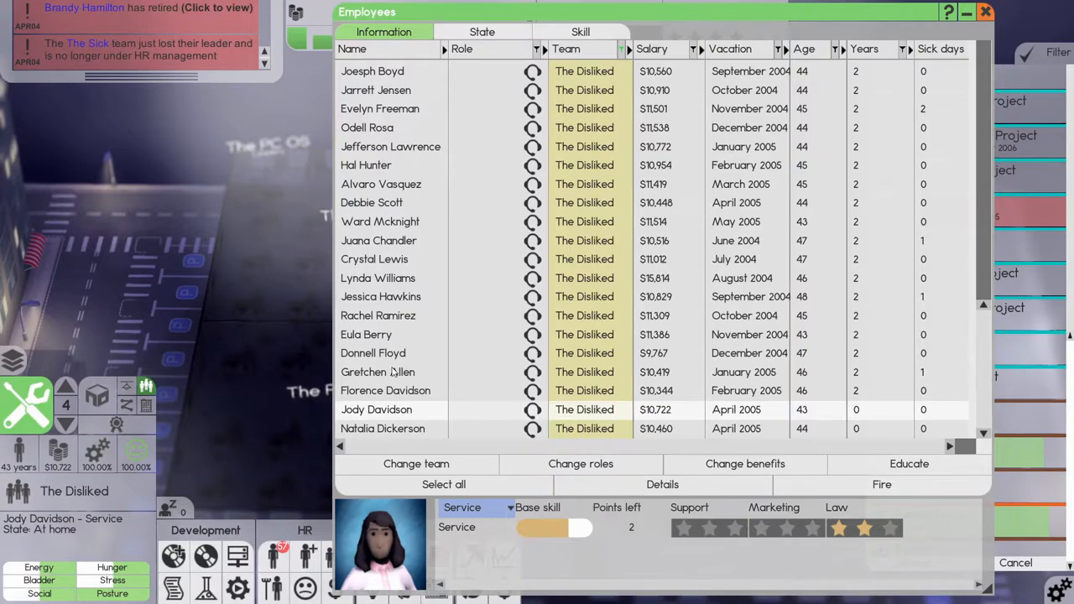
pyautogui.click(377, 372)
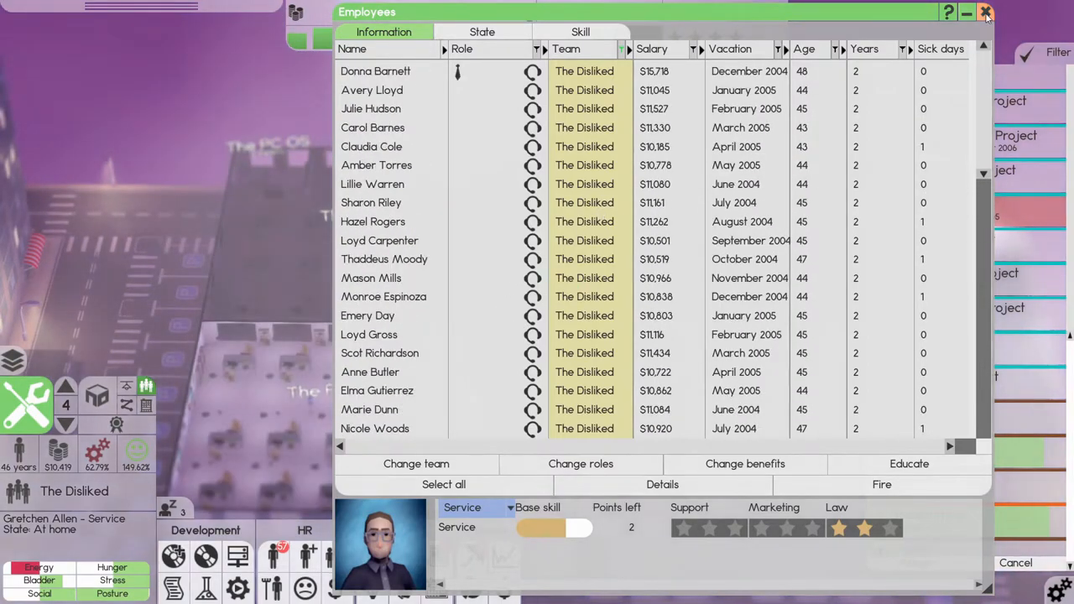
pyautogui.click(985, 12)
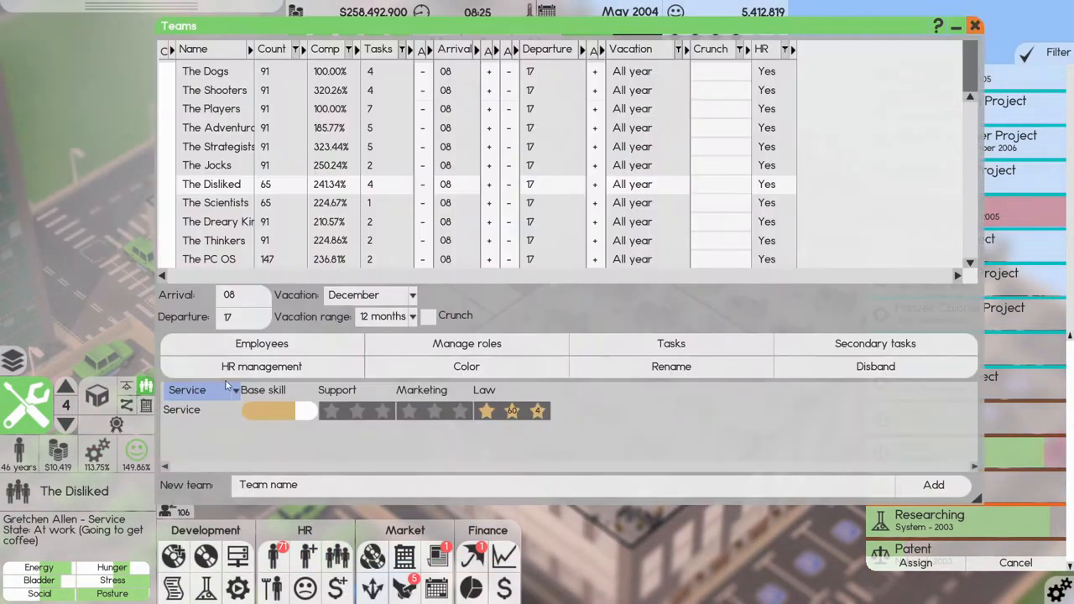
# Raise The Disliked's preferred hiring age from 40 to 45 in its HR settings.
pyautogui.click(260, 366)
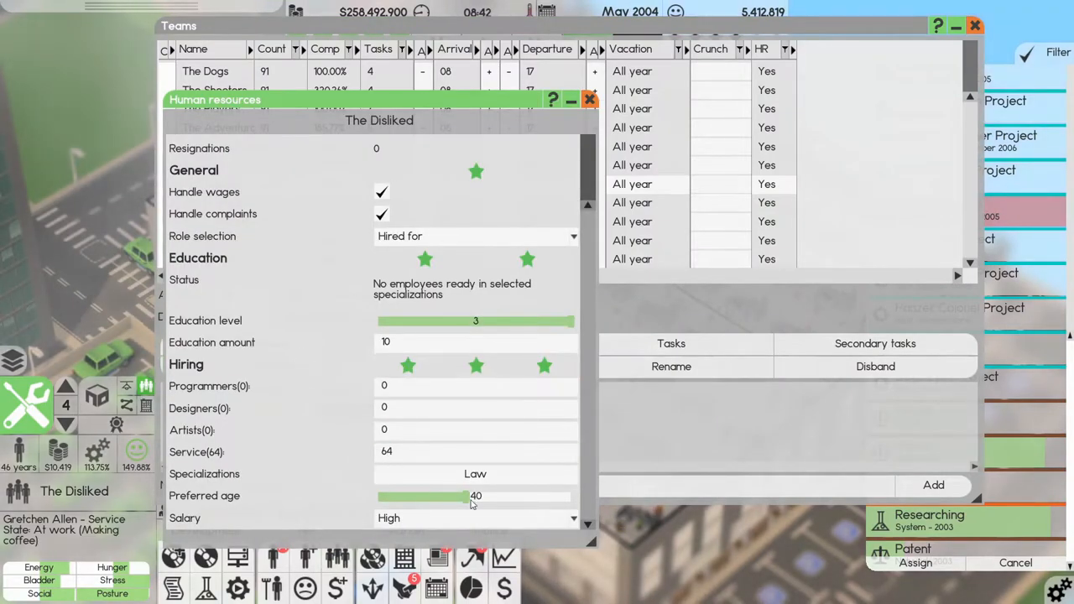
pyautogui.moveTo(462, 496); pyautogui.dragTo(491, 496)
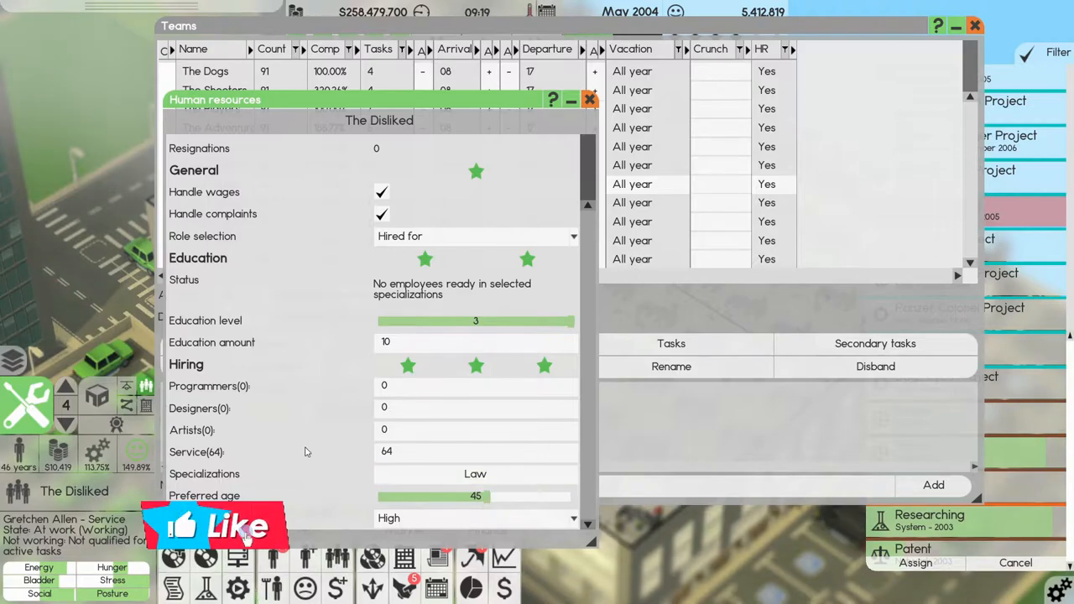
pyautogui.click(590, 100)
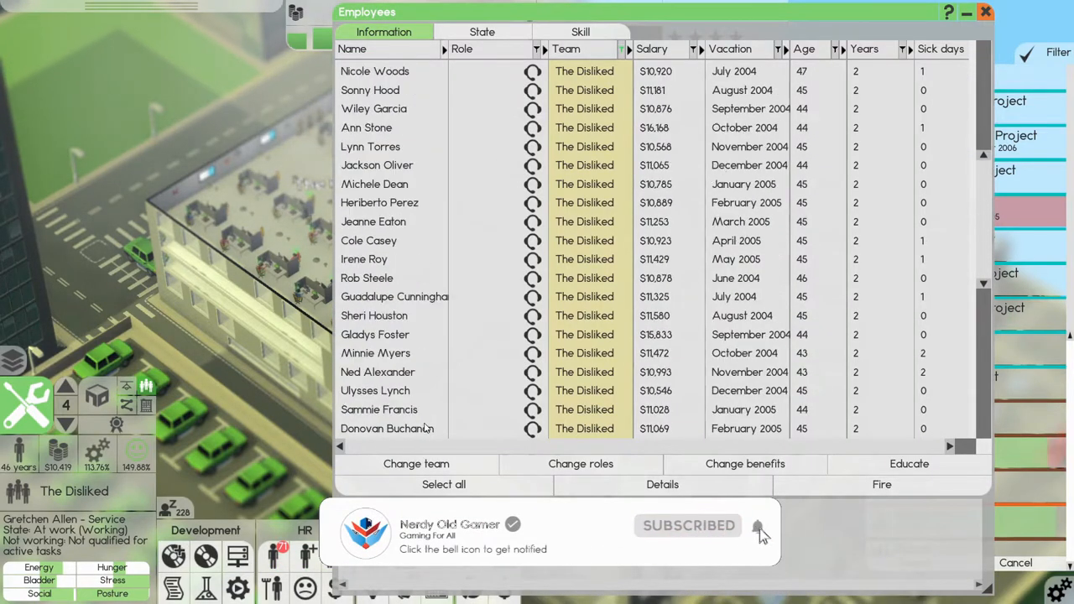
# Fire several low-skill service employees from The Disliked, then close the employee list.
pyautogui.scroll(-3)
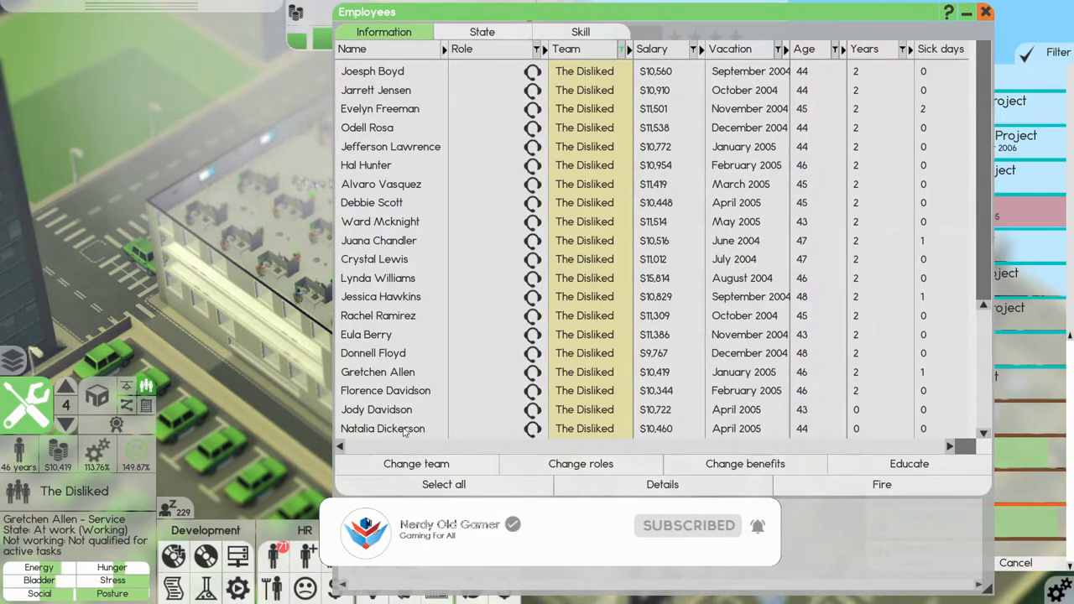
pyautogui.click(880, 484)
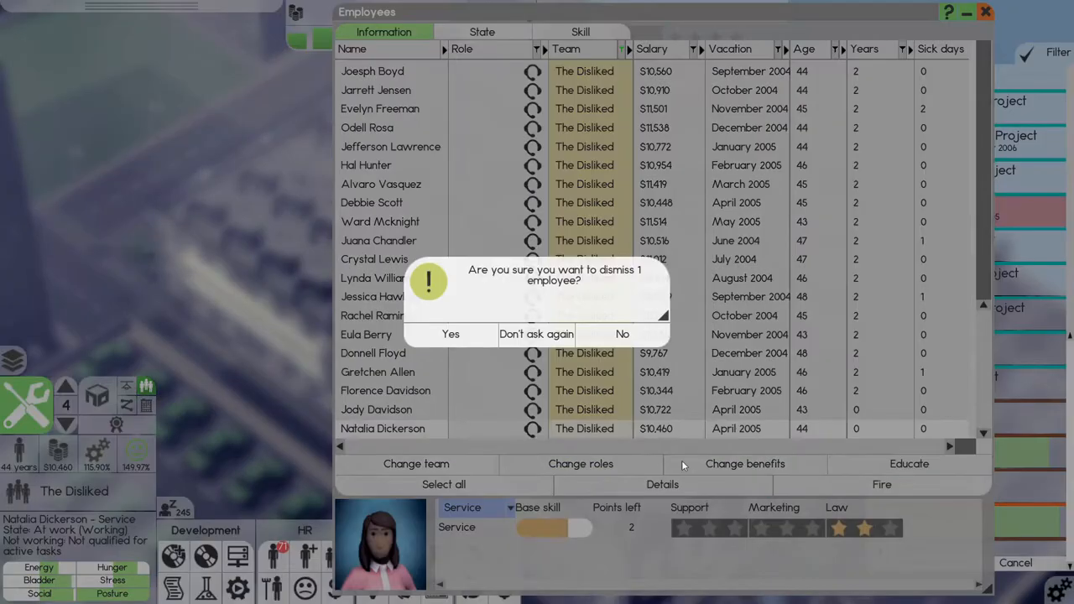
pyautogui.click(451, 334)
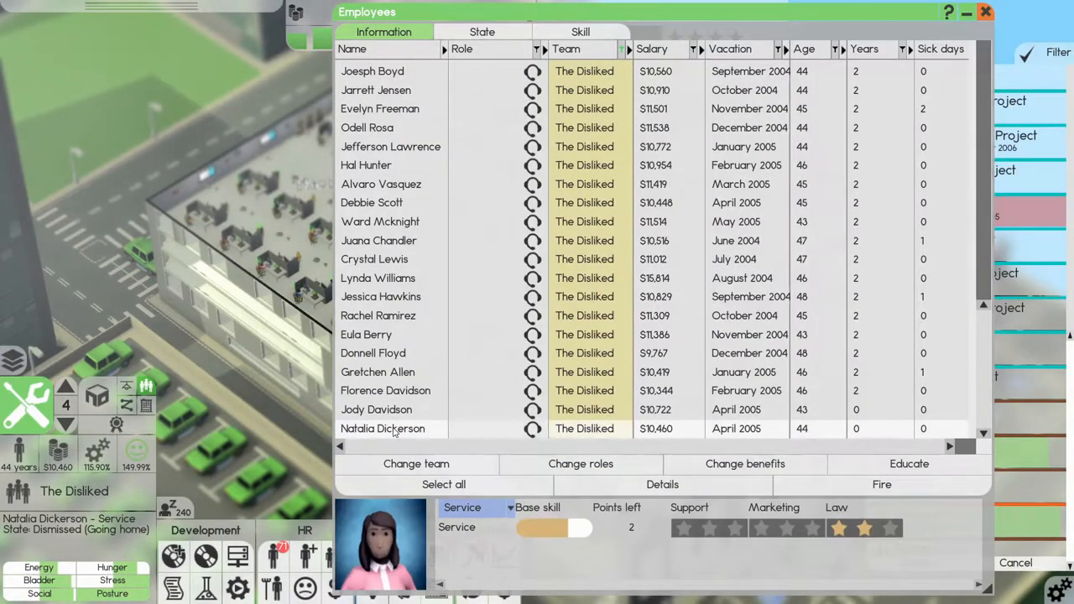
pyautogui.click(881, 484)
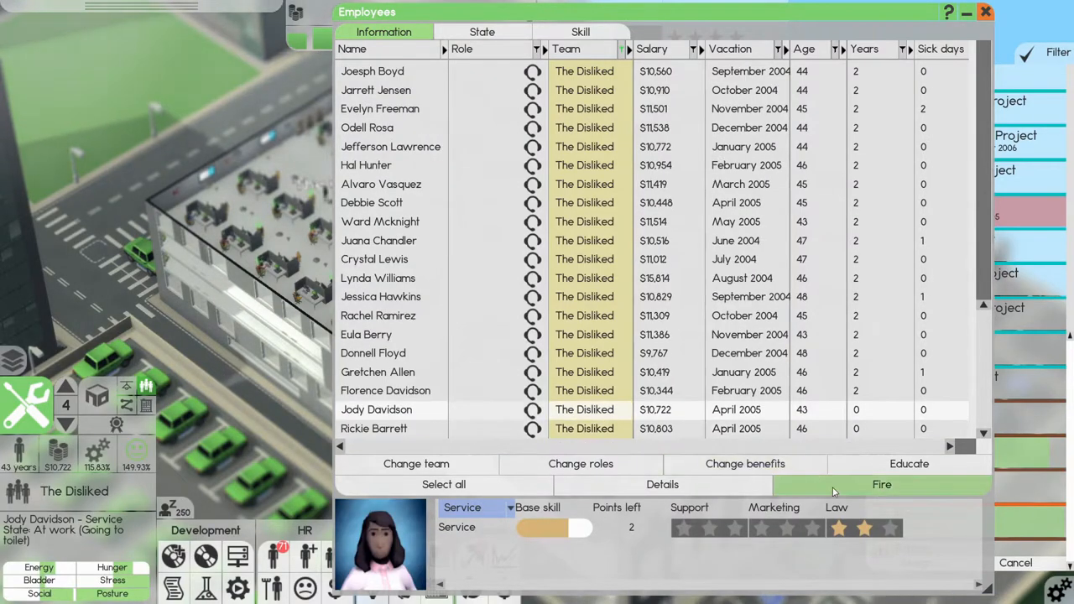
pyautogui.click(880, 484)
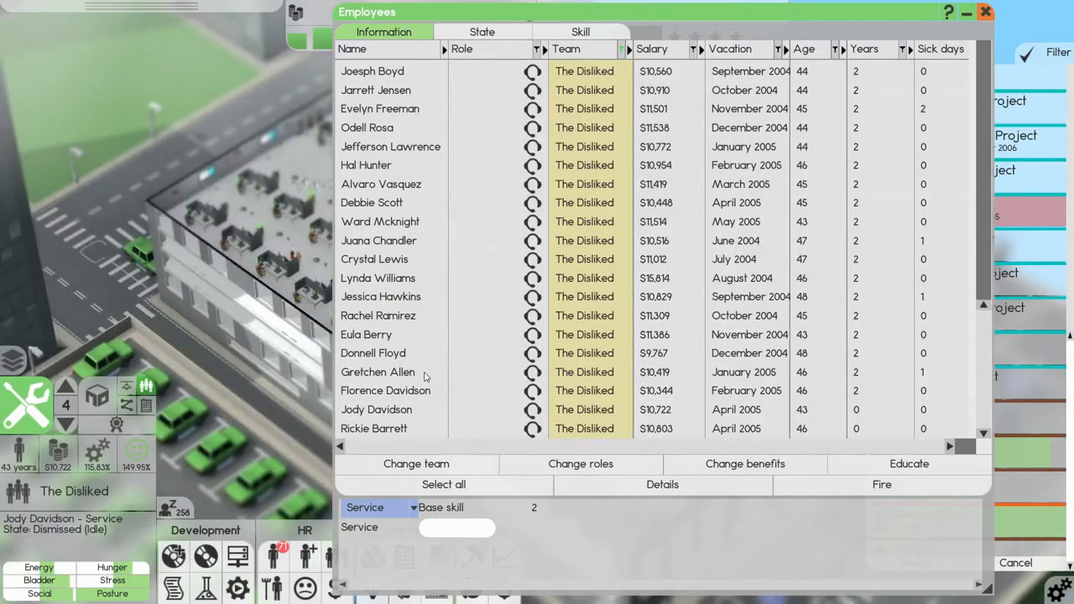
pyautogui.click(373, 428)
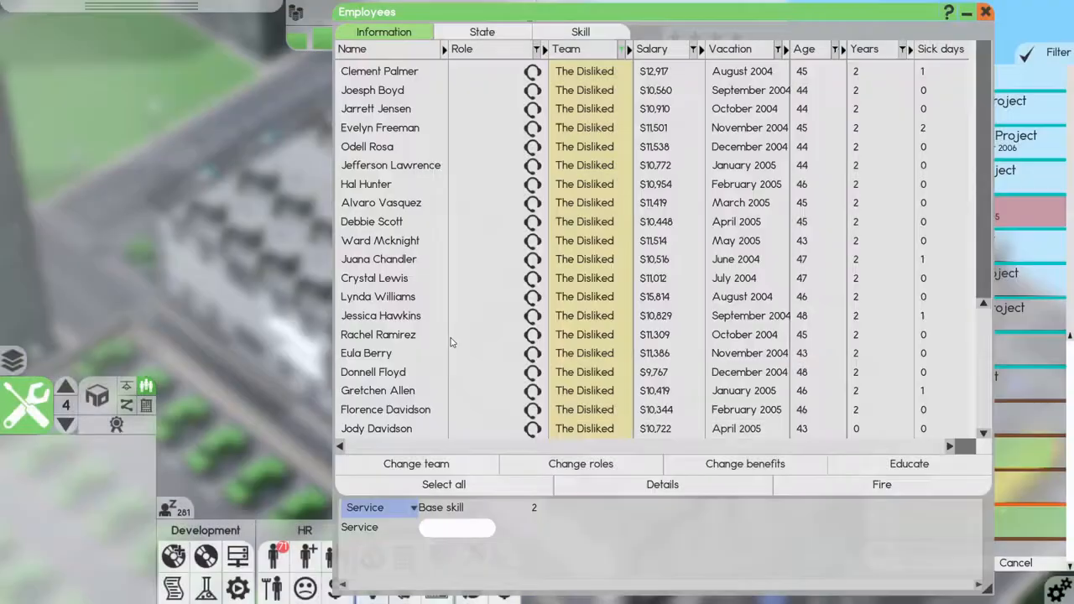
pyautogui.click(385, 428)
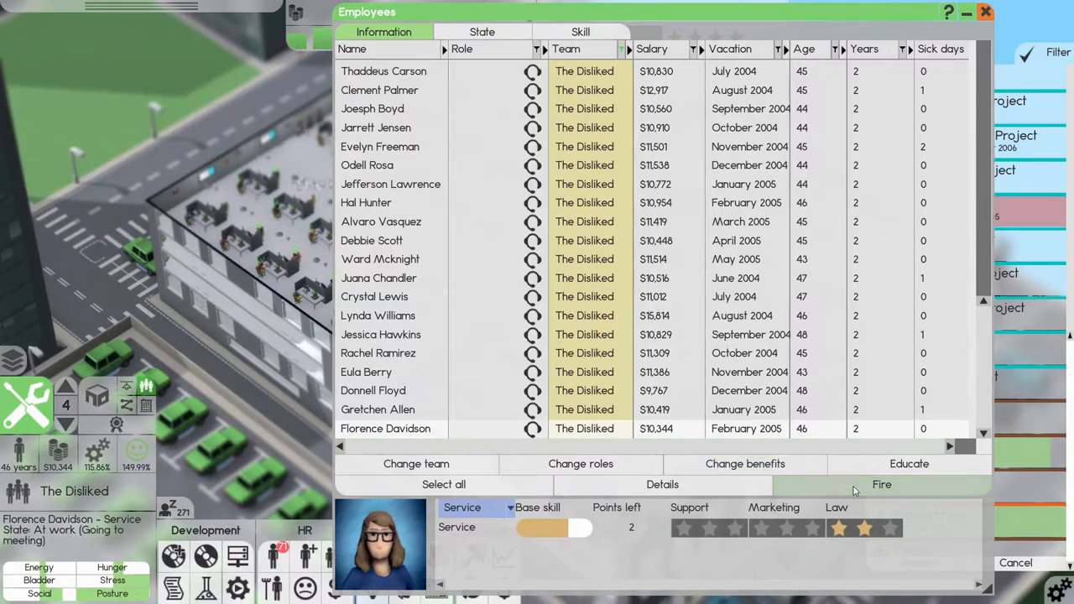
pyautogui.click(880, 484)
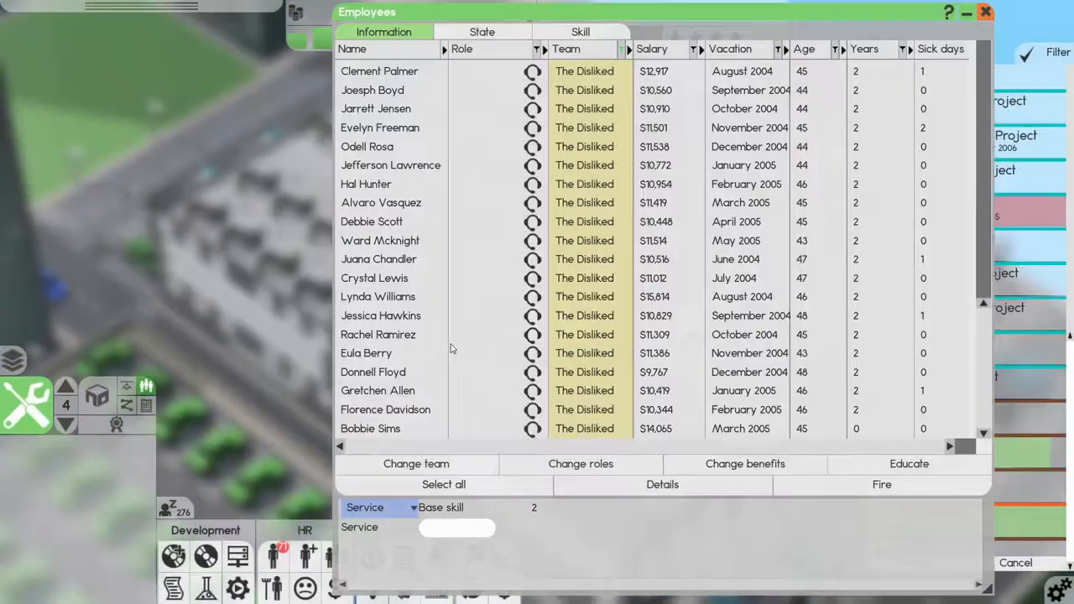
pyautogui.click(378, 334)
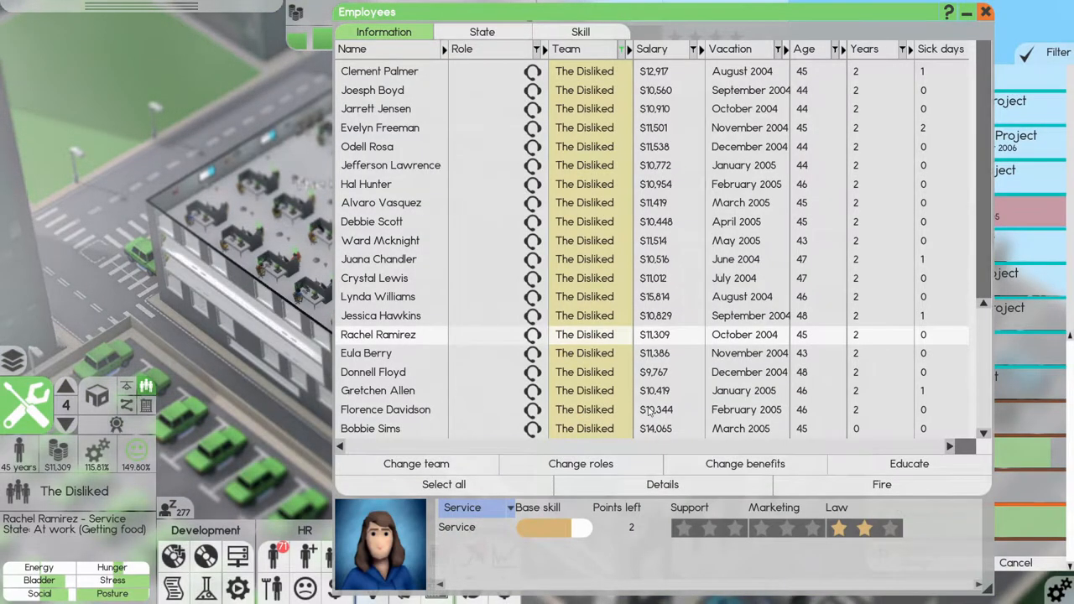
pyautogui.scroll(-3)
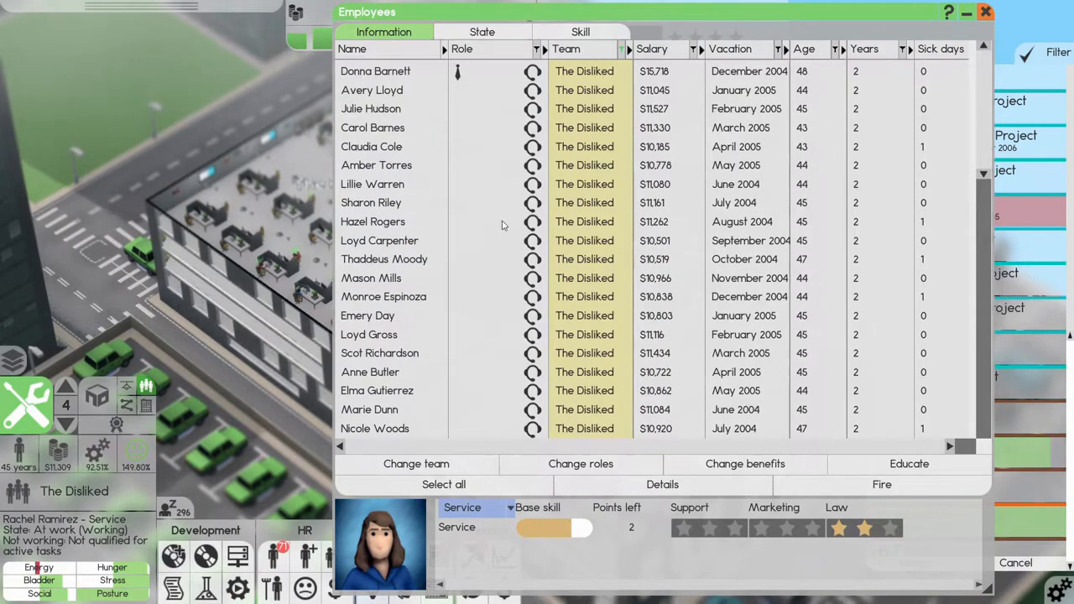
pyautogui.scroll(-3)
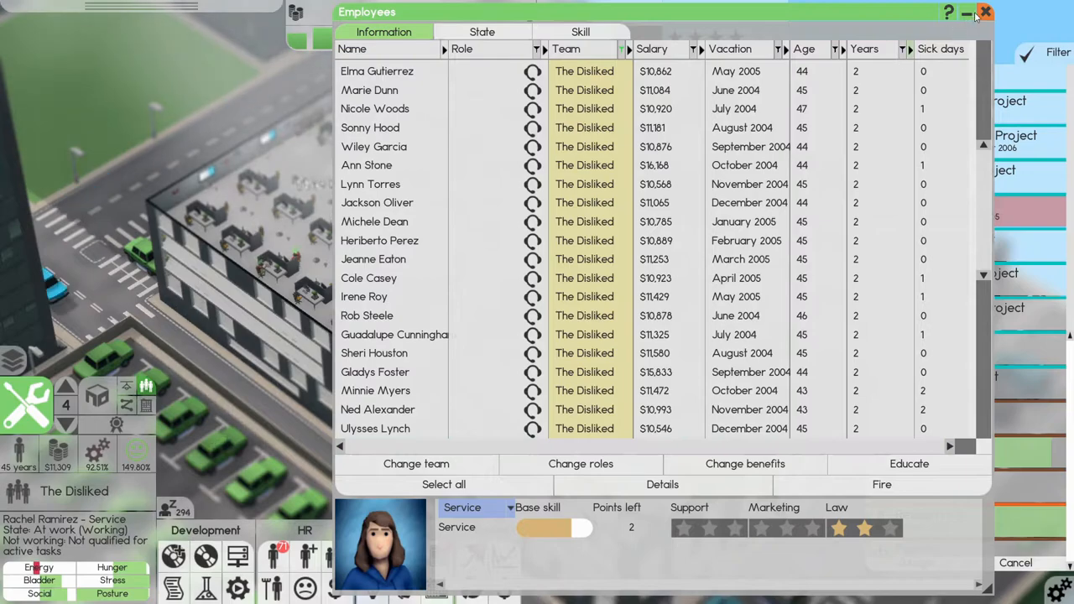
pyautogui.click(985, 12)
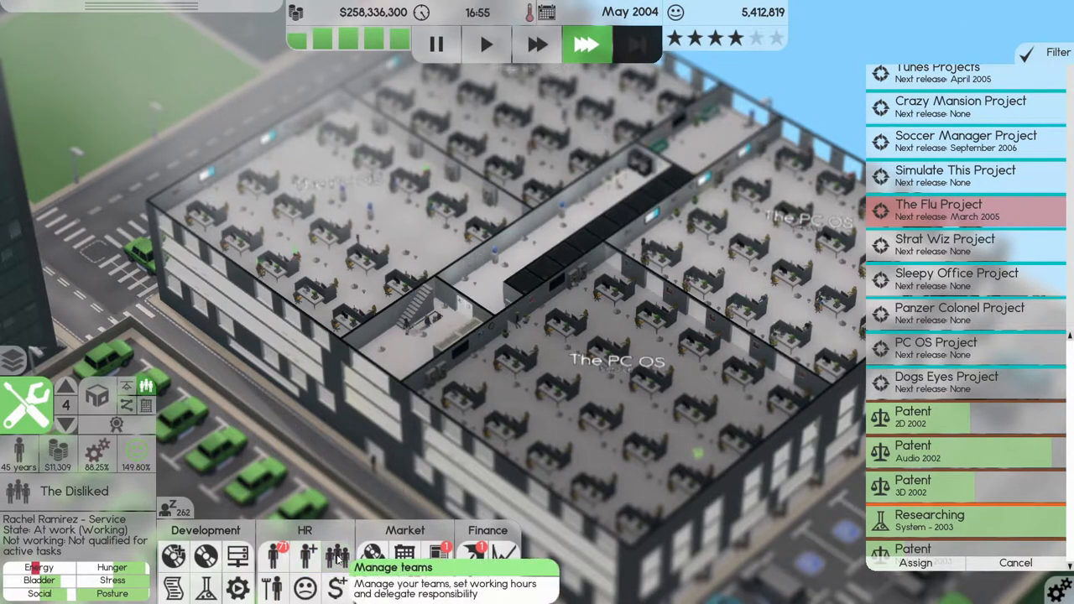
# Review the Teams overview table, then close it.
pyautogui.click(338, 556)
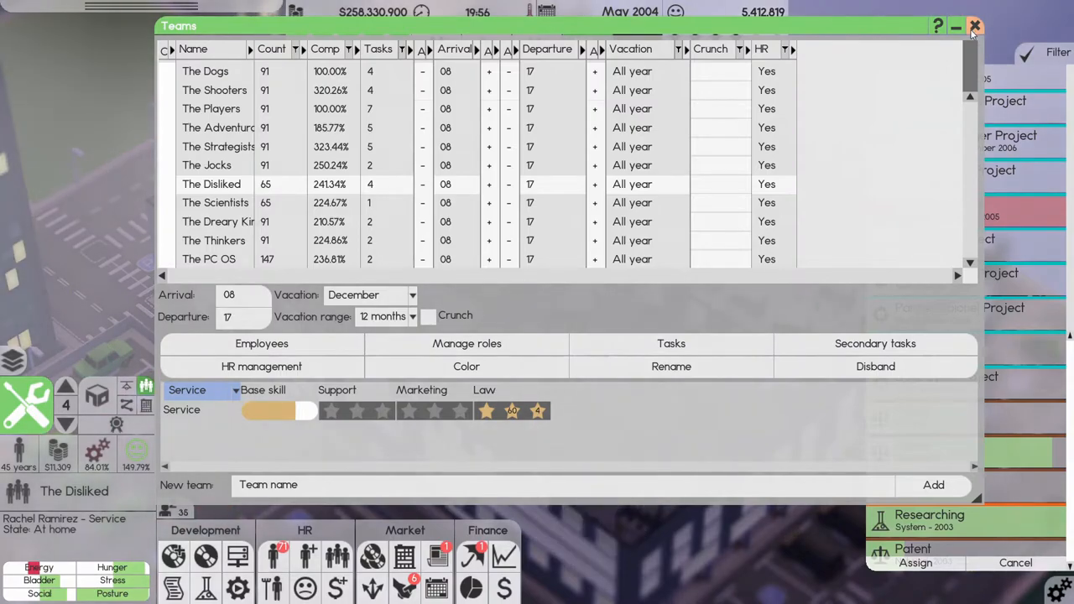
pyautogui.click(975, 26)
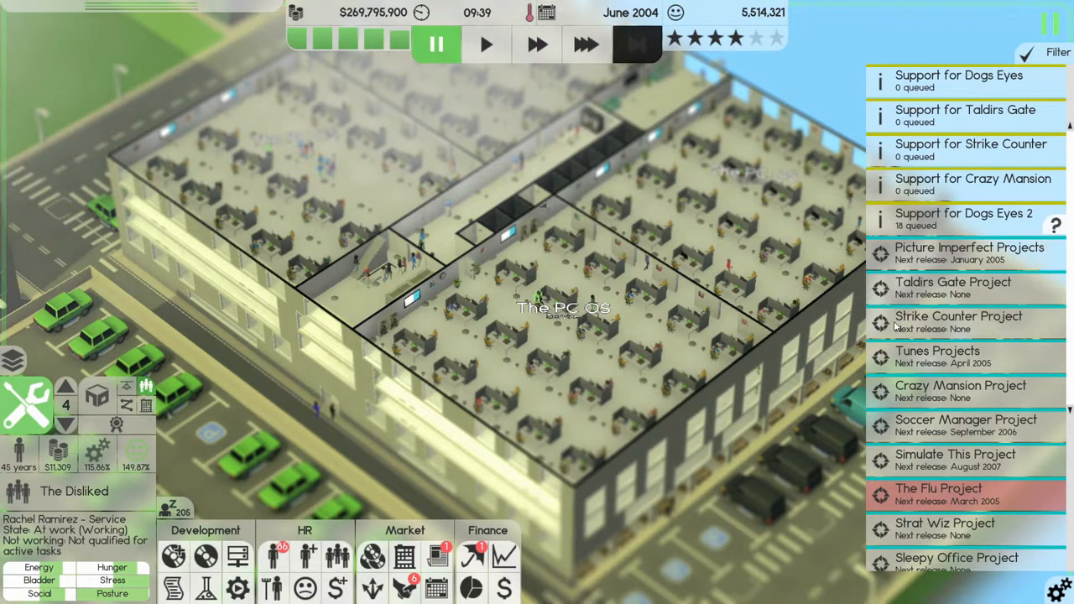
pyautogui.moveTo(944, 290)
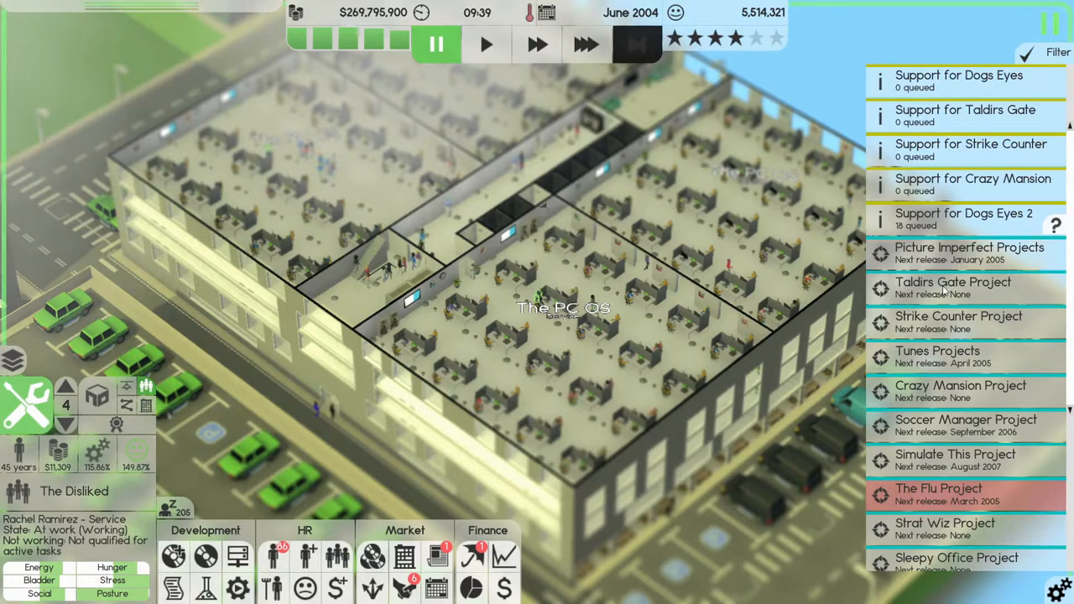
# Take Taldirs Gate 3 out of the Taldirs Gate Project and close project management.
pyautogui.click(952, 287)
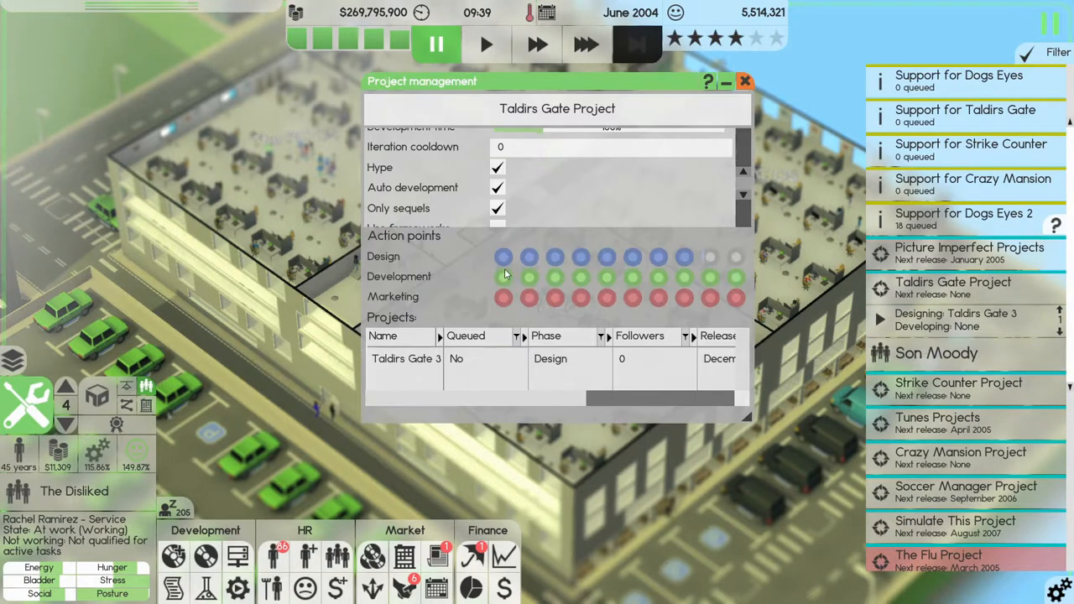
pyautogui.moveTo(449, 216)
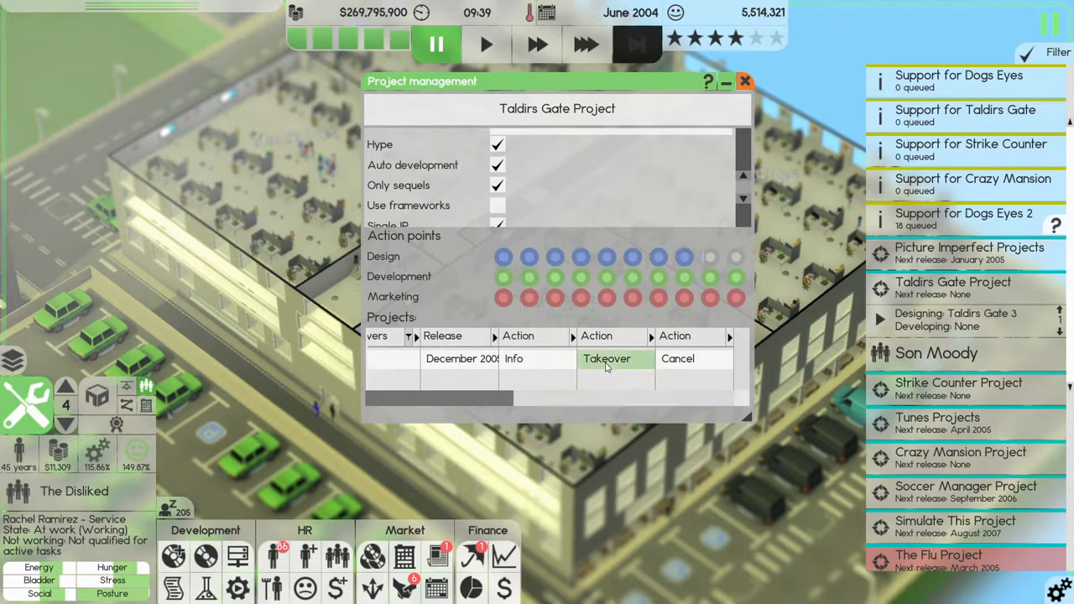
pyautogui.click(607, 358)
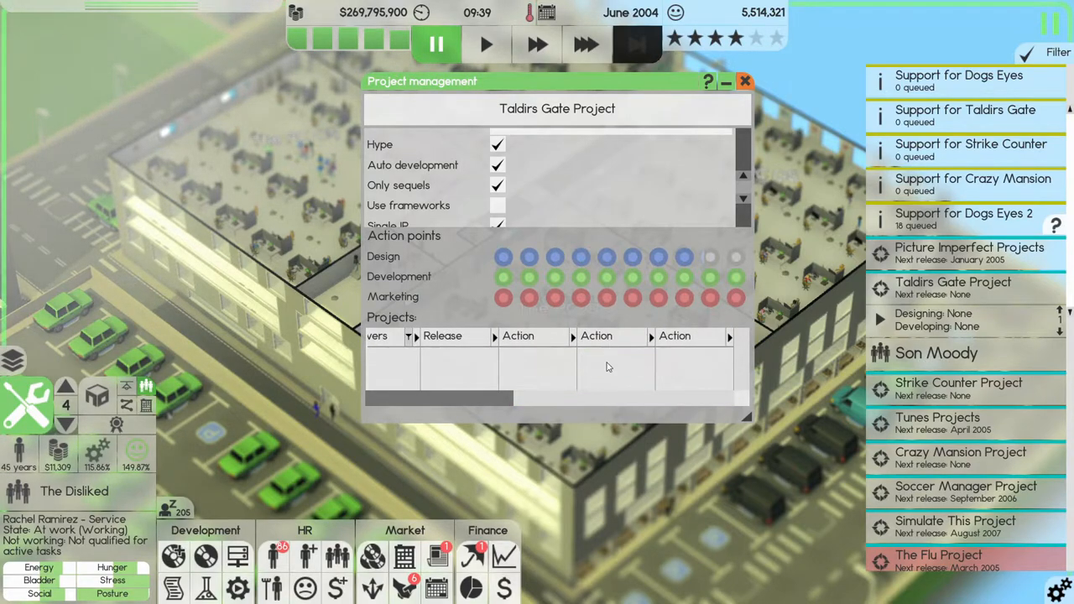
pyautogui.moveTo(825, 381)
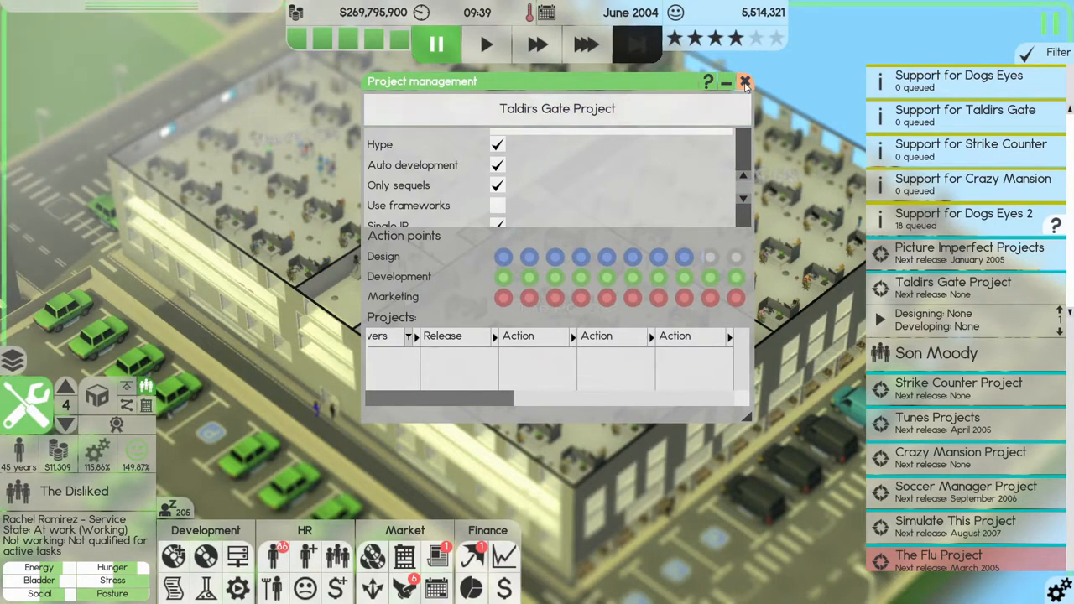
pyautogui.click(744, 81)
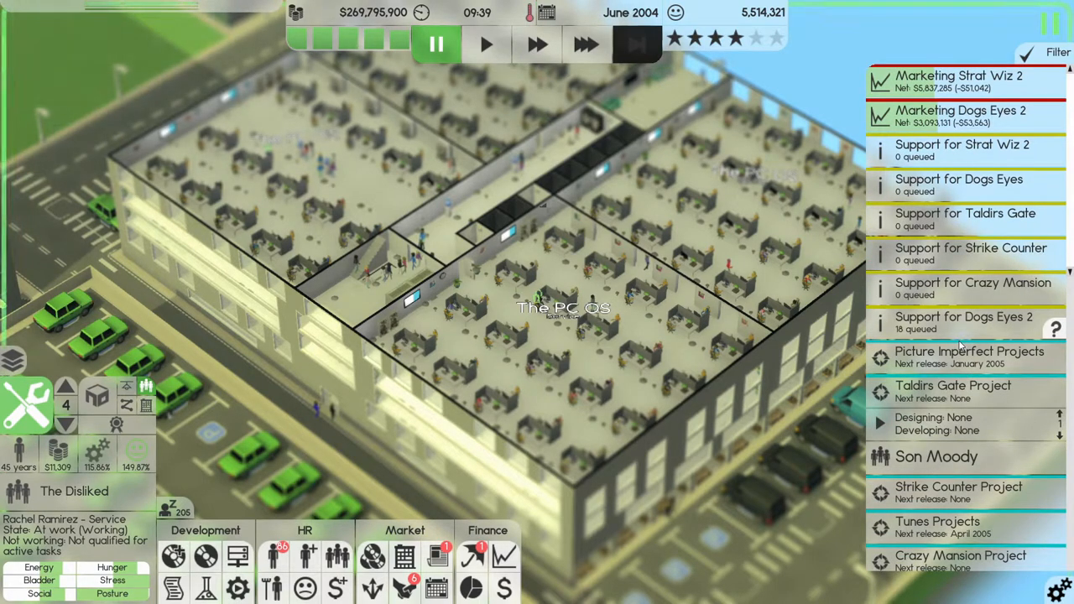
# Start a new software design and browse My Releases down to Taldirs Gate 2 and Dogs Eyes 2.
pyautogui.scroll(-3)
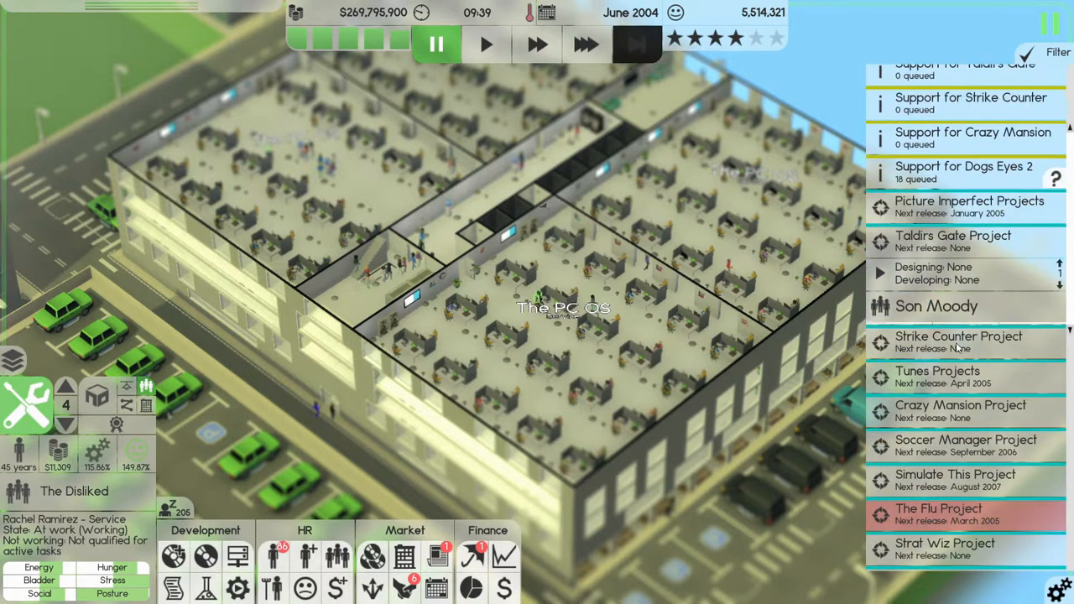
pyautogui.scroll(-3)
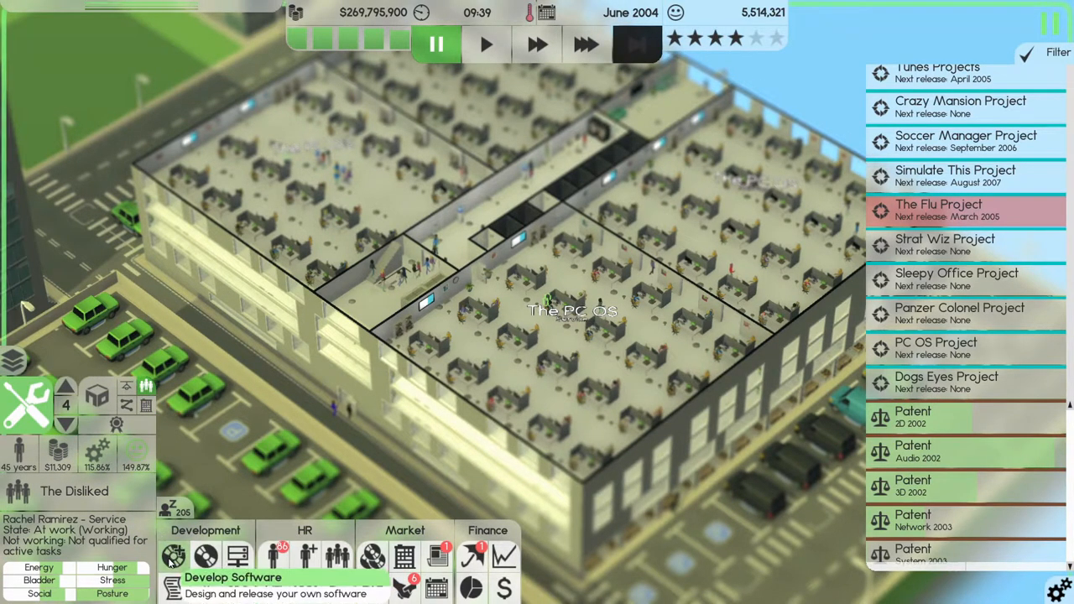
pyautogui.click(173, 557)
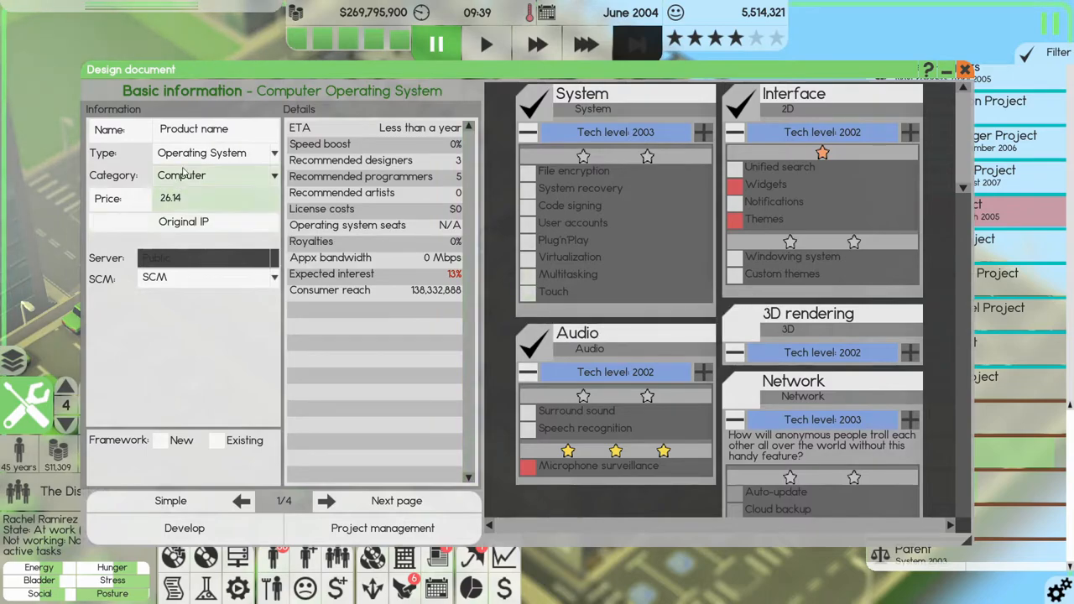
pyautogui.click(964, 70)
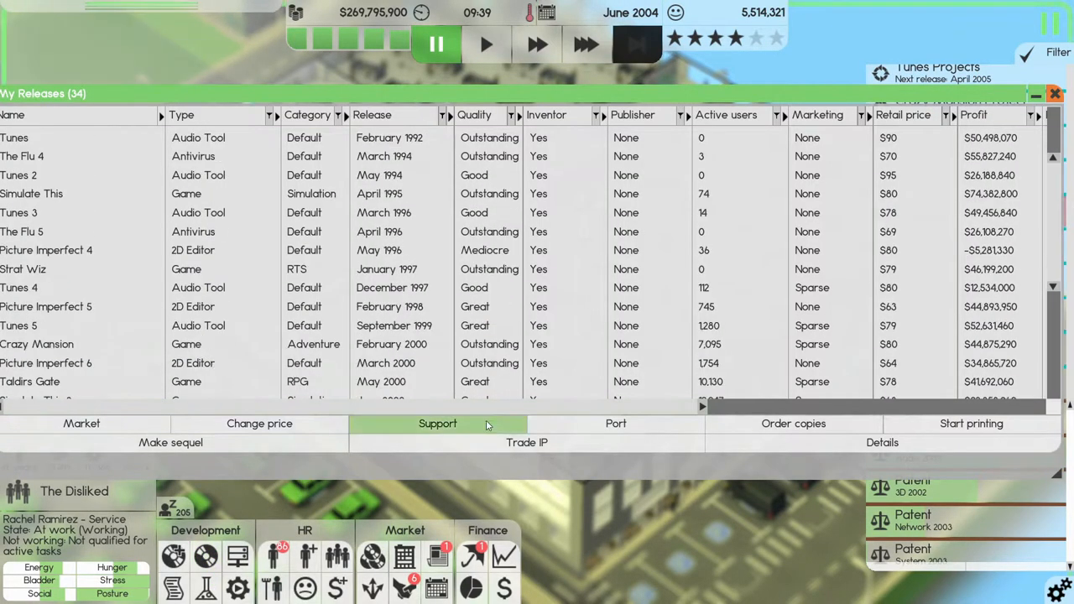
pyautogui.scroll(-3)
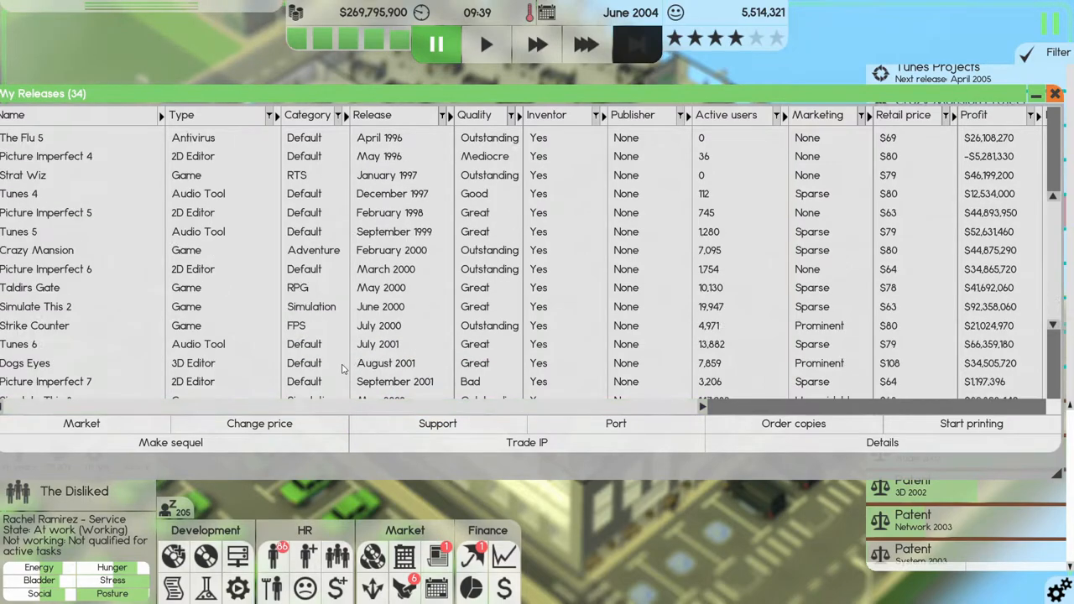
pyautogui.scroll(-3)
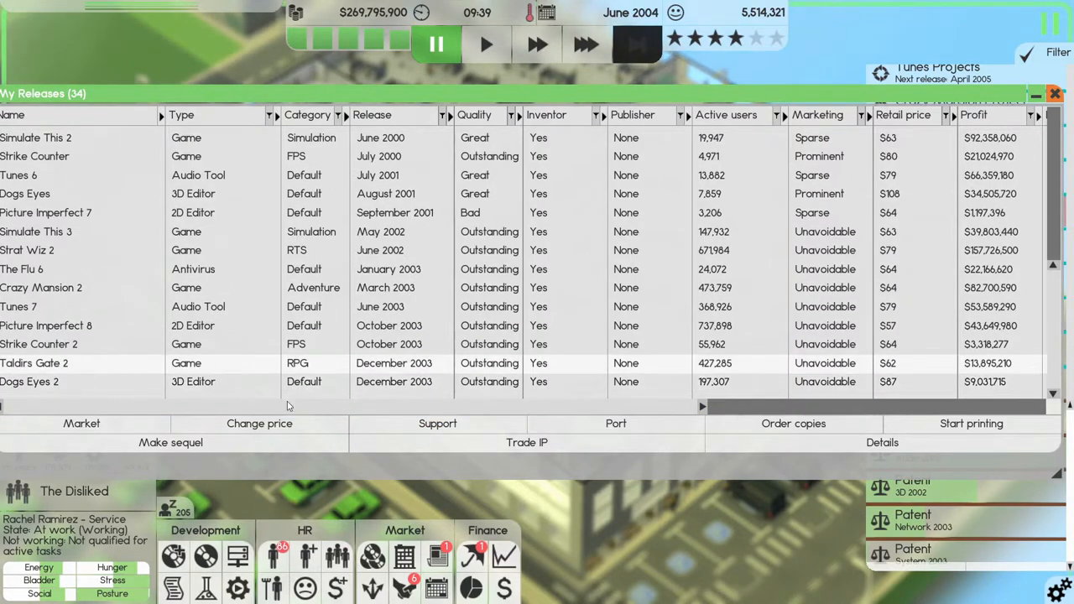
# Base the game on Taldirs Gate 2, add Branching story, and enable all 3D Graphics features.
pyautogui.click(170, 442)
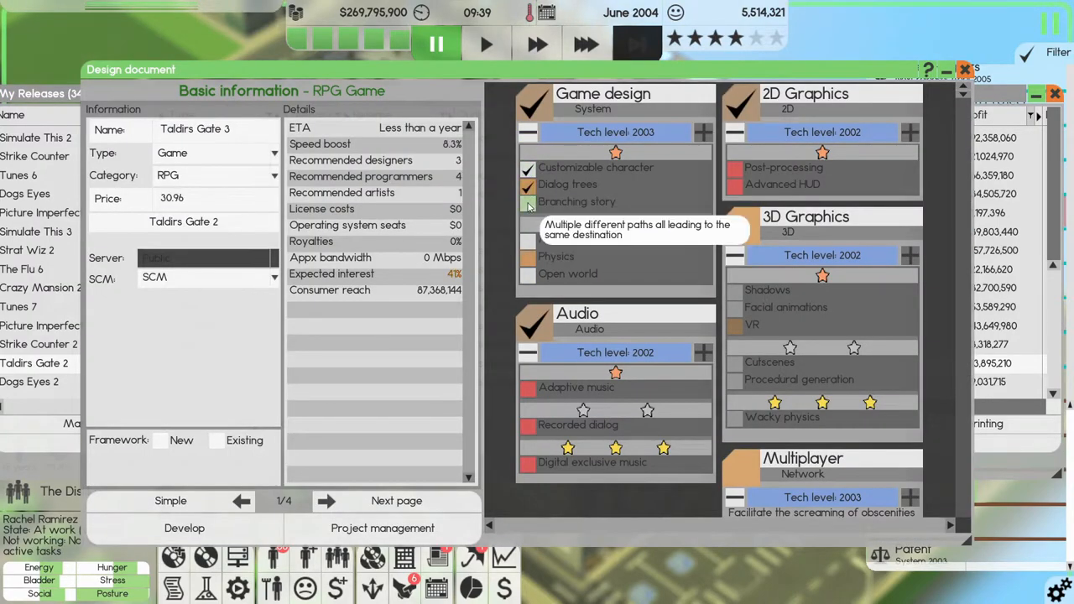
pyautogui.click(528, 201)
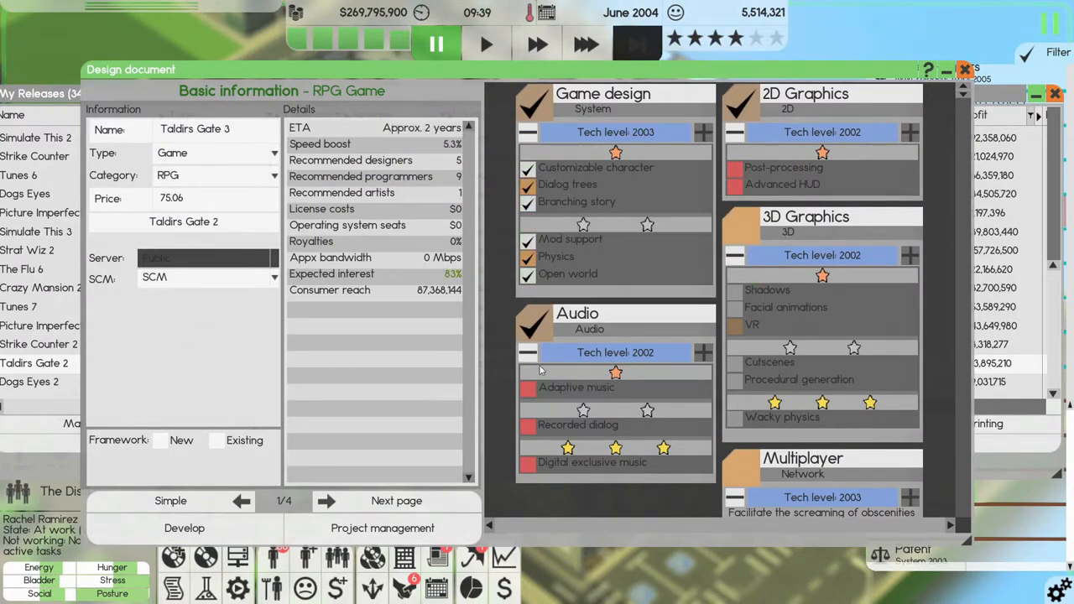
pyautogui.click(528, 462)
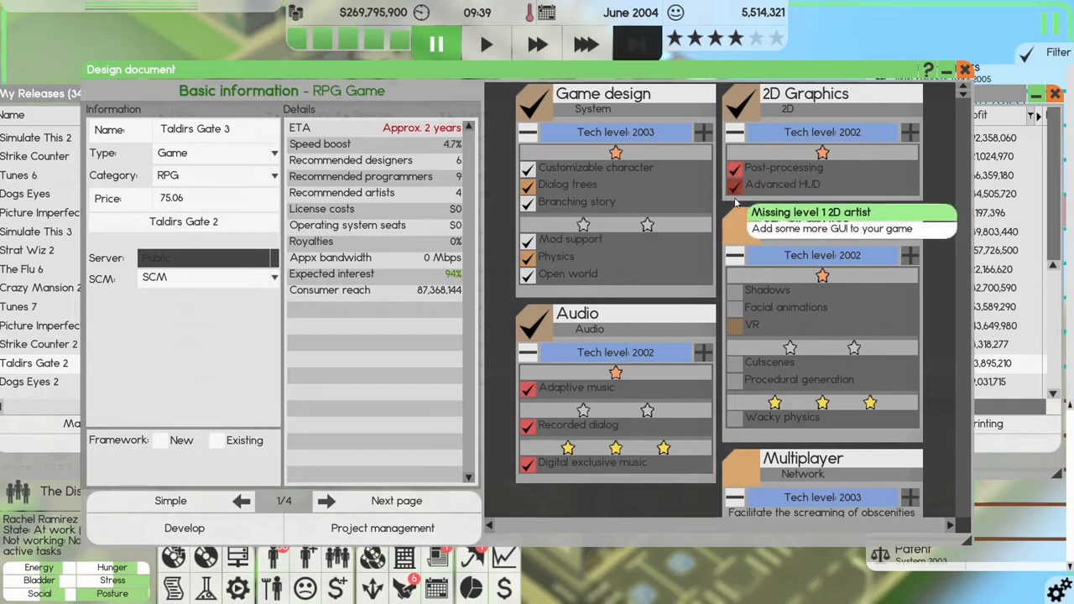
pyautogui.click(741, 226)
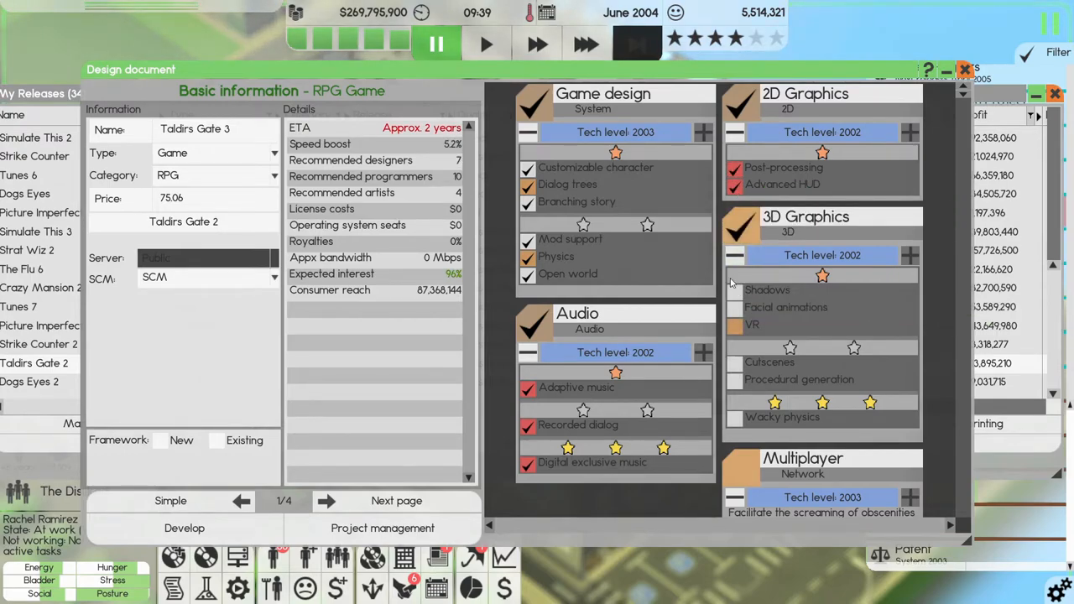
pyautogui.click(735, 379)
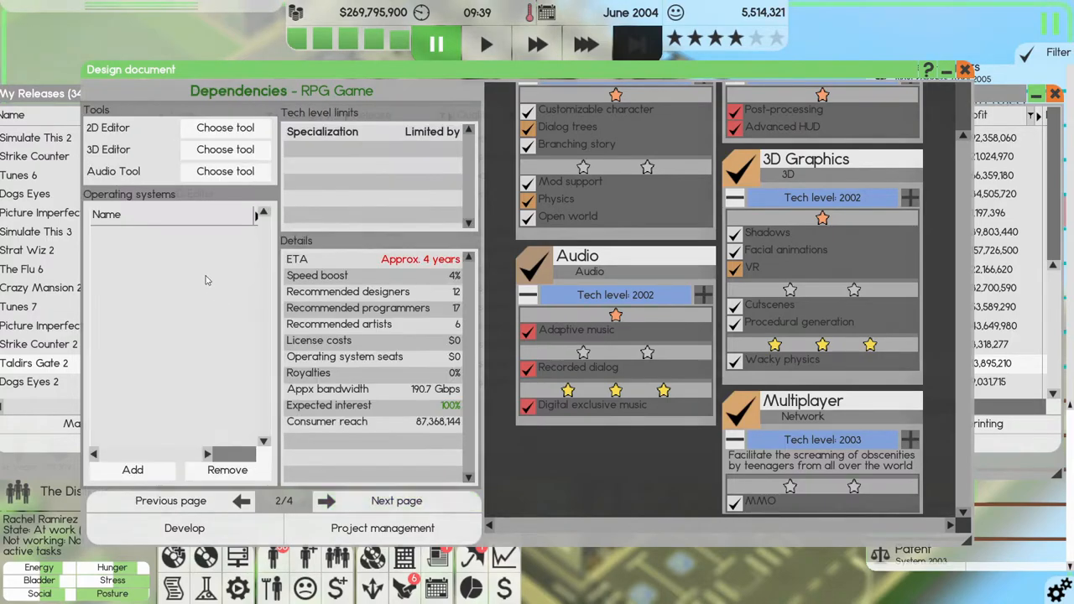
# Use Picture Imperfect 8, Dogs Eyes 2 and Tunes 7 as the game's 2D, 3D and audio tools.
pyautogui.click(225, 128)
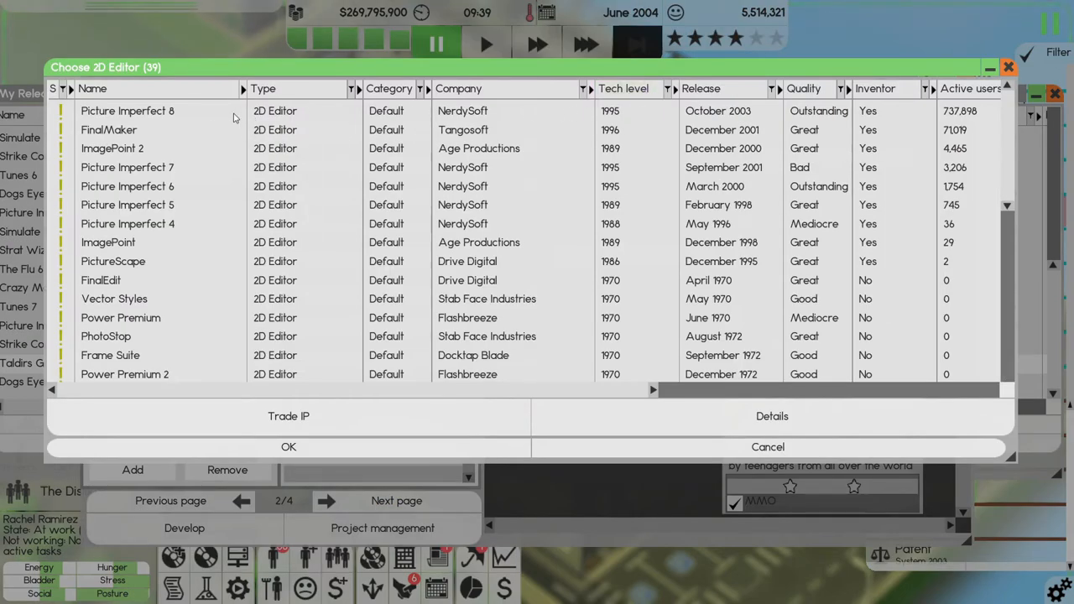
pyautogui.click(289, 446)
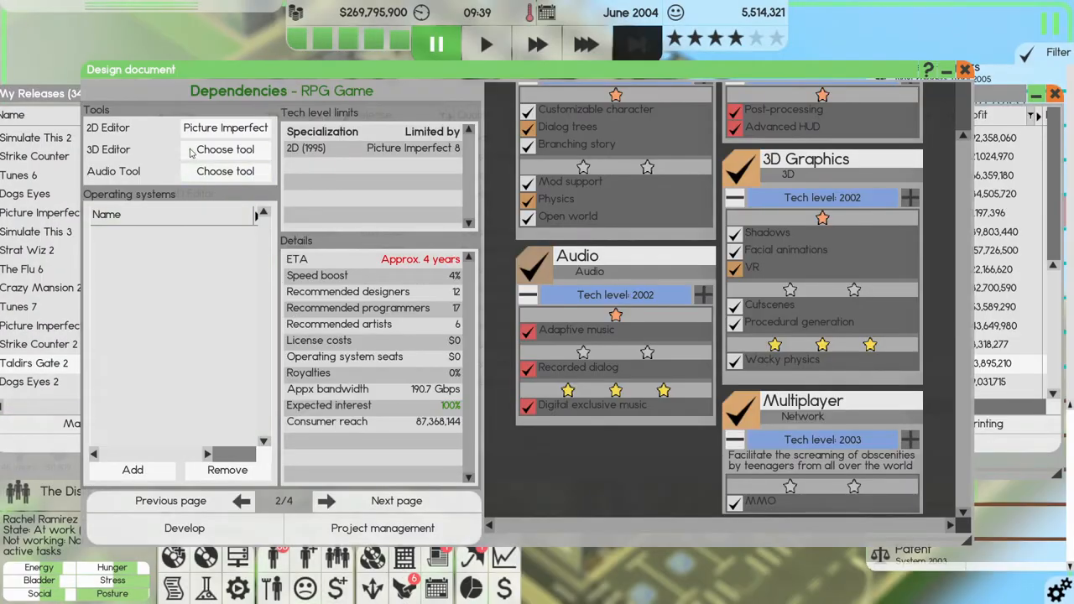
pyautogui.click(224, 150)
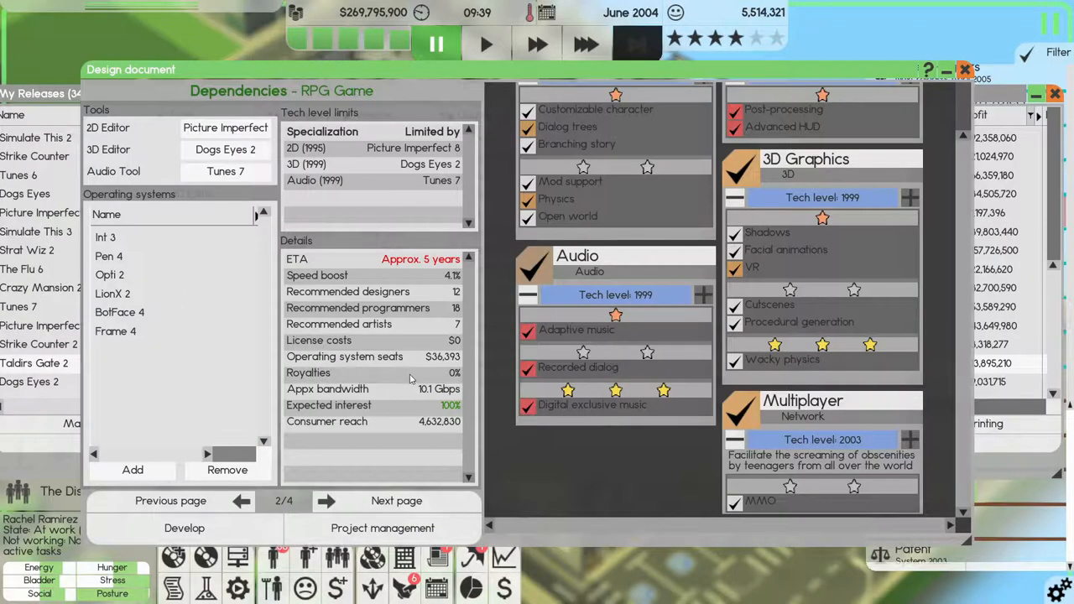
pyautogui.click(396, 501)
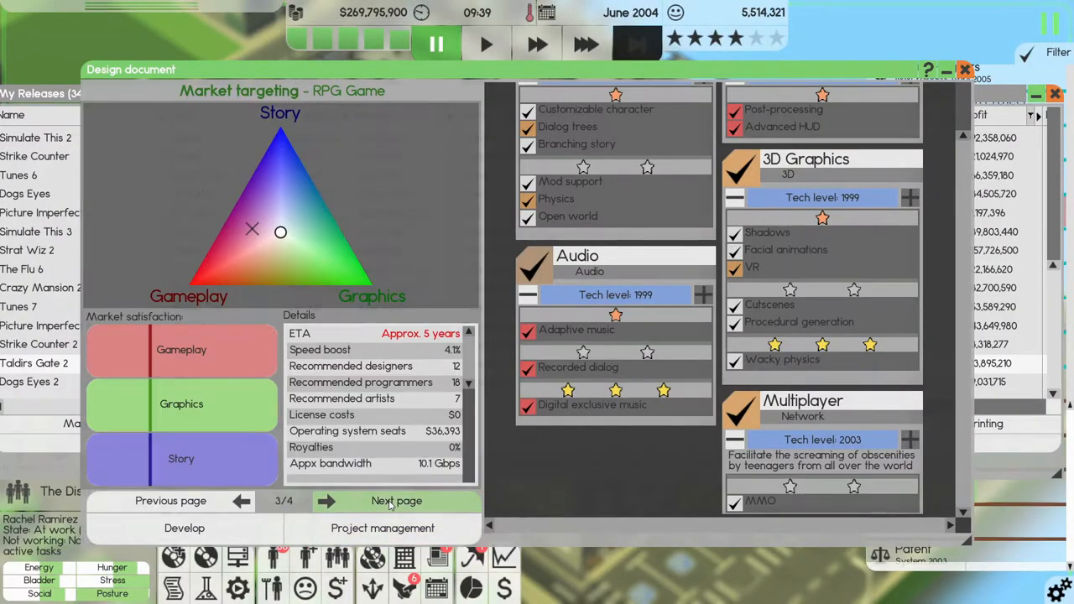
# Assign The Players as Taldirs Gate 3's development team, start its design, and close My Releases.
pyautogui.scroll(-3)
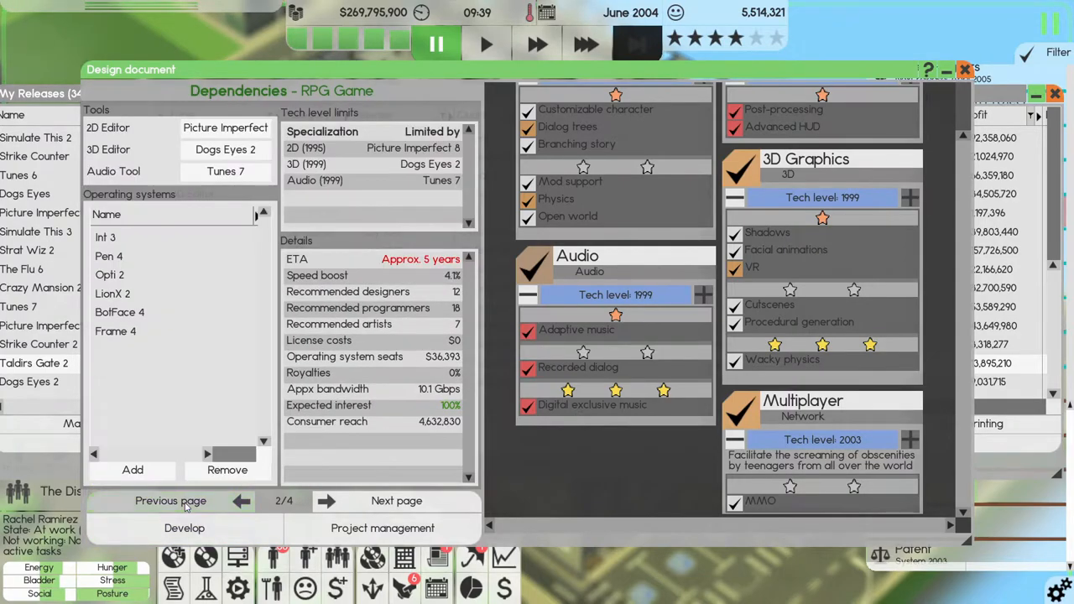
pyautogui.click(396, 501)
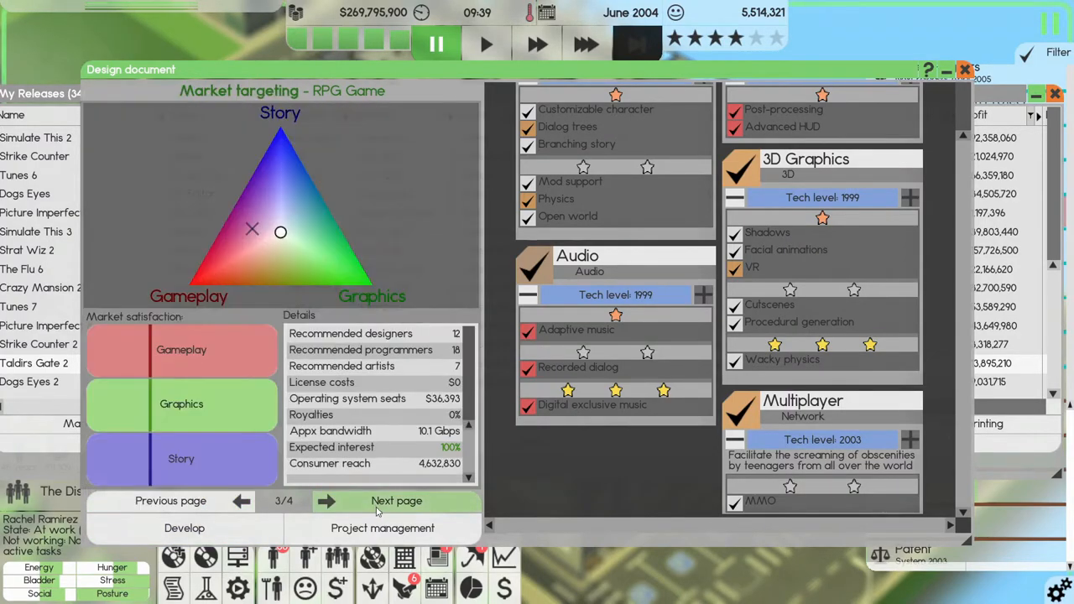
pyautogui.click(396, 501)
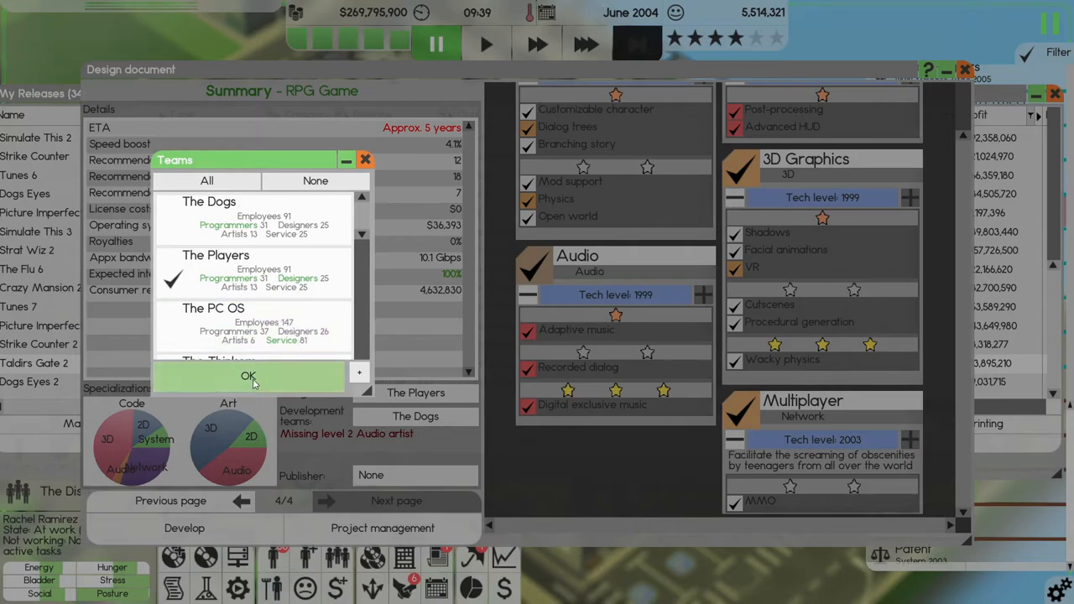
pyautogui.click(248, 375)
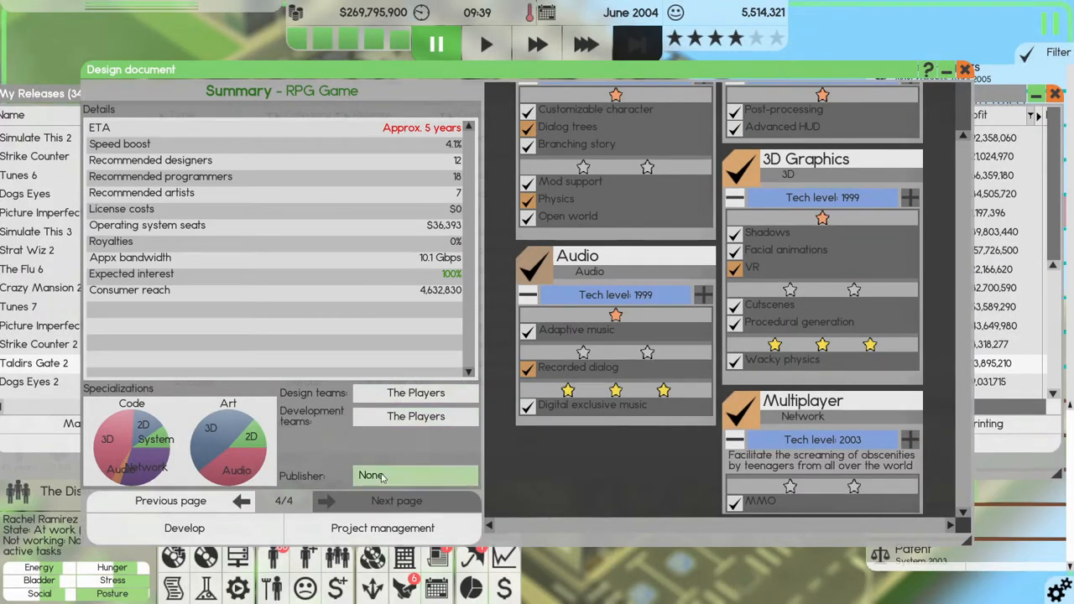
pyautogui.moveTo(381, 527)
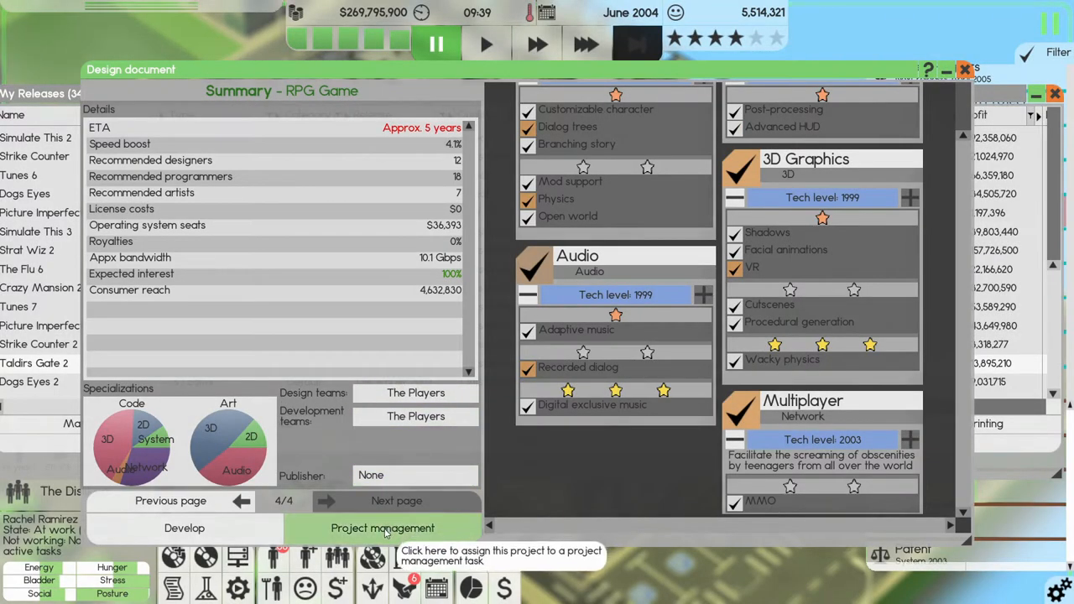
pyautogui.click(382, 528)
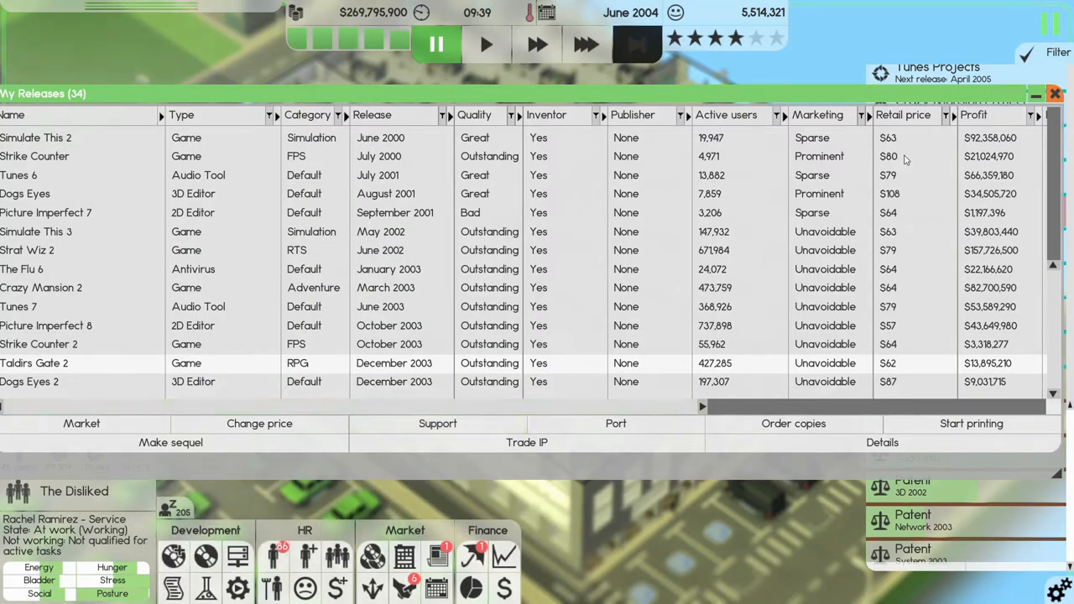
pyautogui.click(1054, 94)
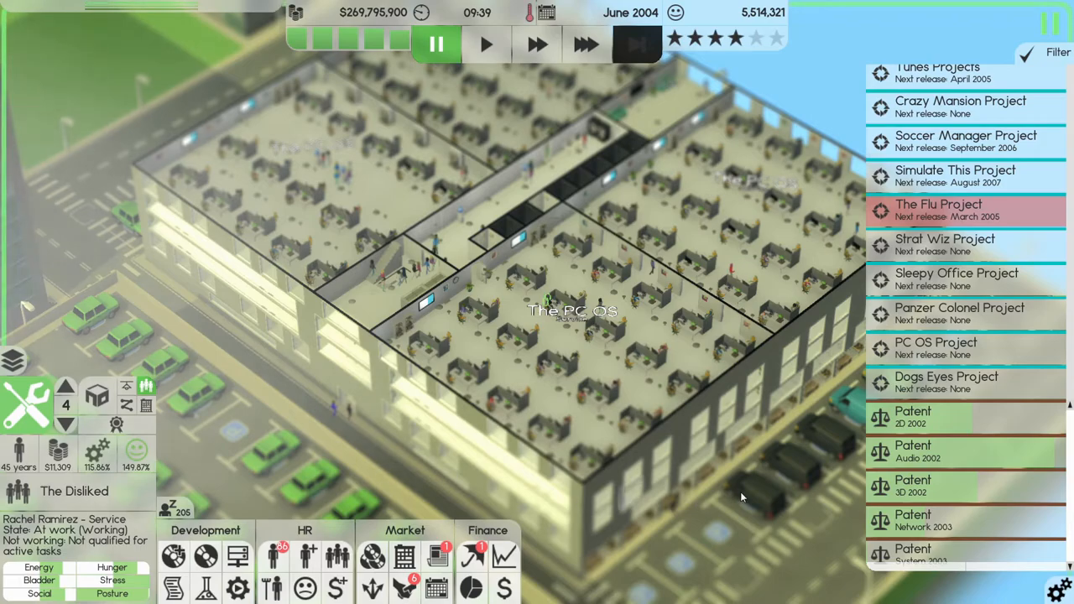
# Run the game clock at the fastest speed.
pyautogui.click(585, 44)
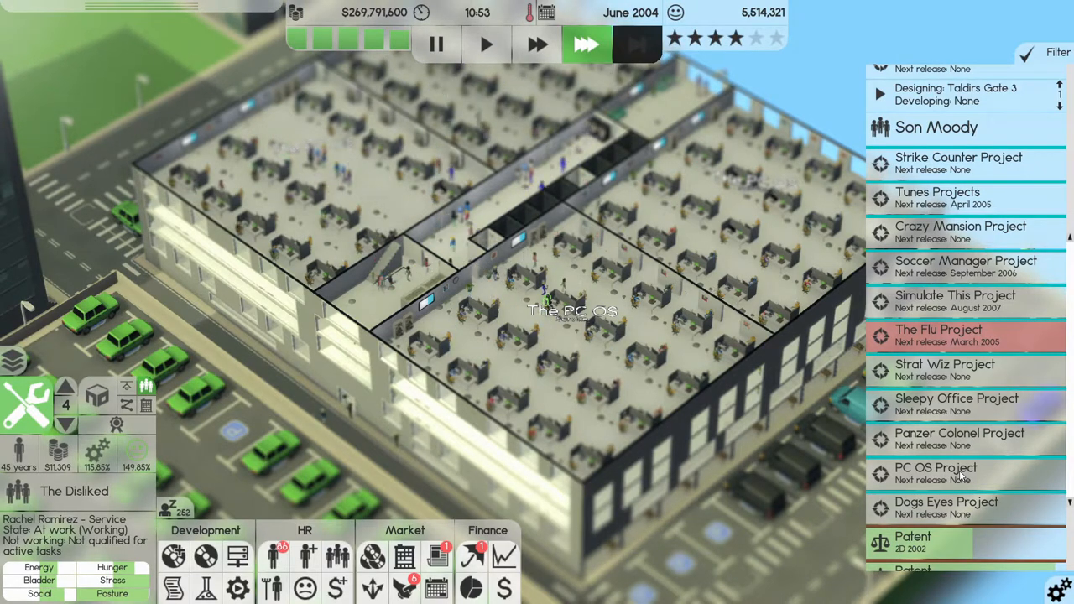
pyautogui.moveTo(206, 556)
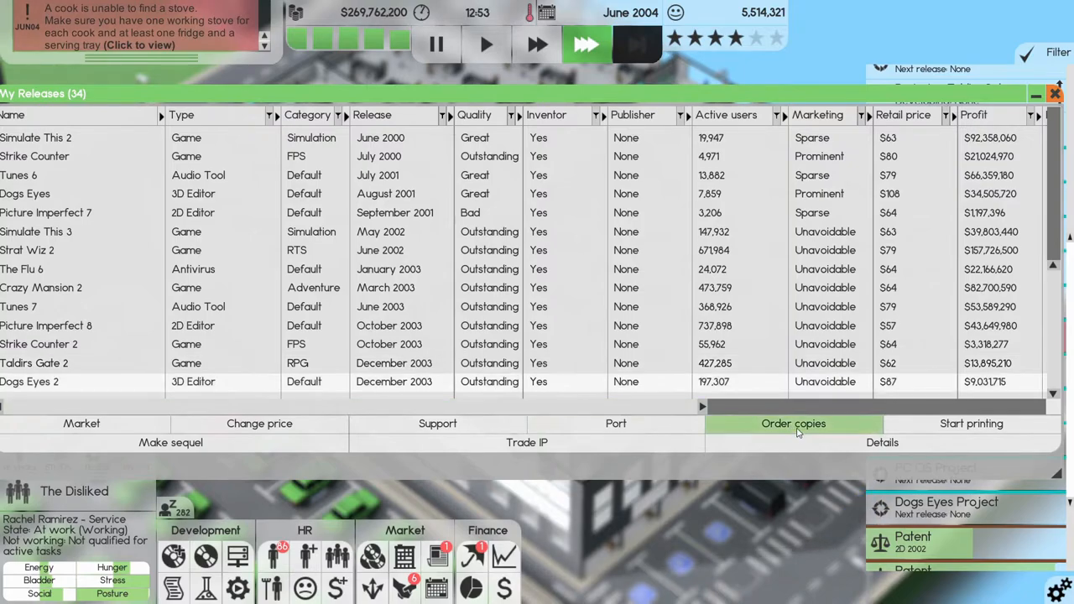
# Look over Dogs Eyes 2's tech levels, franchise, features and operating systems, then close its details.
pyautogui.click(881, 442)
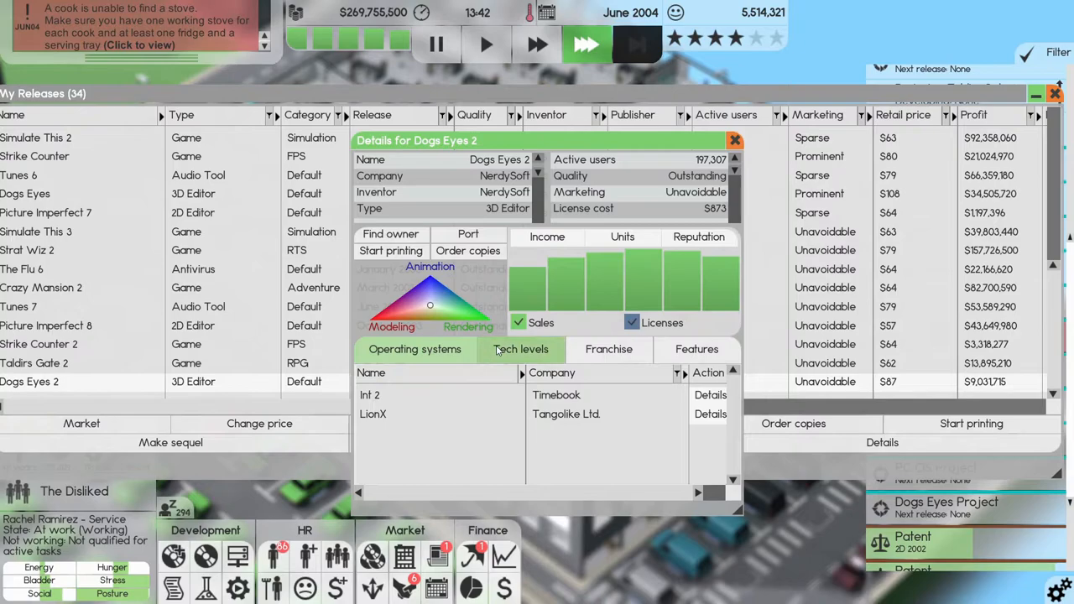
pyautogui.click(521, 349)
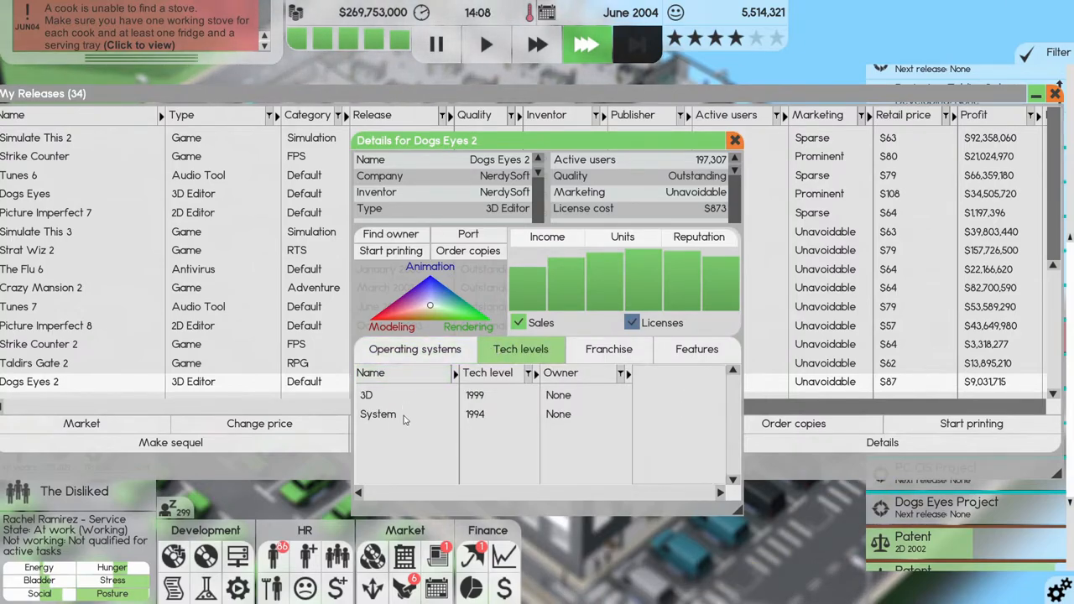
pyautogui.click(608, 349)
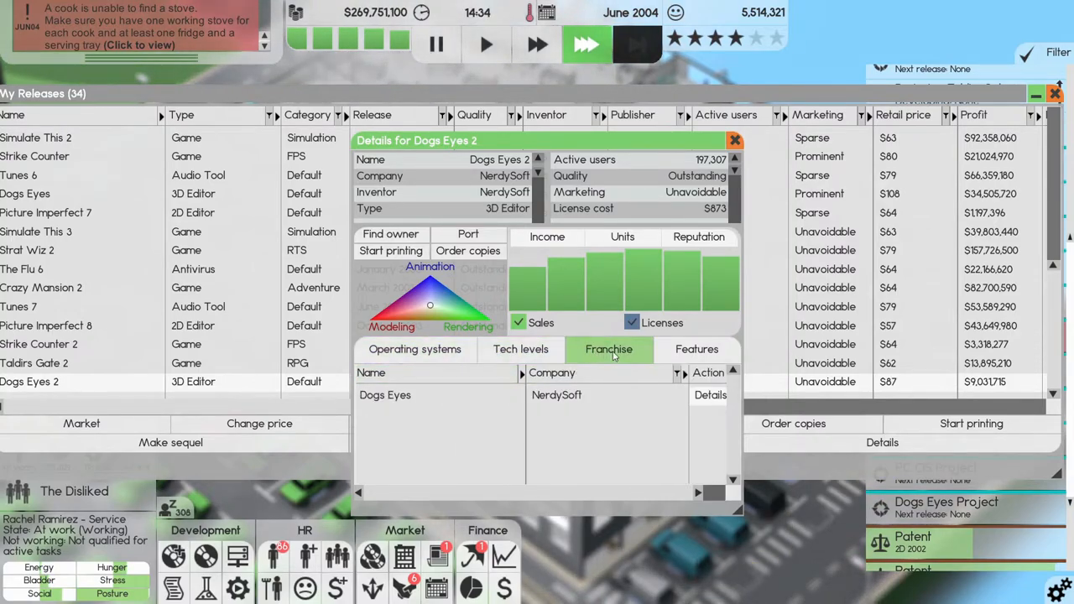
pyautogui.click(696, 349)
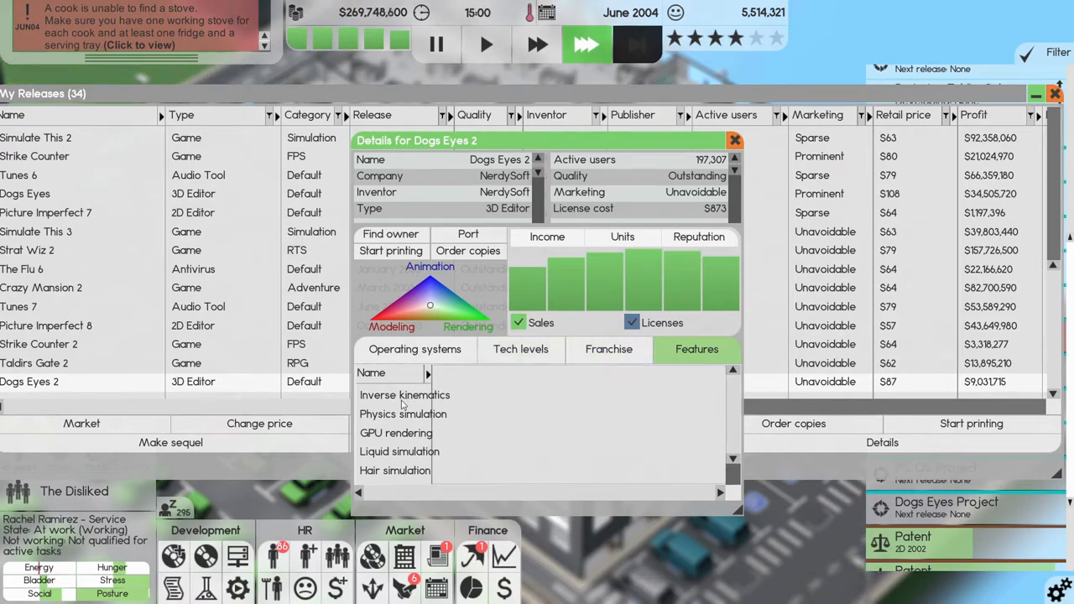
pyautogui.click(414, 349)
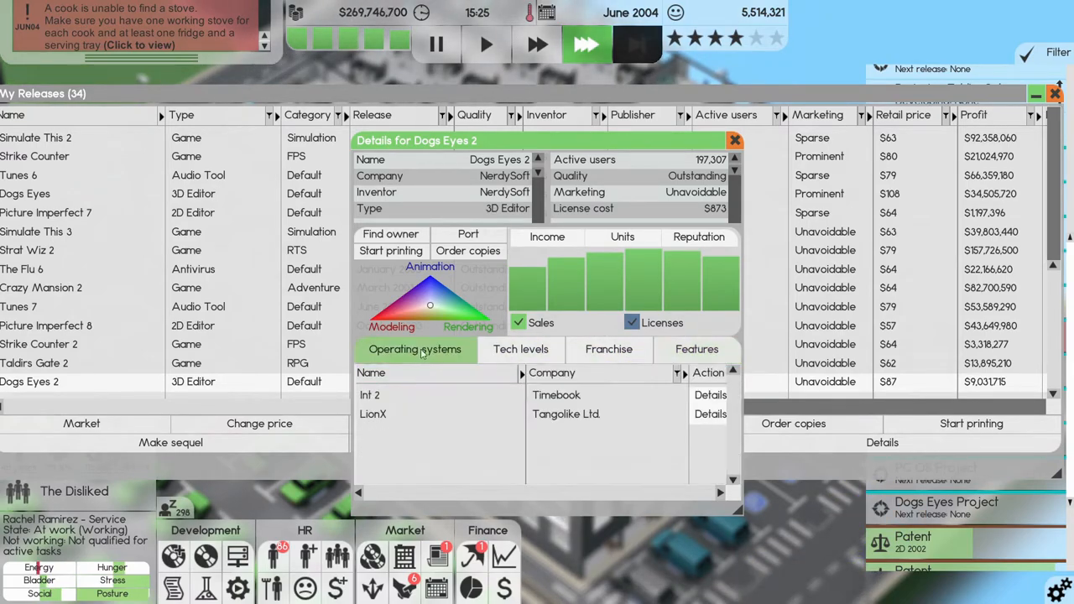
pyautogui.click(696, 349)
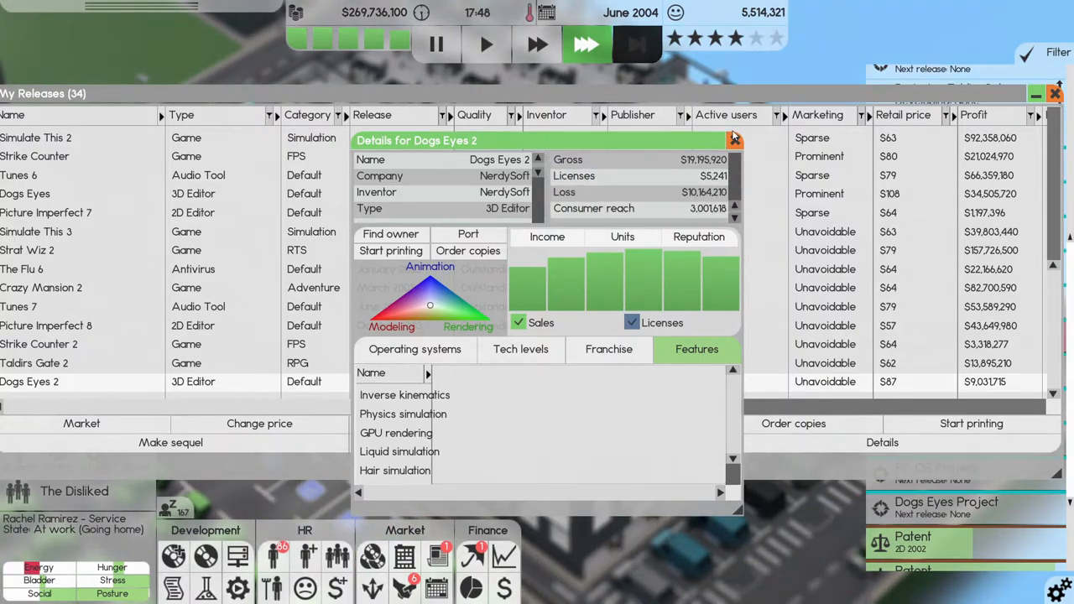
pyautogui.click(734, 139)
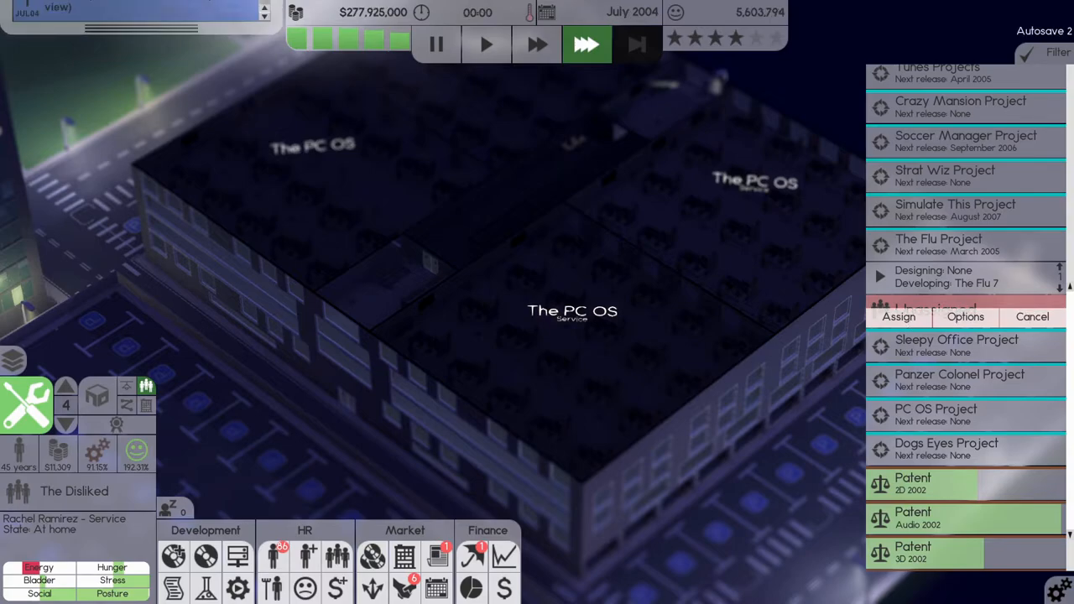
# Pause the game.
pyautogui.click(898, 317)
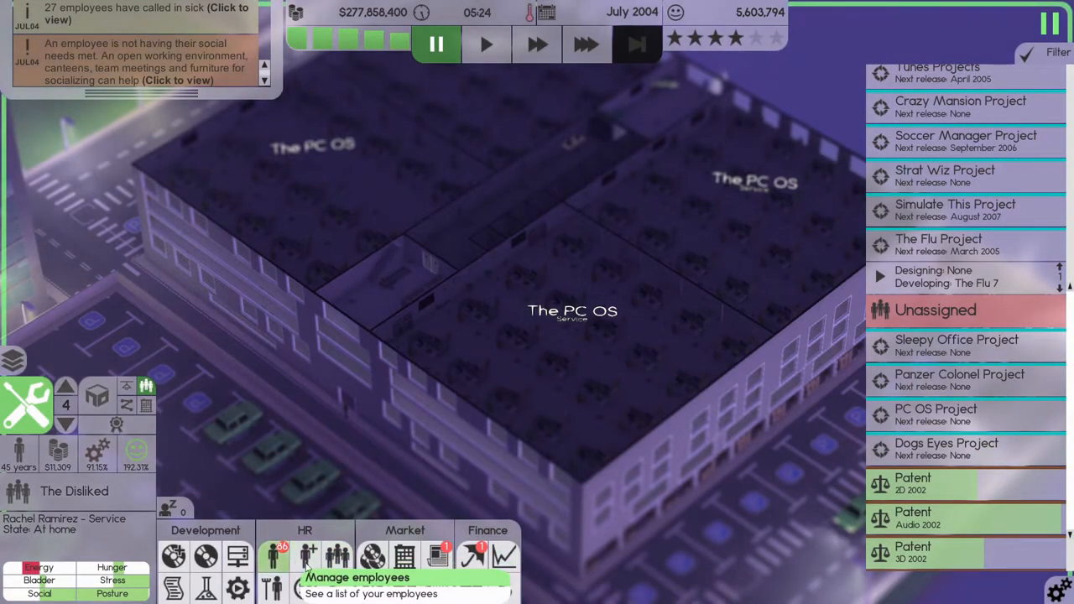
pyautogui.moveTo(337, 555)
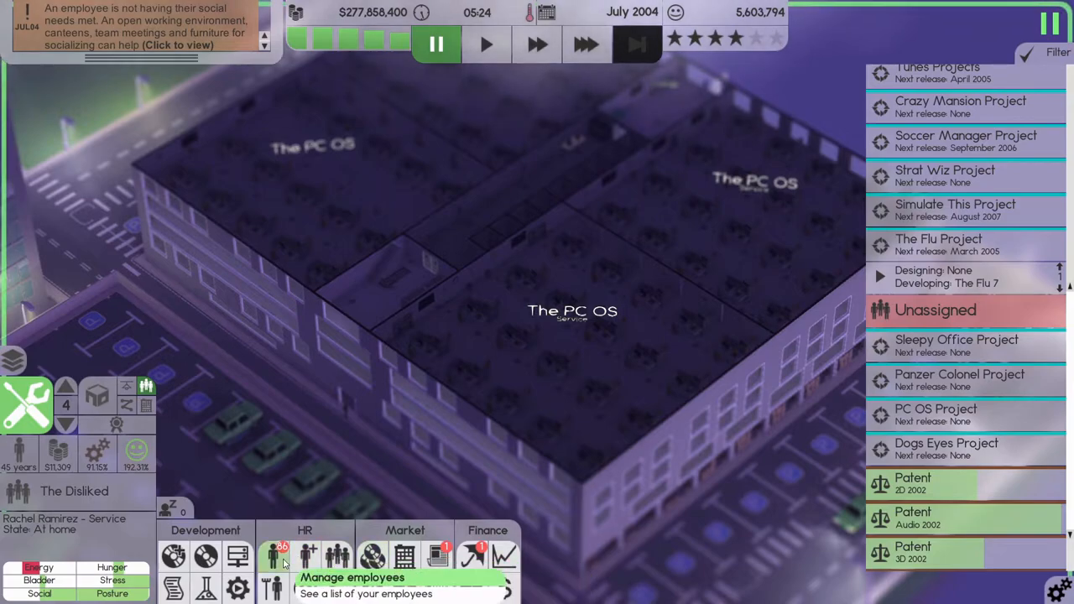
pyautogui.moveTo(307, 556)
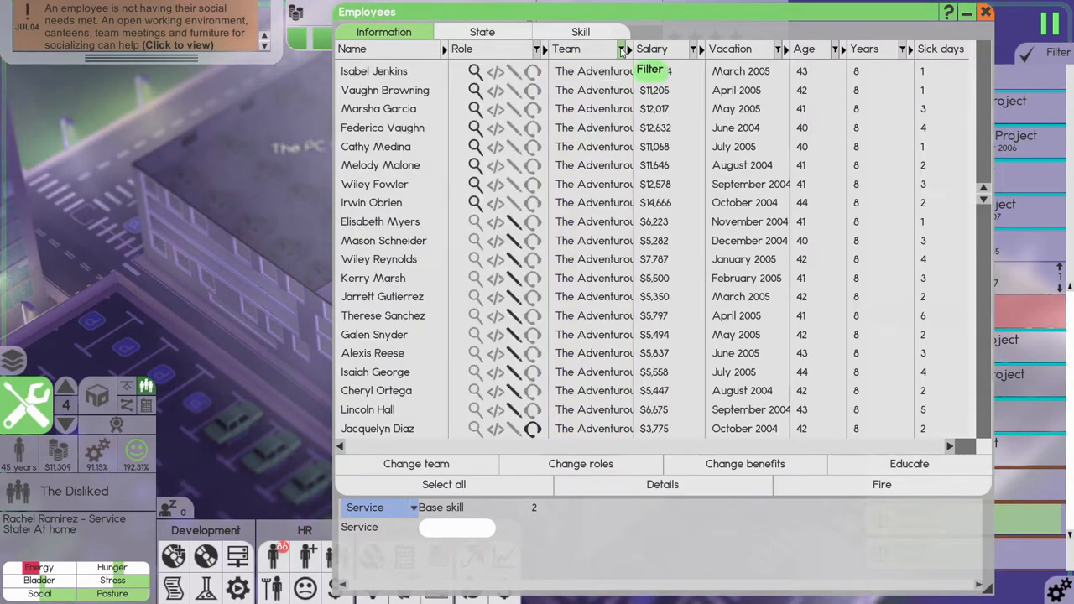
# Filter employees to The Sick, review their sick-day counts, then close the list.
pyautogui.click(622, 48)
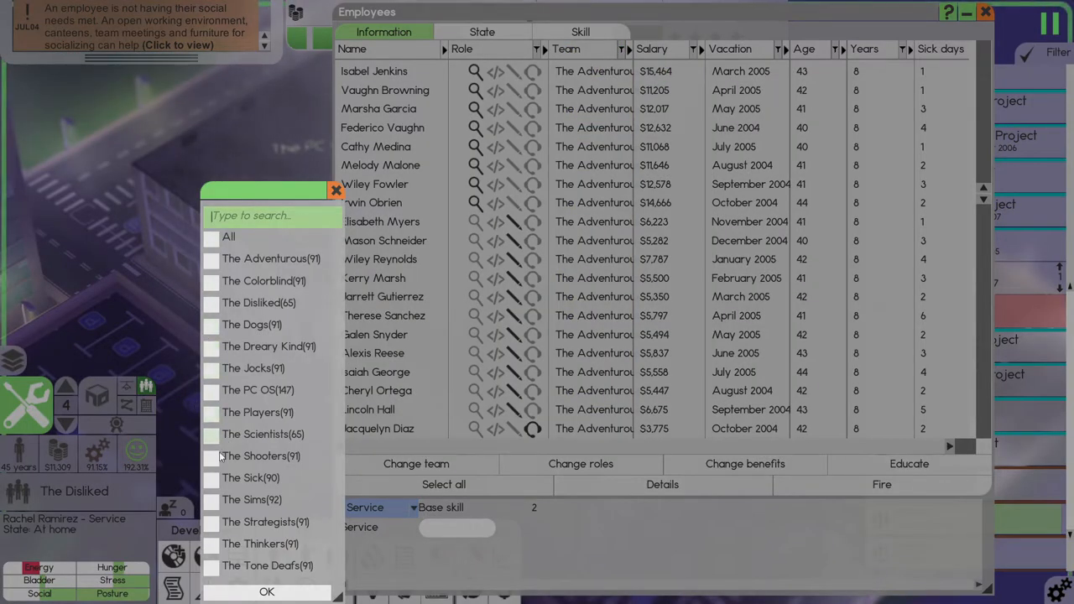
pyautogui.click(243, 477)
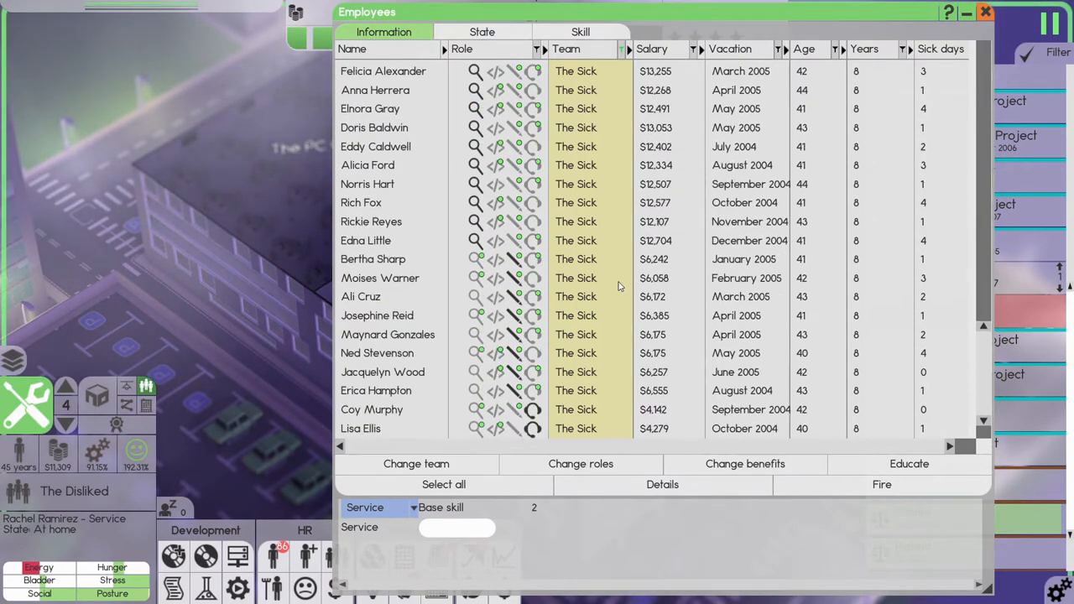
pyautogui.scroll(-3)
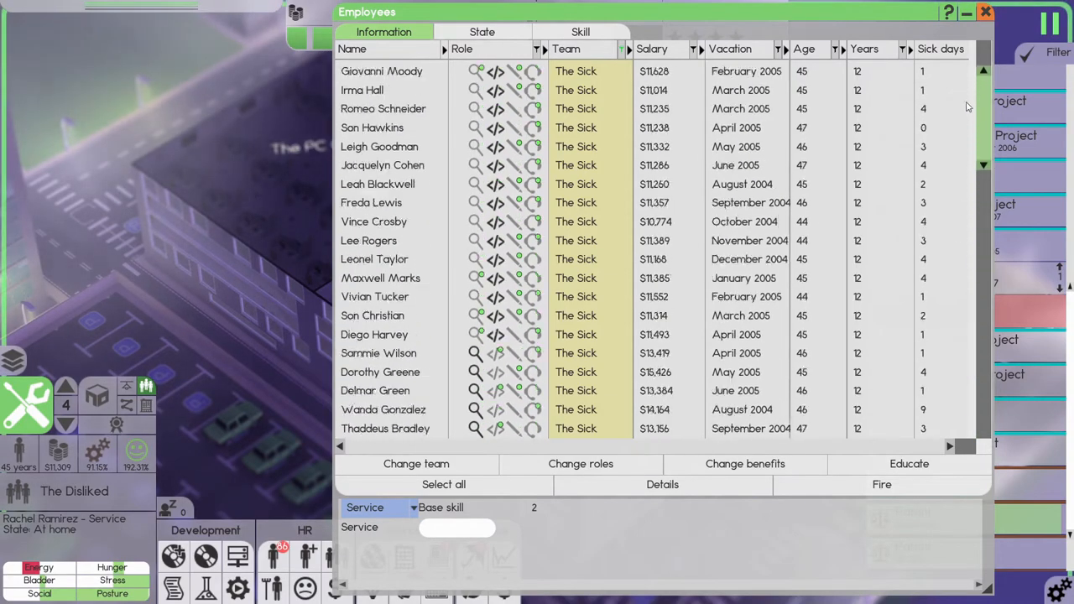
pyautogui.click(985, 11)
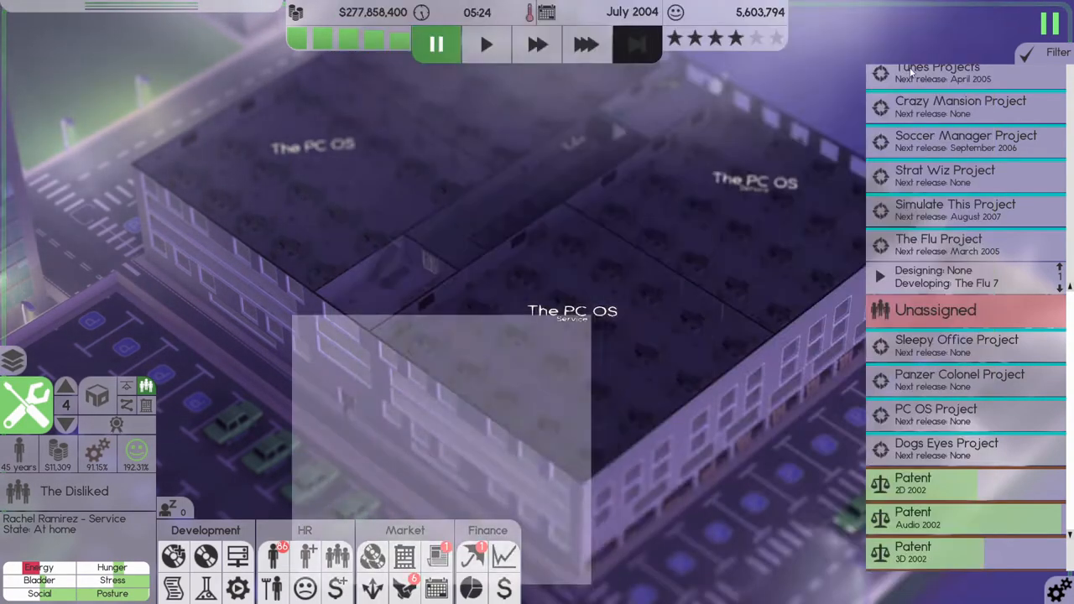
# Search for new hires for The Sick, sorting candidates by skill and compatibility.
pyautogui.click(308, 556)
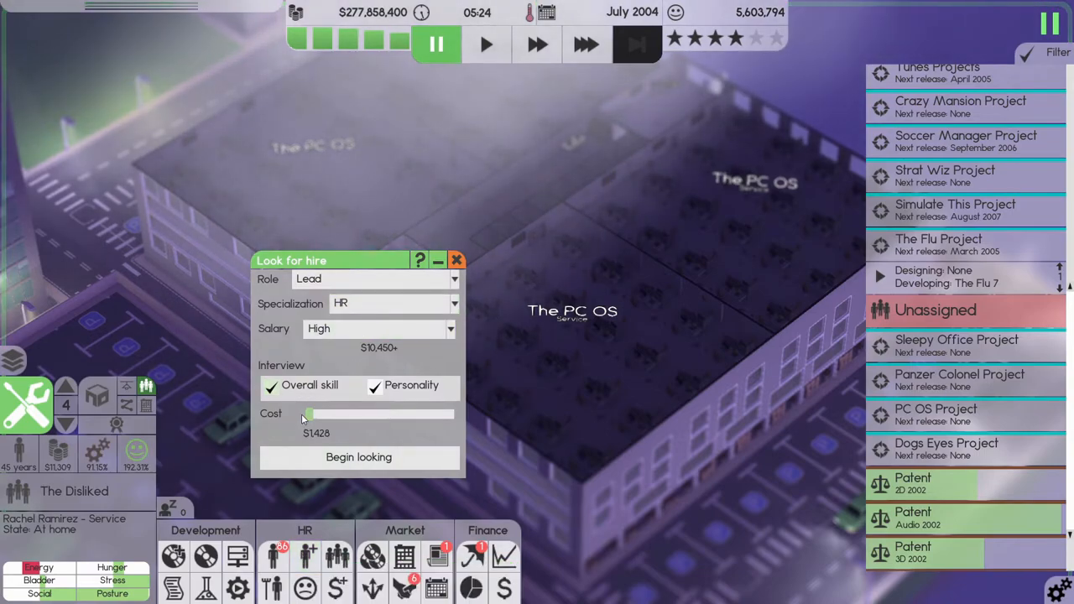
pyautogui.click(358, 456)
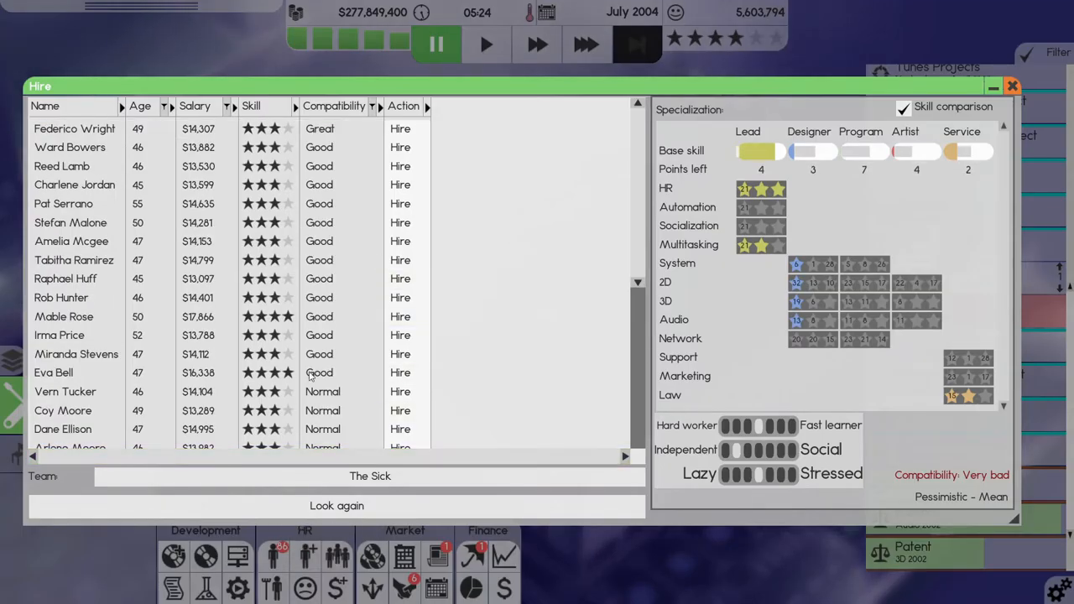
pyautogui.click(251, 106)
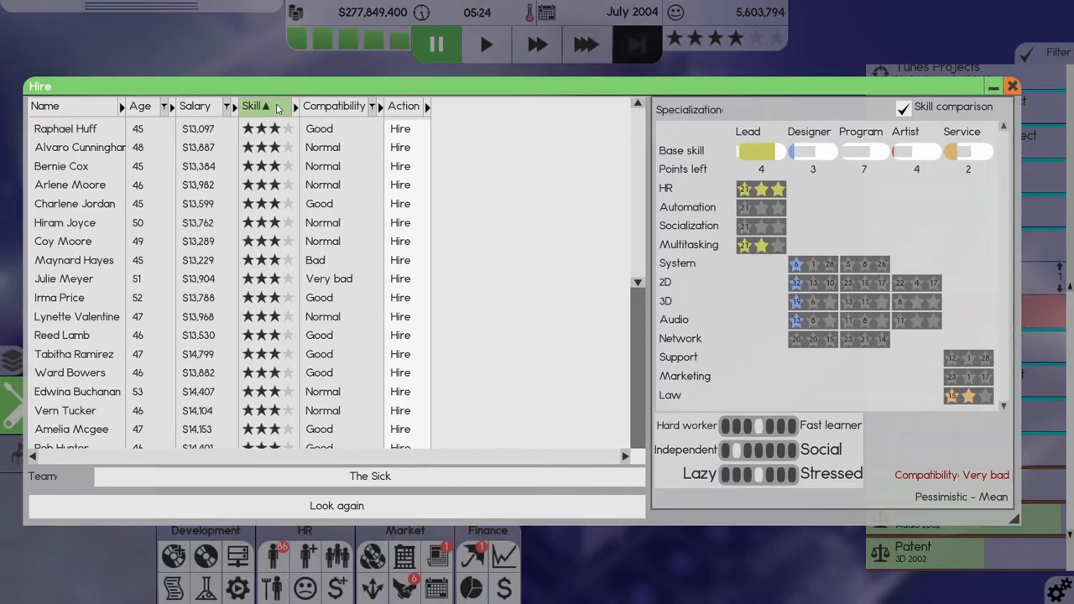
pyautogui.click(334, 106)
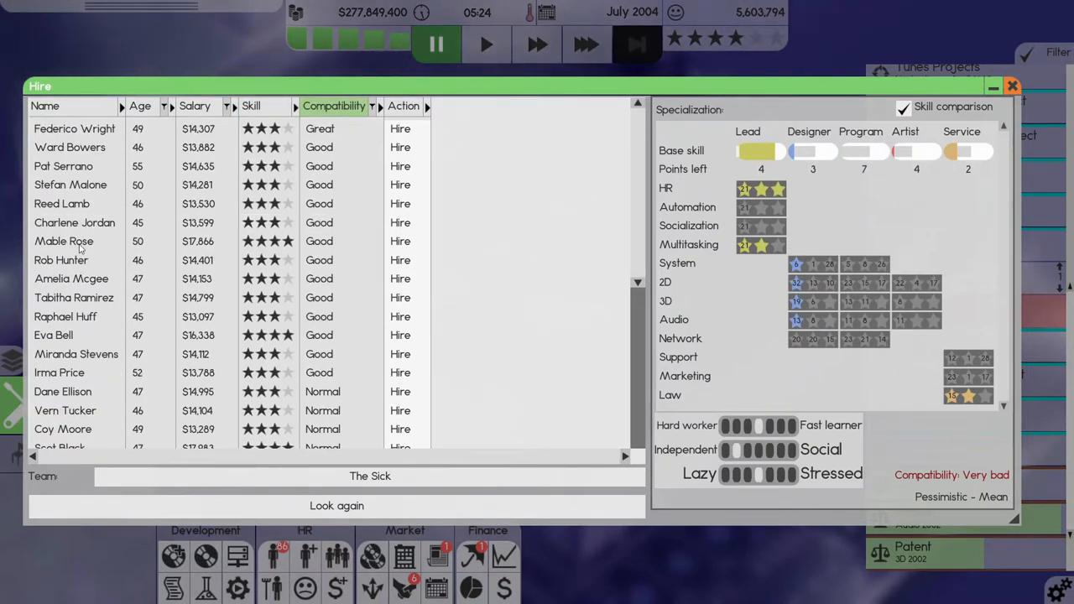
# Compare the skills of Federico Wright, Pat Serrano, Reed Lamb, Rob Hunter and Tabitha Ramirez, then hire Tabitha Ramirez.
pyautogui.click(74, 128)
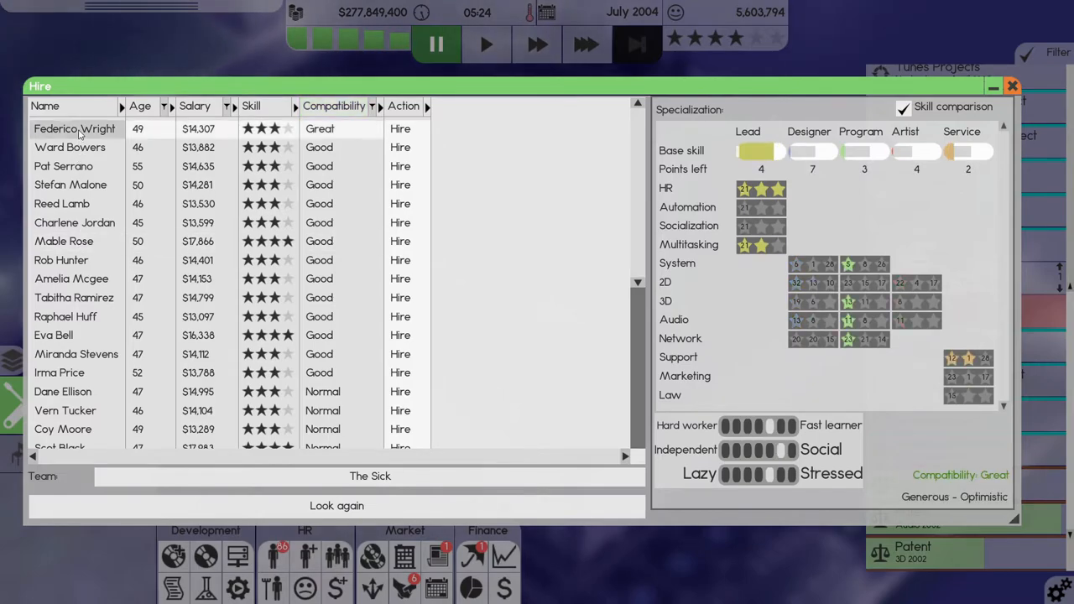
pyautogui.click(63, 165)
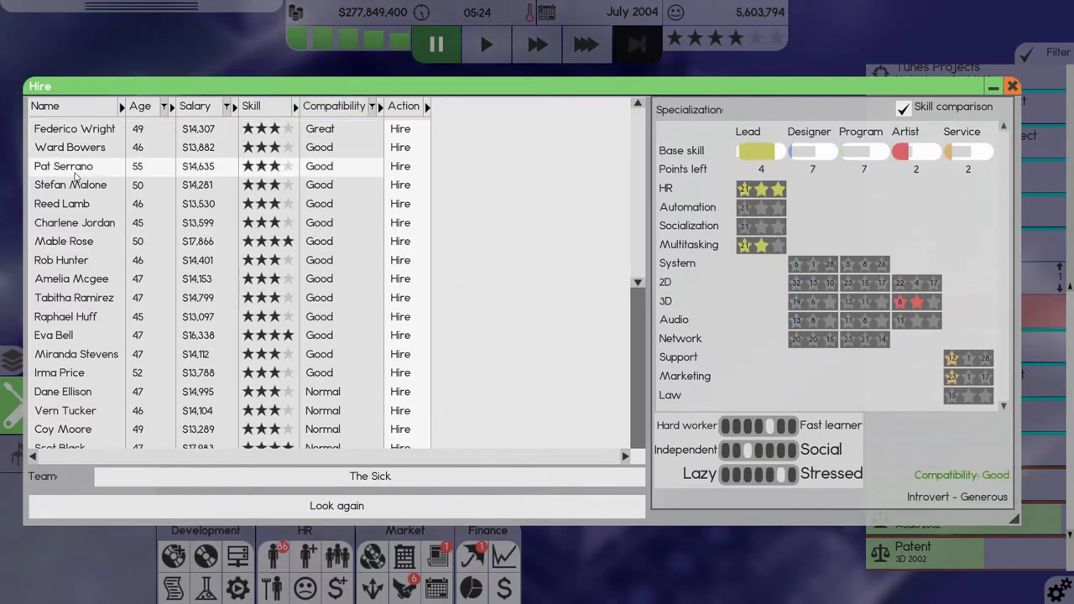
pyautogui.click(61, 204)
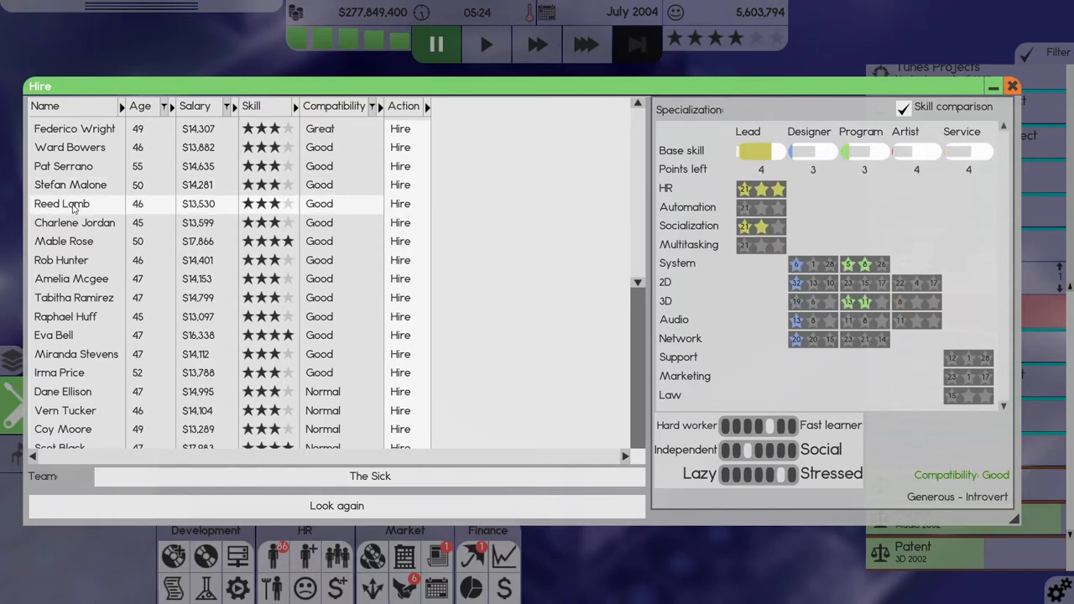
pyautogui.click(64, 241)
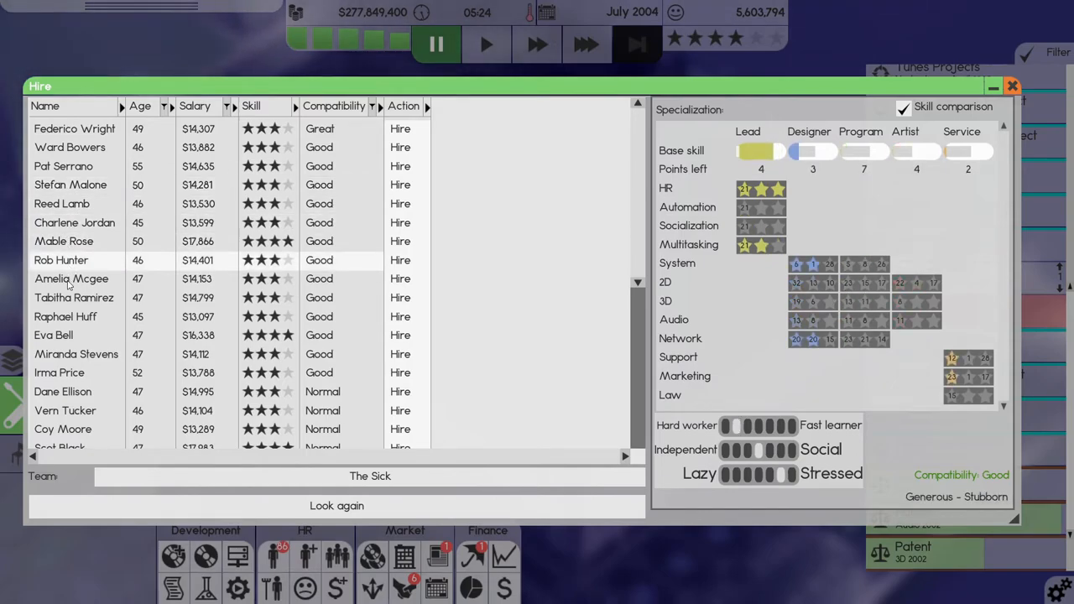
pyautogui.click(73, 297)
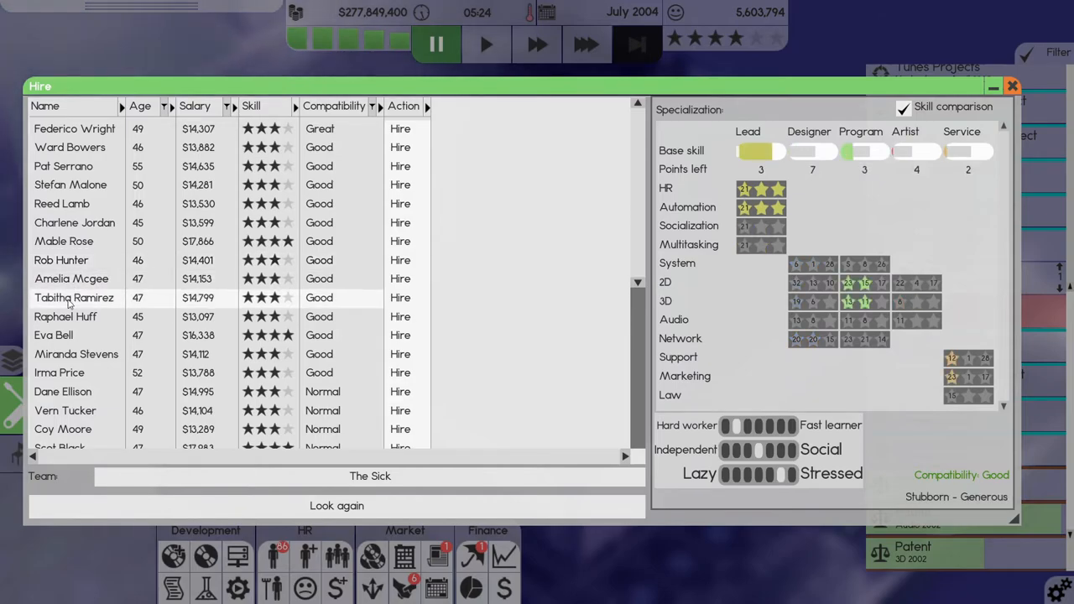
pyautogui.moveTo(356, 304)
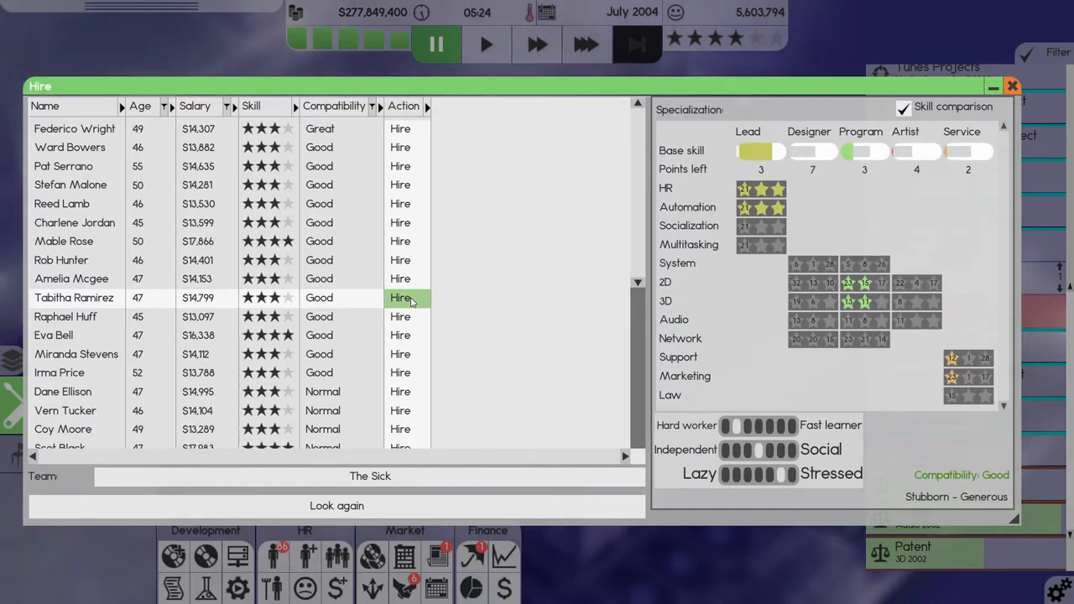
pyautogui.click(1012, 85)
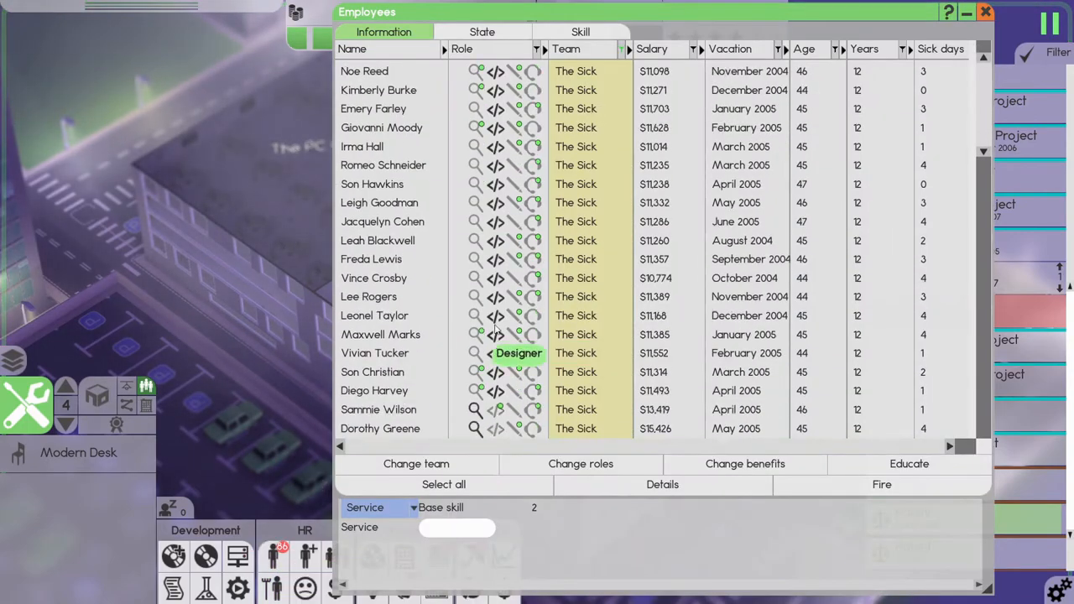
pyautogui.scroll(-3)
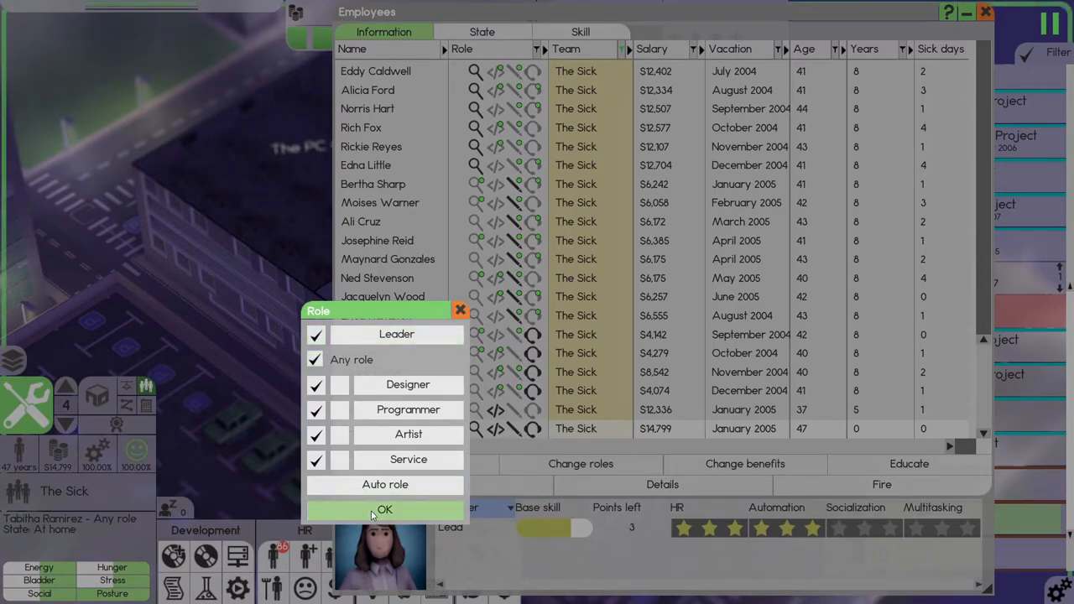
pyautogui.click(384, 509)
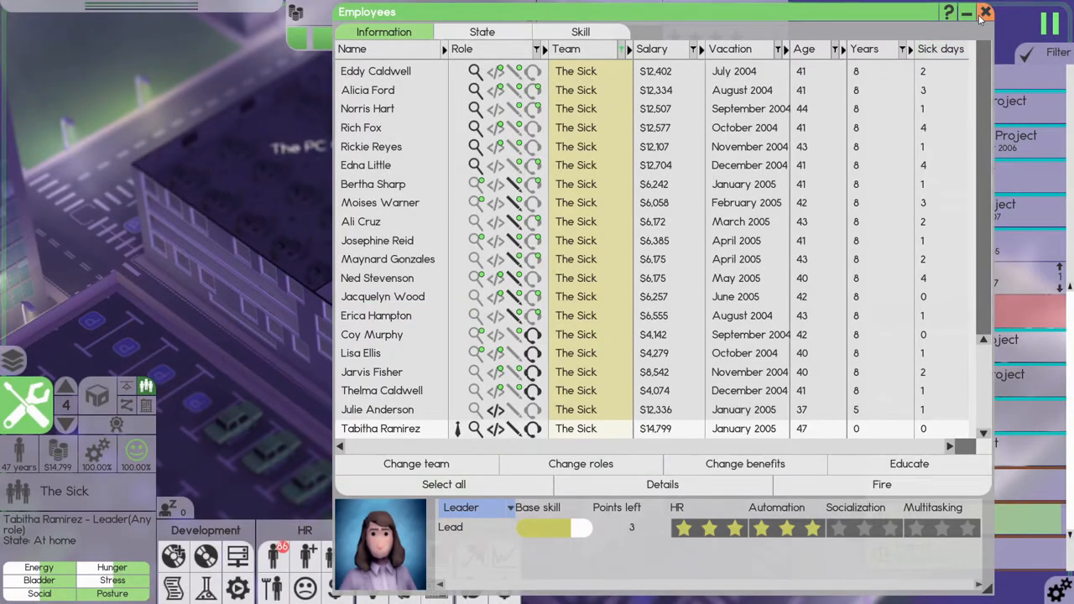
pyautogui.click(985, 12)
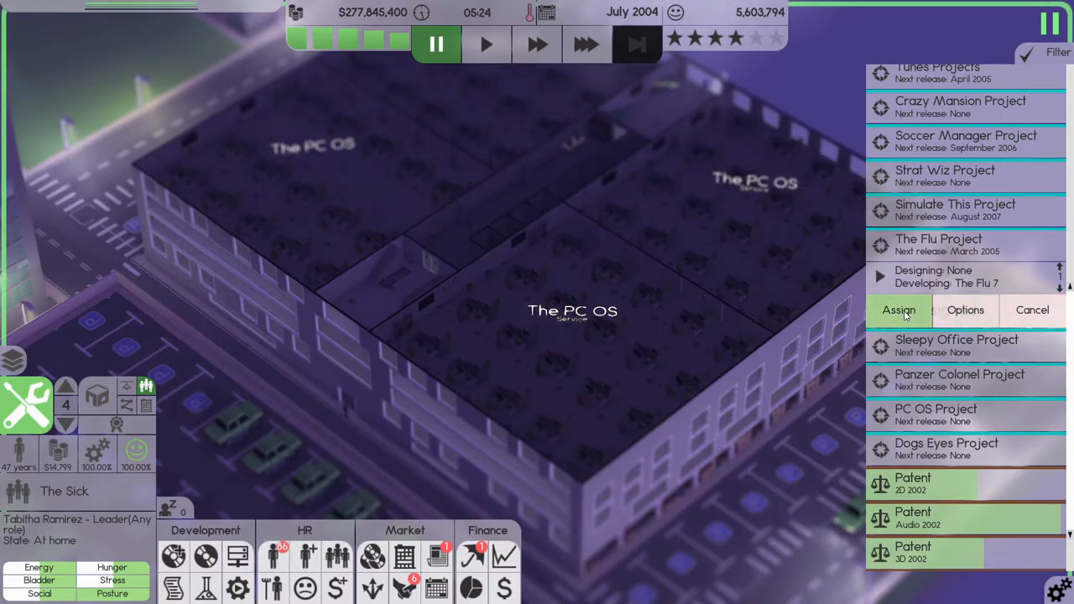
# Assign Tabitha Ramirez to The Flu Project, run at fastest speed to about 09:55, then pause.
pyautogui.click(898, 310)
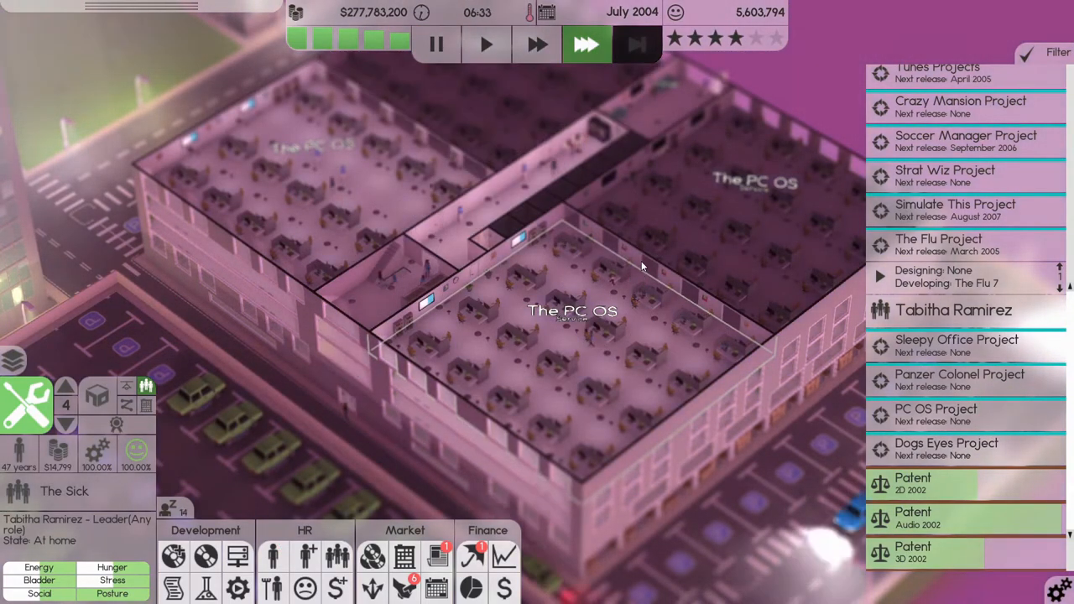
pyautogui.click(952, 310)
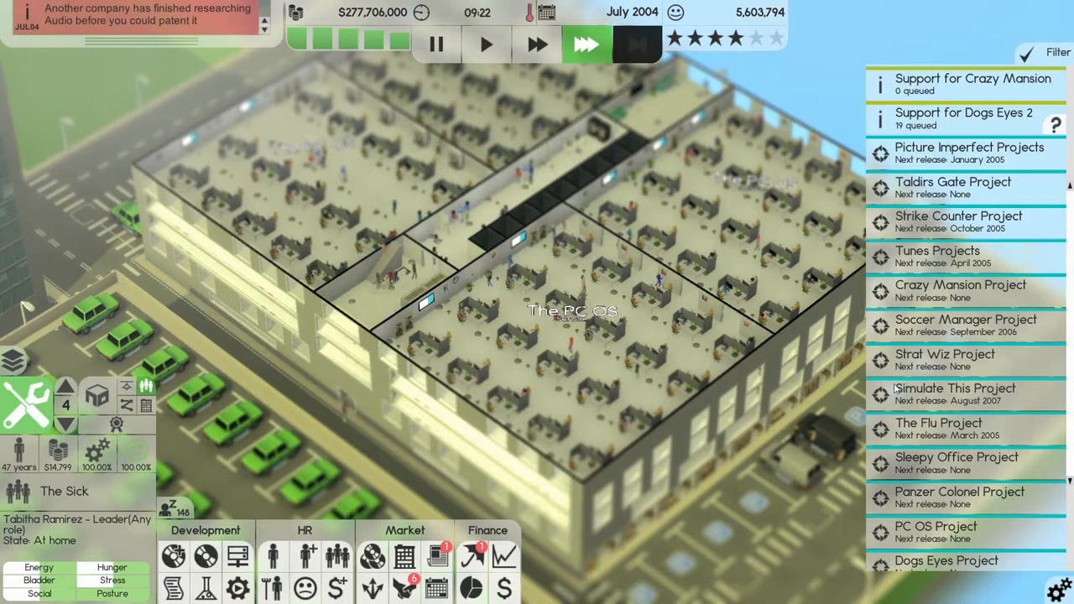
pyautogui.scroll(-3)
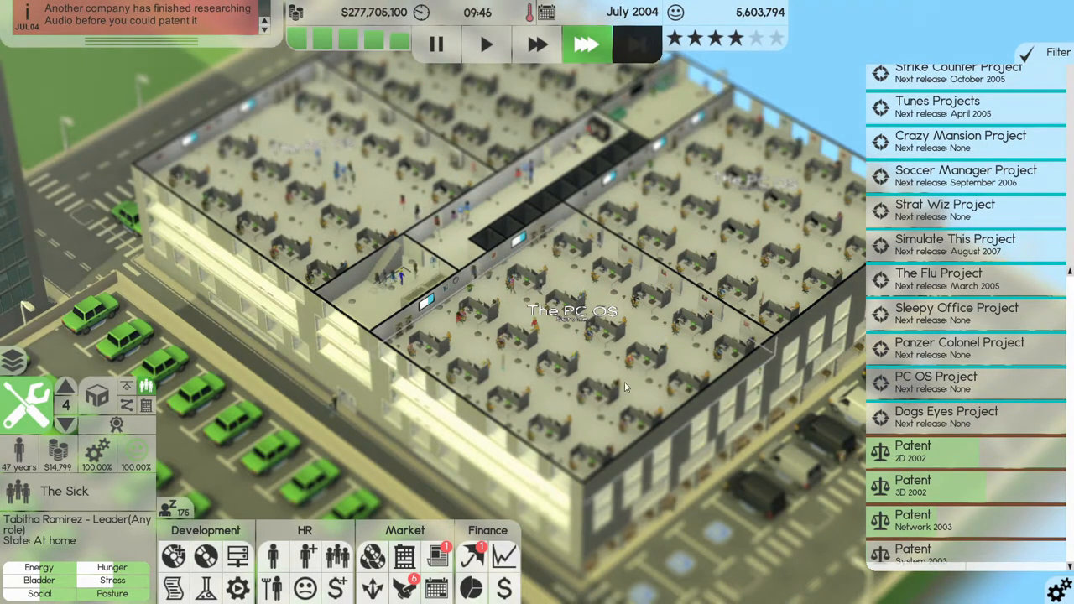
pyautogui.click(435, 45)
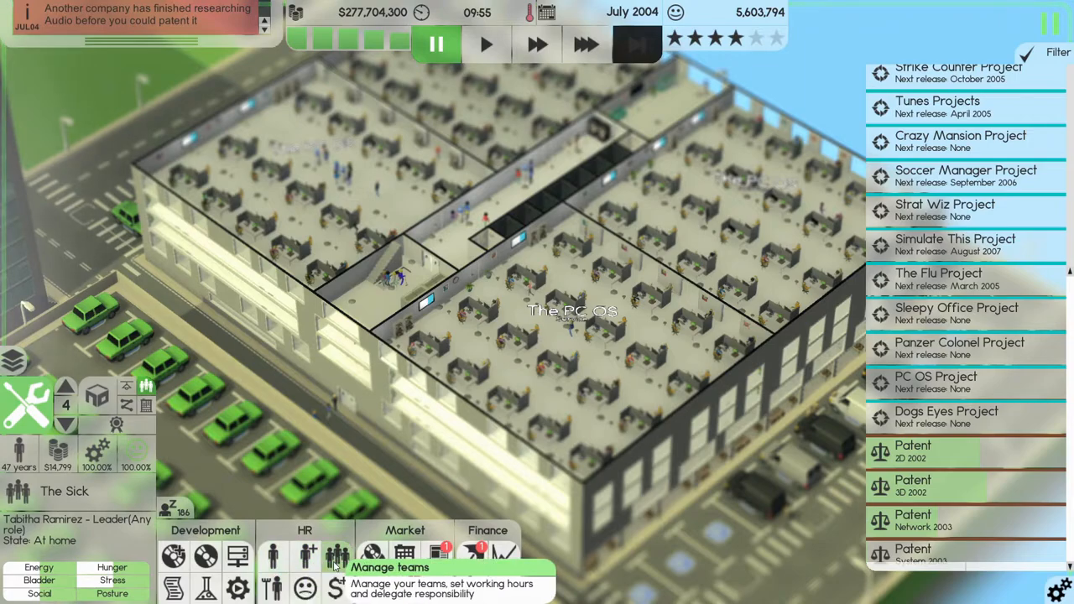
# Set The Disliked's HR preferred hiring age to 53.
pyautogui.click(338, 556)
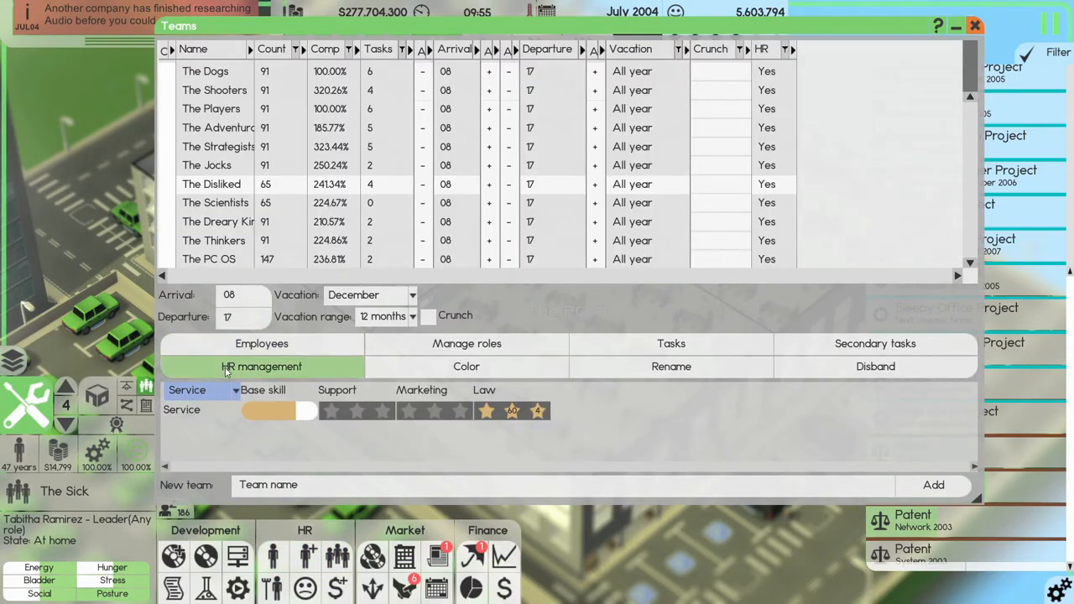
pyautogui.click(261, 367)
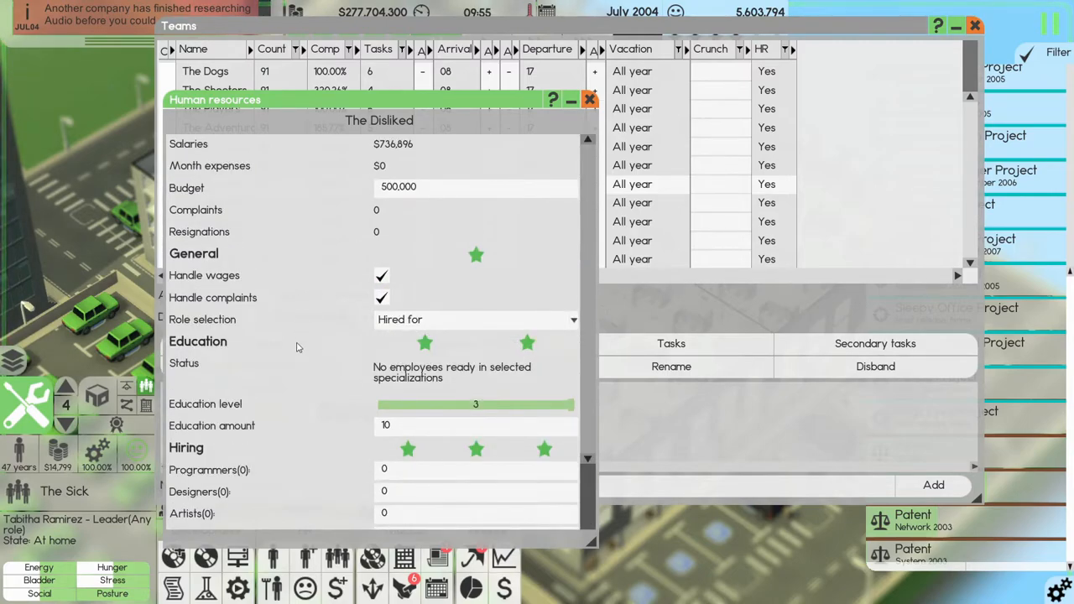
pyautogui.scroll(-3)
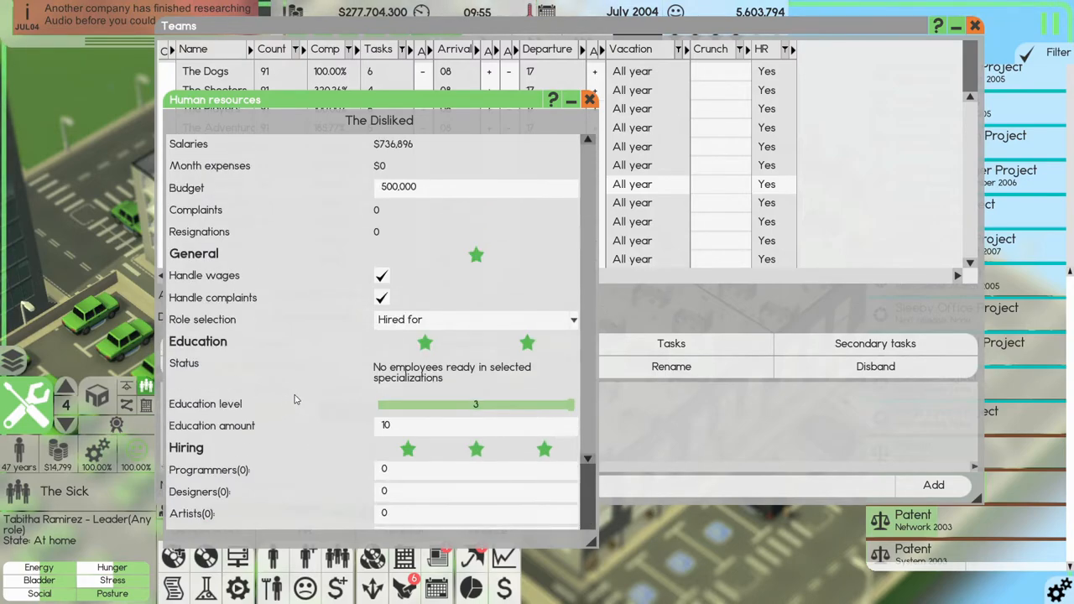
pyautogui.moveTo(319, 357)
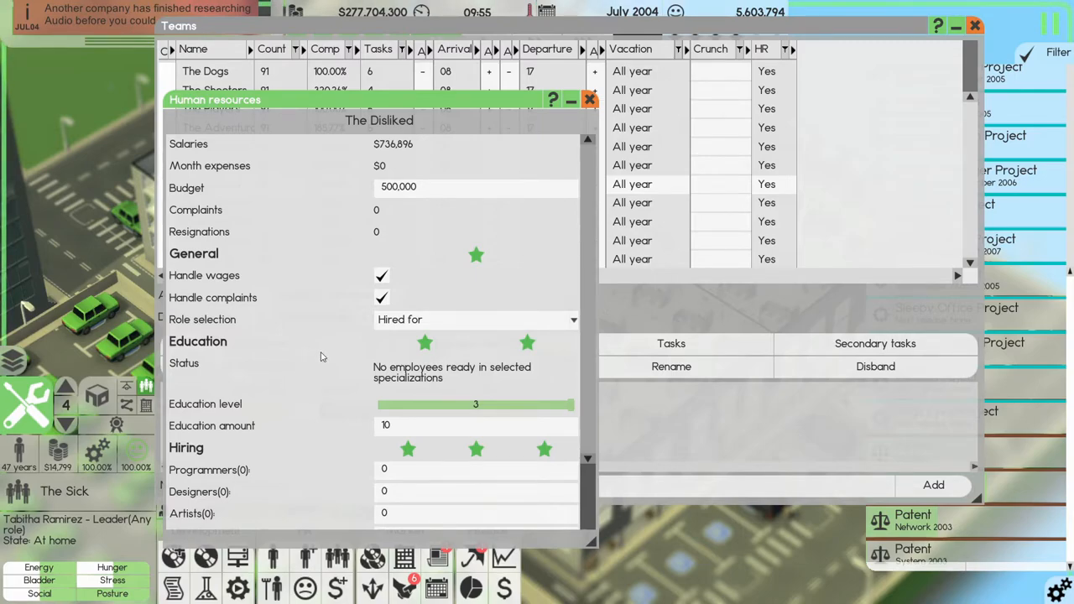
pyautogui.scroll(-3)
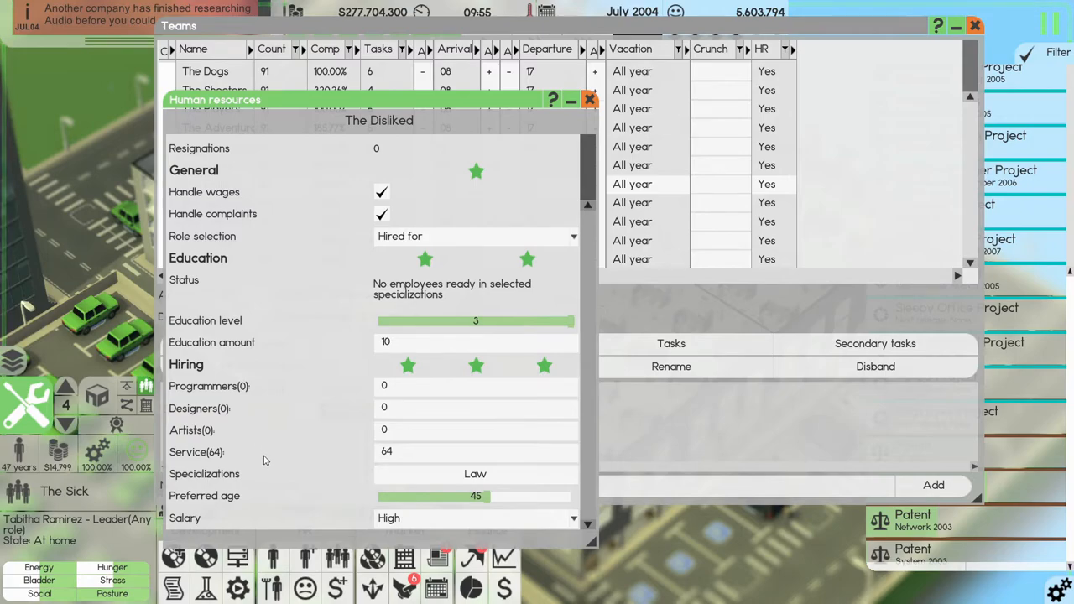
pyautogui.moveTo(269, 459)
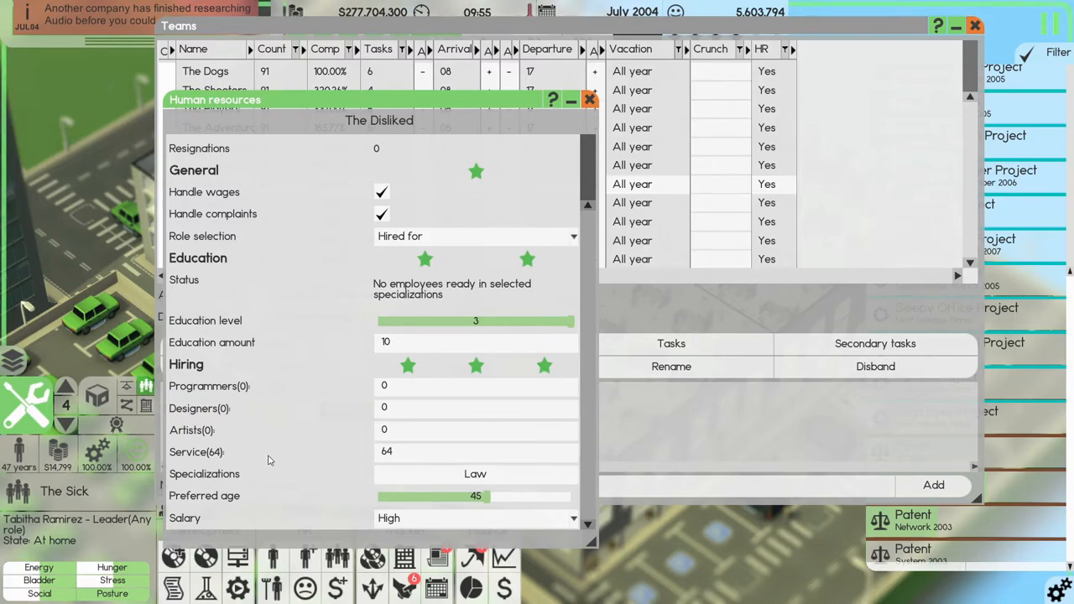
pyautogui.moveTo(475, 495); pyautogui.dragTo(554, 496)
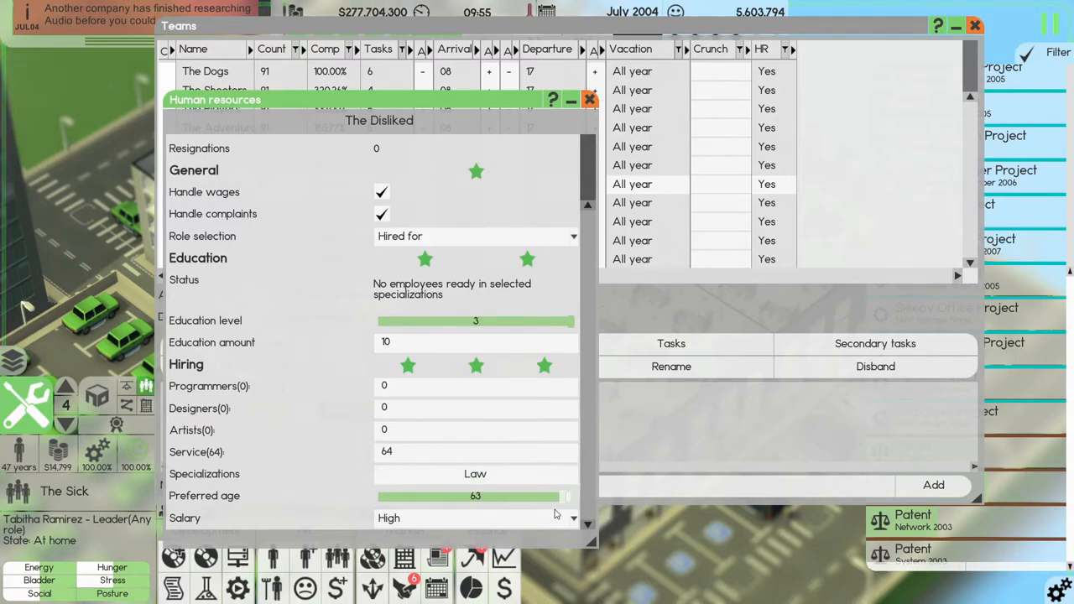
pyautogui.moveTo(563, 497); pyautogui.dragTo(512, 496)
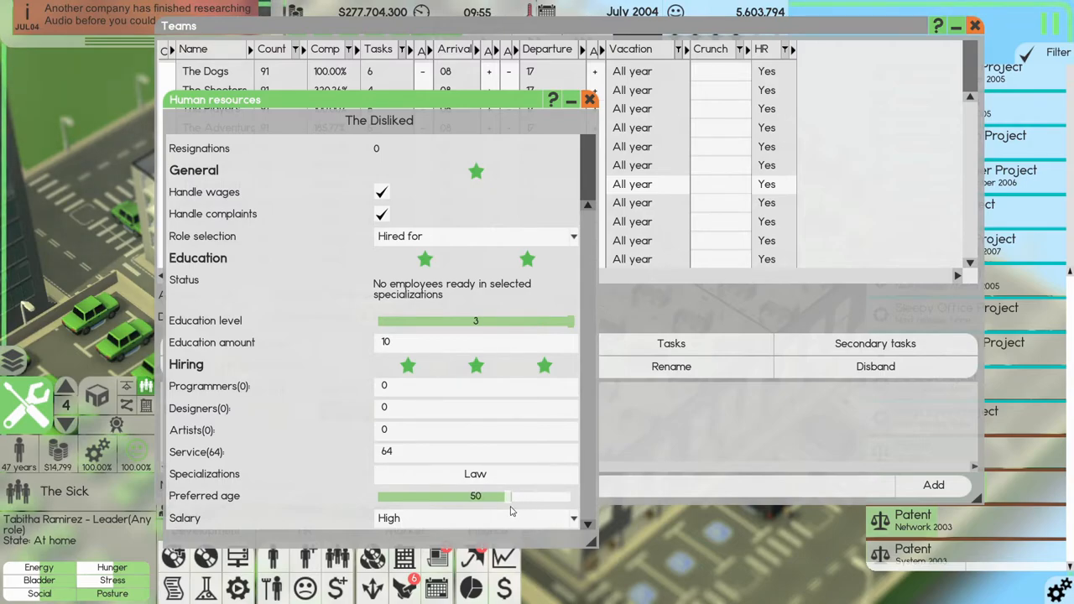
pyautogui.moveTo(490, 496); pyautogui.dragTo(520, 496)
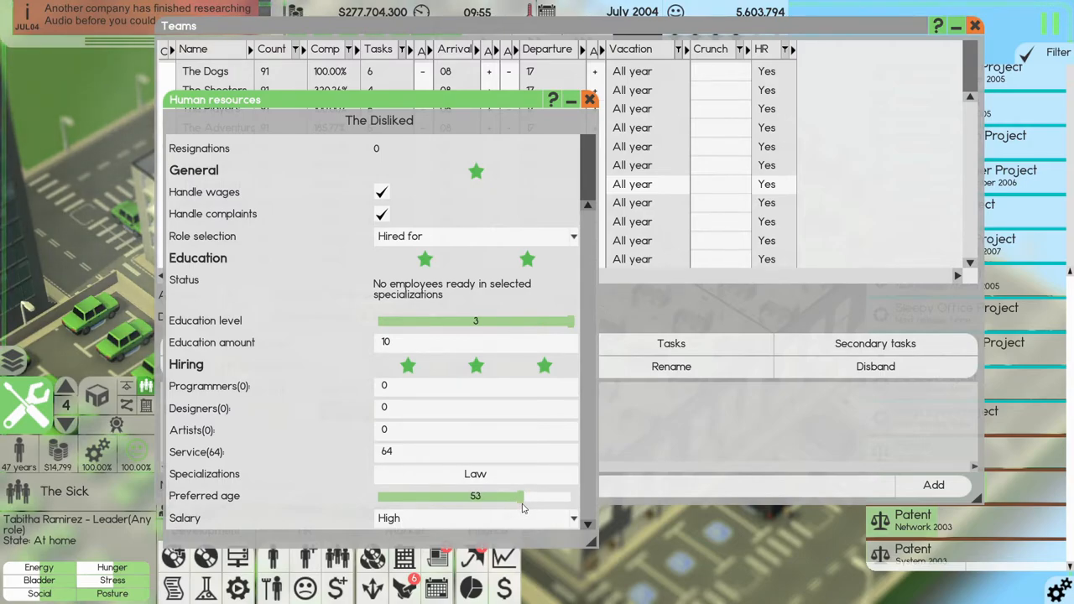
pyautogui.click(590, 100)
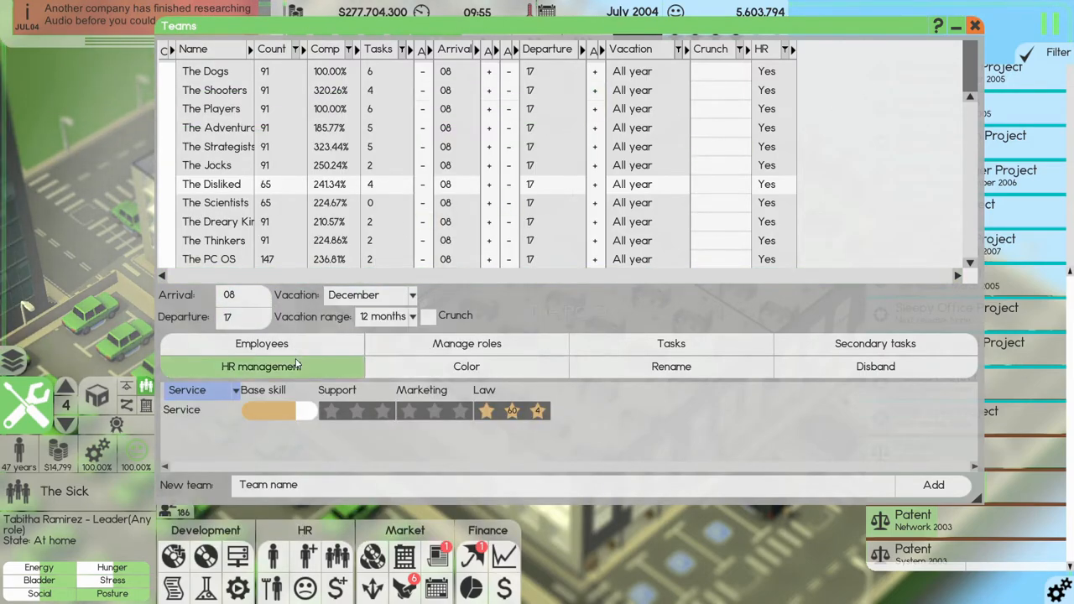
# Reopen The Disliked's HR settings to check the age-53 preference, then close them.
pyautogui.click(261, 366)
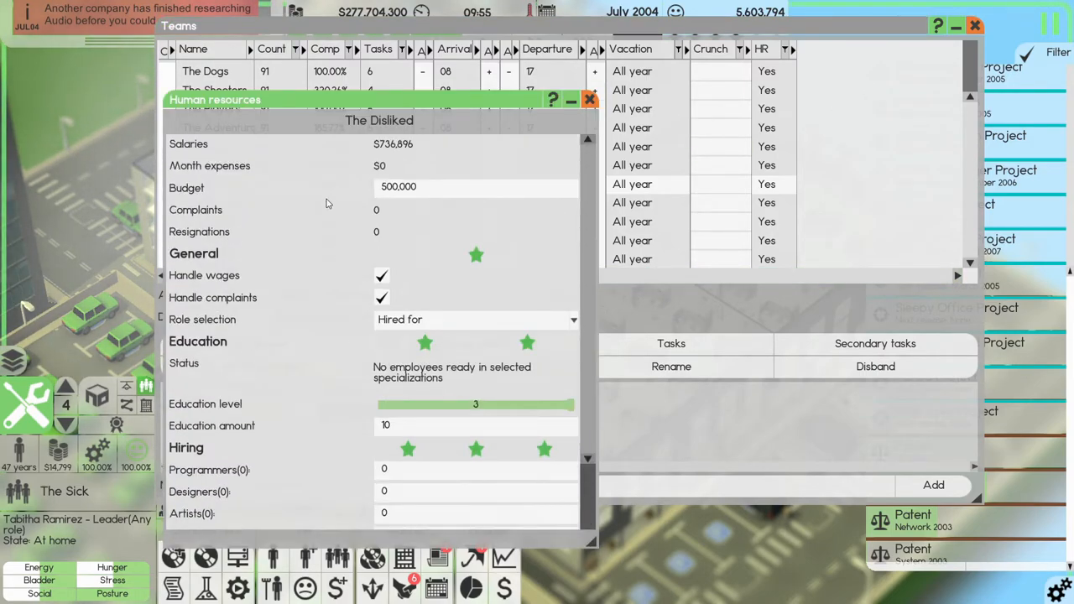
pyautogui.scroll(-3)
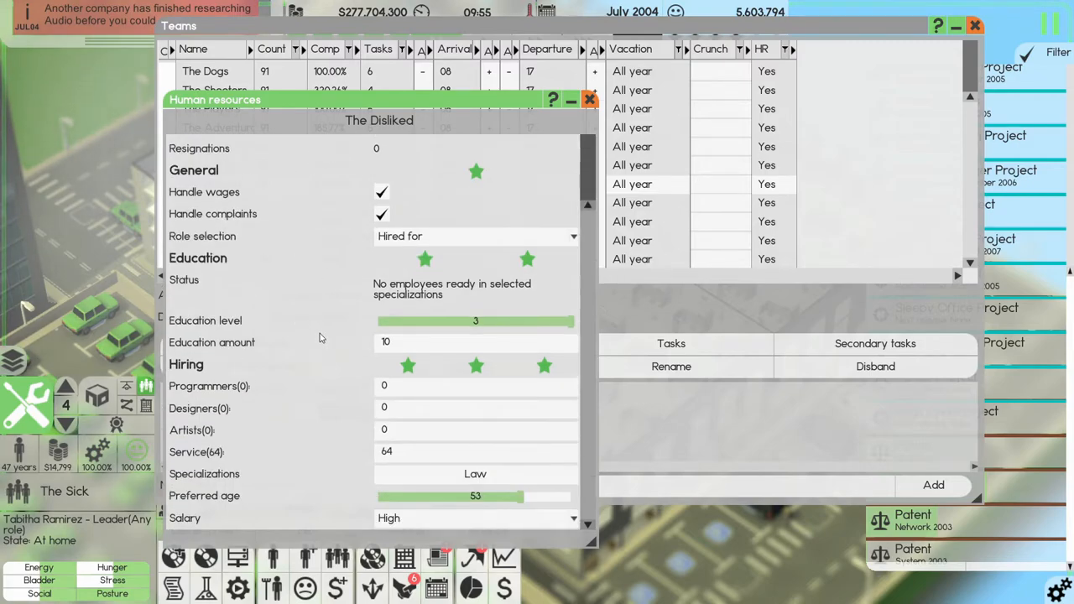
pyautogui.moveTo(341, 459)
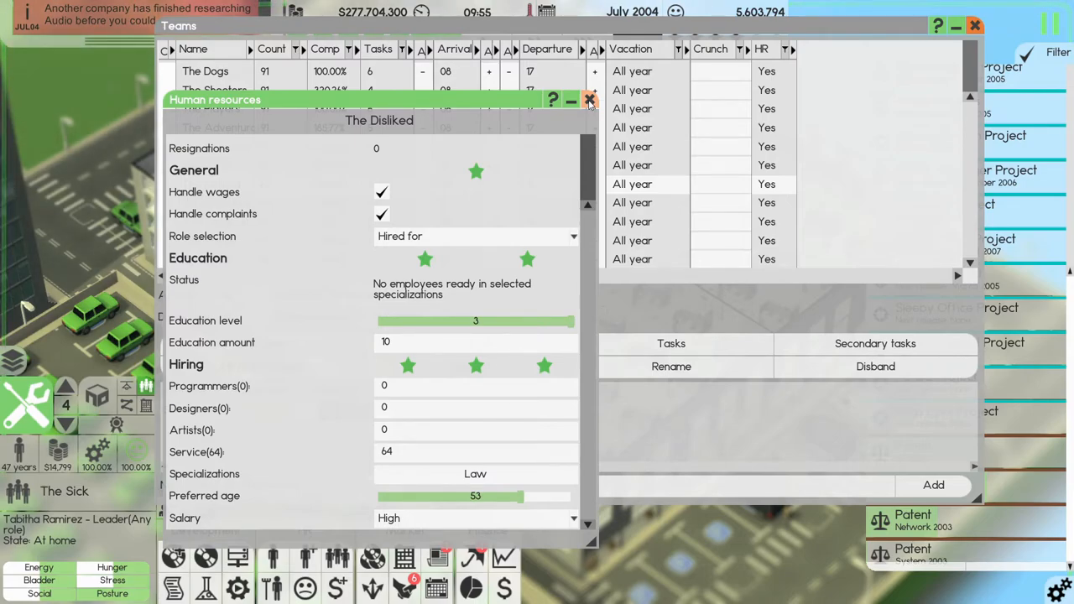
pyautogui.click(590, 100)
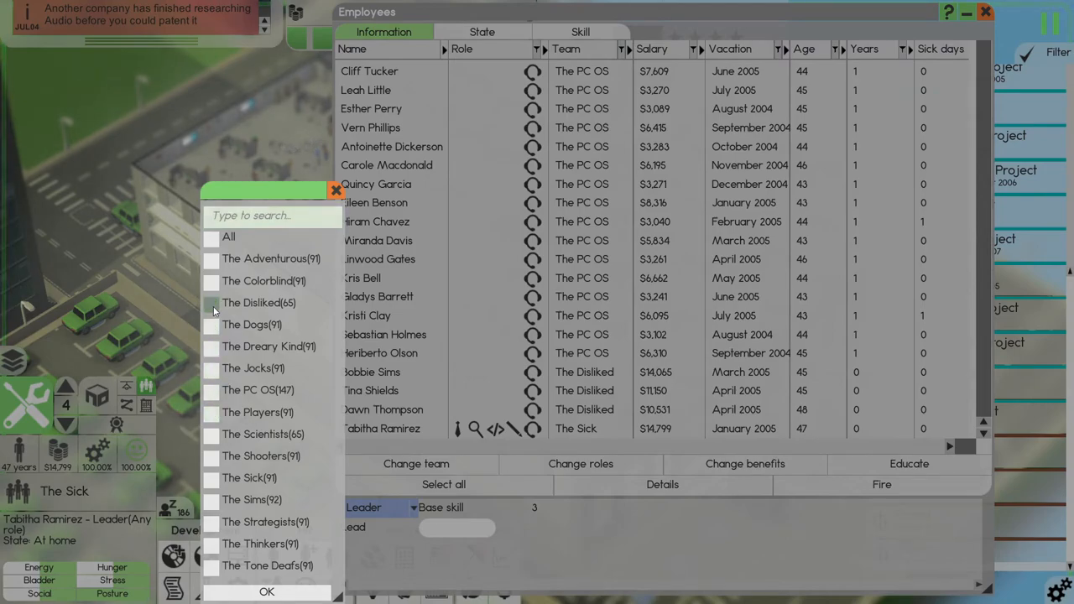
# Filter to The Disliked, show Service skills, and fire Dawn Thompson and Donnell Floyd.
pyautogui.click(267, 592)
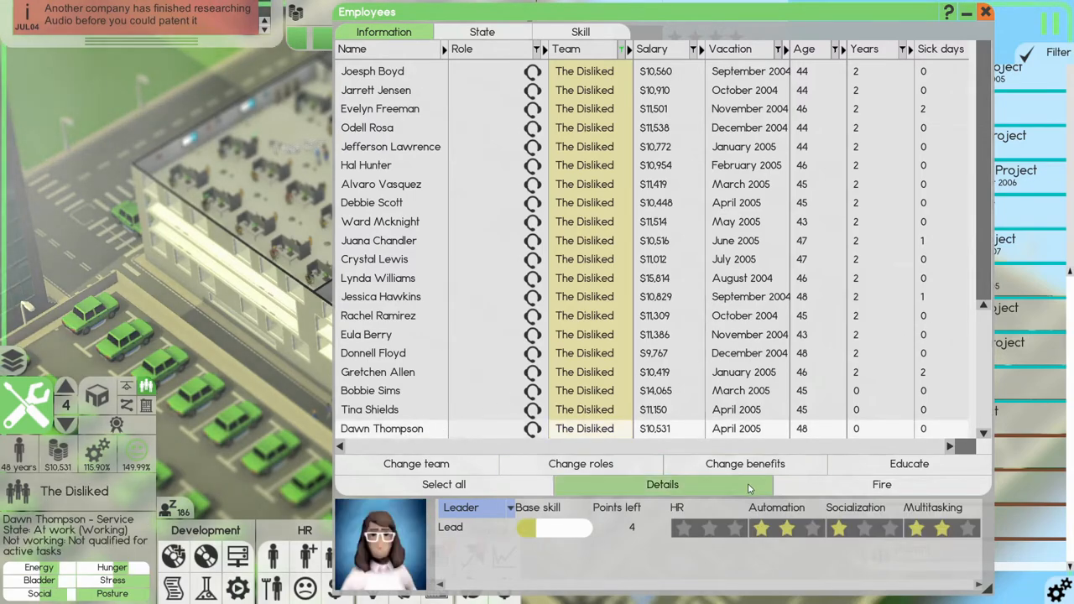
pyautogui.click(476, 507)
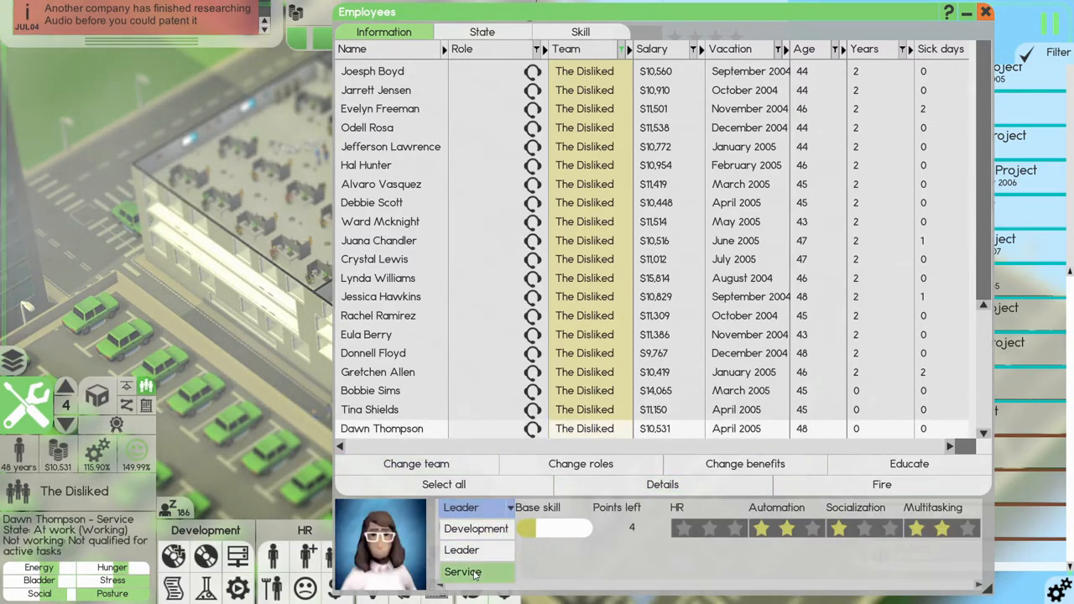
pyautogui.click(881, 484)
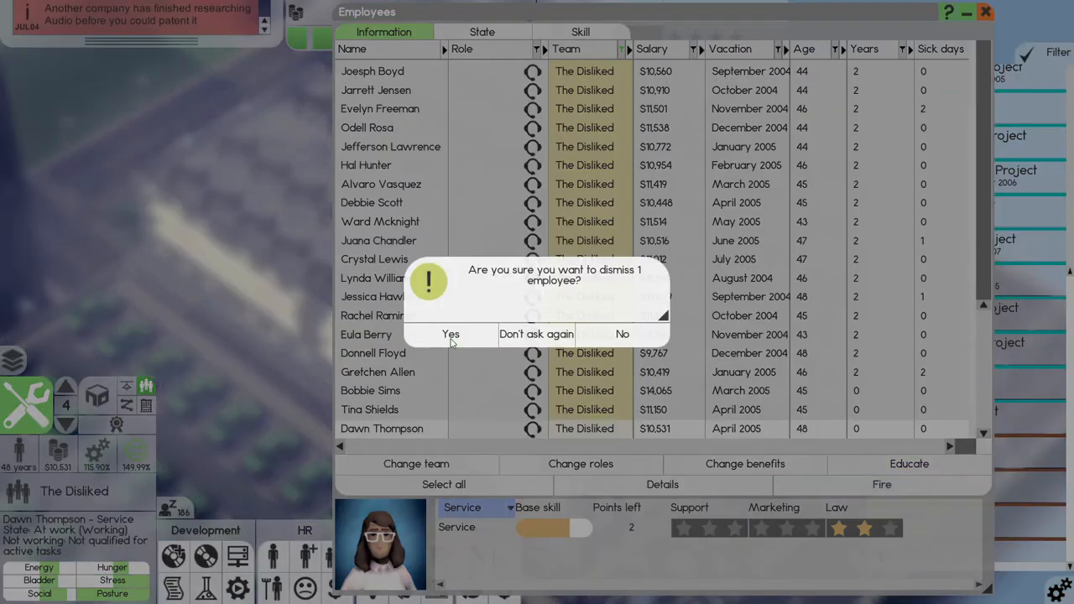
pyautogui.click(450, 334)
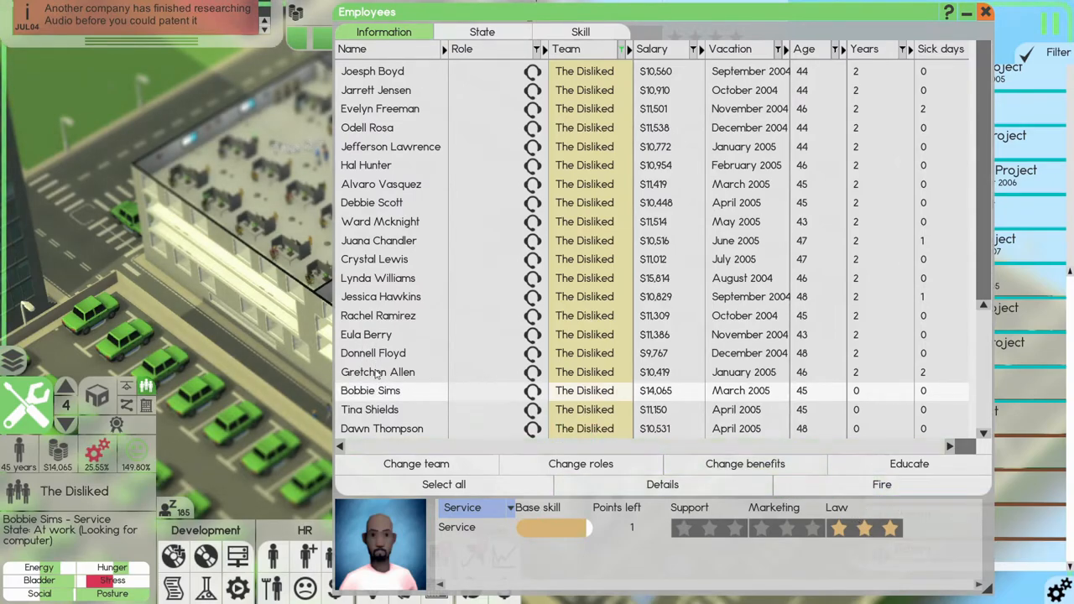
pyautogui.click(881, 484)
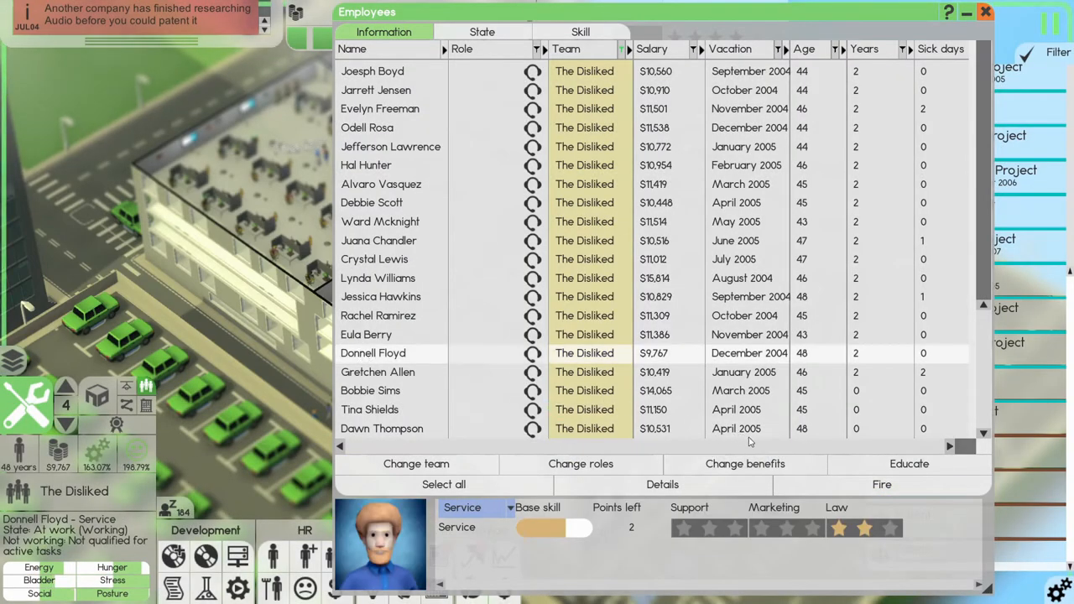
pyautogui.moveTo(881, 485)
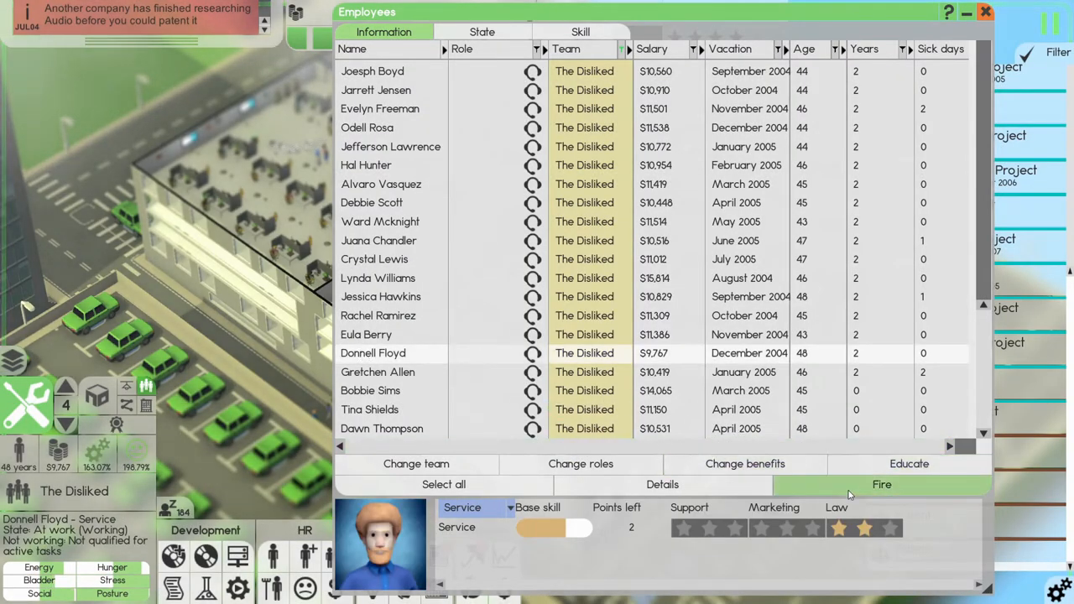
pyautogui.click(377, 333)
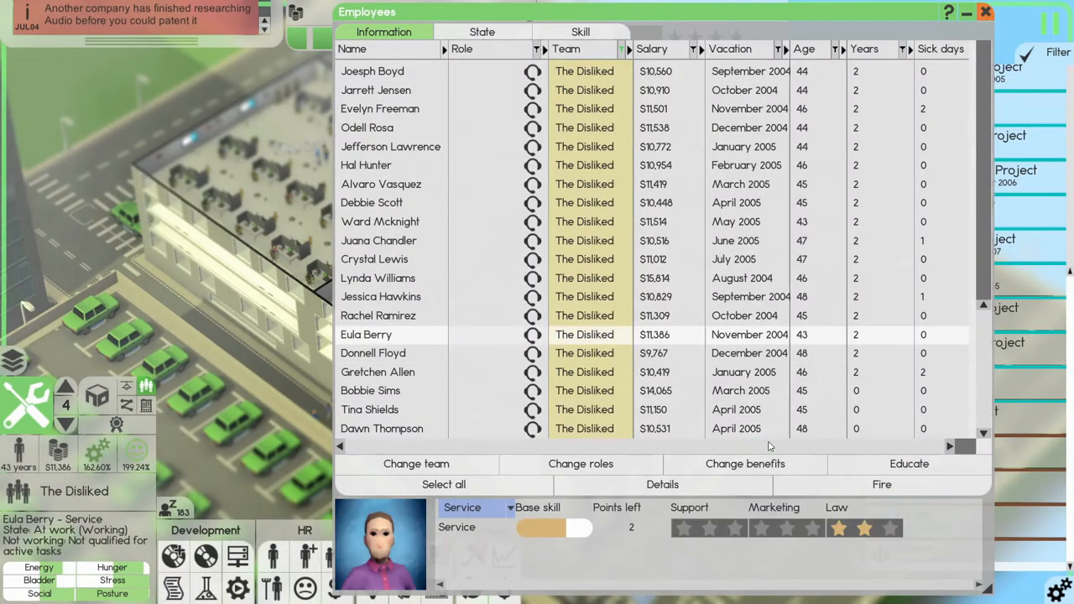
# Fire the weak service staff Eula Berry, Jessica Hawkins and Juana Chandler.
pyautogui.click(881, 484)
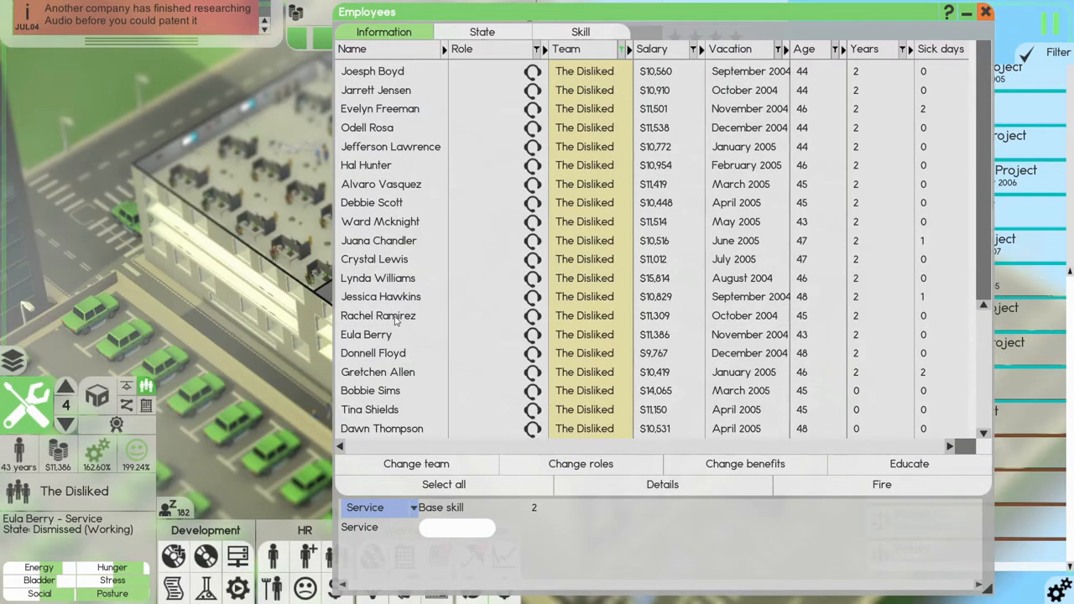
pyautogui.click(880, 484)
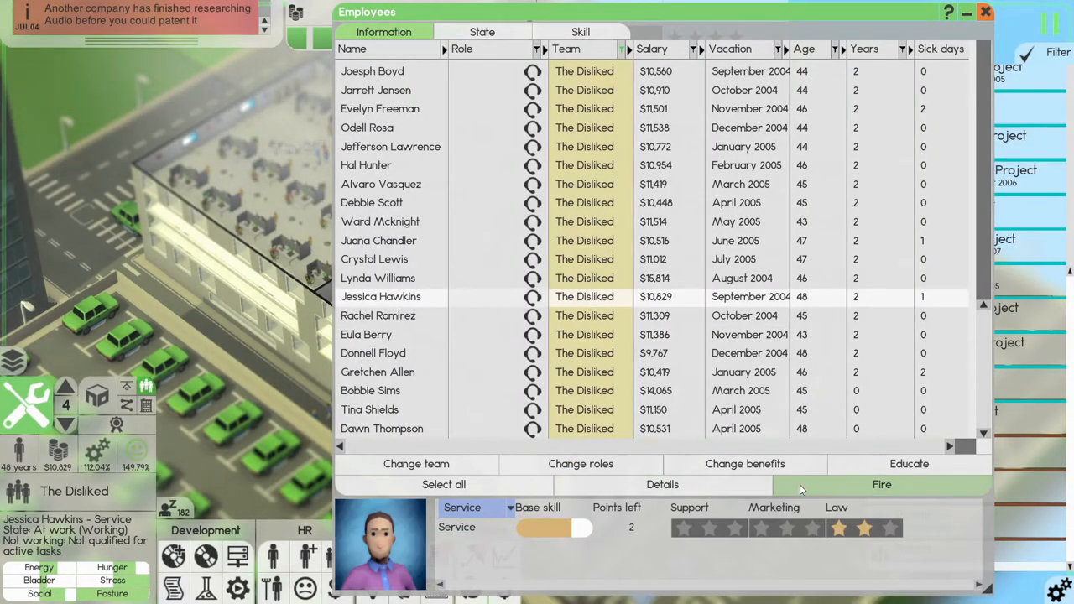
pyautogui.click(377, 277)
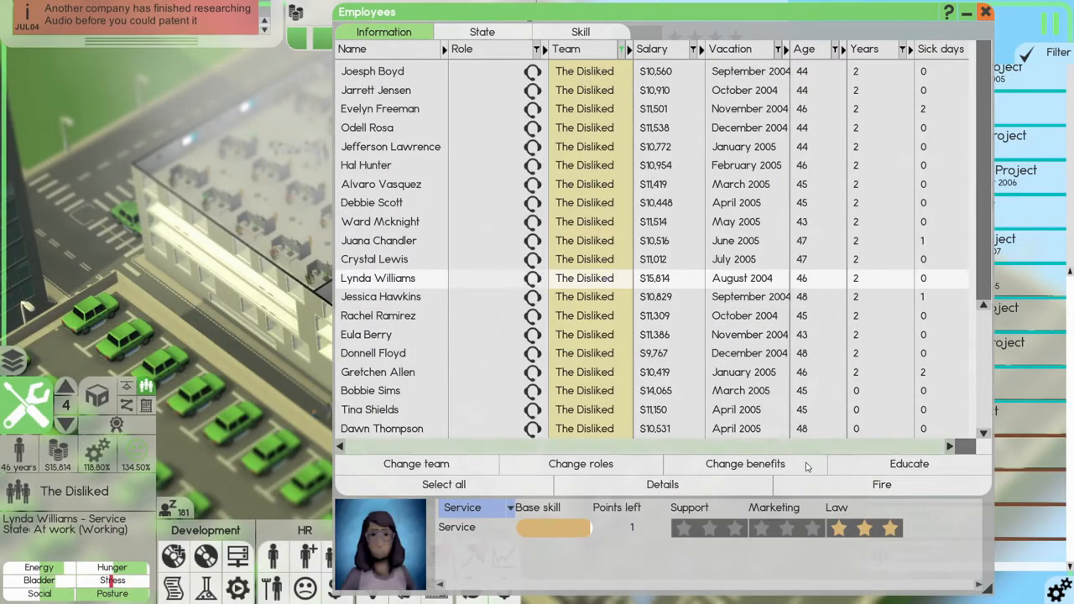
pyautogui.click(374, 259)
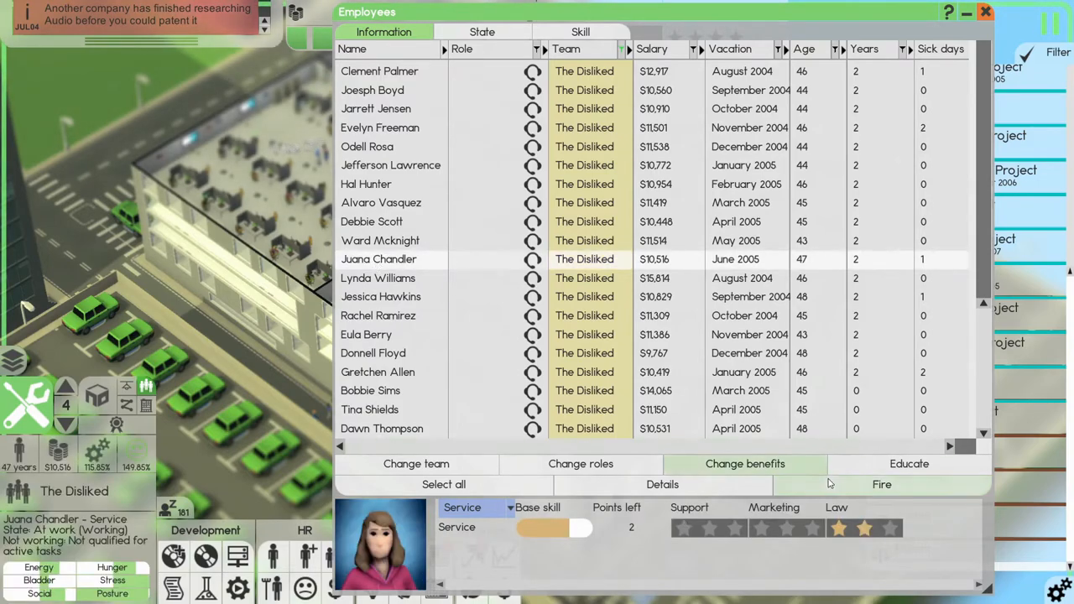
pyautogui.click(881, 484)
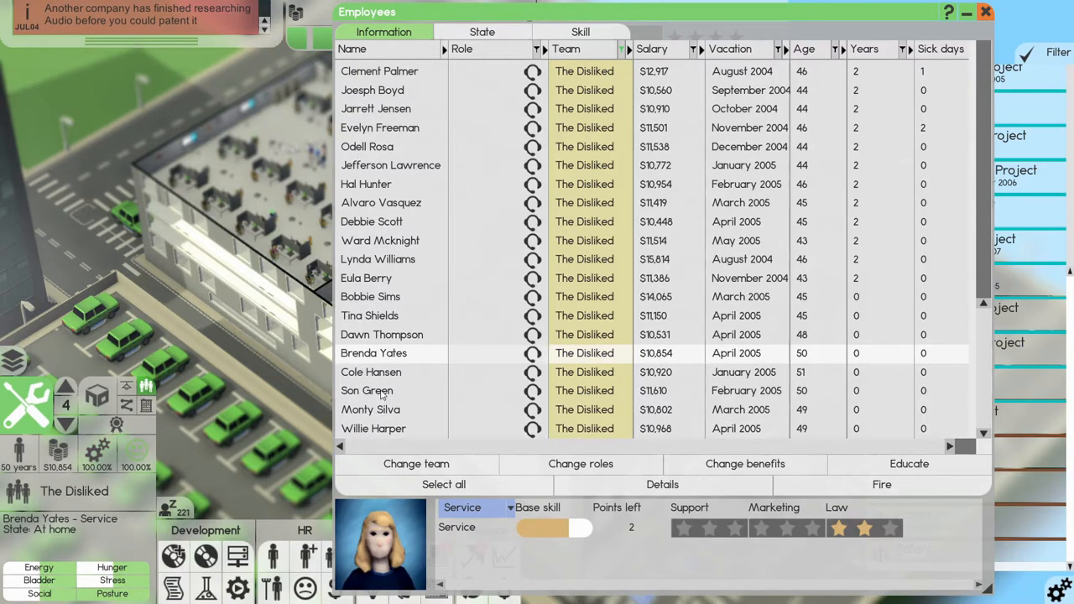
pyautogui.click(366, 390)
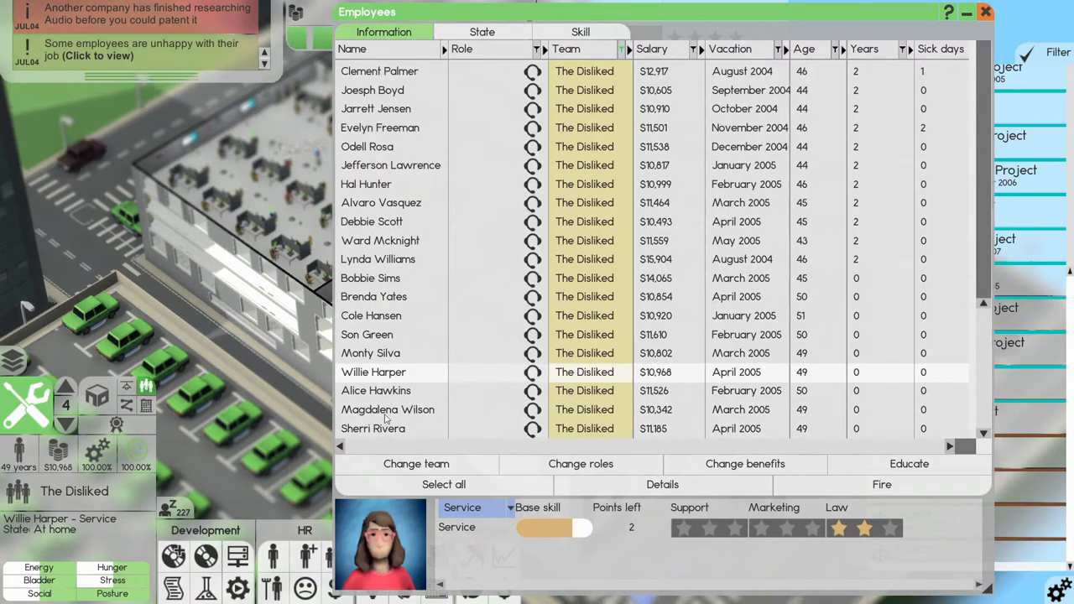
pyautogui.click(373, 429)
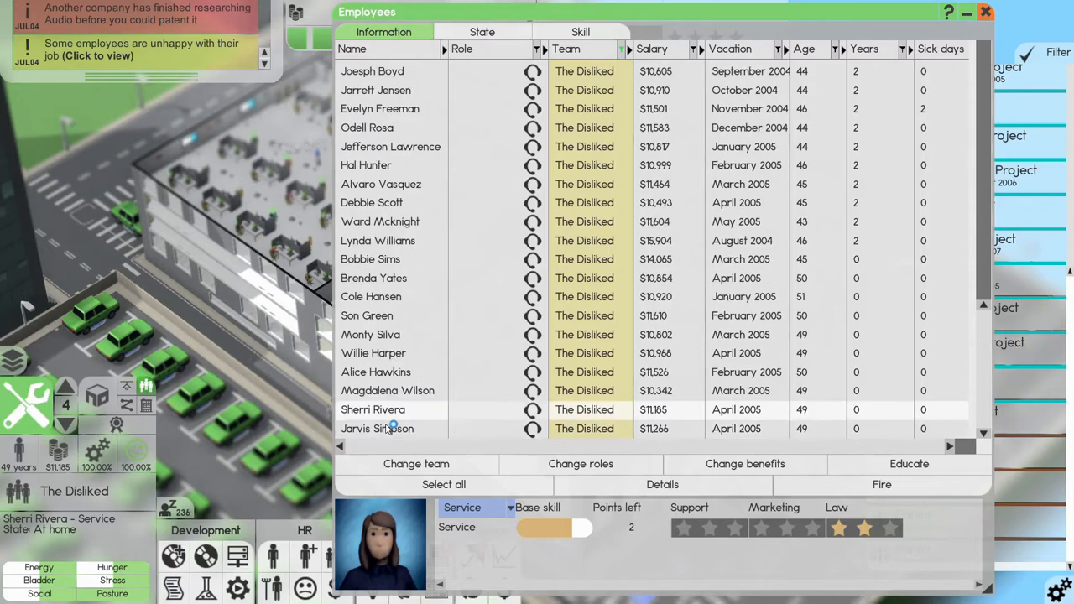
pyautogui.click(376, 428)
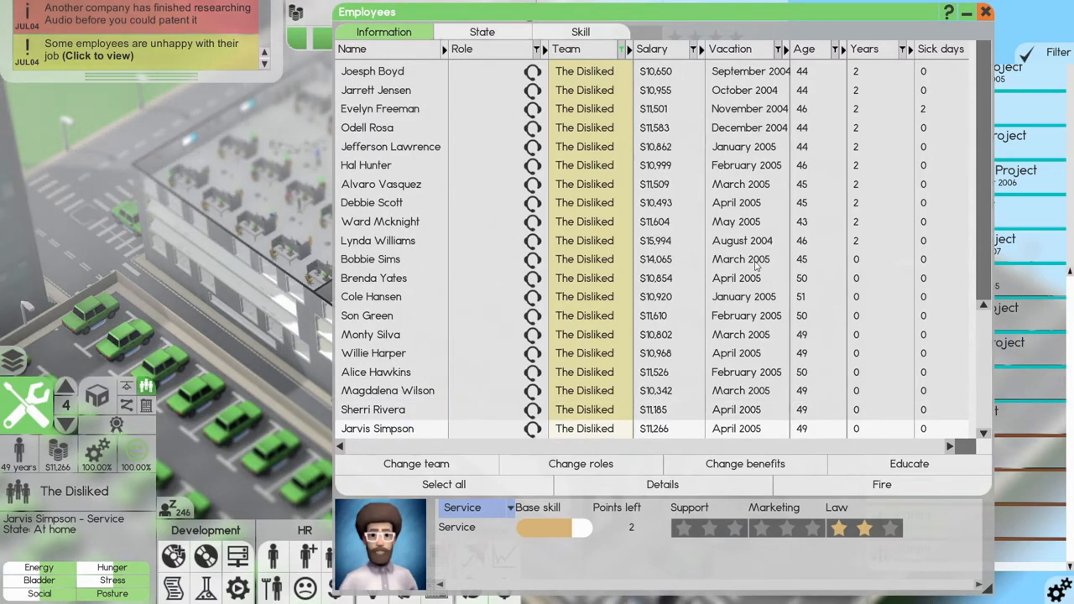
pyautogui.click(985, 11)
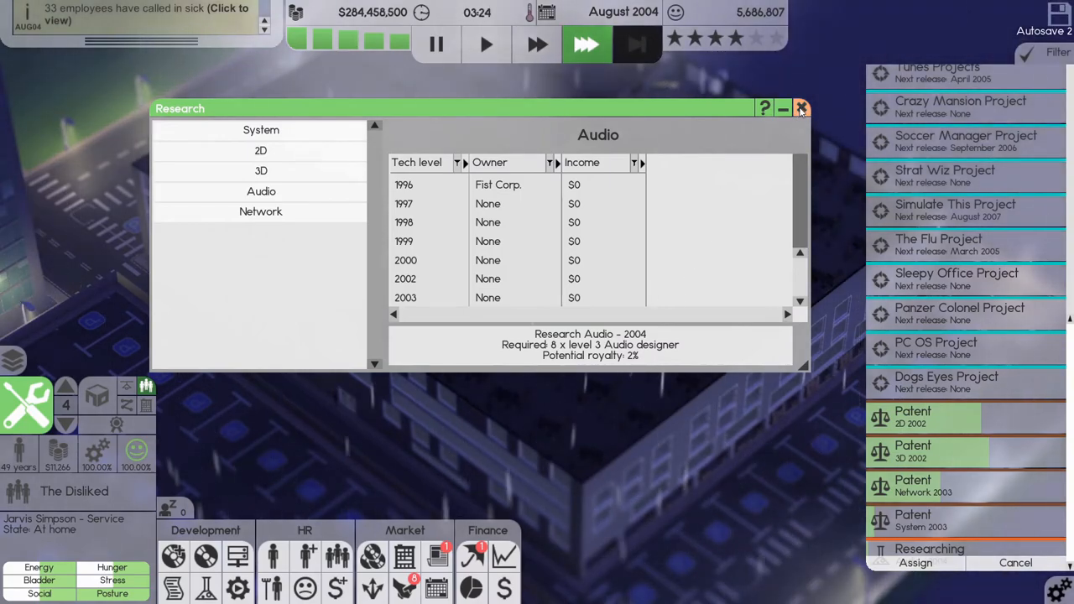
# Close the Audio research overview once Audio 2004 research is under way.
pyautogui.click(800, 108)
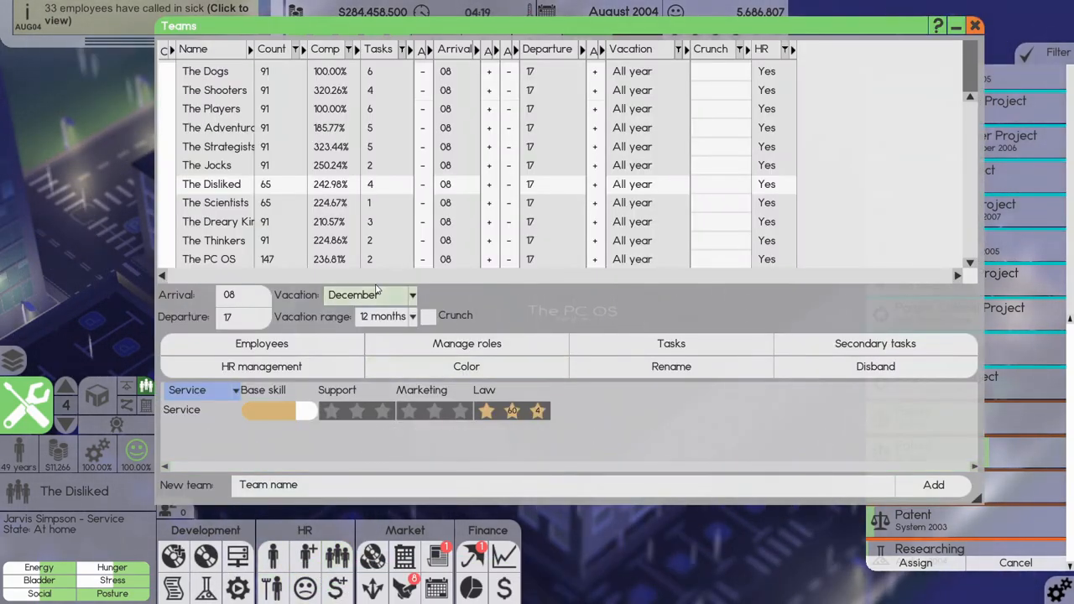
pyautogui.moveTo(532, 411)
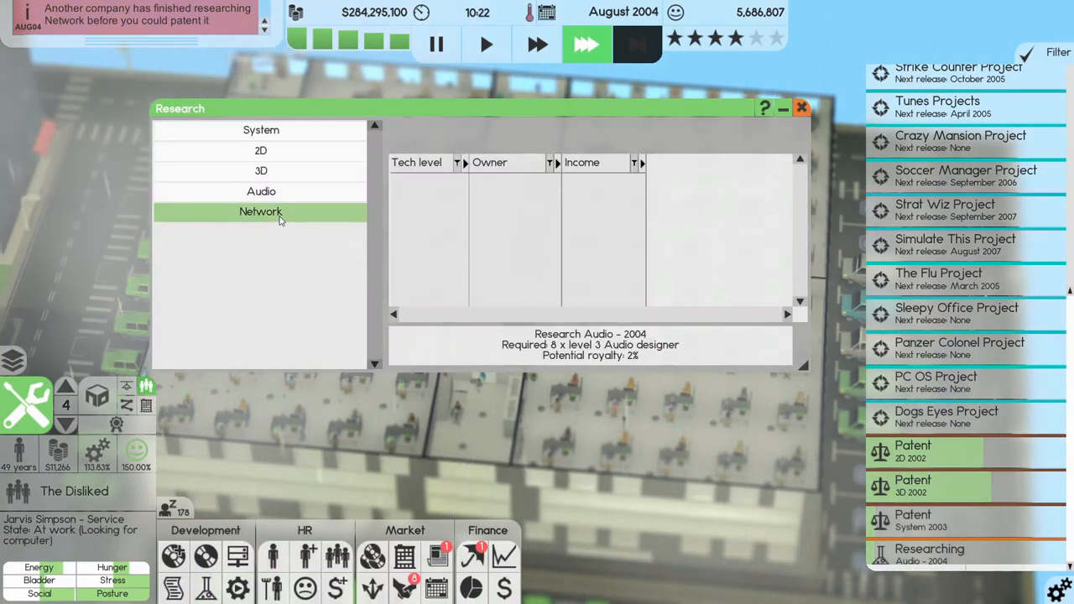
# Start Network 2004 research with The Scientists, then close the research overview.
pyautogui.click(261, 211)
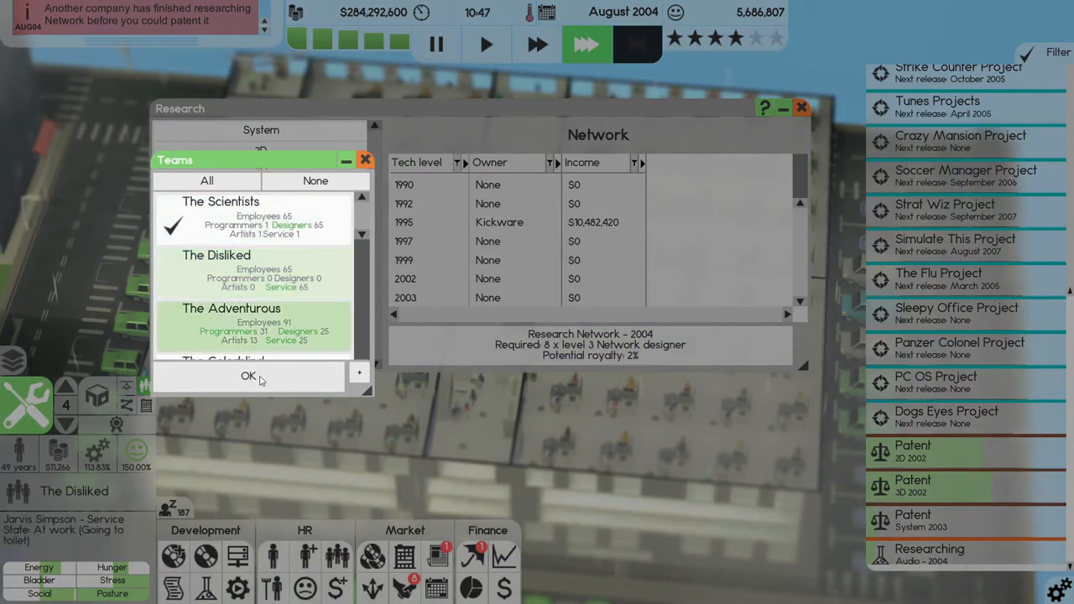
pyautogui.click(249, 376)
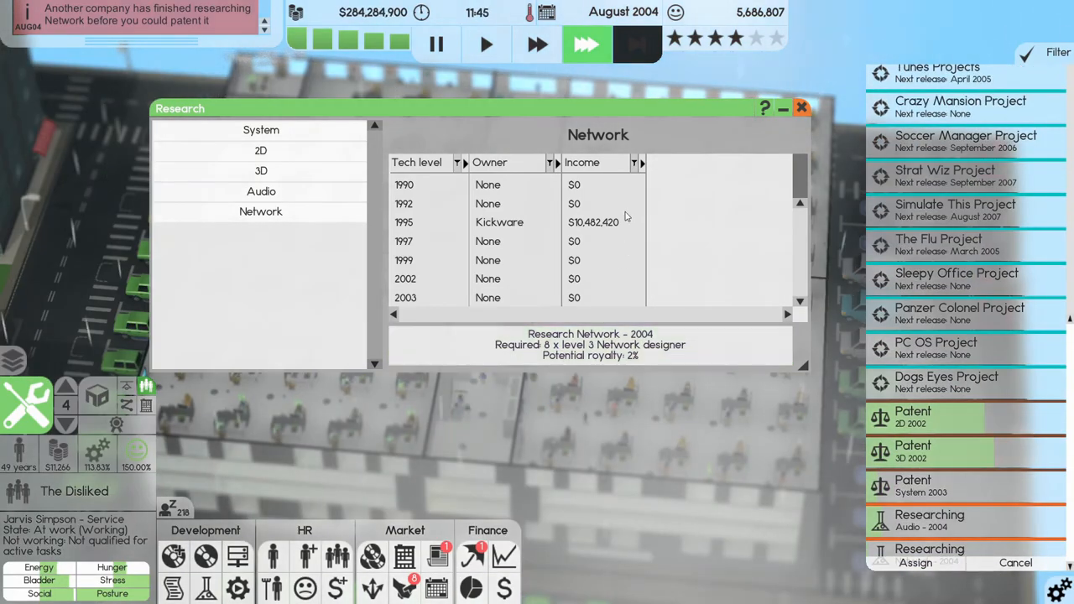
pyautogui.click(801, 107)
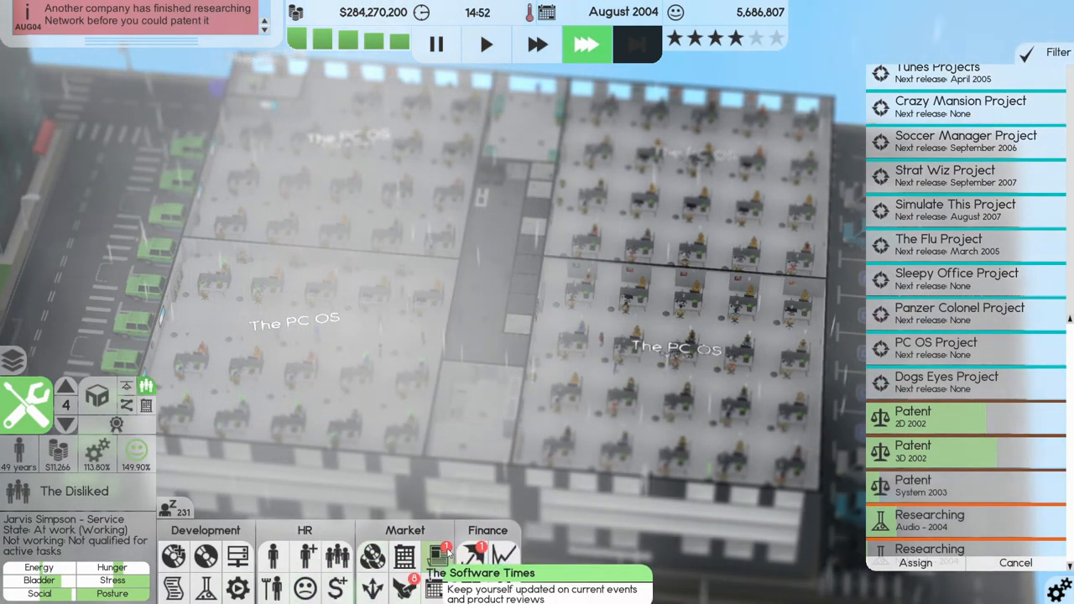
pyautogui.click(436, 557)
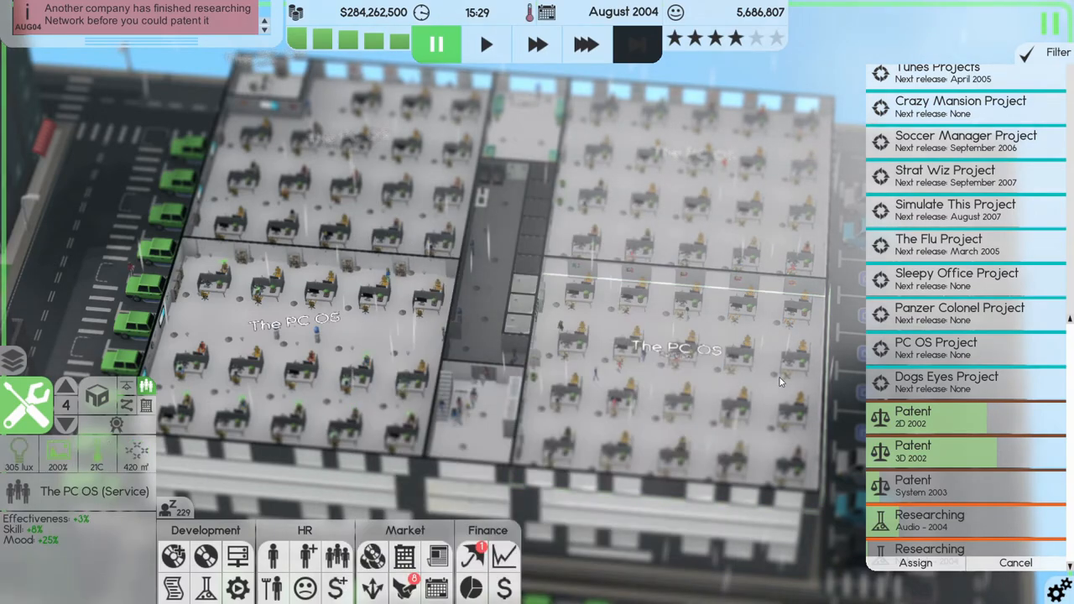
pyautogui.click(585, 45)
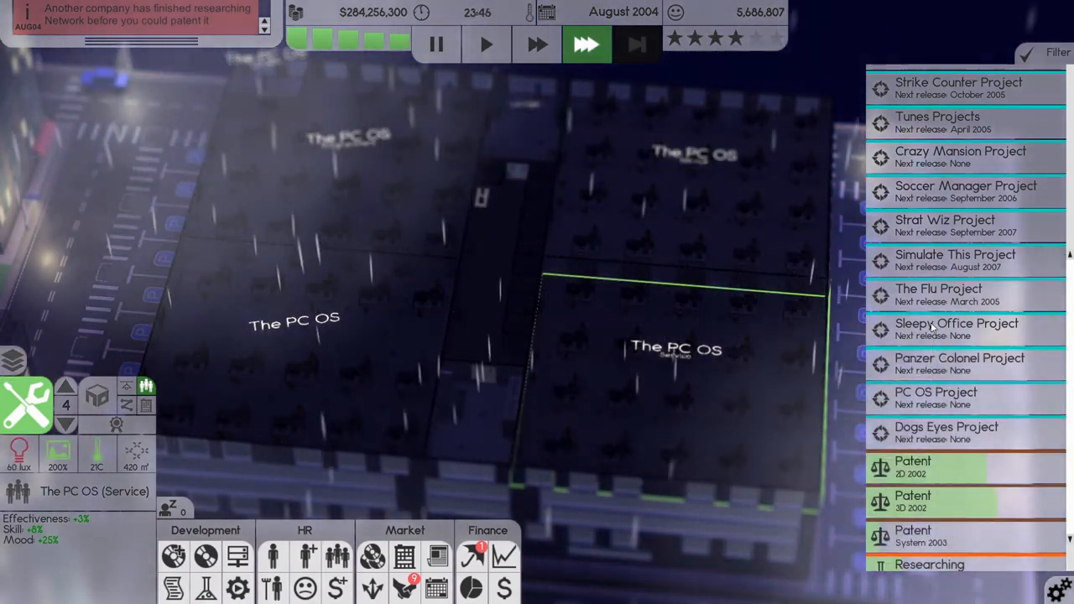
pyautogui.click(956, 329)
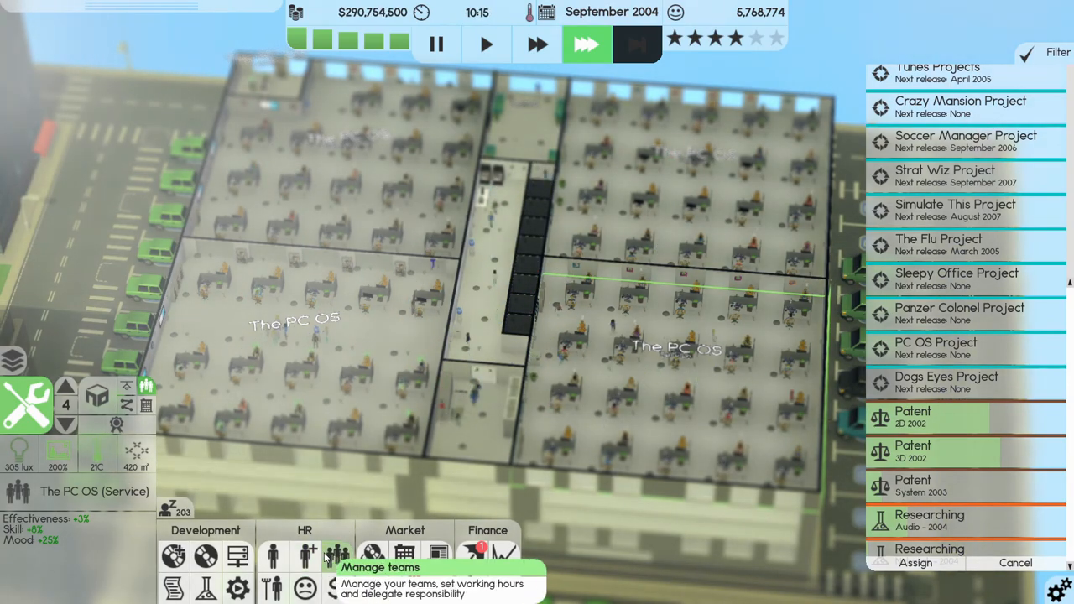
pyautogui.click(337, 555)
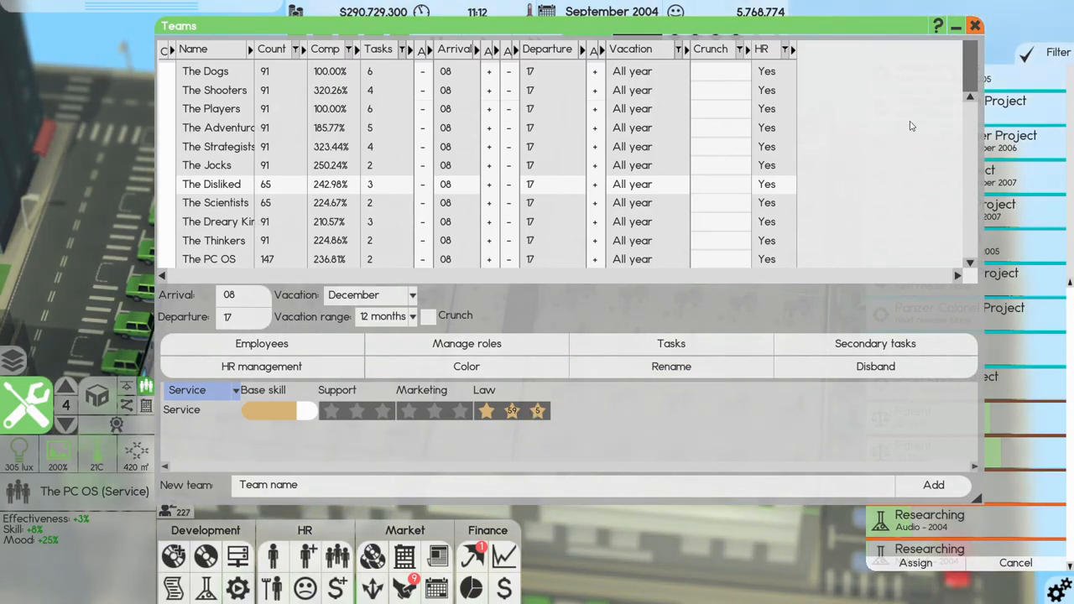
pyautogui.click(975, 26)
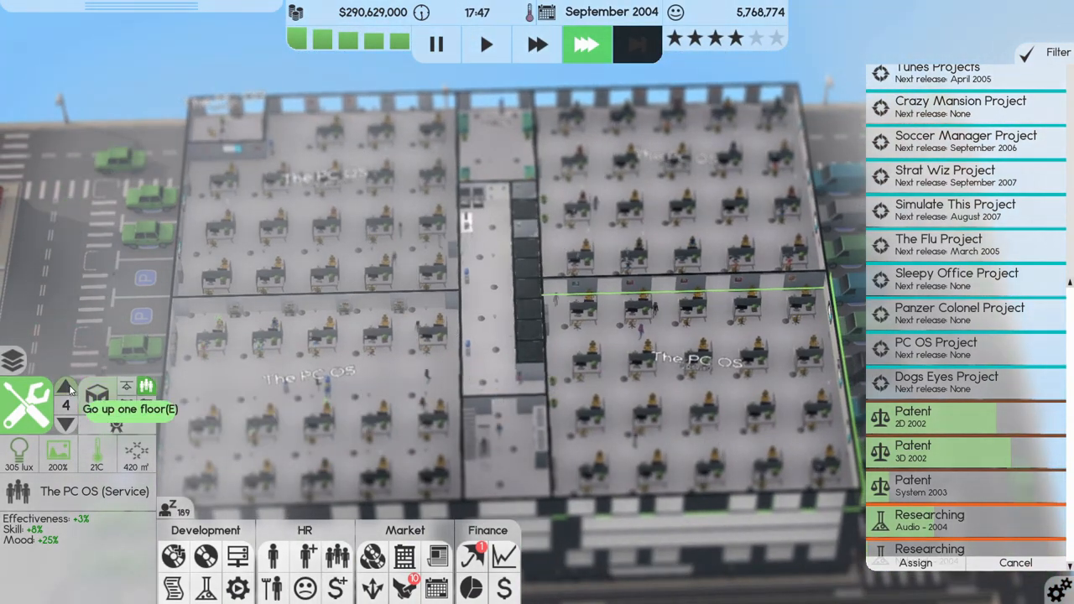
pyautogui.click(66, 385)
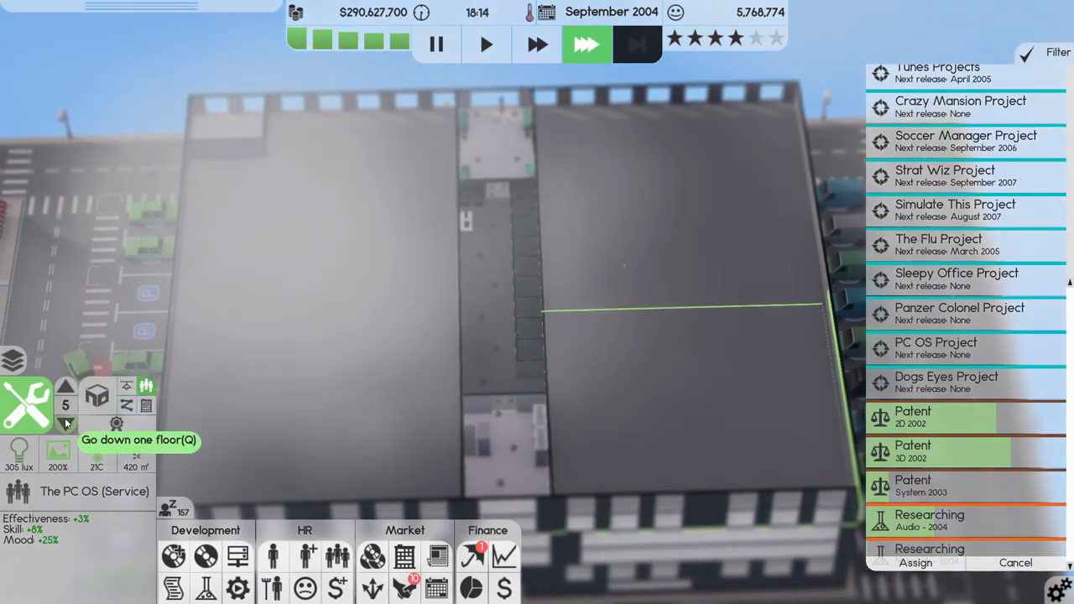
pyautogui.click(65, 424)
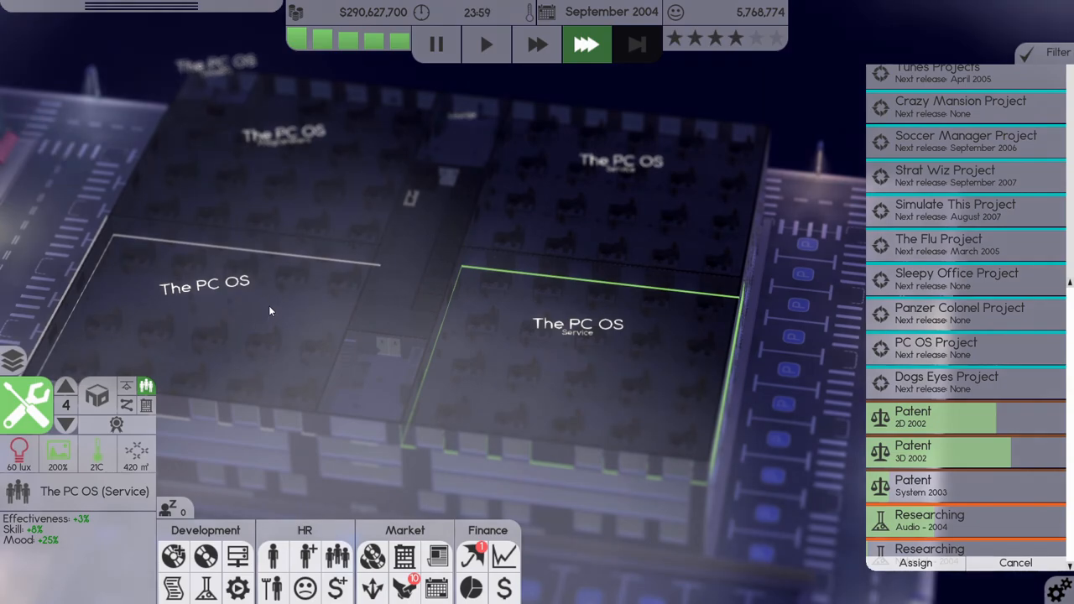
pyautogui.moveTo(433, 306)
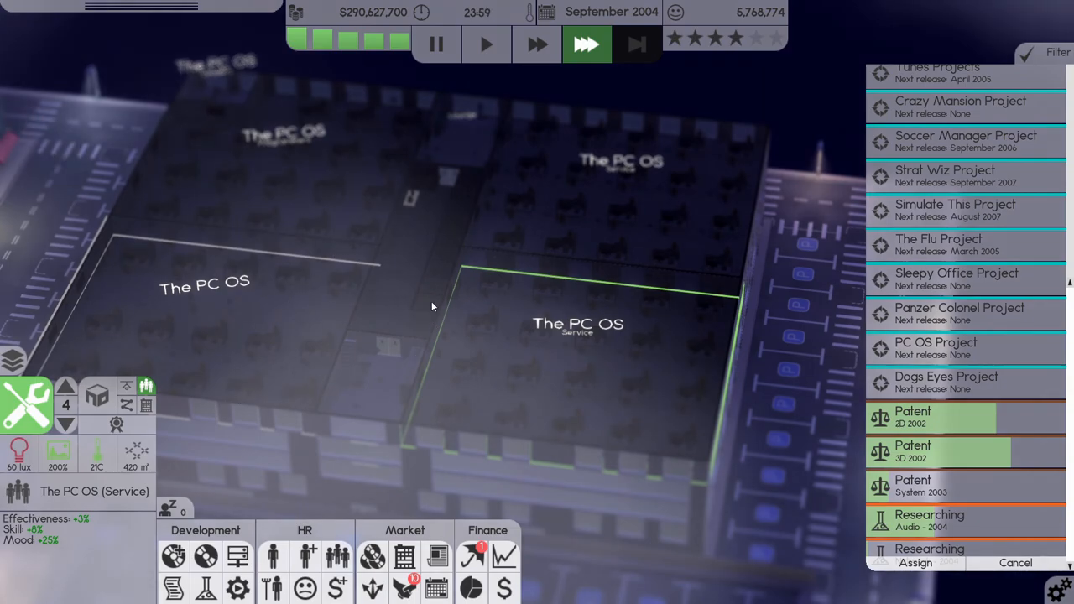
pyautogui.moveTo(281, 343)
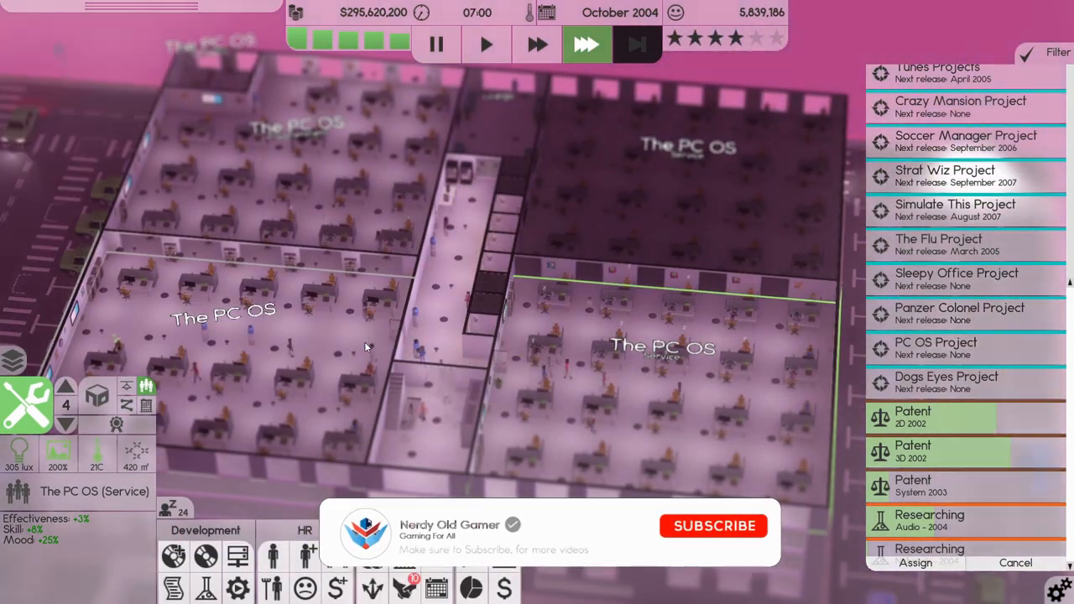
pyautogui.click(714, 526)
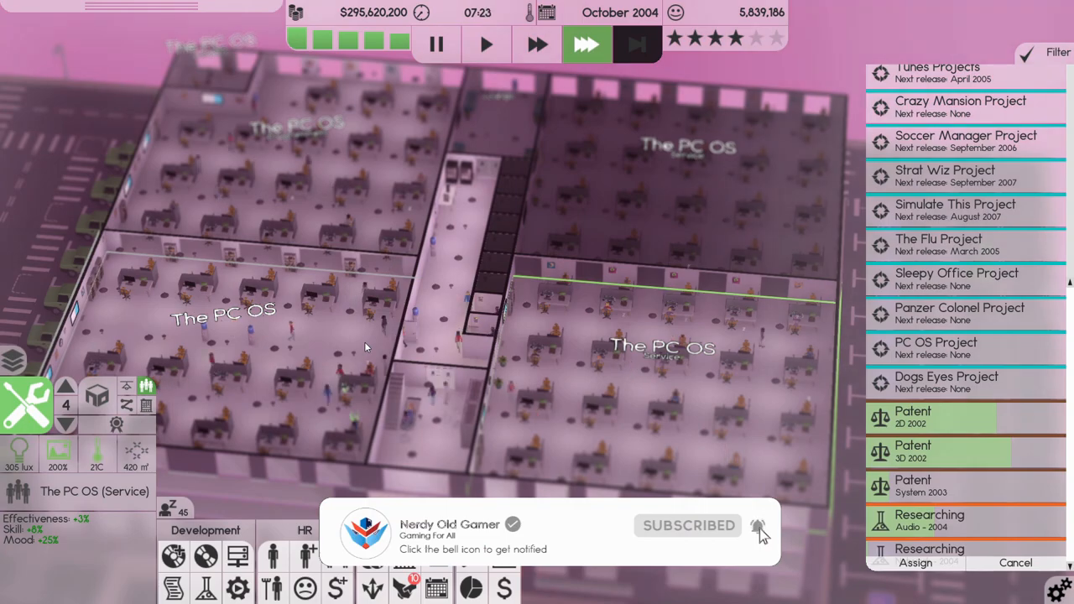